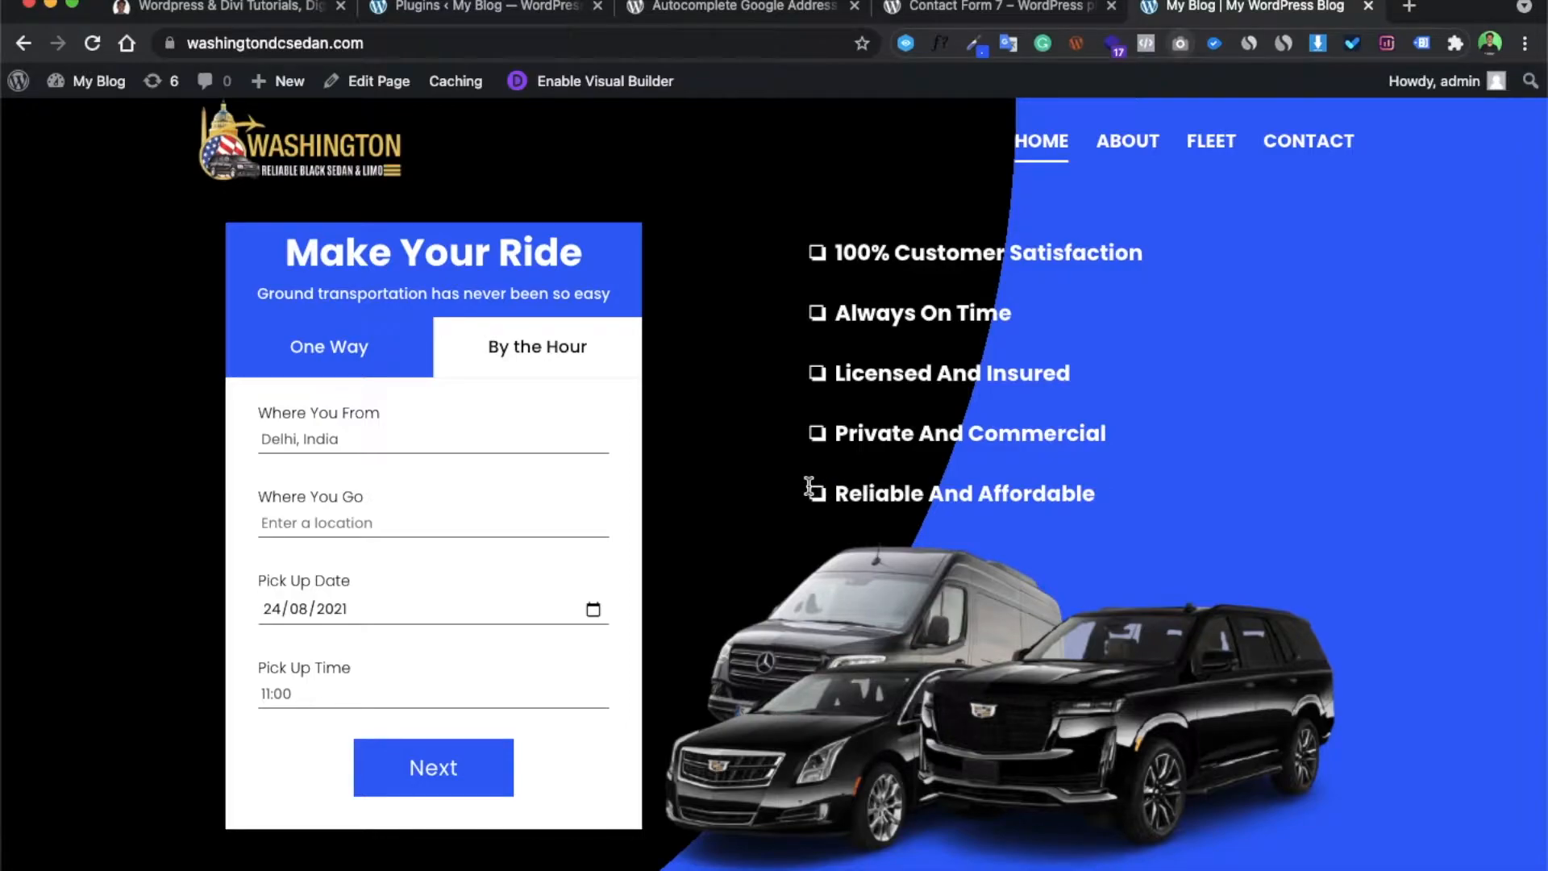
{"action": "mouse_move", "coordinate": [501, 445]}
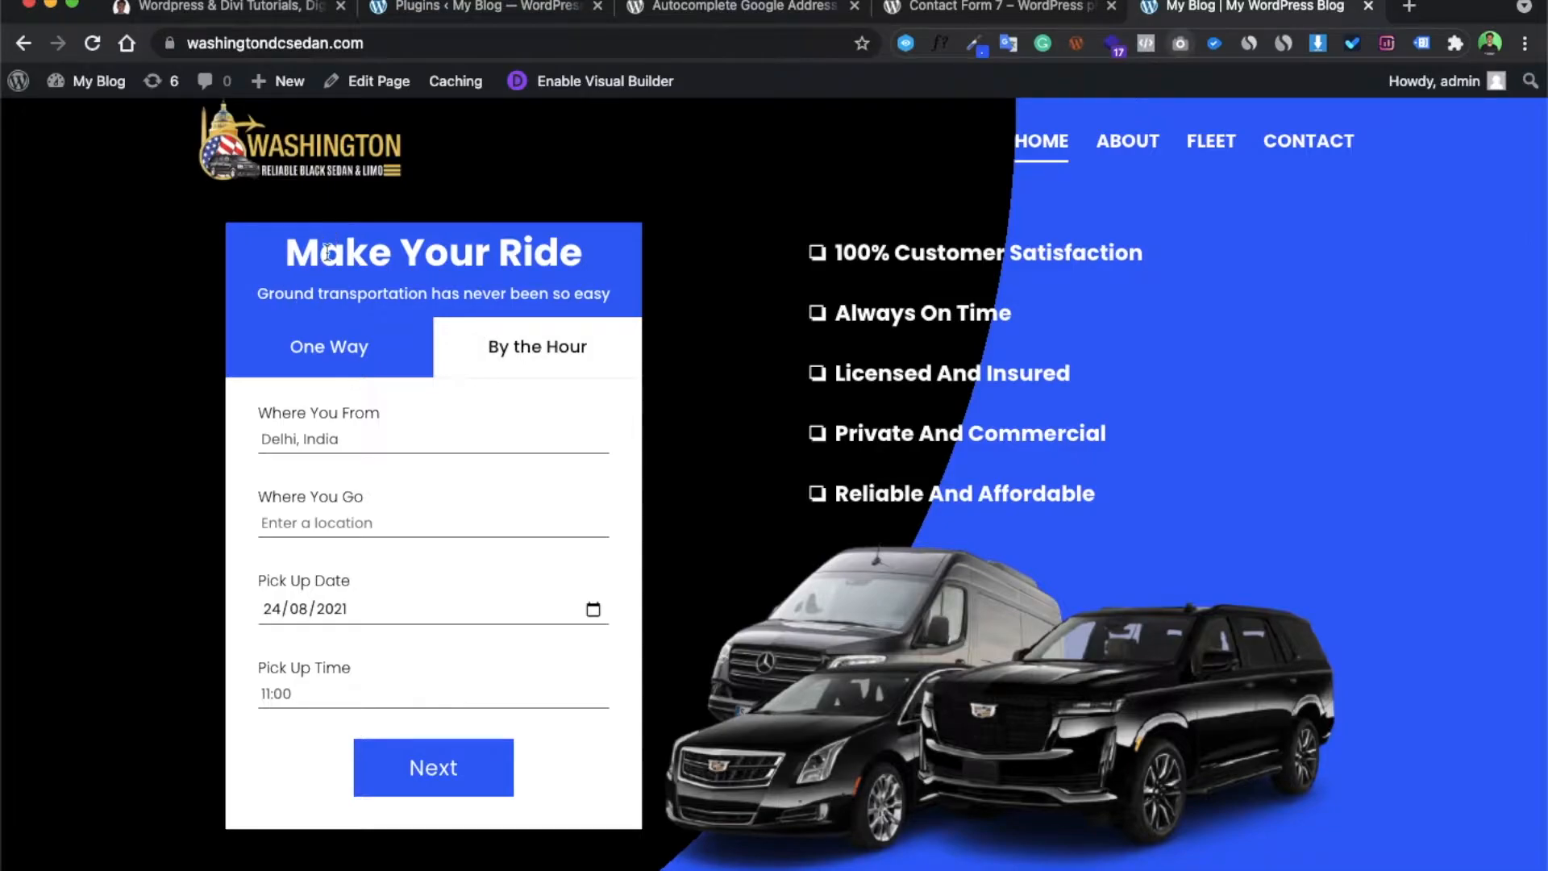
- Go from the live site to the WordPress admin dashboard
{"action": "left_click", "coordinate": [432, 439]}
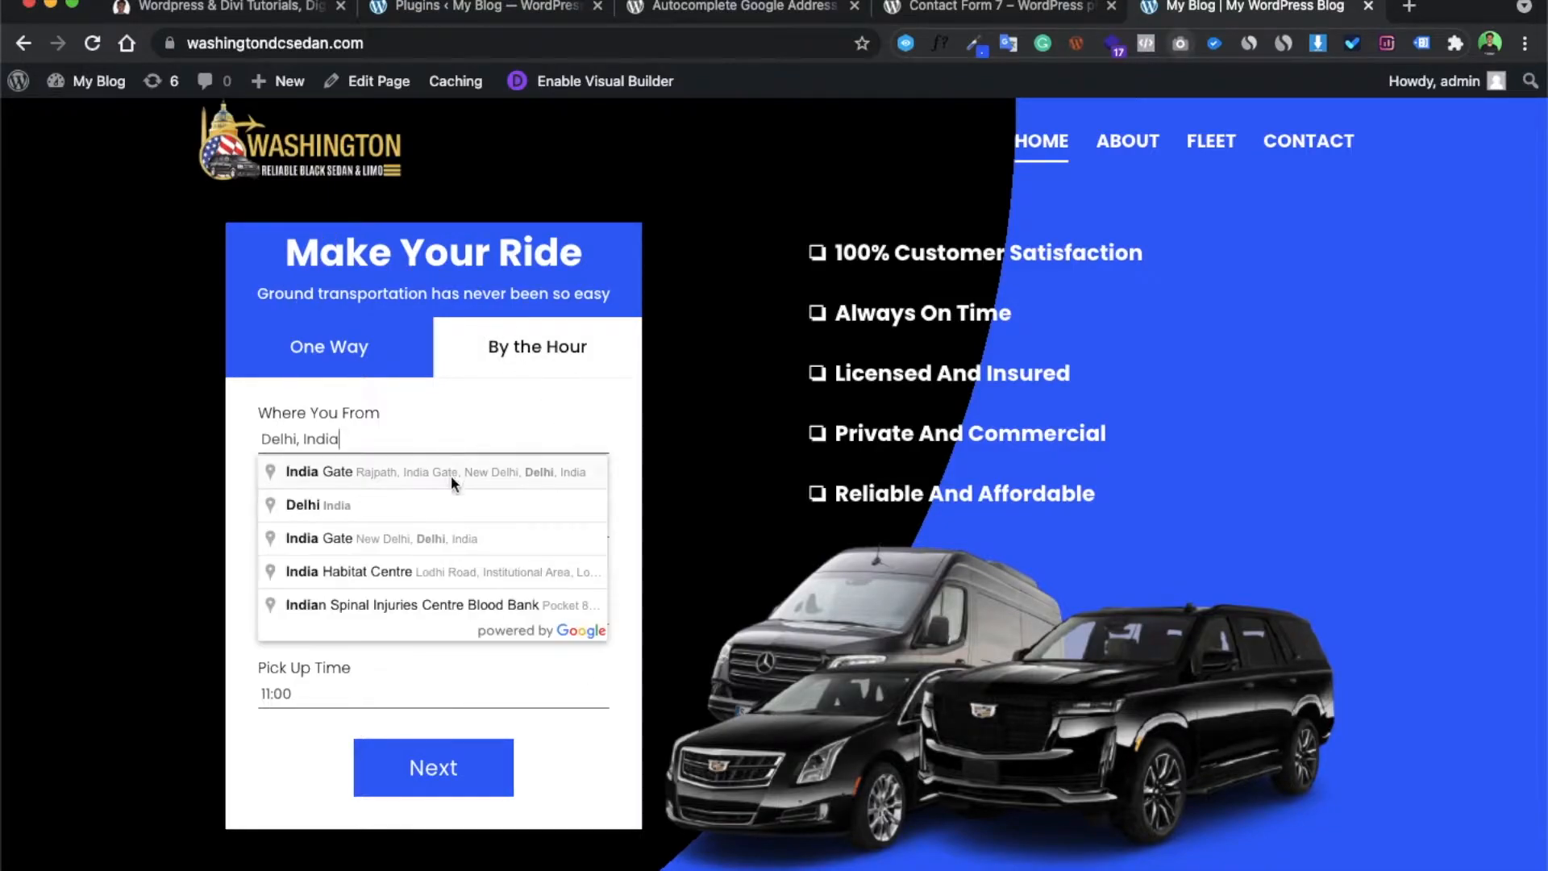
{"action": "scroll", "scroll_direction": "down", "scroll_amount": 3}
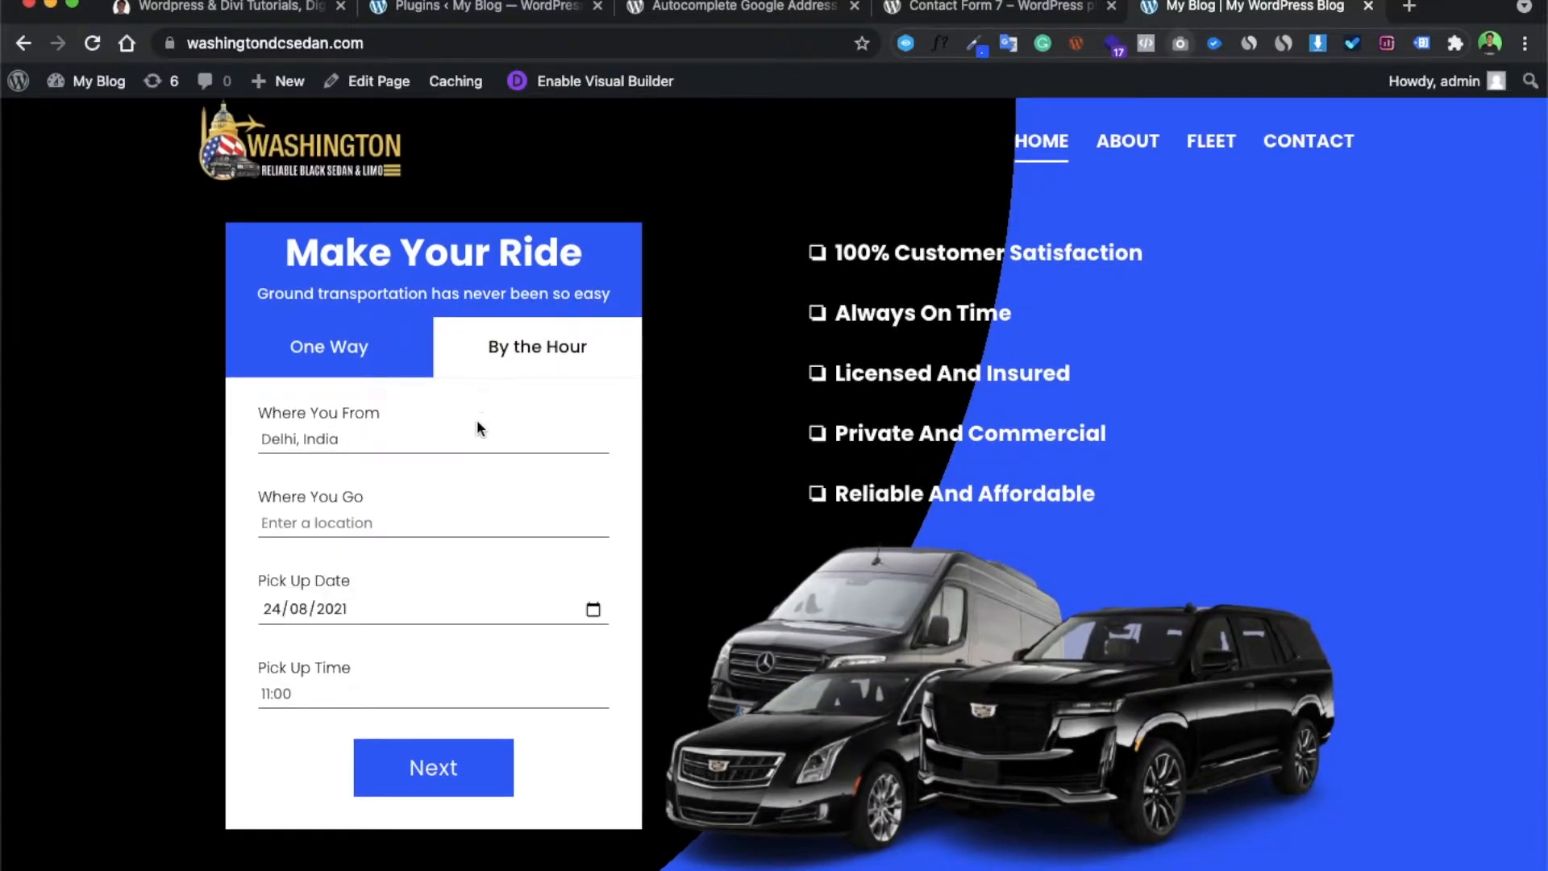
{"action": "mouse_move", "coordinate": [439, 506]}
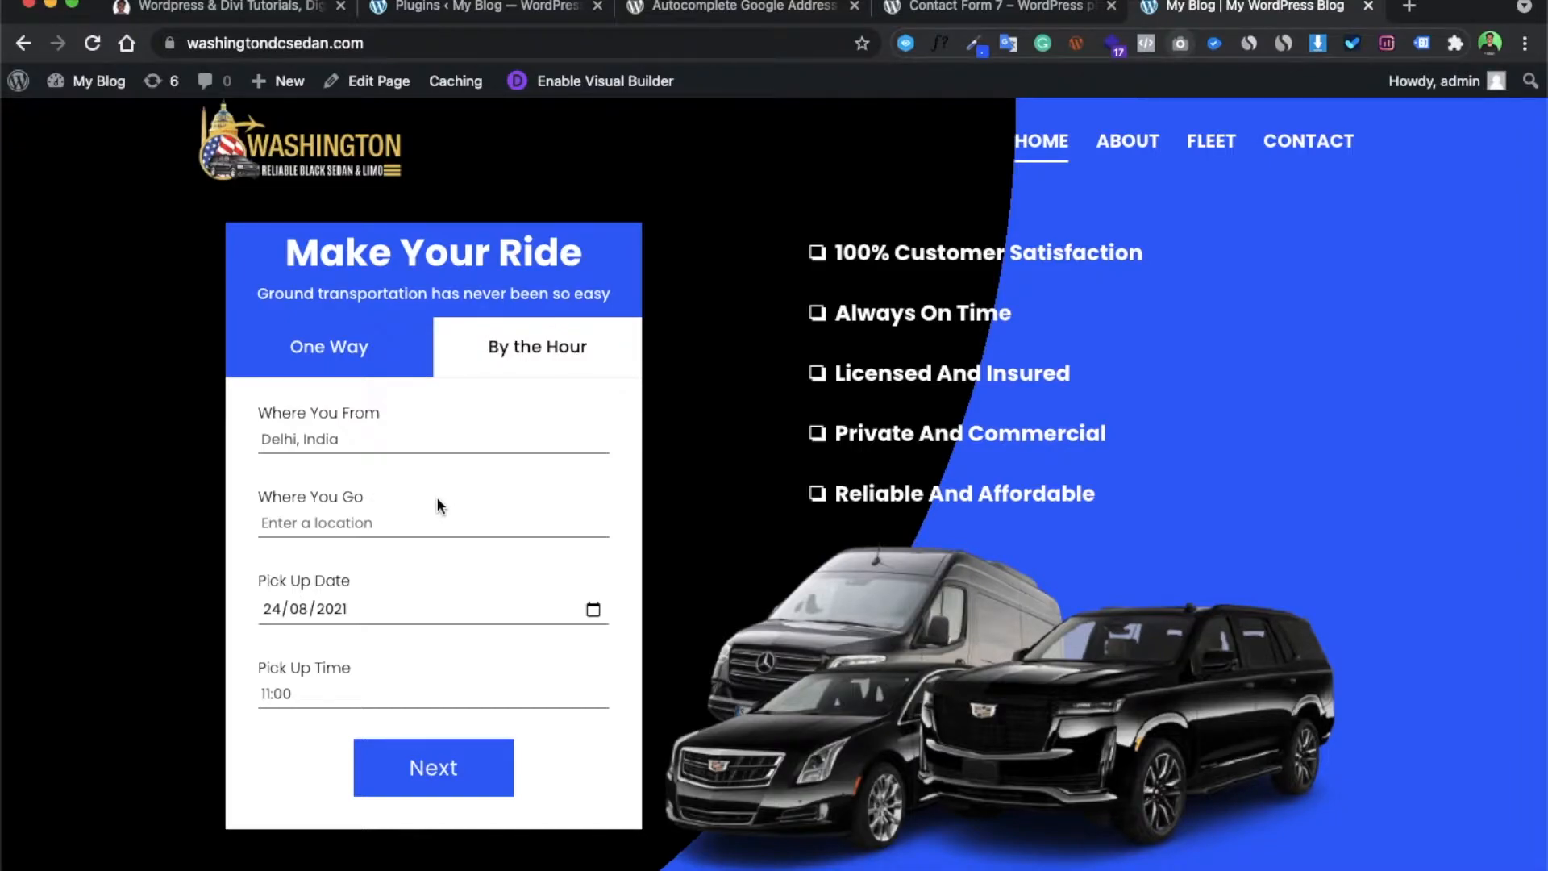
{"action": "mouse_move", "coordinate": [592, 88]}
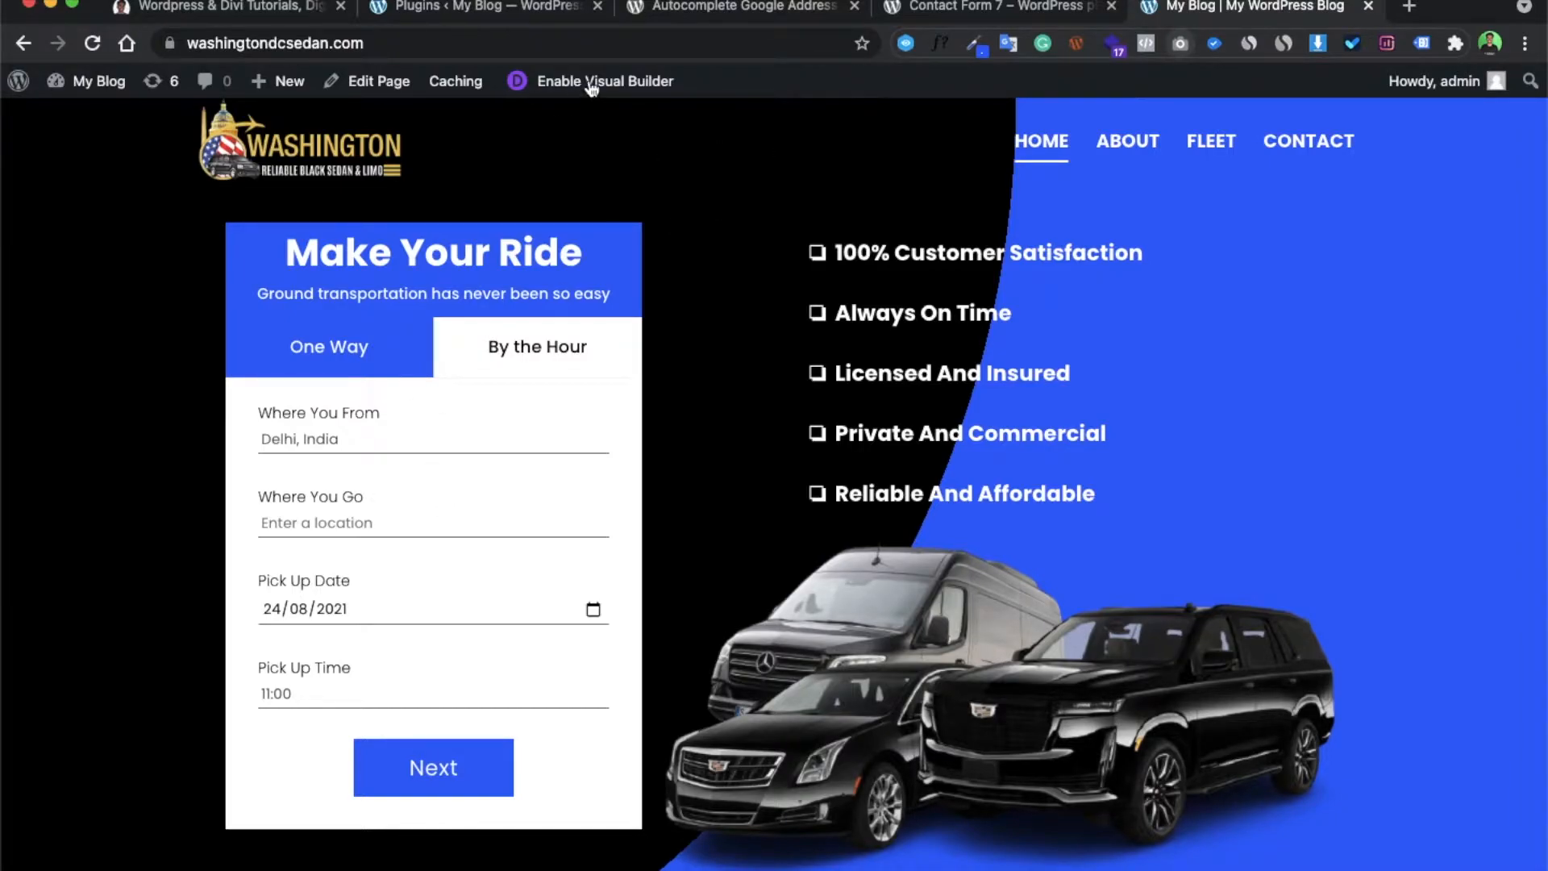
{"action": "left_click", "coordinate": [99, 81]}
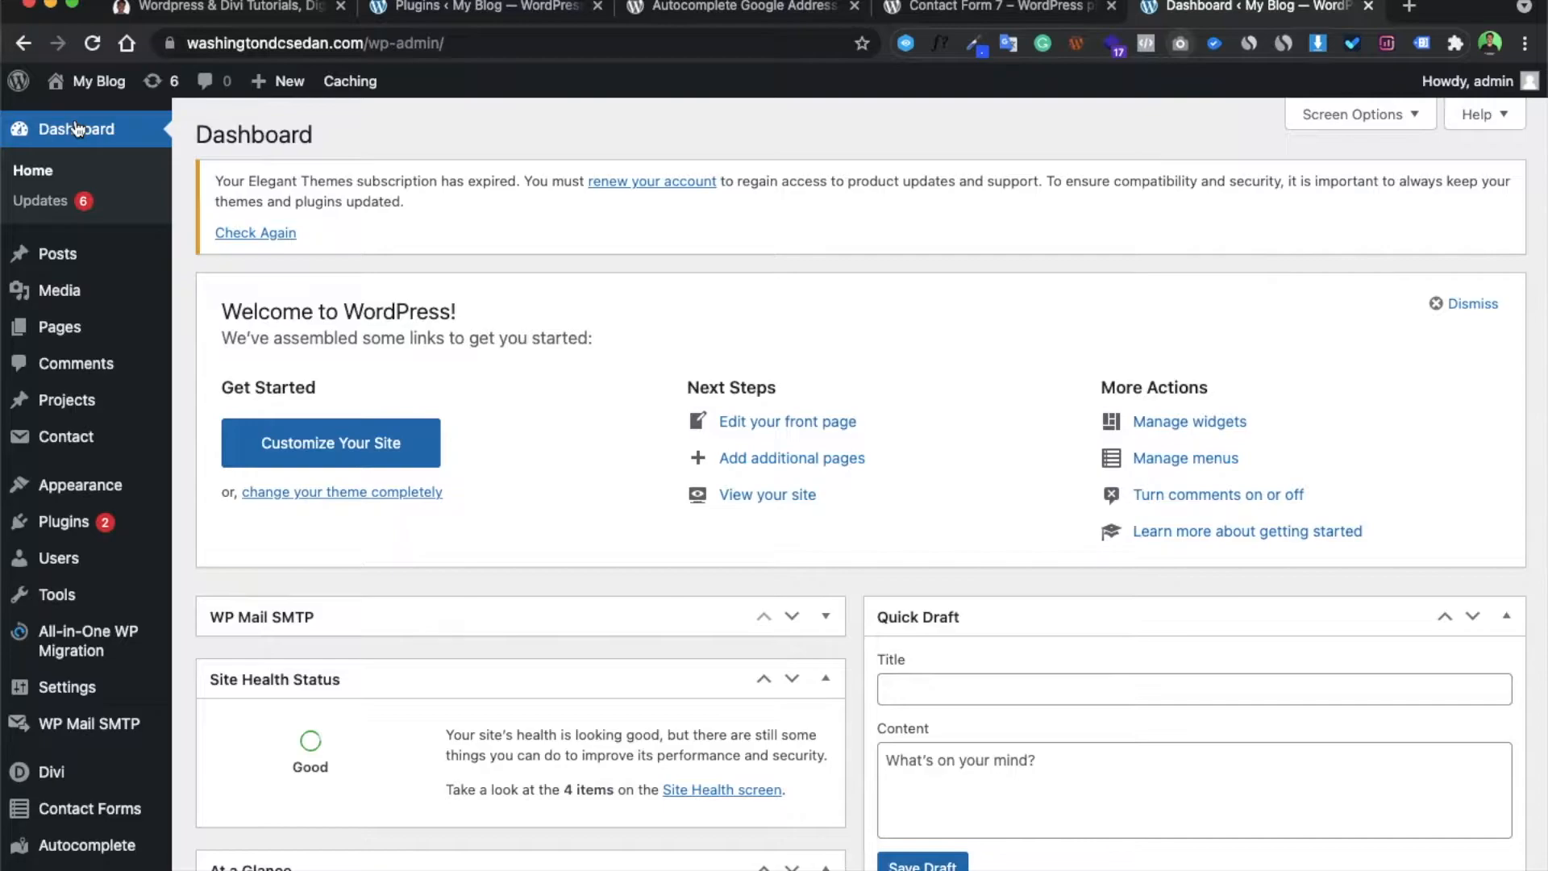
{"action": "mouse_move", "coordinate": [973, 11]}
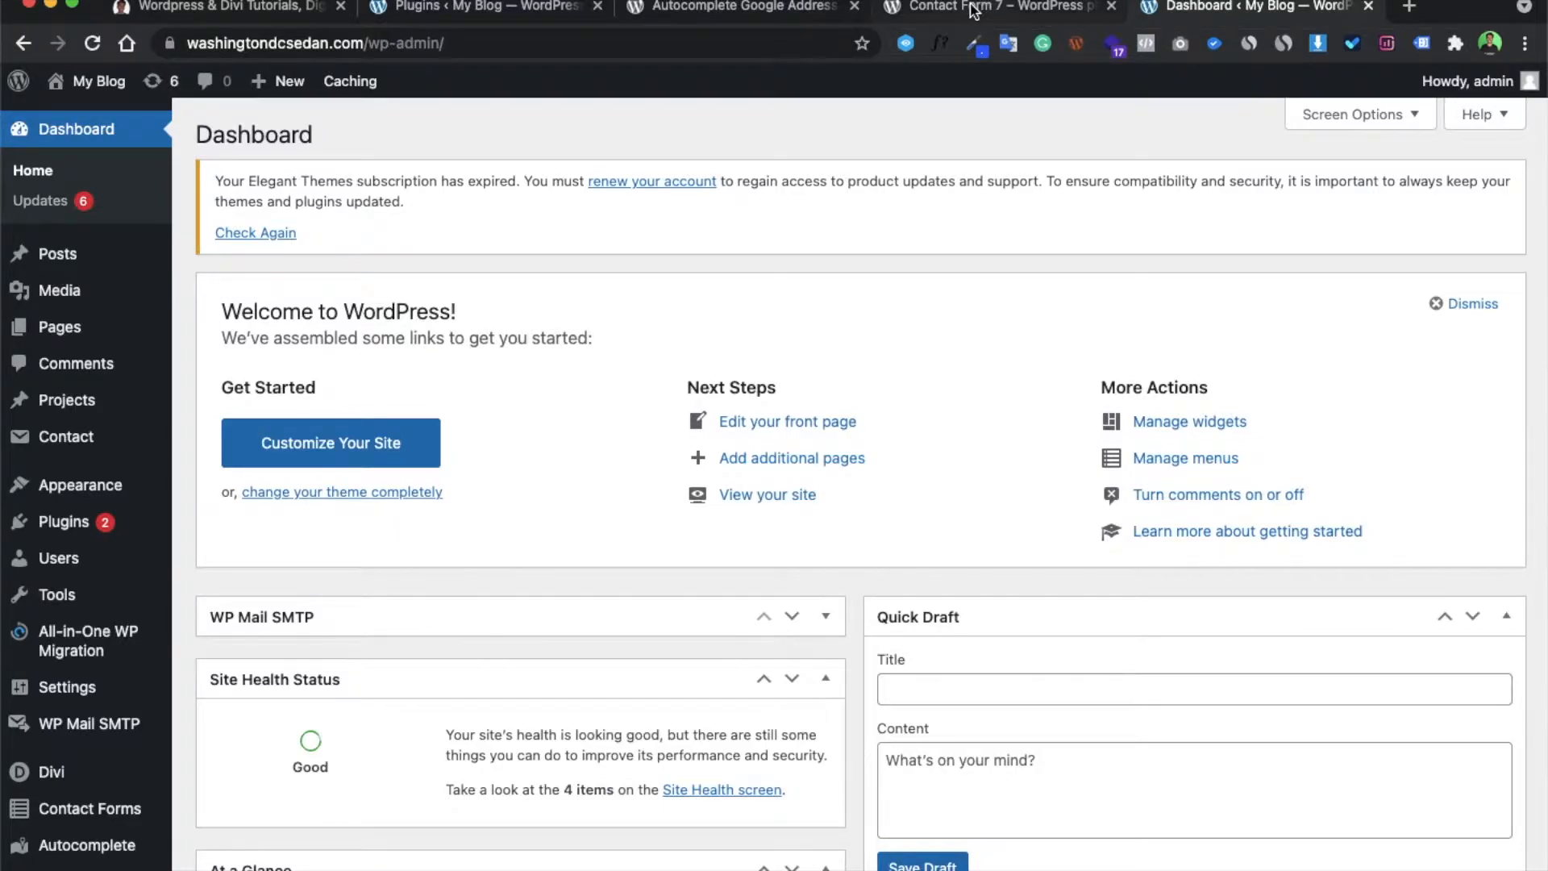
- Review the Autocomplete Google Address and Contact Form 7 Styler for Divi plugin pages
{"action": "left_click", "coordinate": [995, 8]}
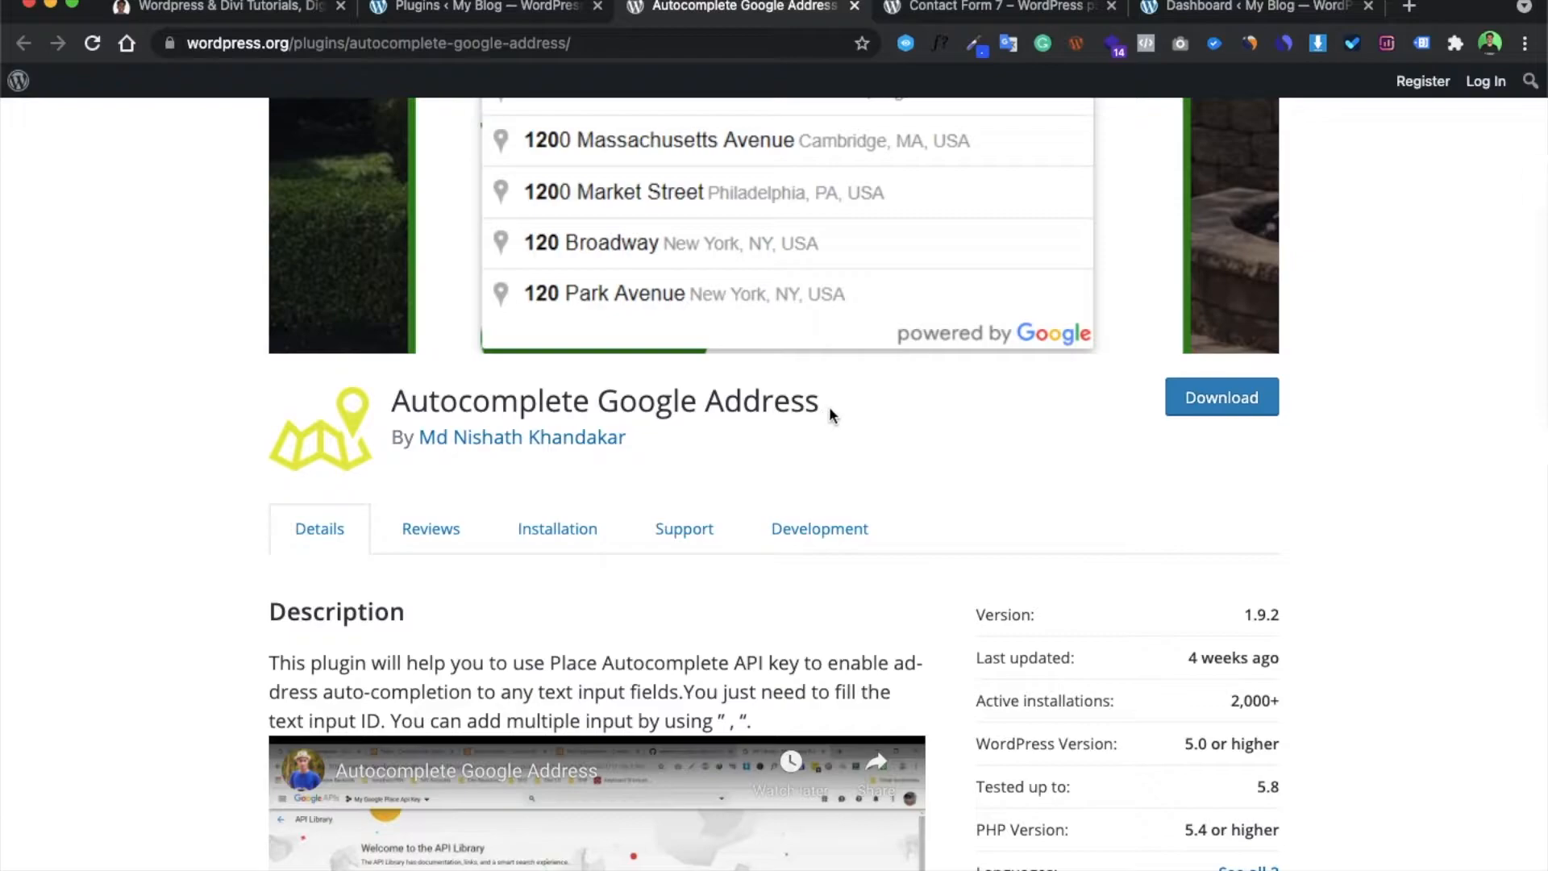
{"action": "scroll", "scroll_direction": "down", "scroll_amount": 3}
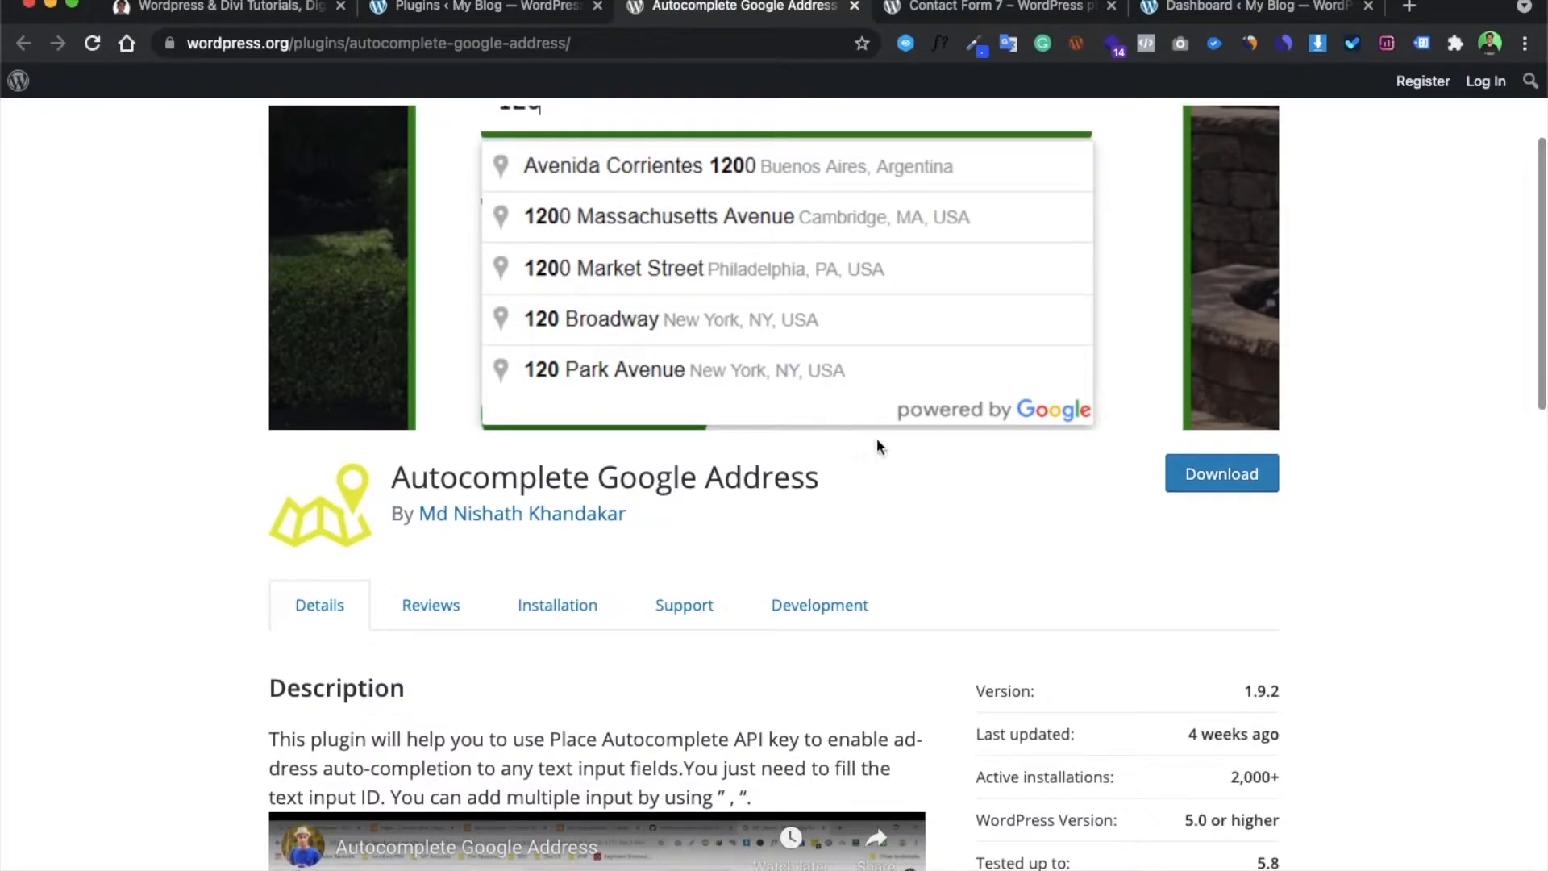
{"action": "mouse_move", "coordinate": [877, 481]}
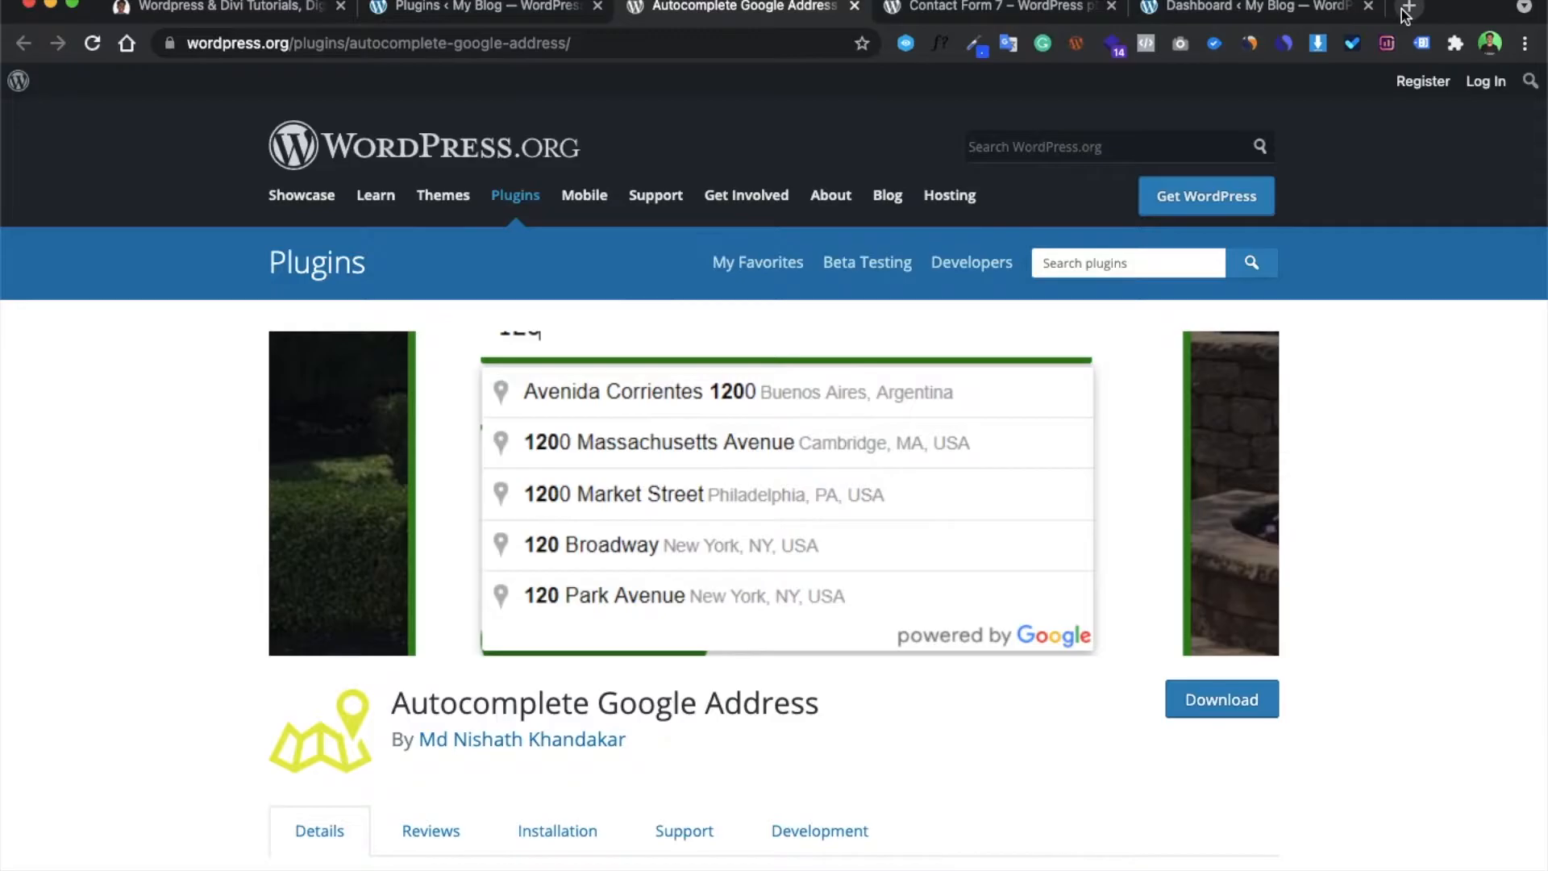
{"action": "left_click", "coordinate": [1438, 7]}
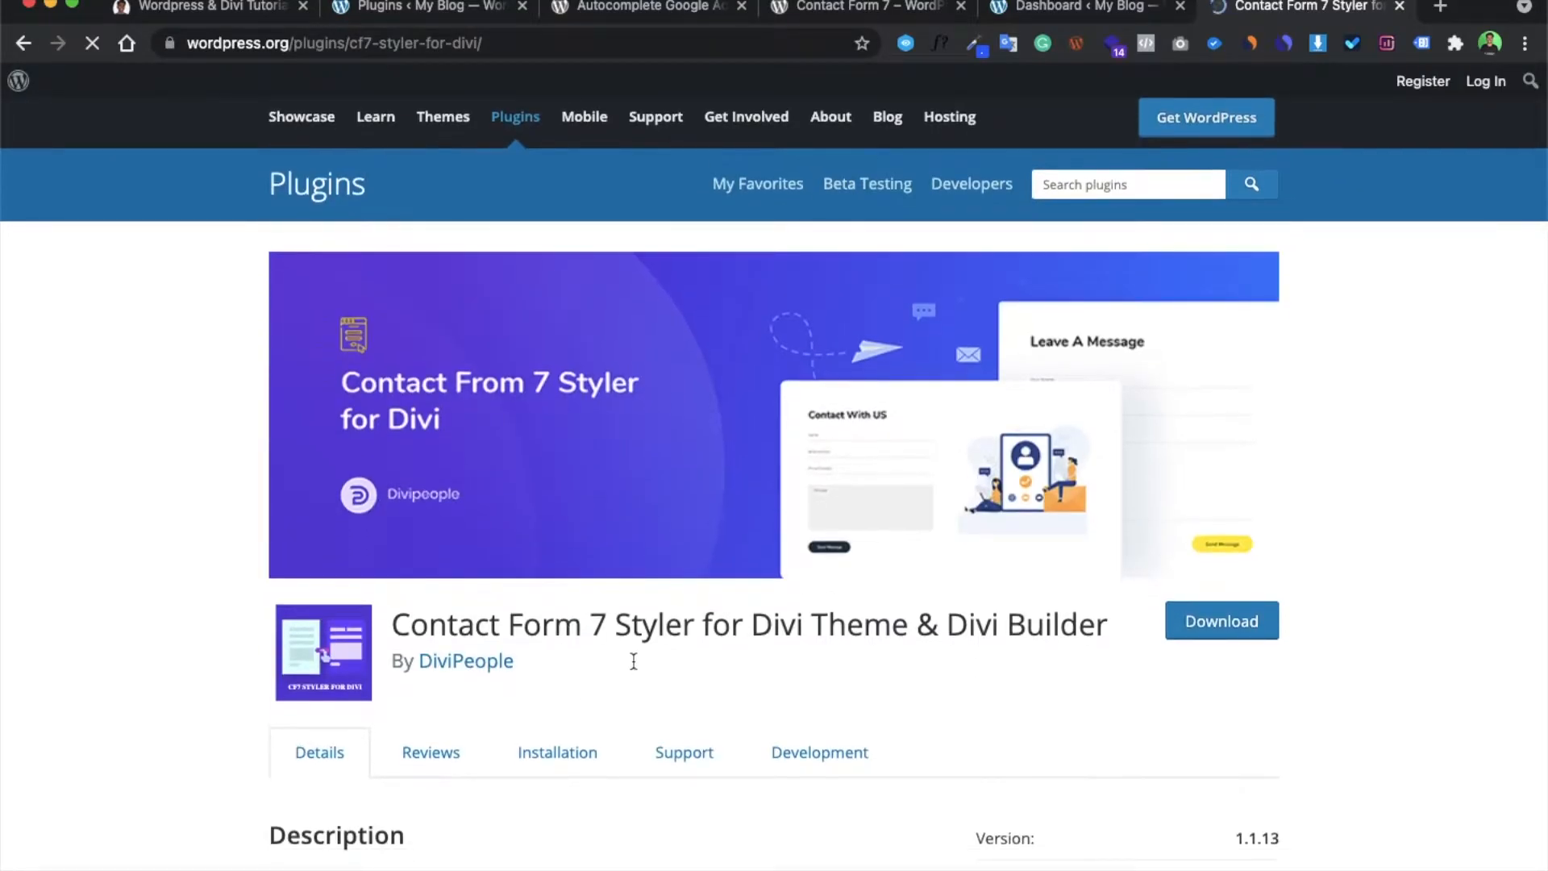
{"action": "left_click_drag", "start_coordinate": [391, 624], "coordinate": [1064, 624]}
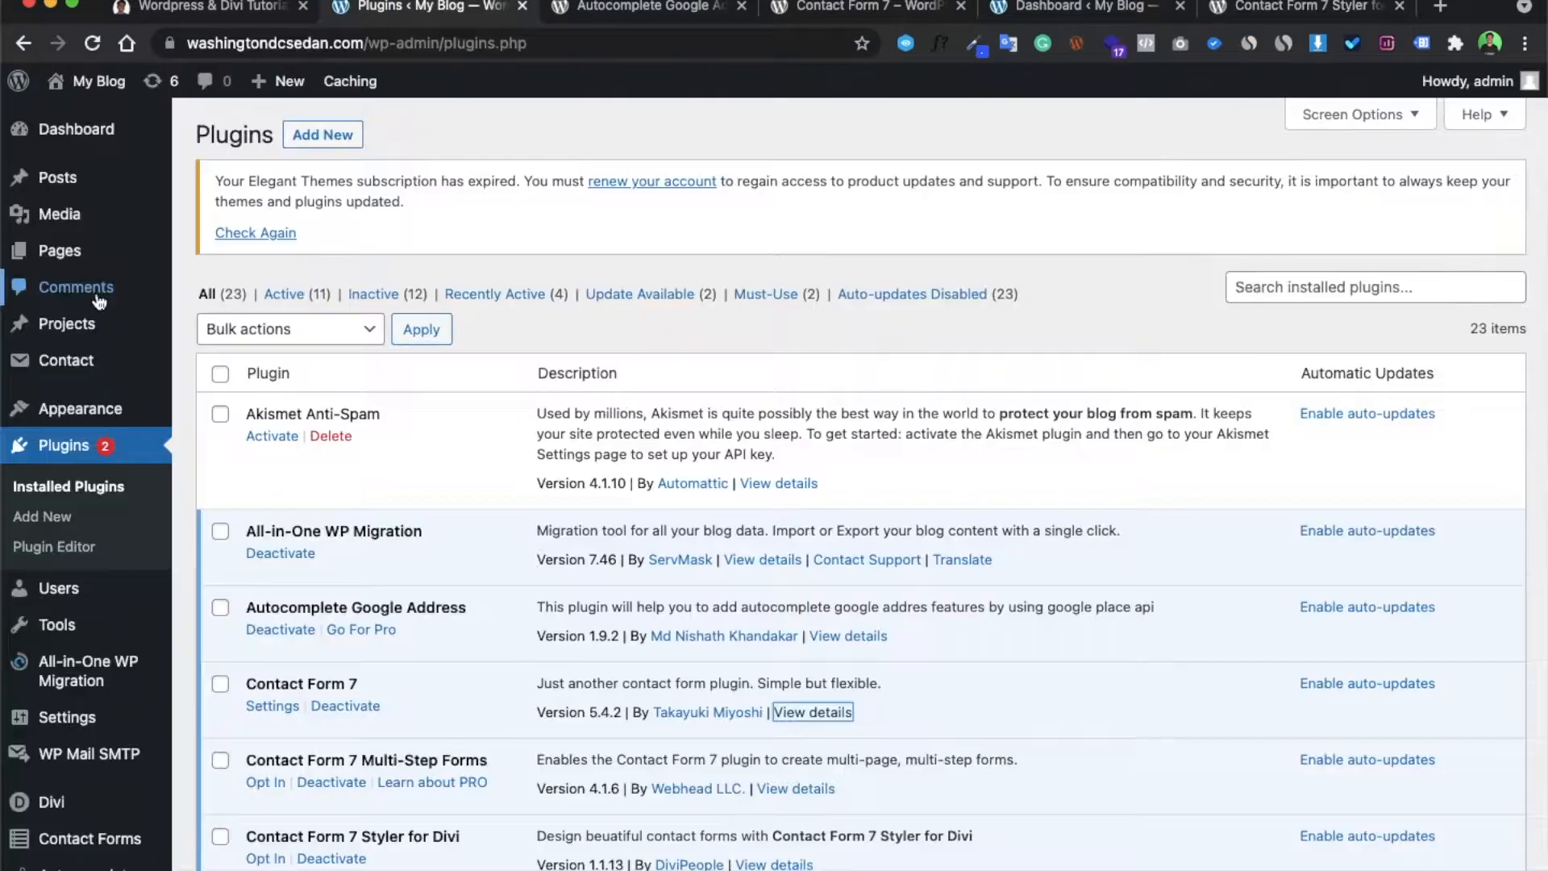
- From the Plugins page, open the Contact Forms list via the Contact menu
{"action": "scroll", "scroll_direction": "down", "scroll_amount": 3}
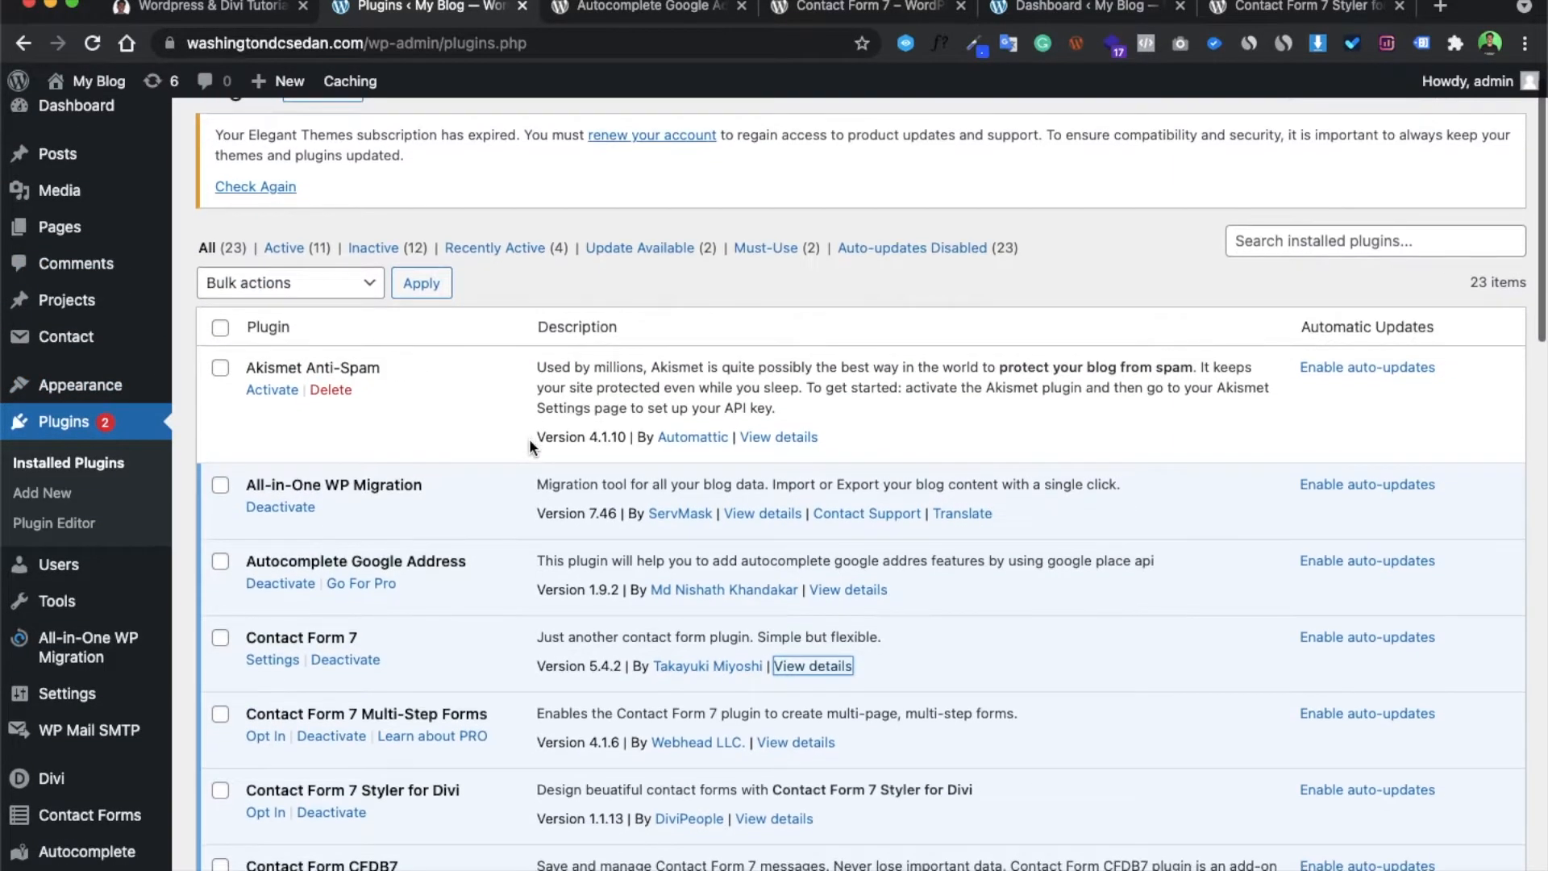
{"action": "scroll", "scroll_direction": "down", "scroll_amount": 3}
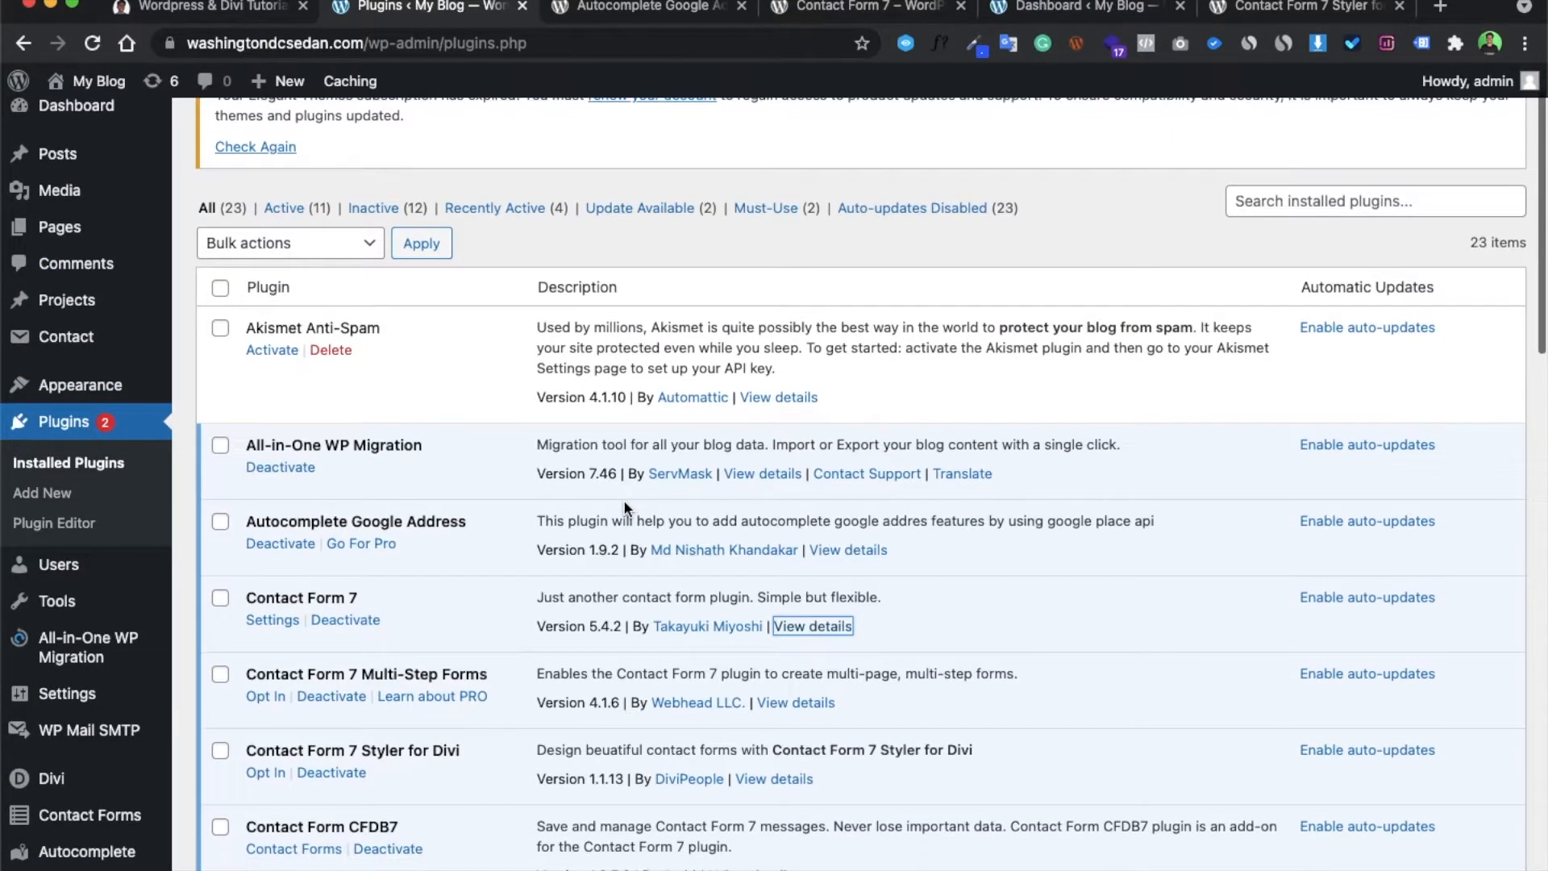
{"action": "mouse_move", "coordinate": [66, 360]}
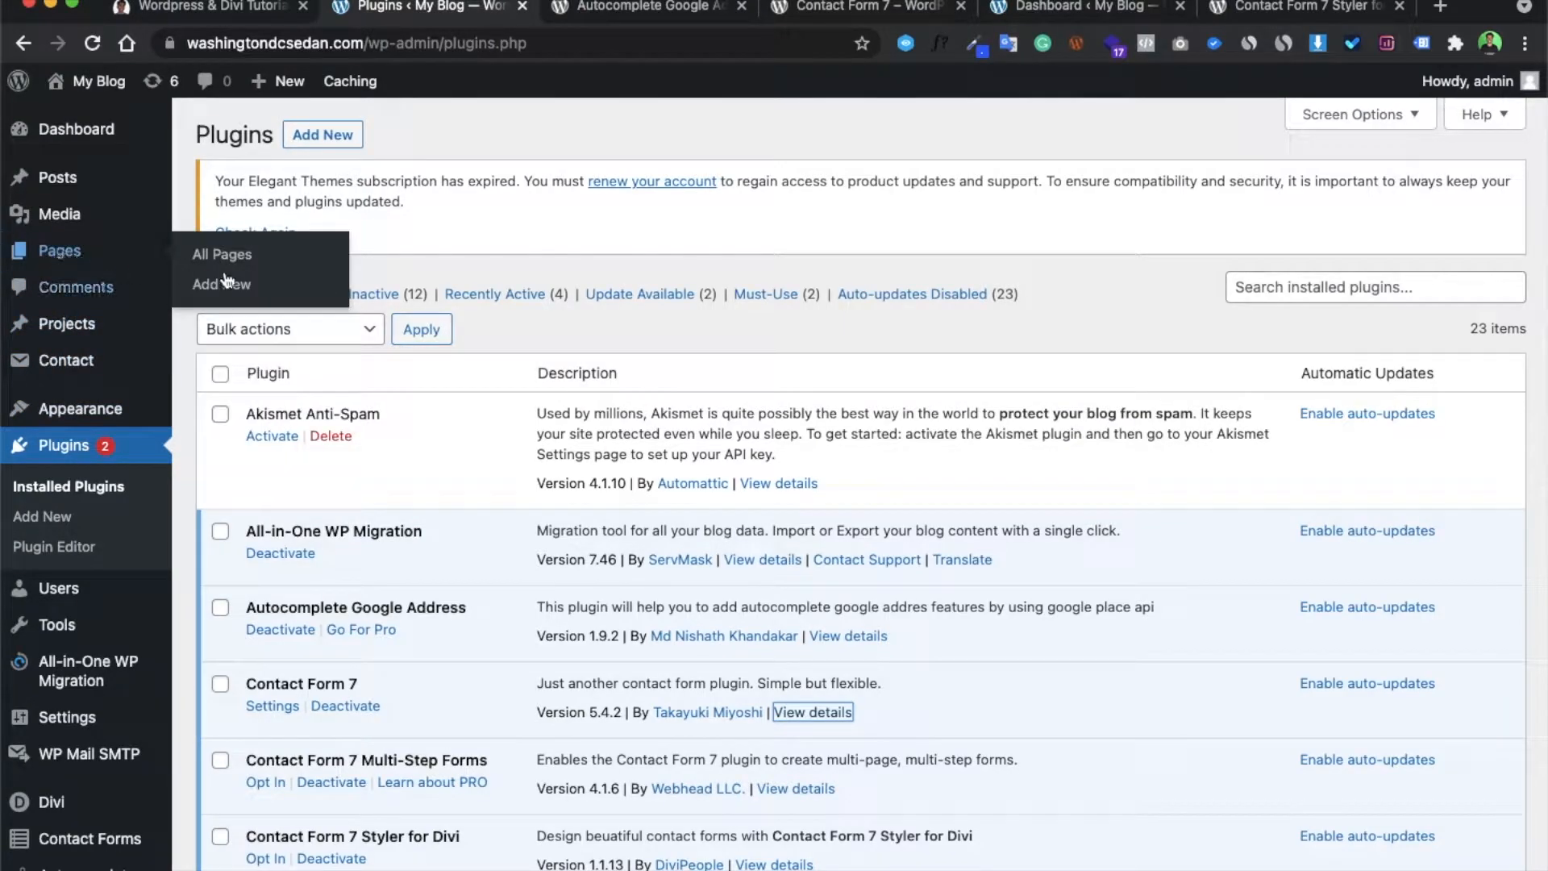
{"action": "mouse_move", "coordinate": [66, 360]}
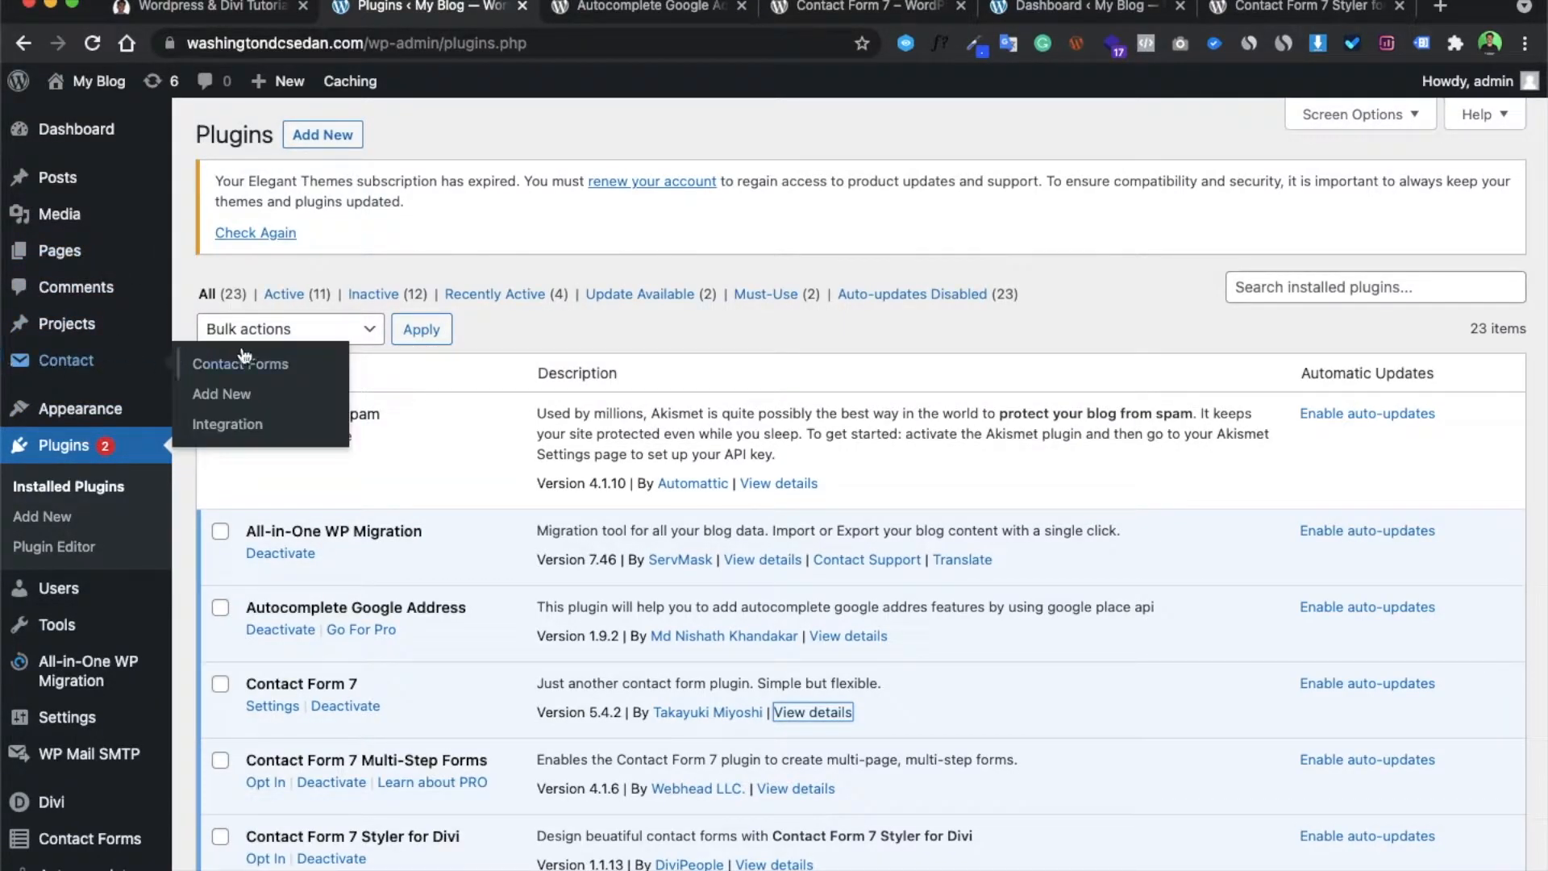
{"action": "left_click", "coordinate": [240, 363]}
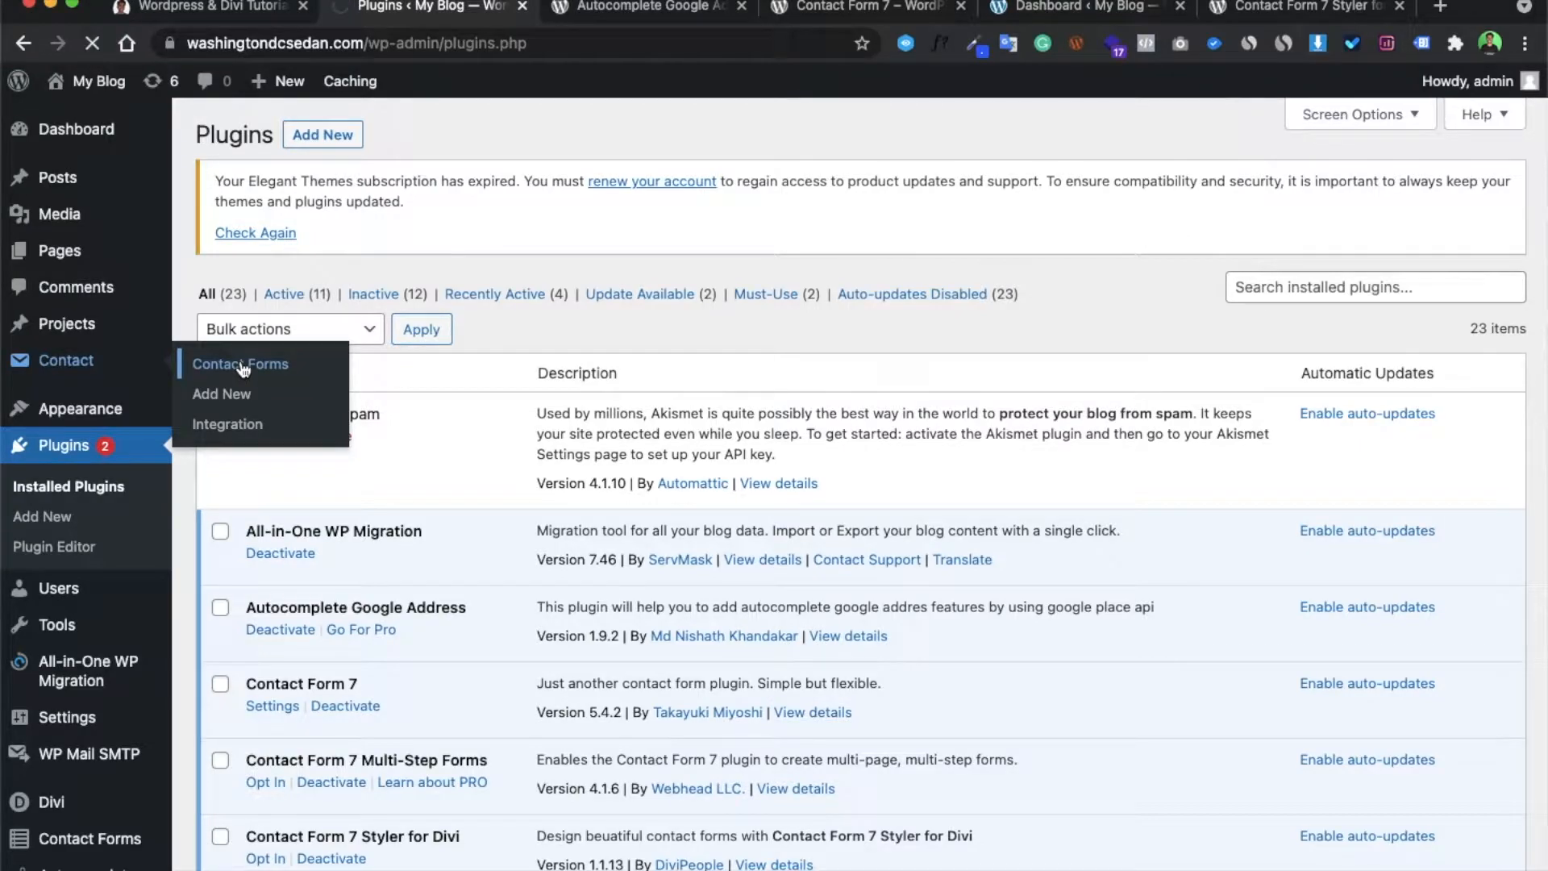
{"action": "left_click", "coordinate": [240, 363]}
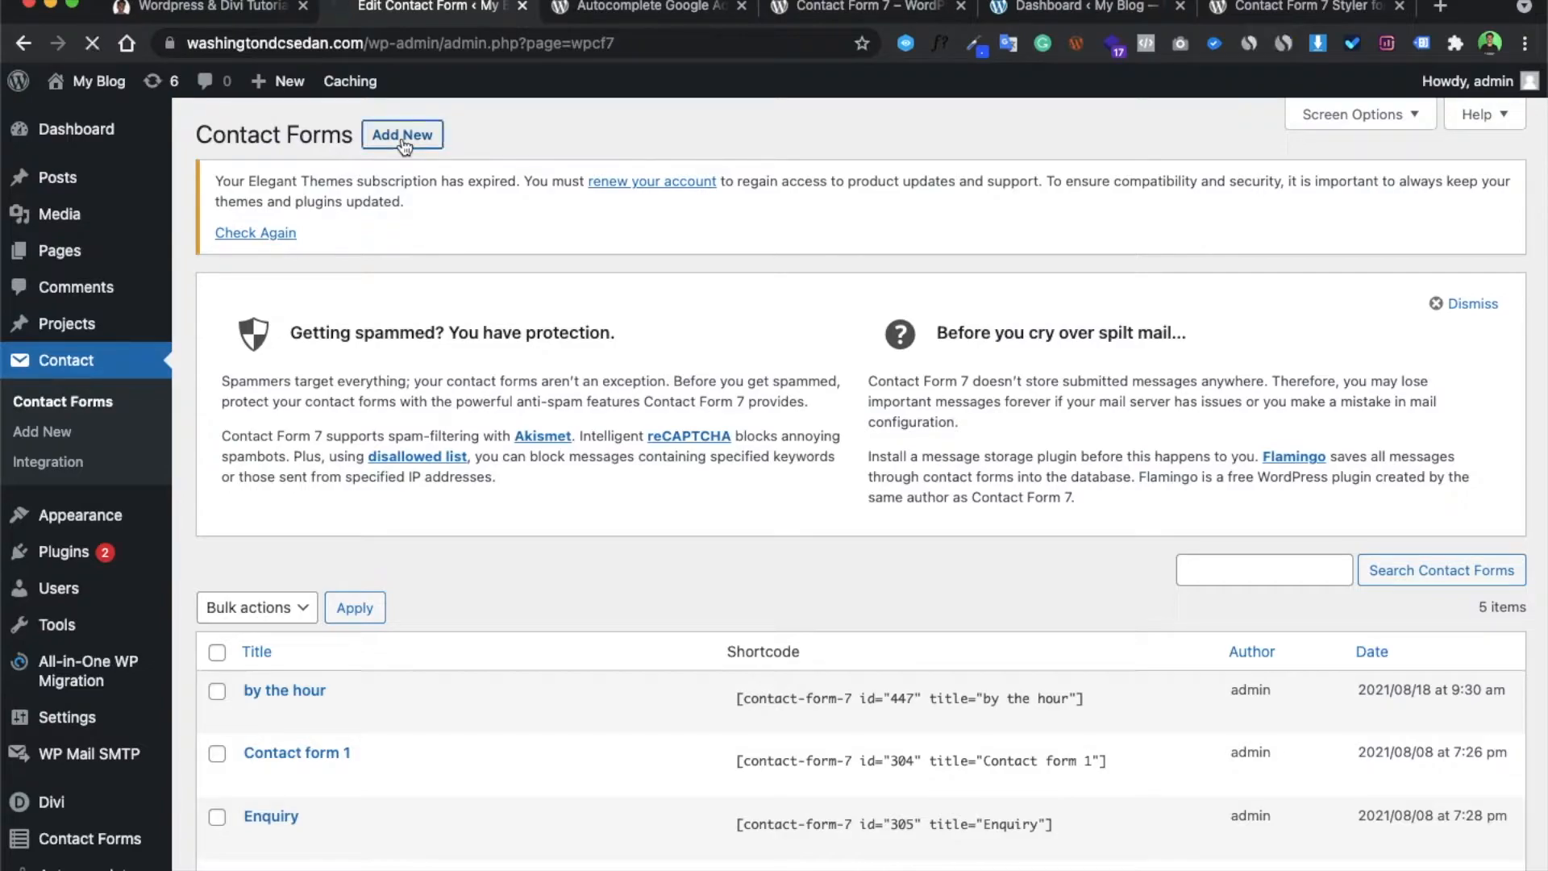
- Add a new contact form titled 'Contact form 7 test' and scroll to its template
{"action": "left_click", "coordinate": [401, 135]}
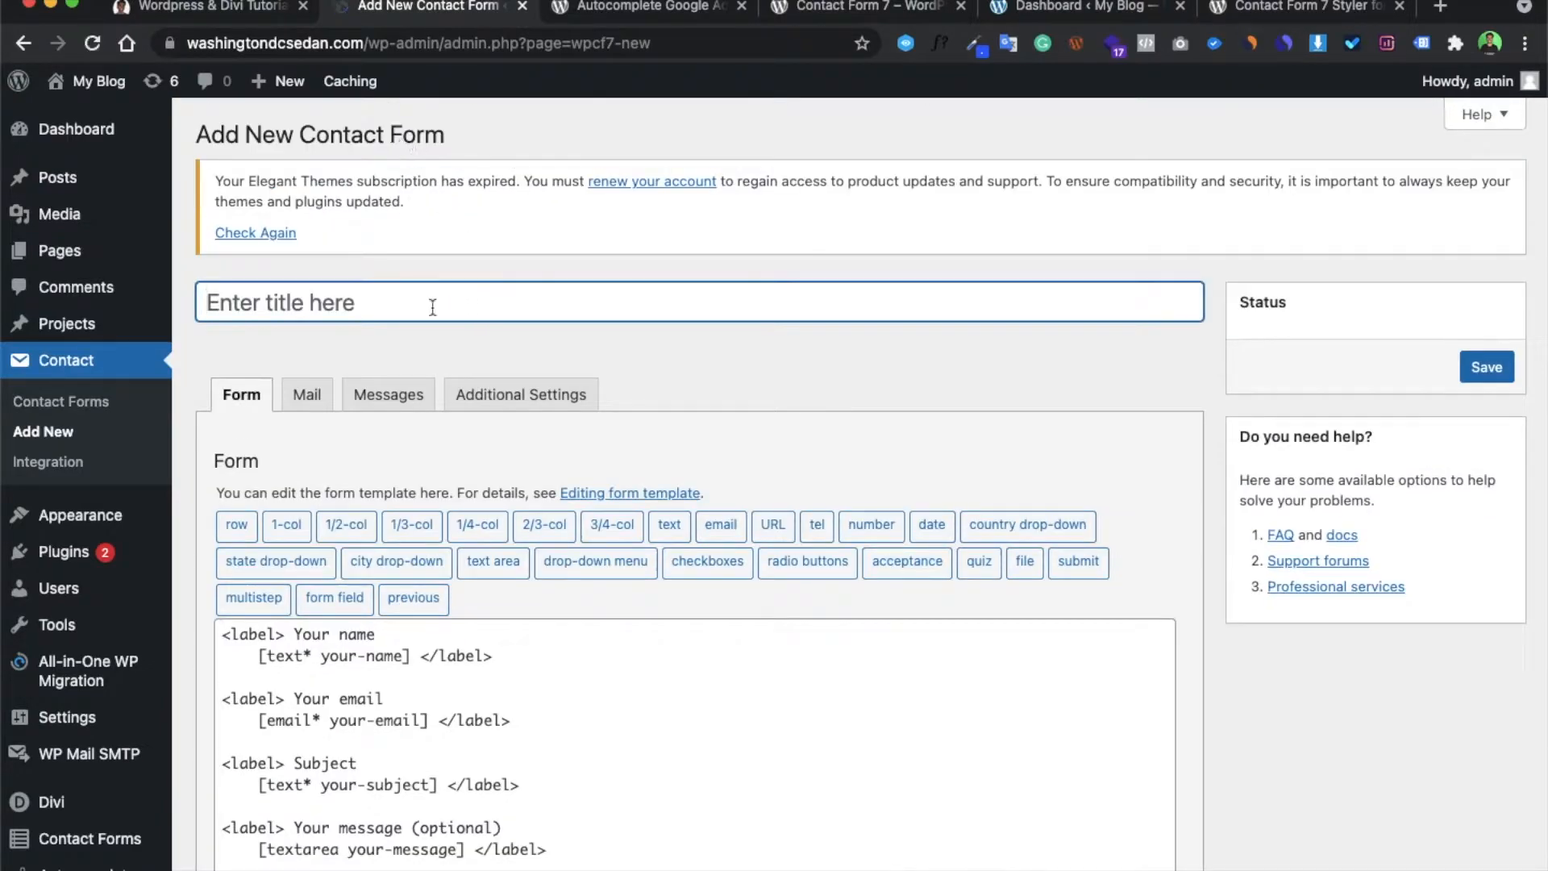
{"action": "type", "text": "Con"}
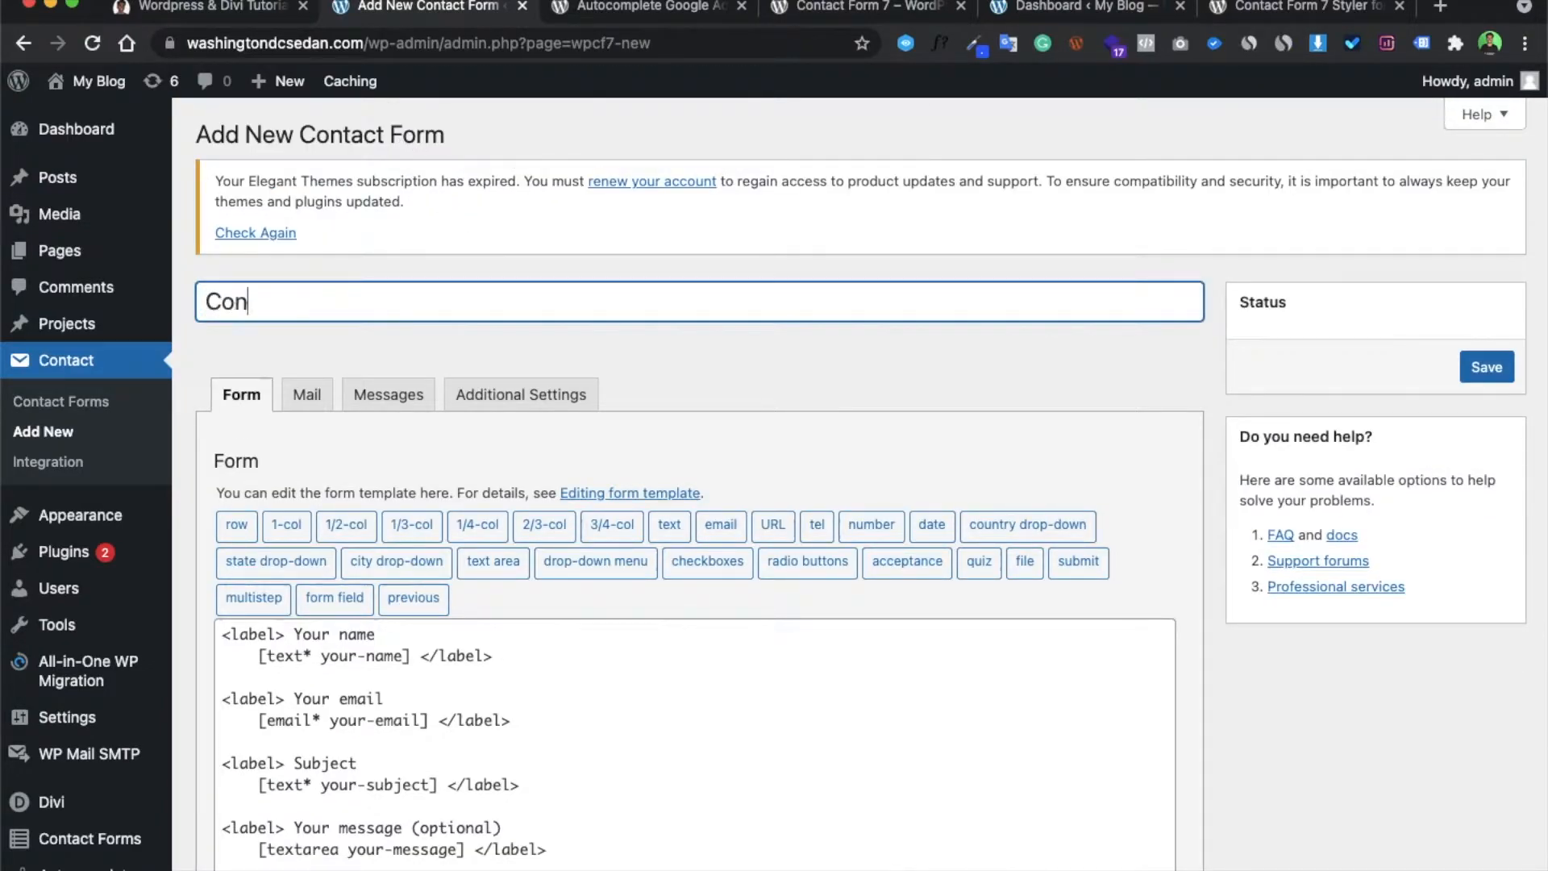
{"action": "type", "text": "tact form"}
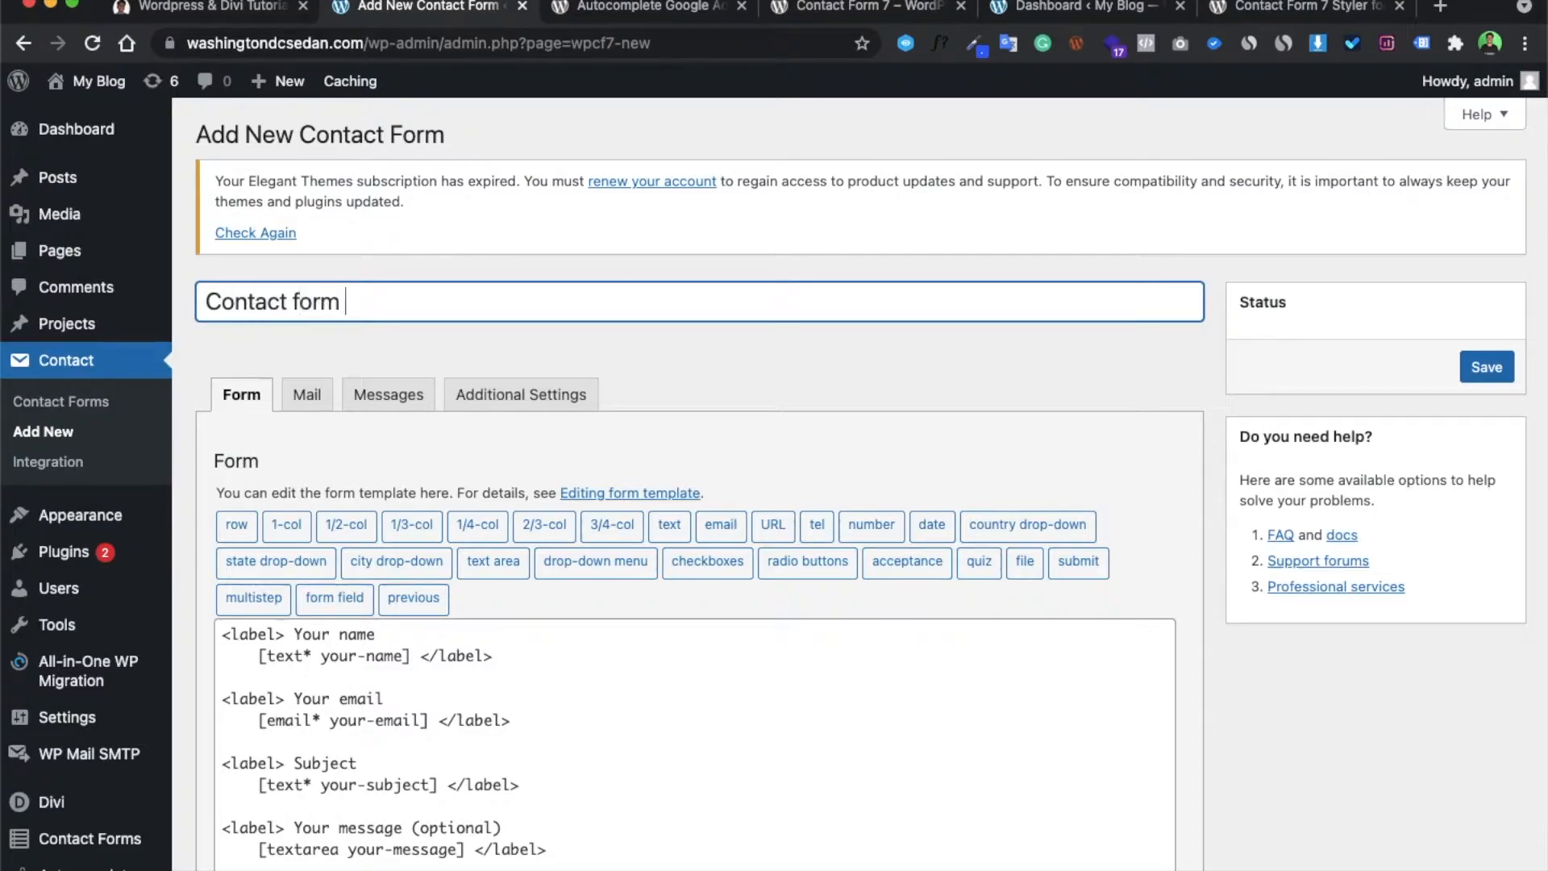
{"action": "type", "text": "7 test"}
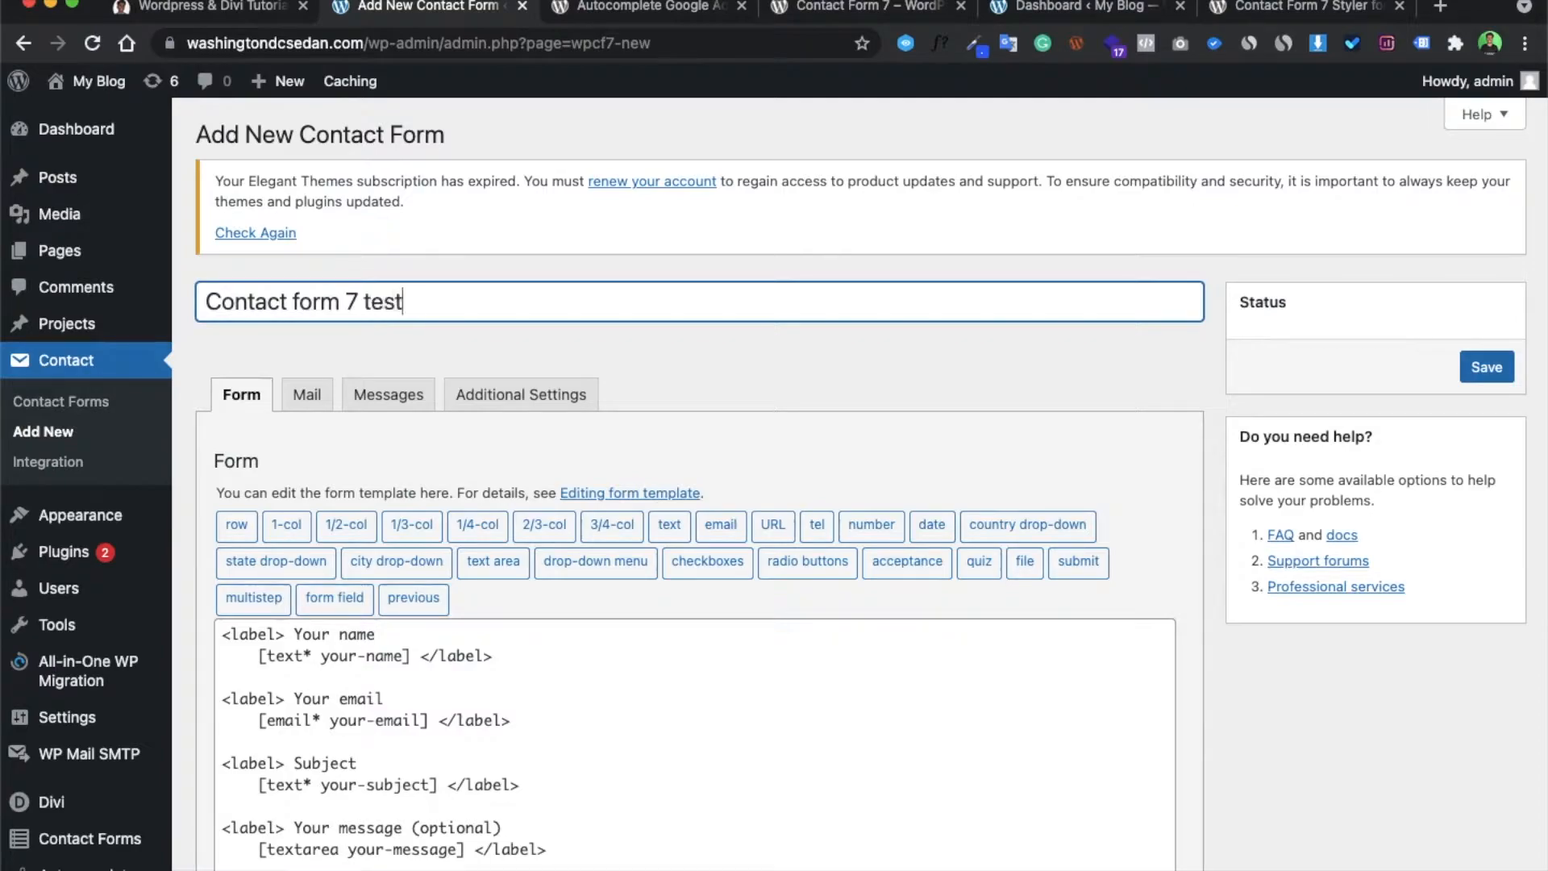
{"action": "scroll", "scroll_direction": "down", "scroll_amount": 3}
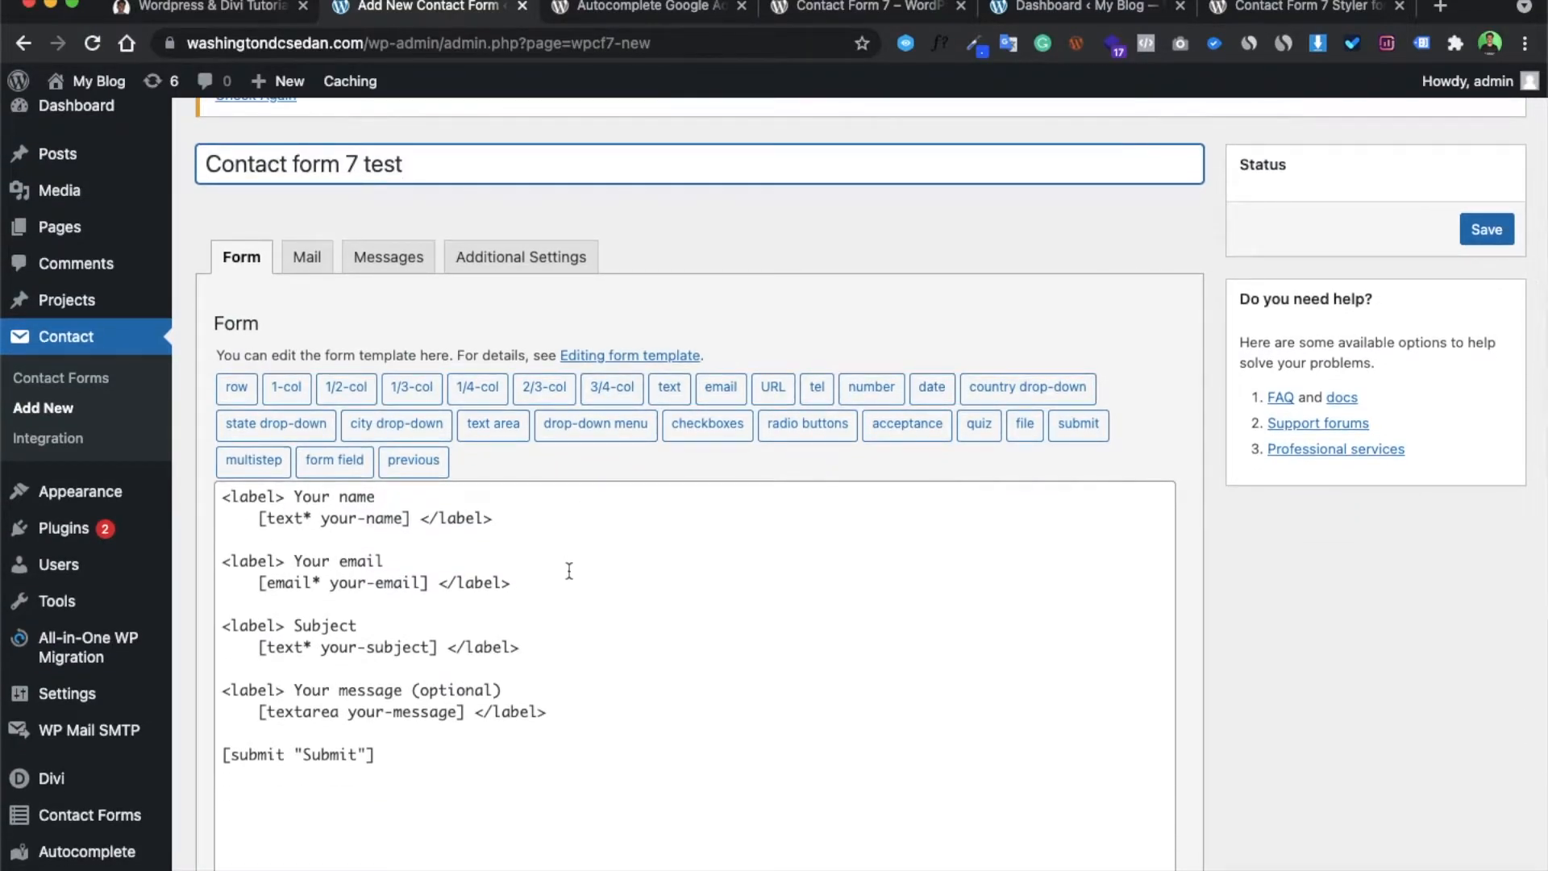
{"action": "mouse_move", "coordinate": [542, 524]}
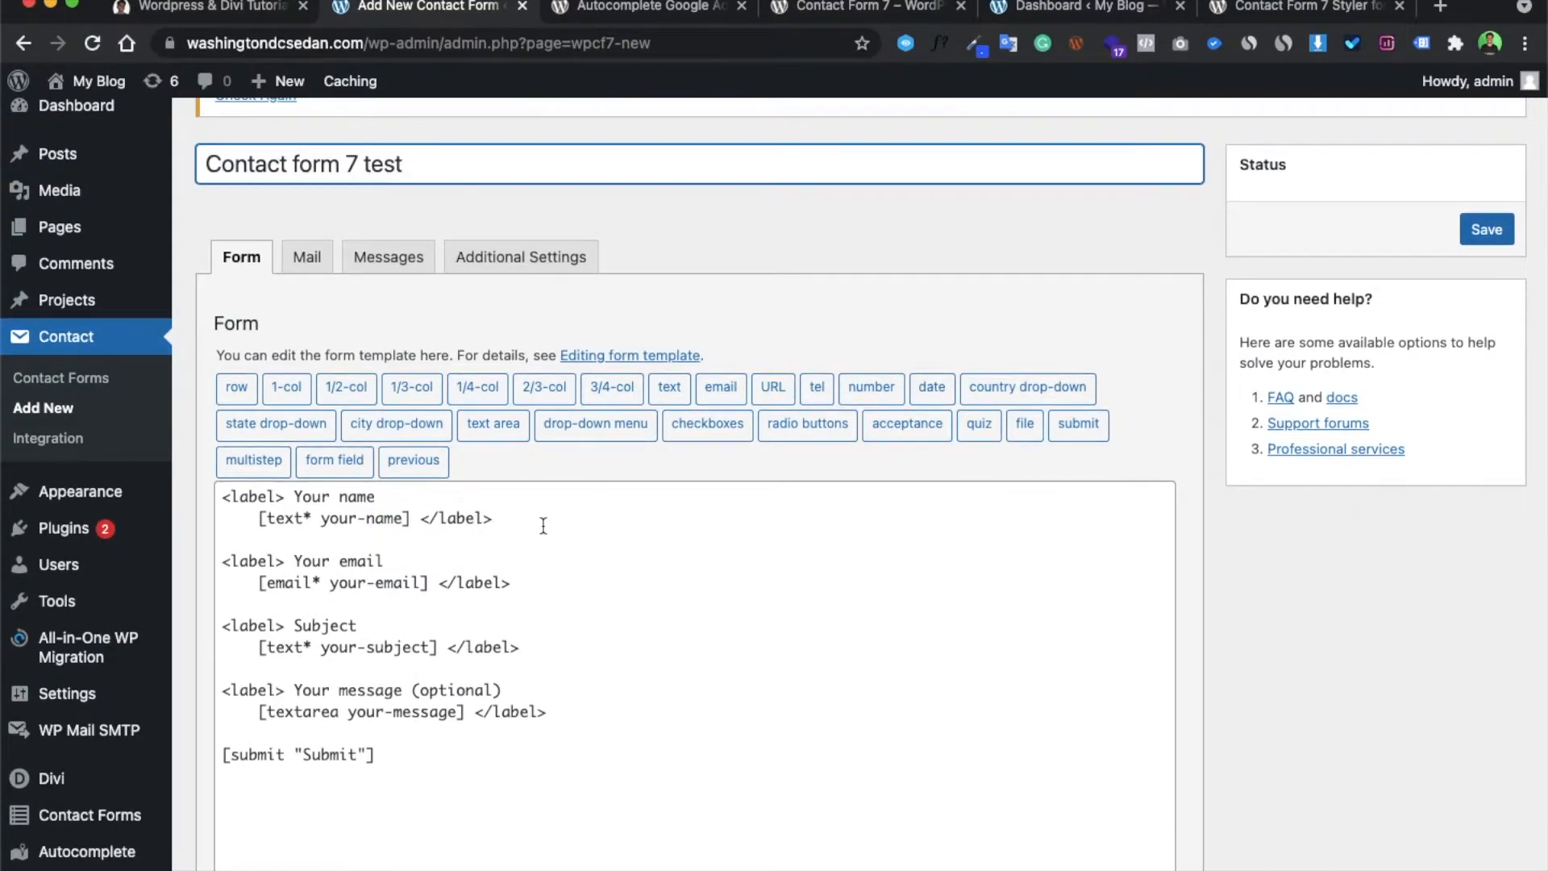
- Start a '<label> place' line directly below the name field in the template
{"action": "left_click", "coordinate": [533, 520]}
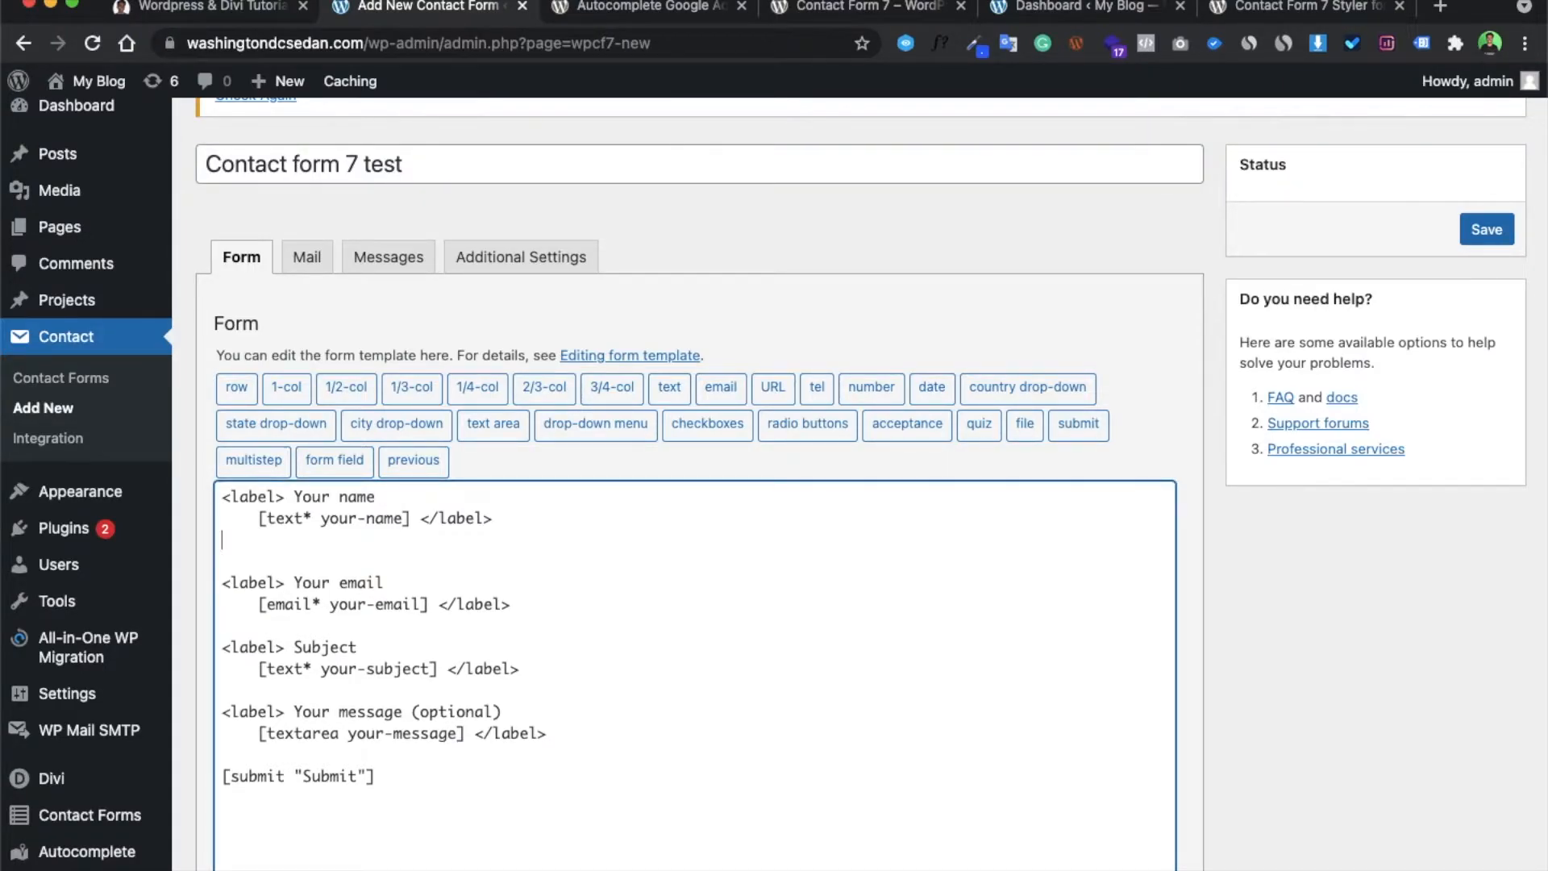
{"action": "type", "text": "<labl"}
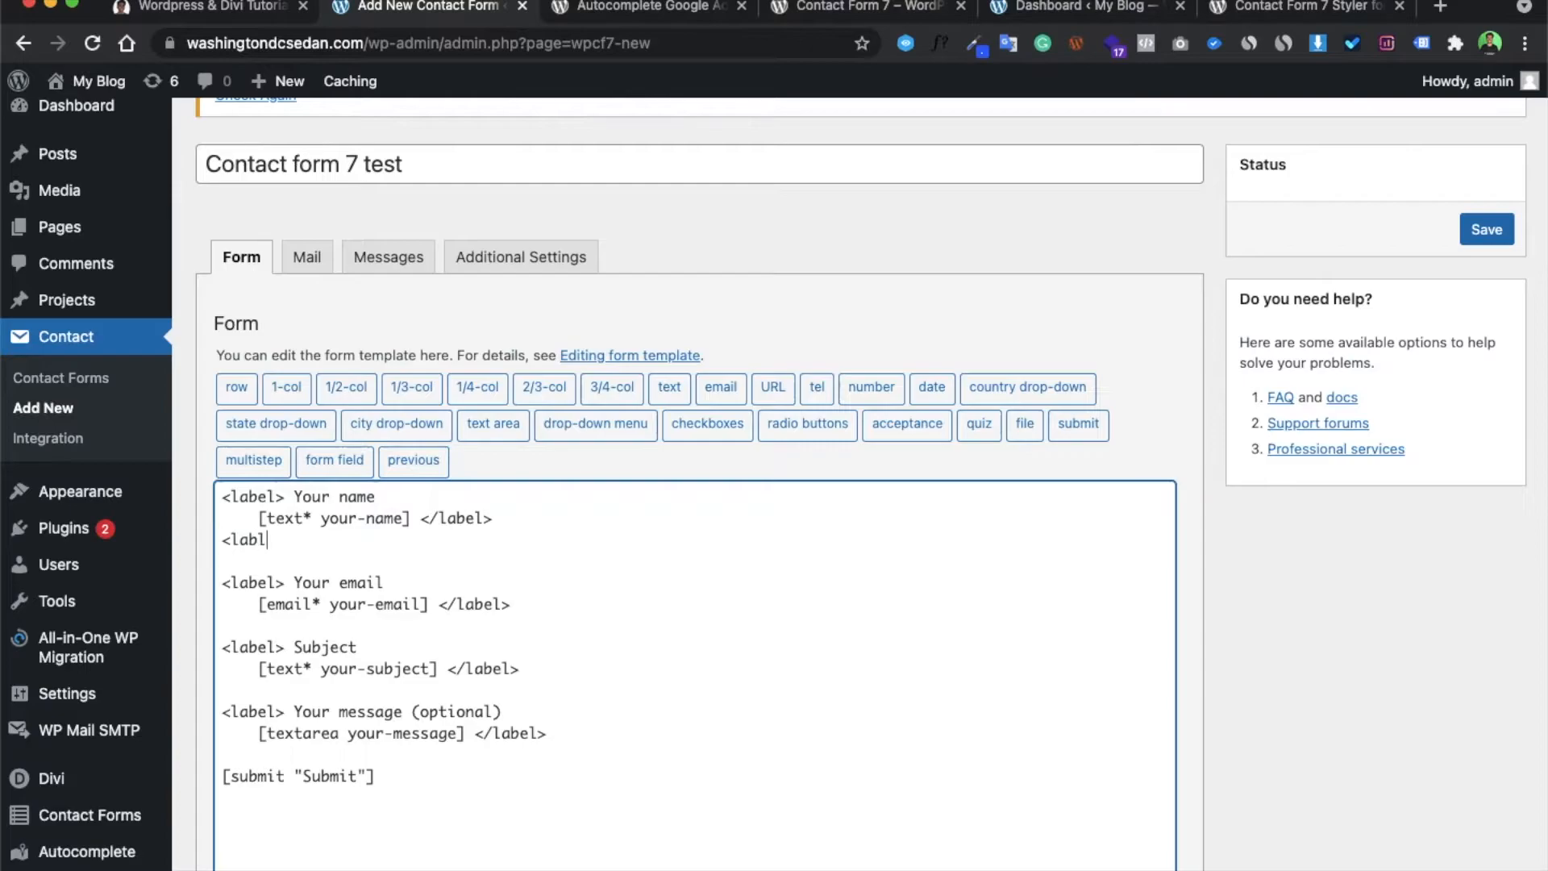
{"action": "key", "text": "Backspace"}
{"action": "type", "text": "el>"}
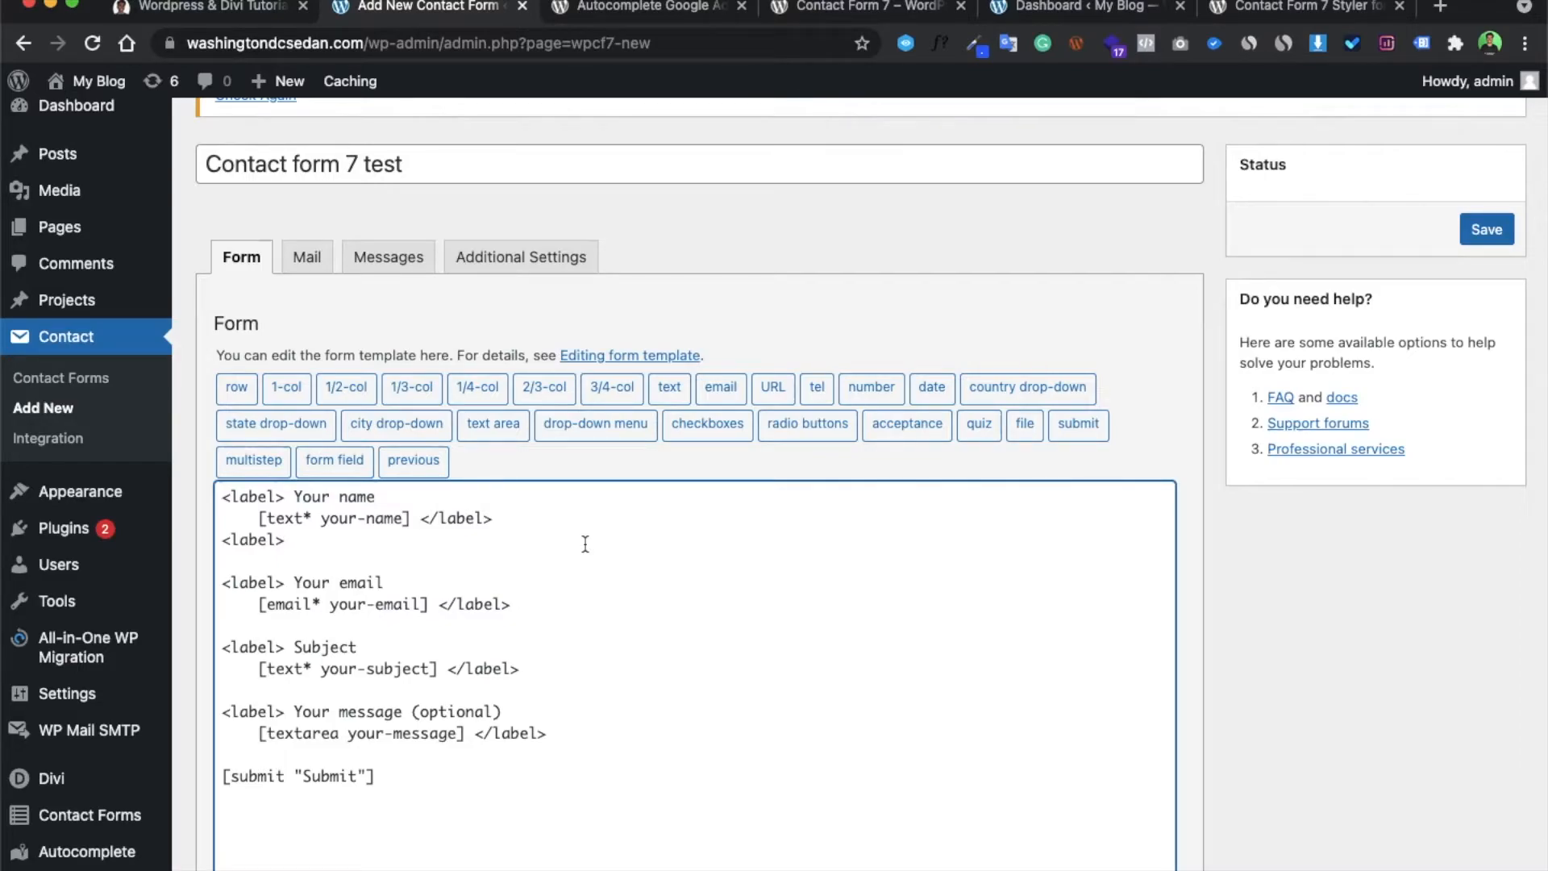
{"action": "type", "text": "place"}
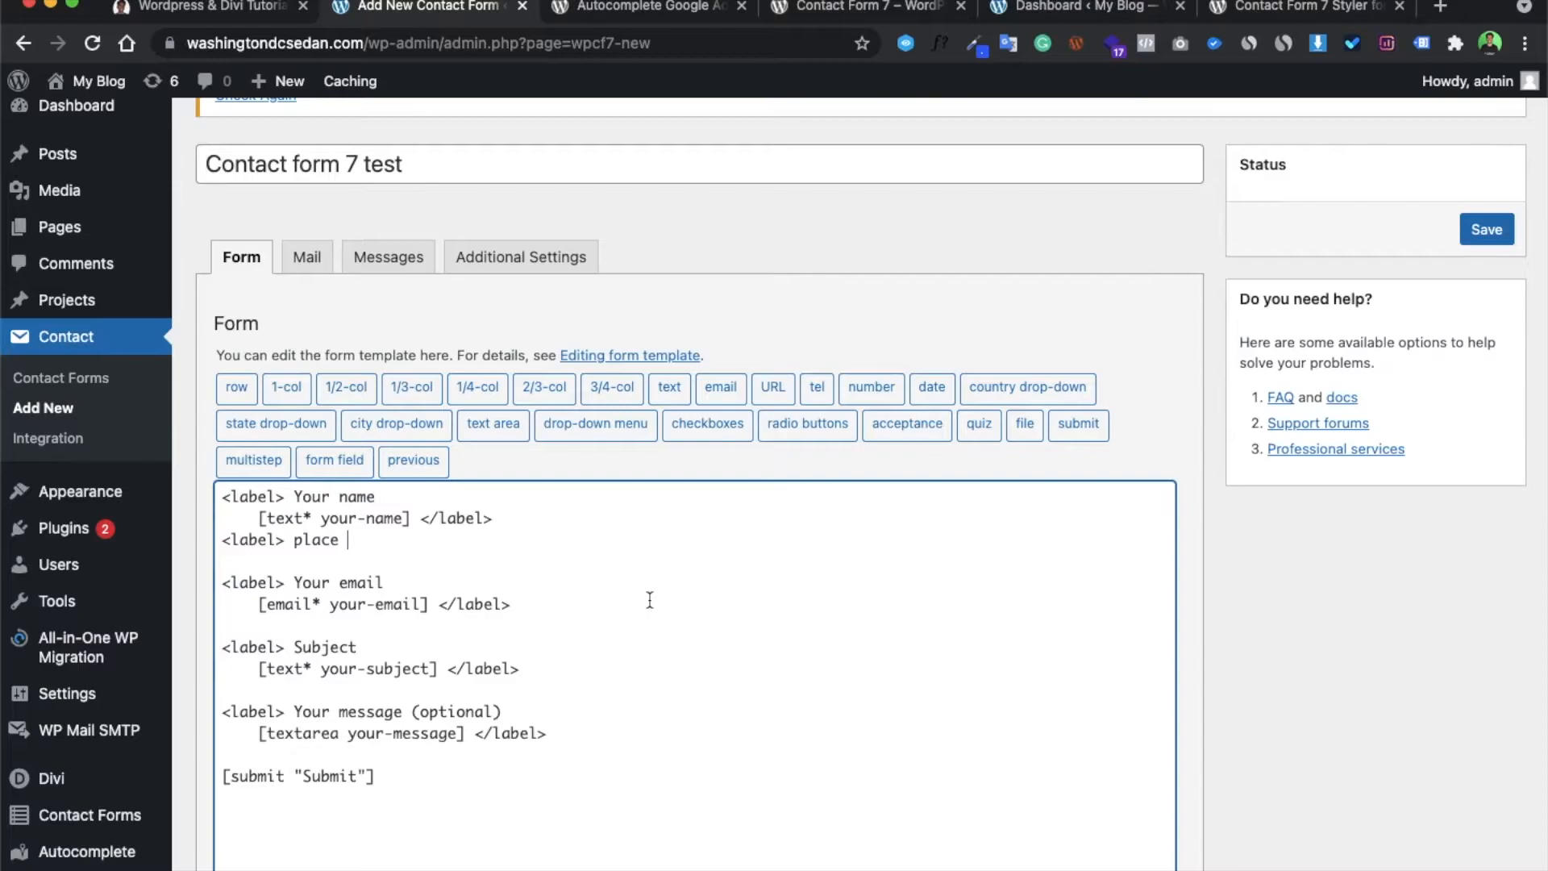
{"action": "mouse_move", "coordinate": [670, 387]}
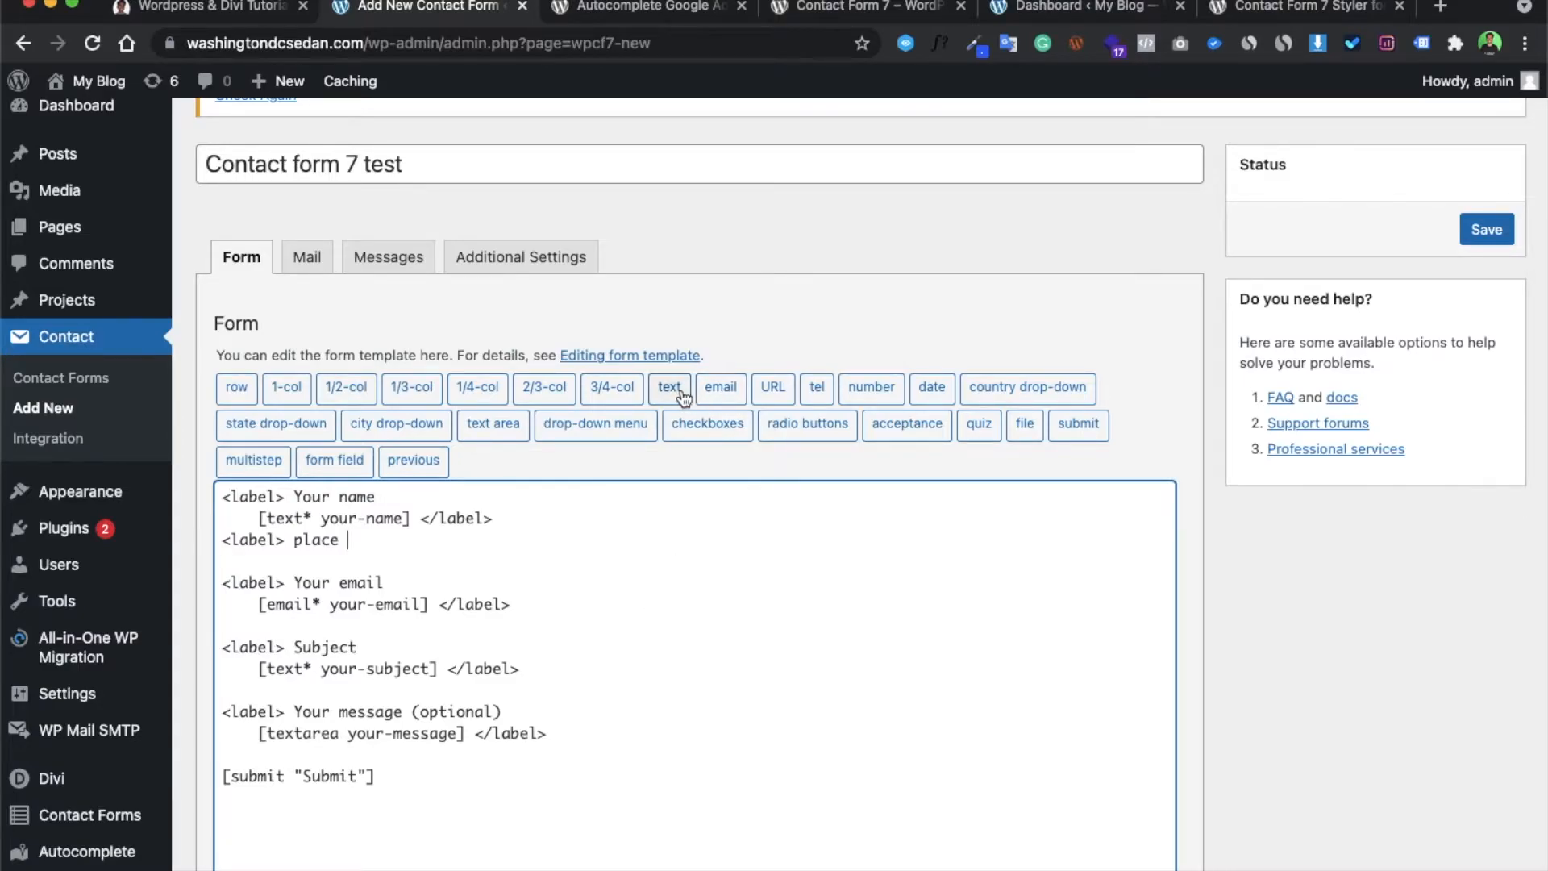
- Insert a single-line text tag named 'place' using the Form-tag Generator
{"action": "left_click", "coordinate": [669, 387]}
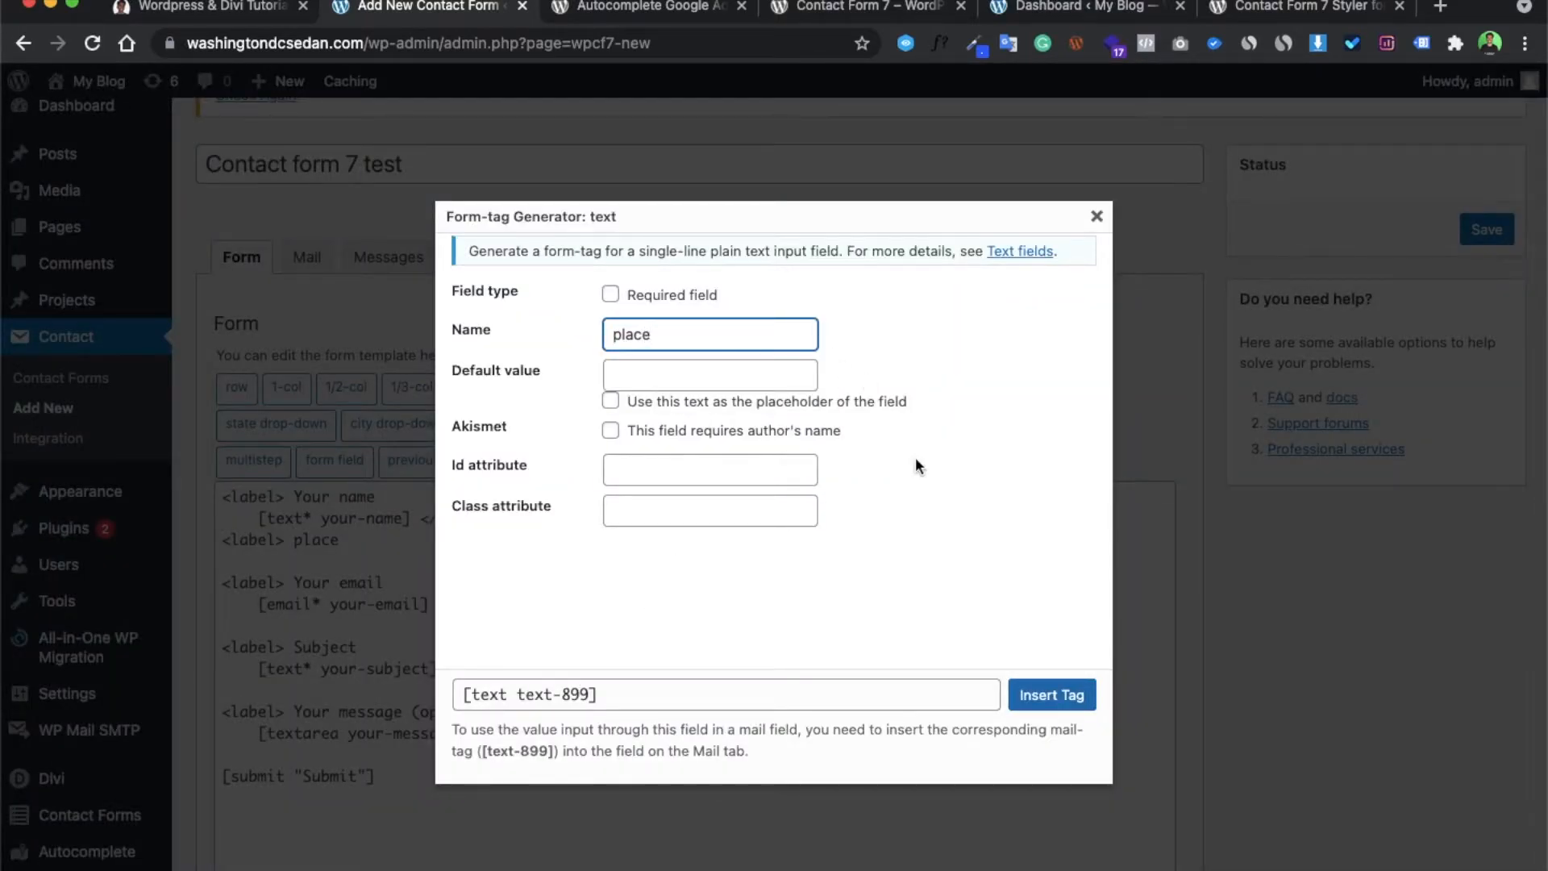
{"action": "left_click", "coordinate": [1050, 694]}
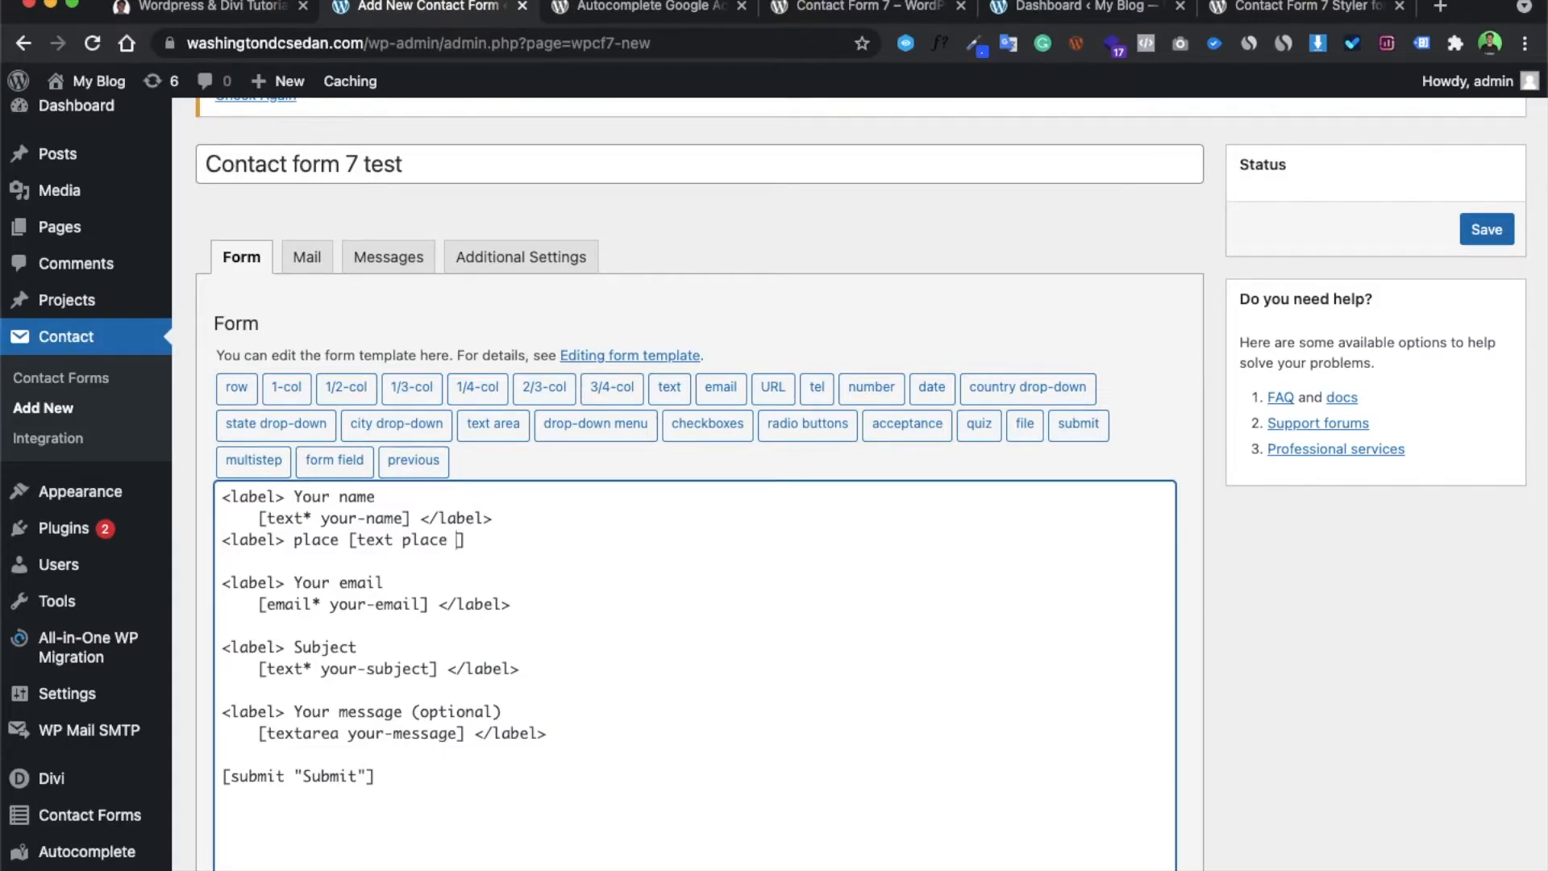
- Give the place text tag the id 'place'
{"action": "type", "text": "id:"}
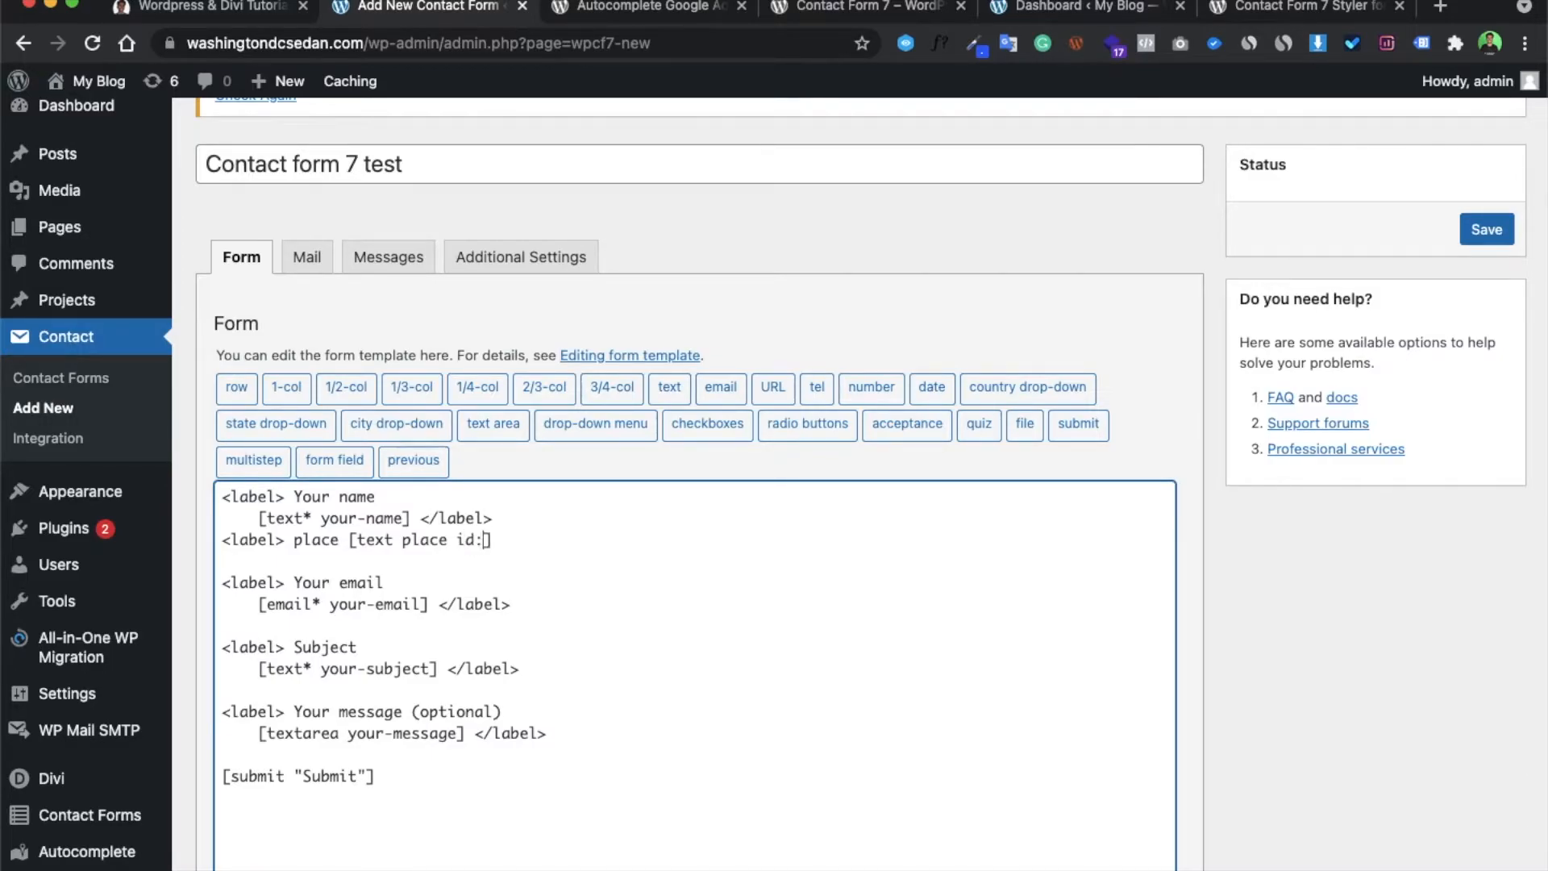
{"action": "type", "text": "p"}
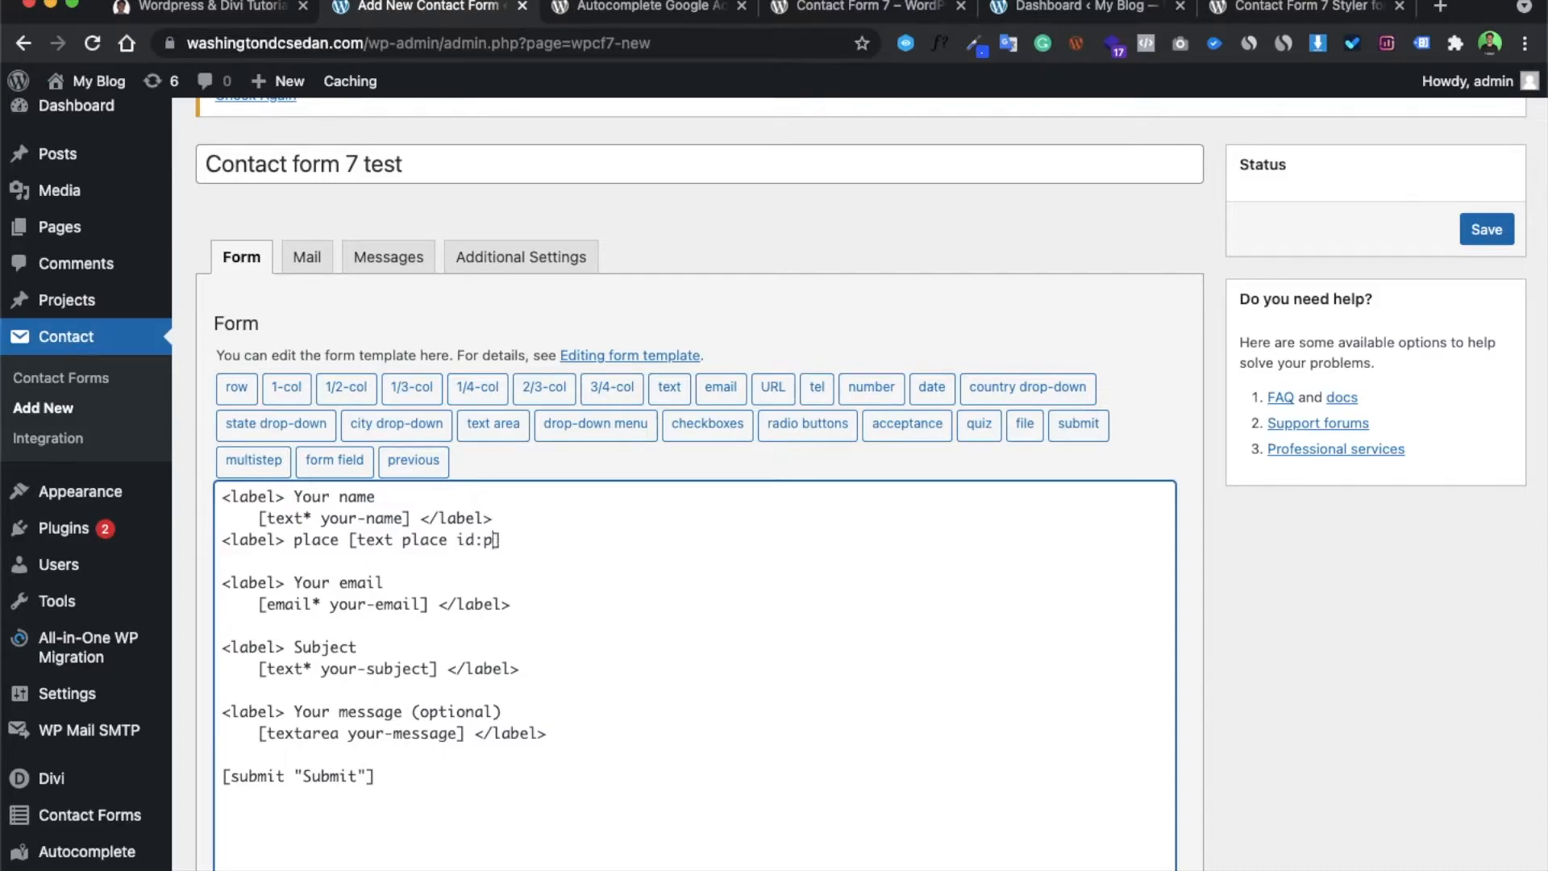
{"action": "type", "text": "lace"}
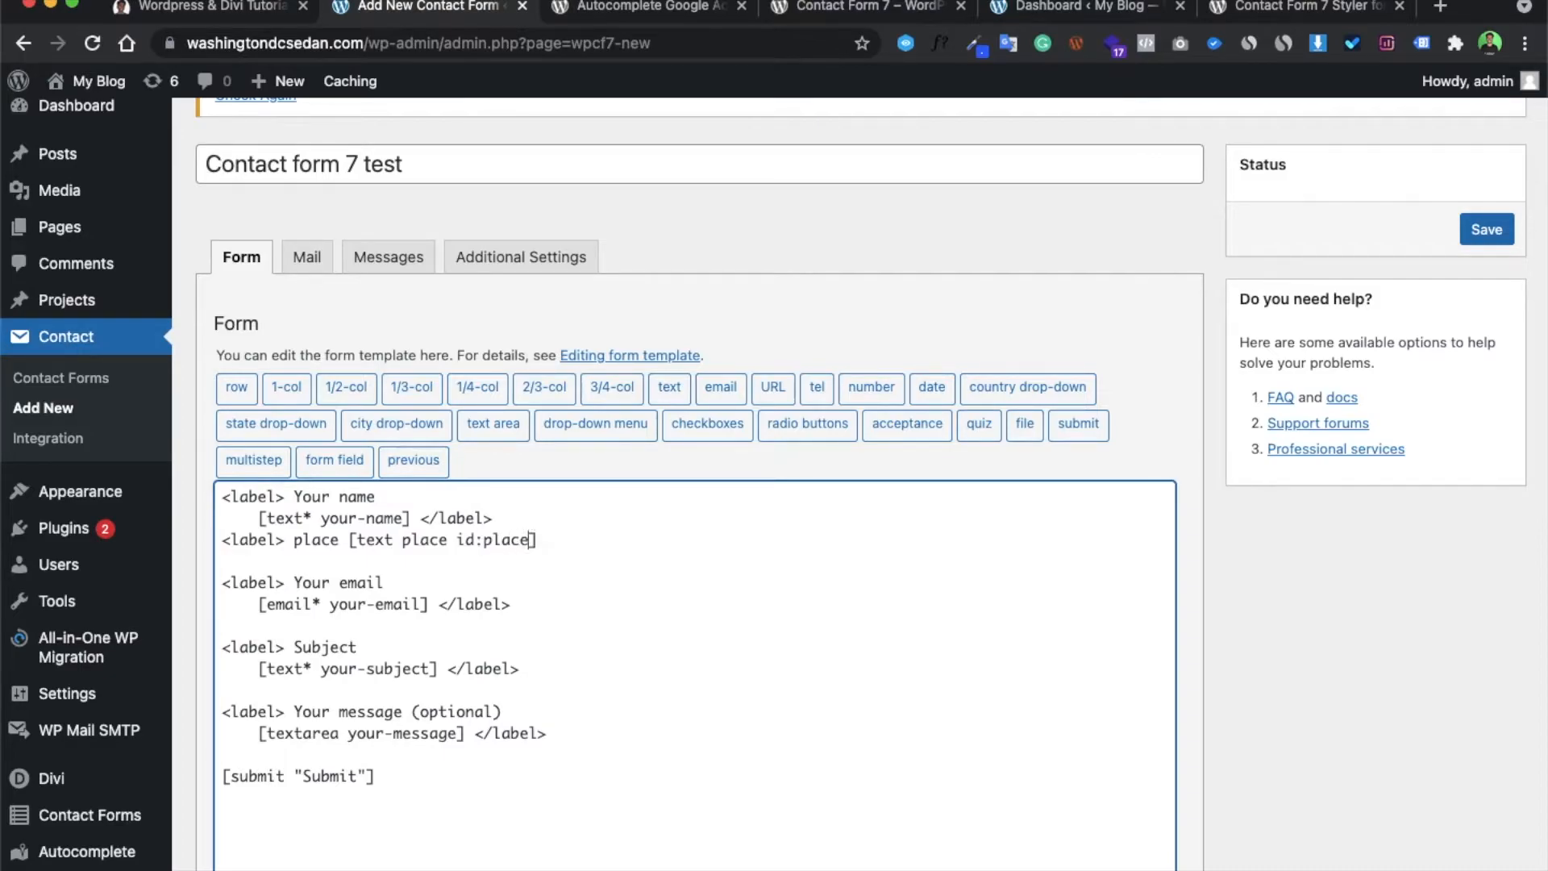
{"action": "double_click", "coordinate": [484, 541]}
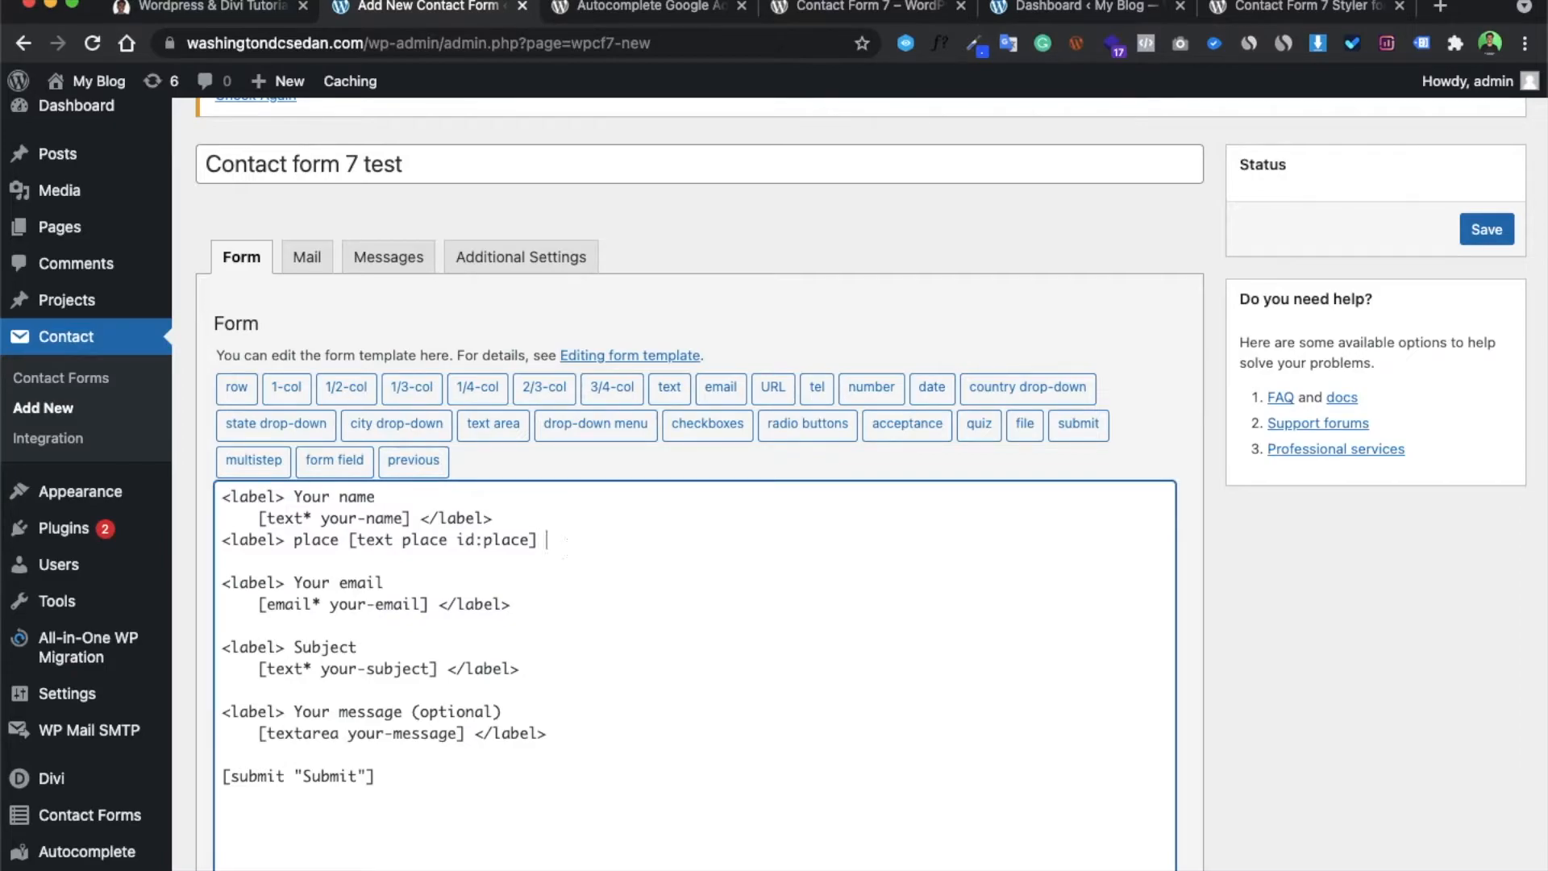
- Close the place line with </label>, briefly checking the Styler for Divi tab
{"action": "type", "text": "</"}
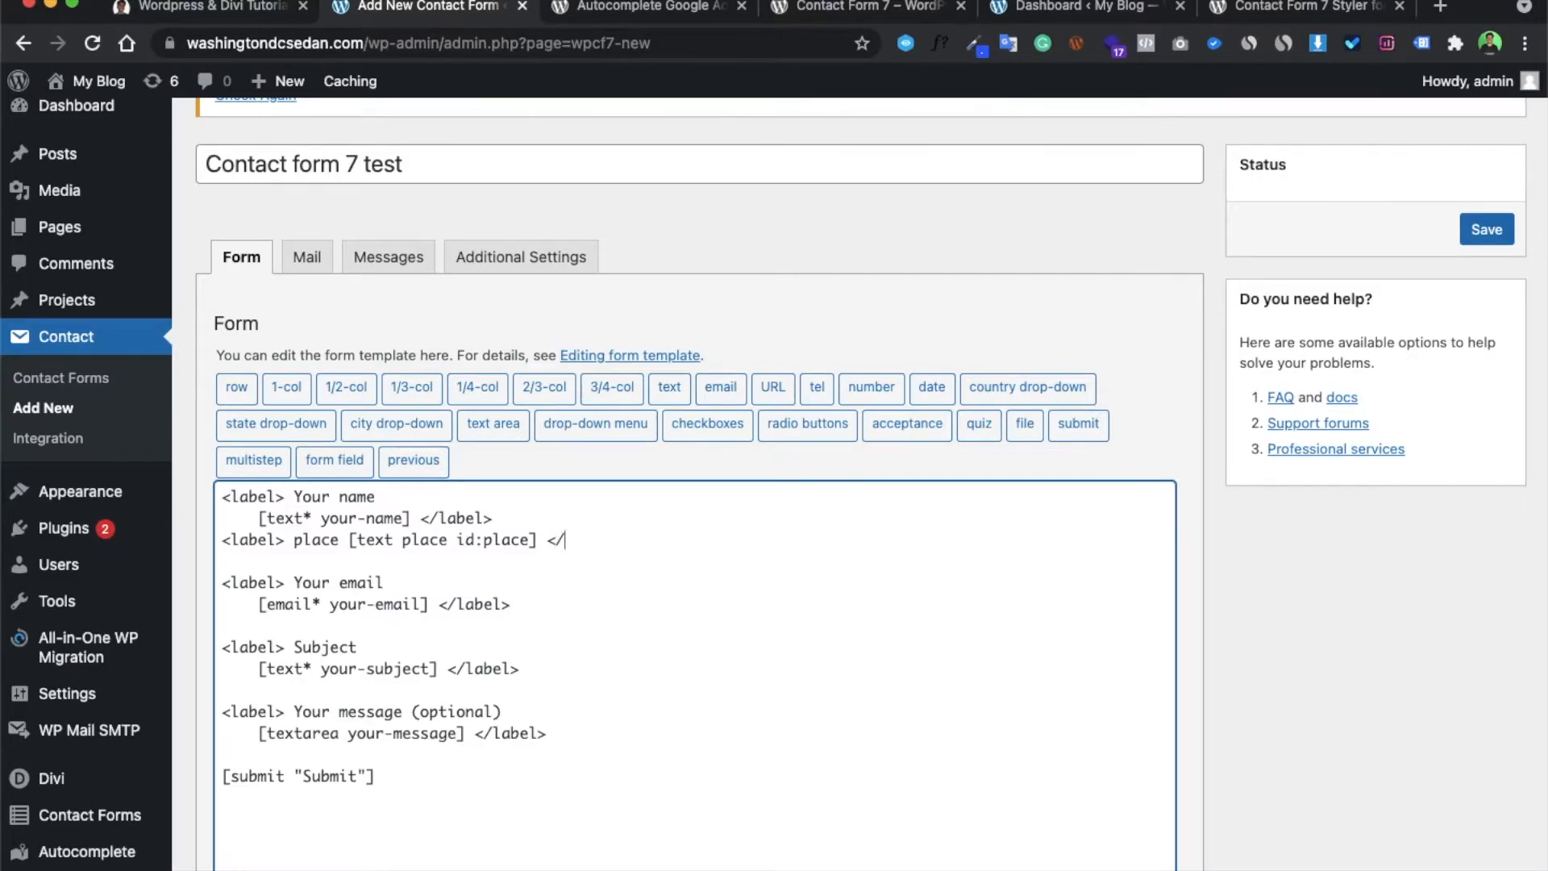
{"action": "type", "text": "label>"}
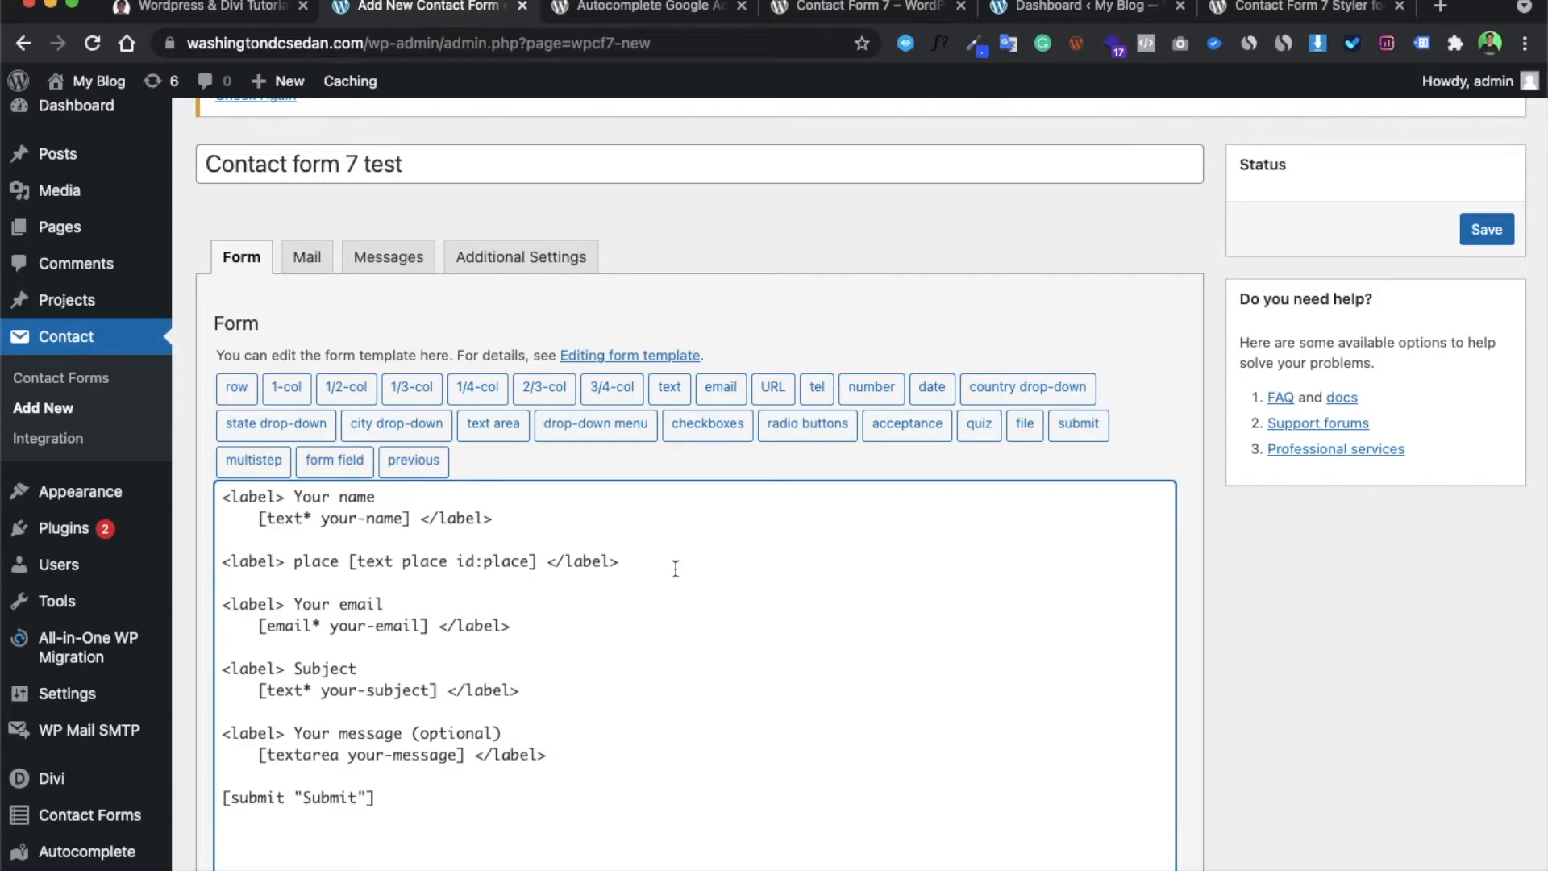
{"action": "left_click", "coordinate": [1303, 8]}
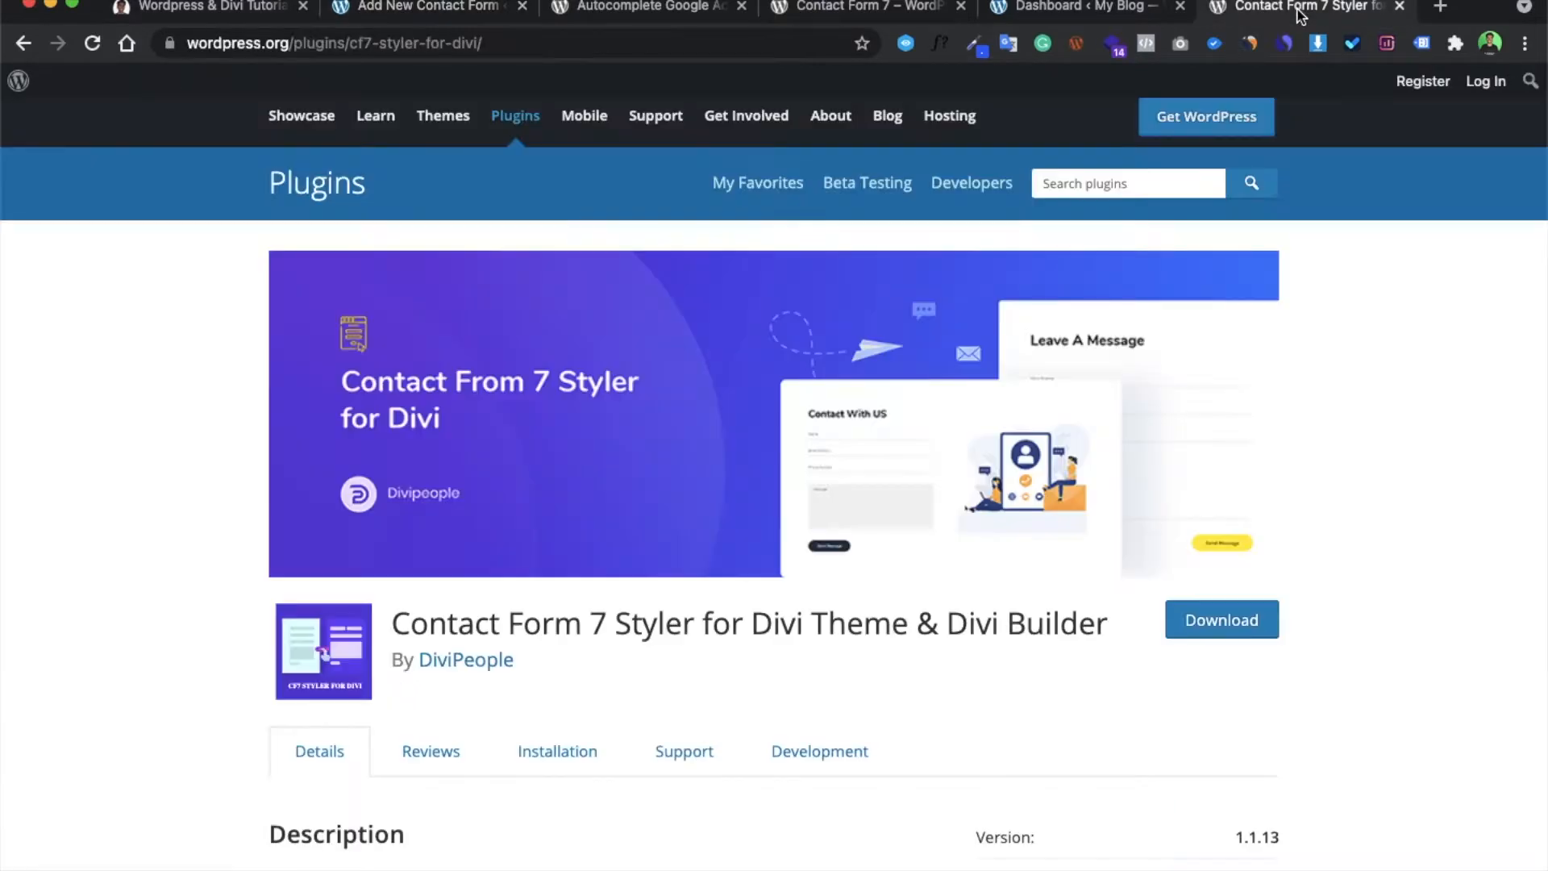
{"action": "left_click", "coordinate": [425, 8]}
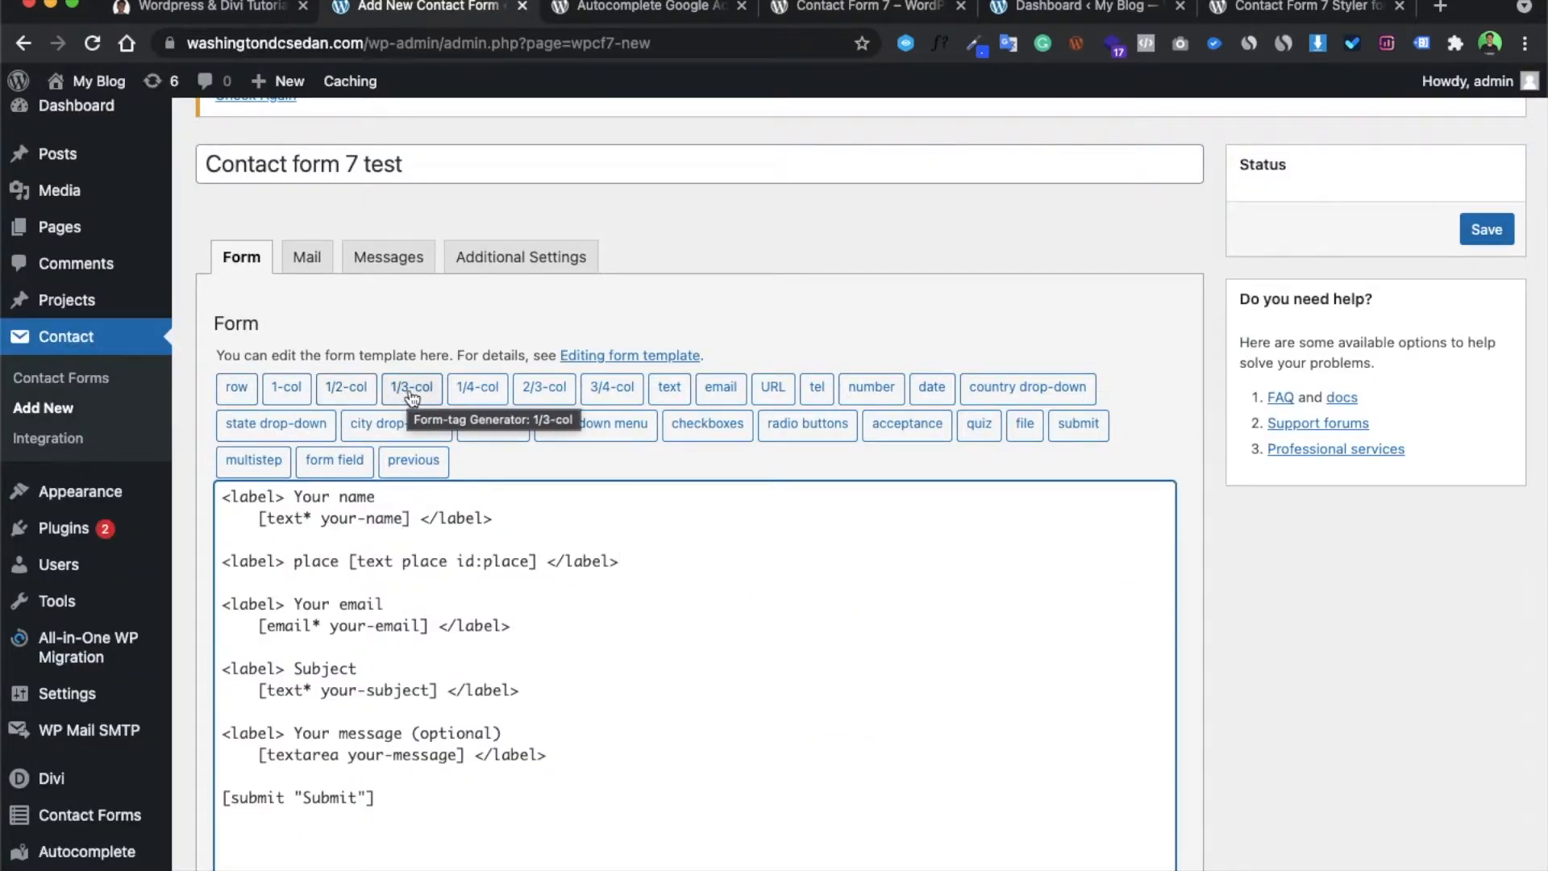
{"action": "mouse_move", "coordinate": [544, 386]}
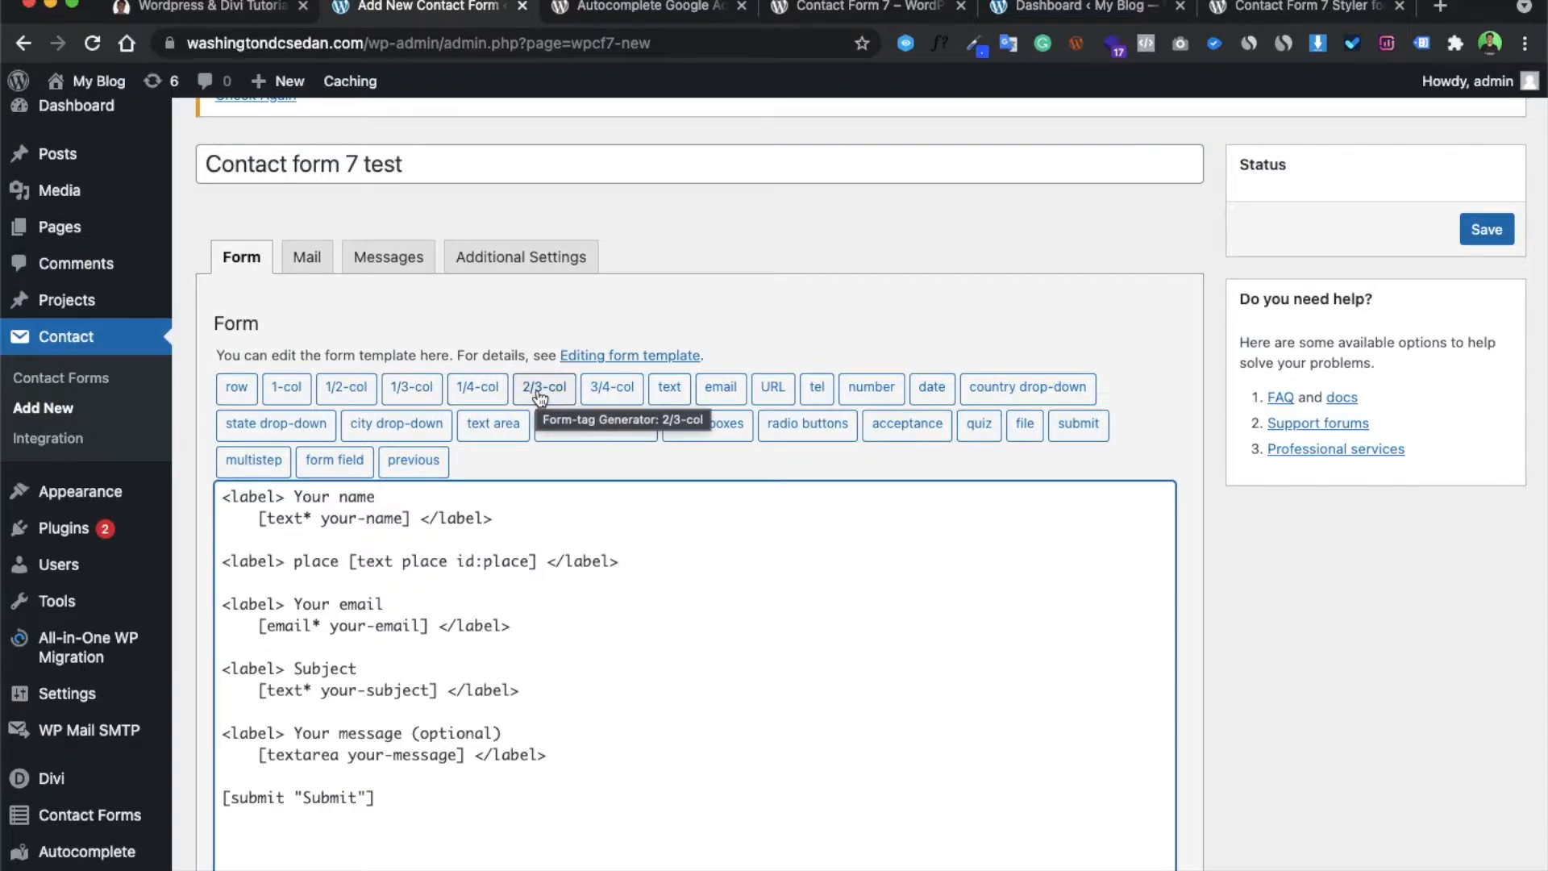
{"action": "mouse_move", "coordinate": [611, 386]}
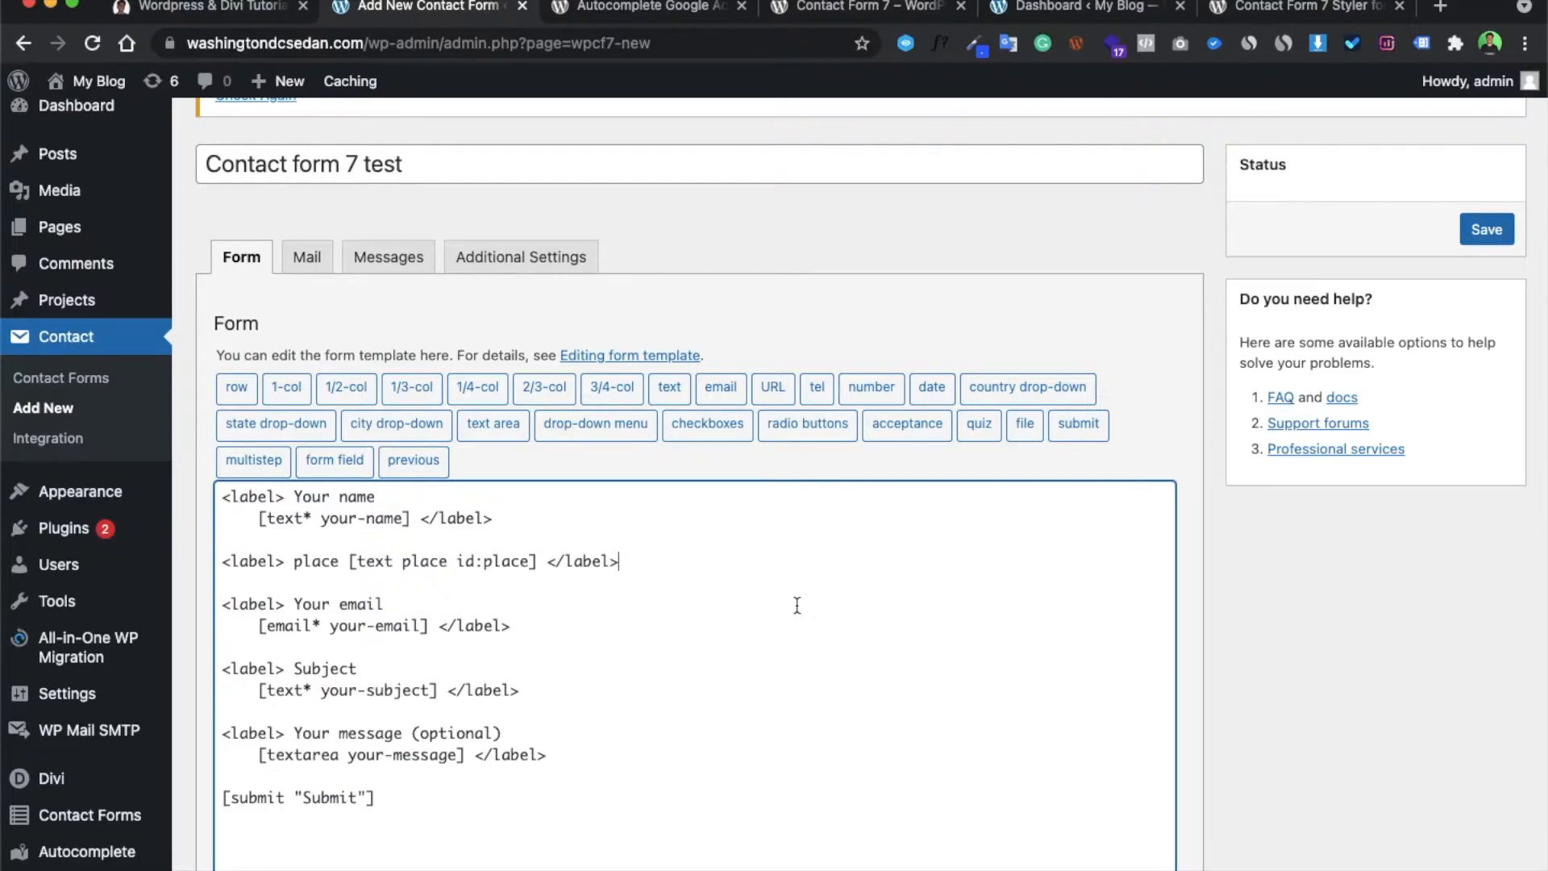
{"action": "mouse_move", "coordinate": [493, 423]}
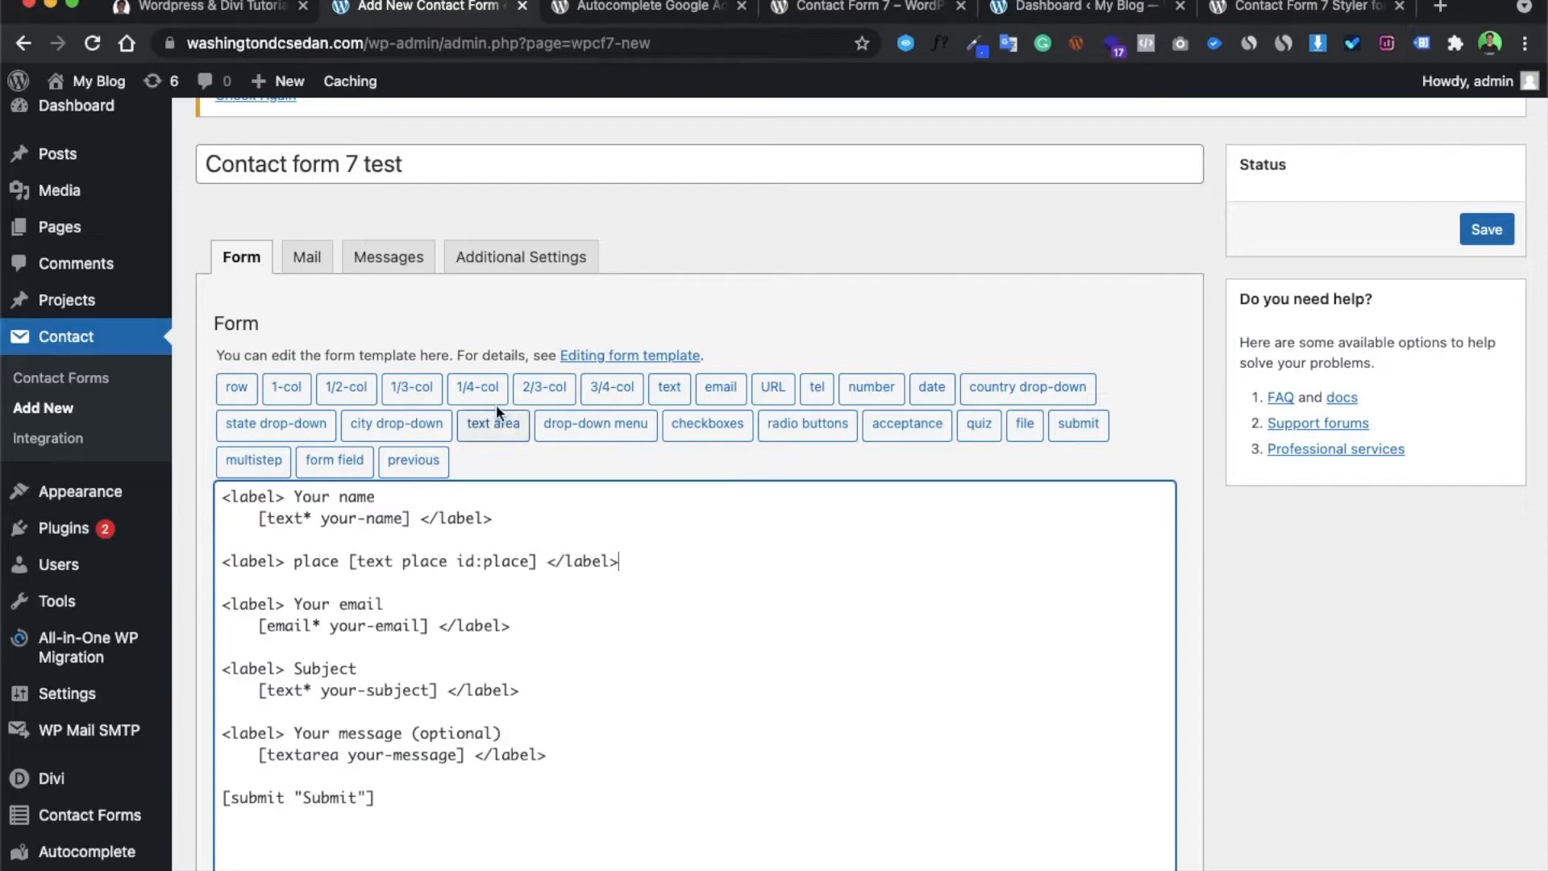
{"action": "mouse_move", "coordinate": [678, 637]}
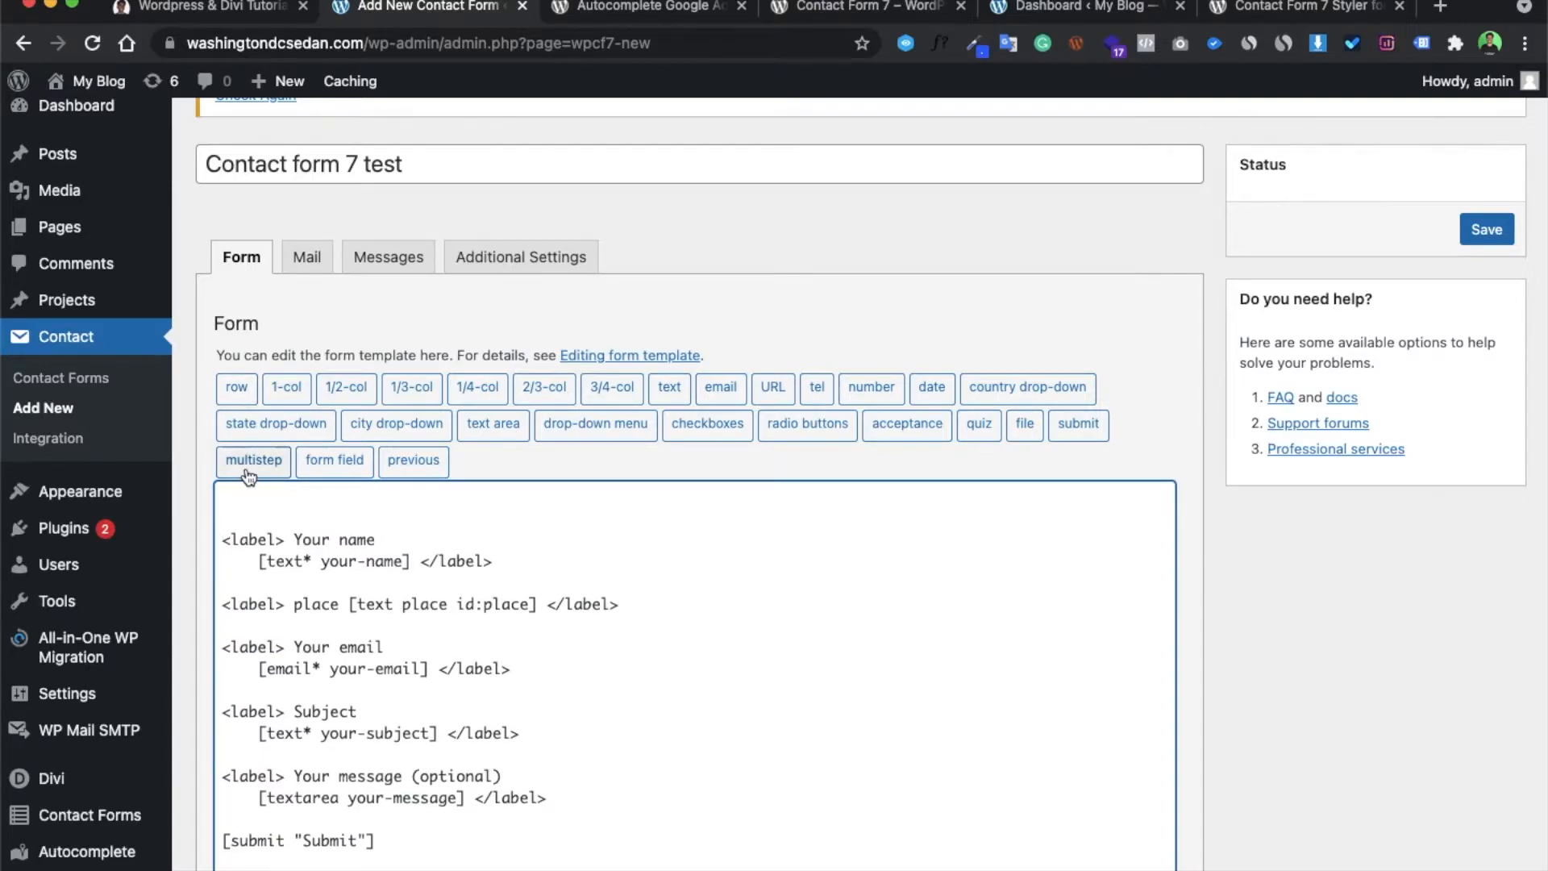
- Insert a dipe_row tag pair before the name label and remove its closing tag
{"action": "left_click", "coordinate": [236, 387]}
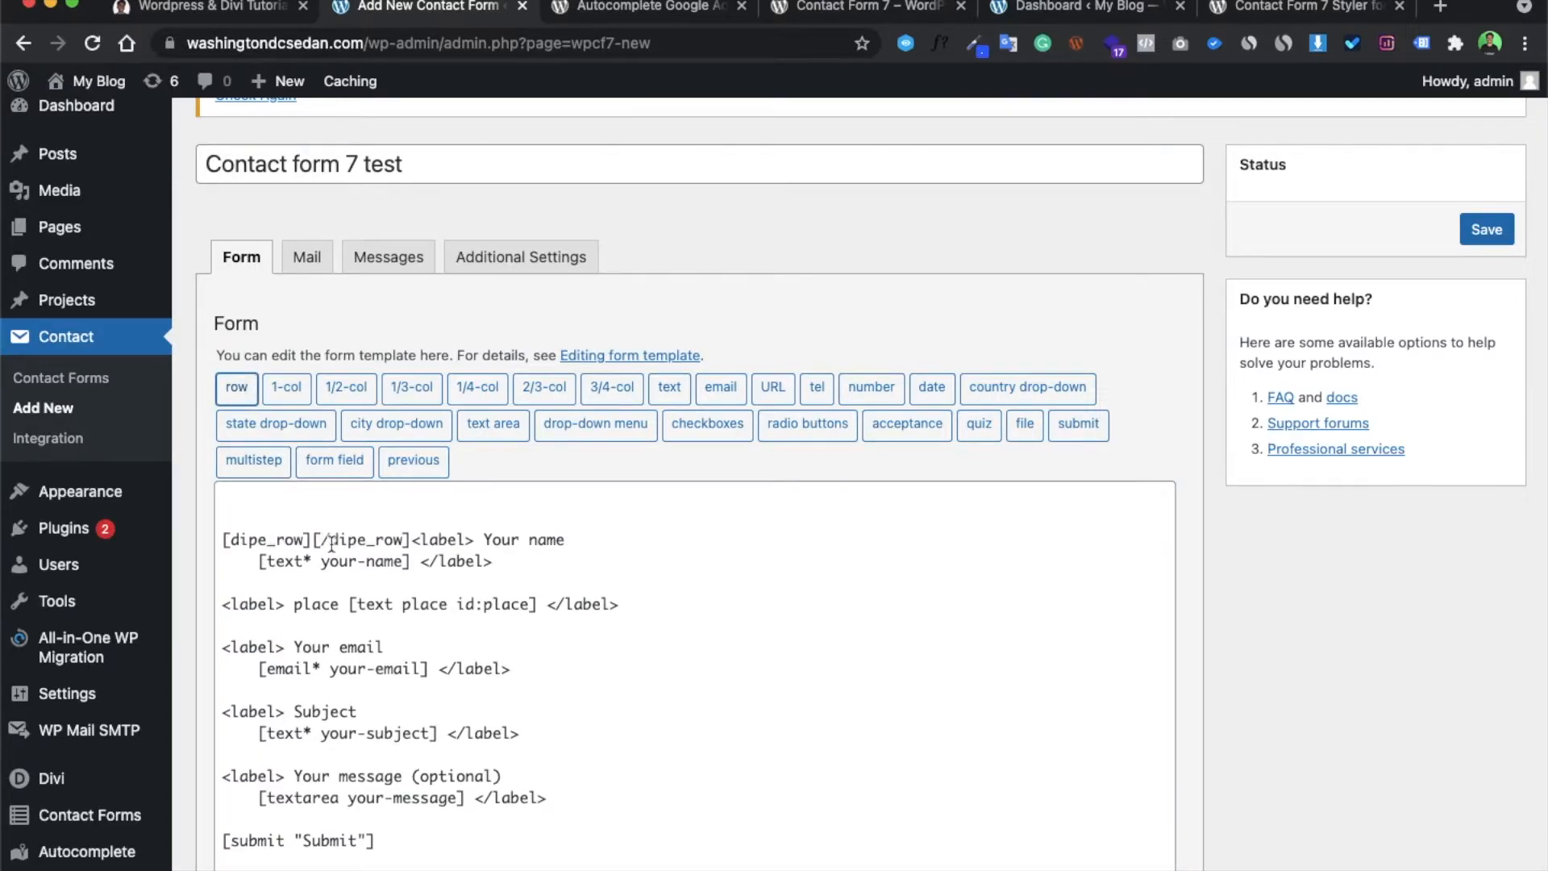
{"action": "left_click", "coordinate": [316, 540]}
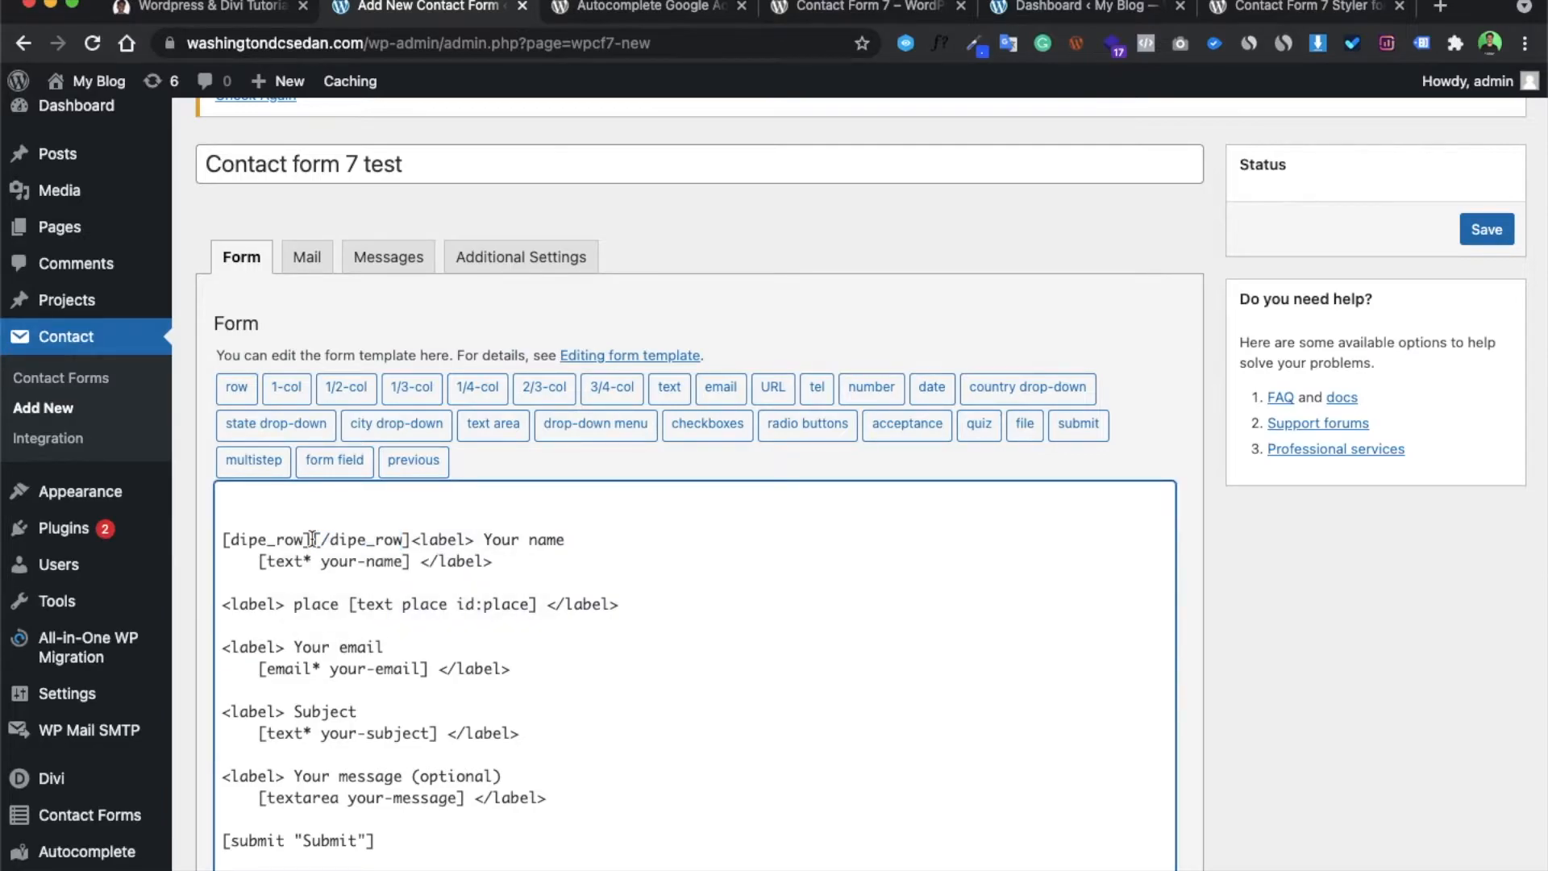
{"action": "double_click", "coordinate": [264, 539]}
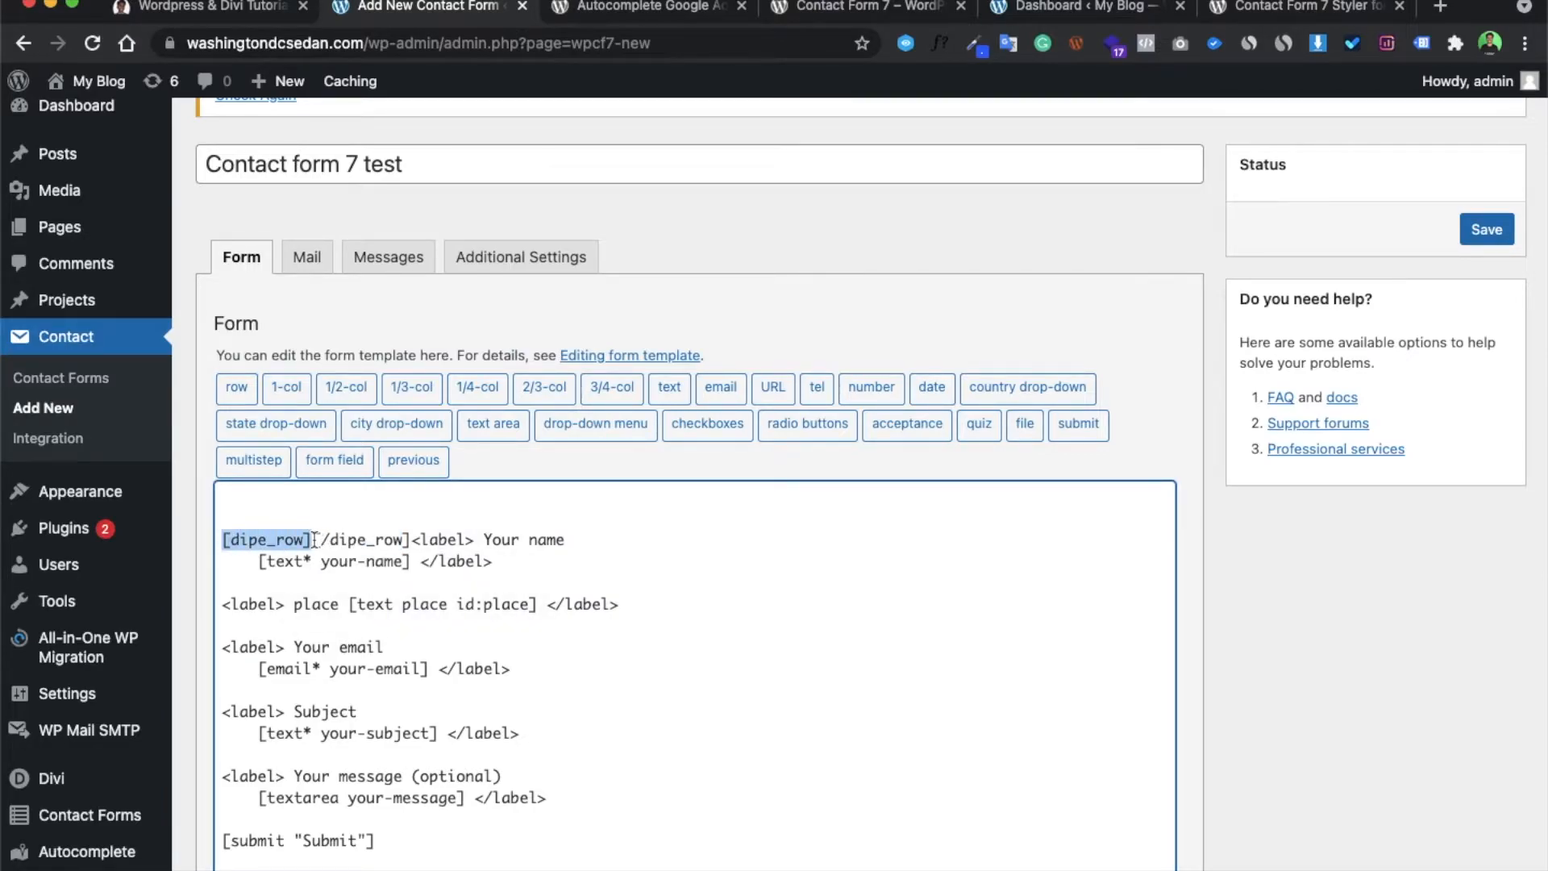
{"action": "double_click", "coordinate": [365, 539]}
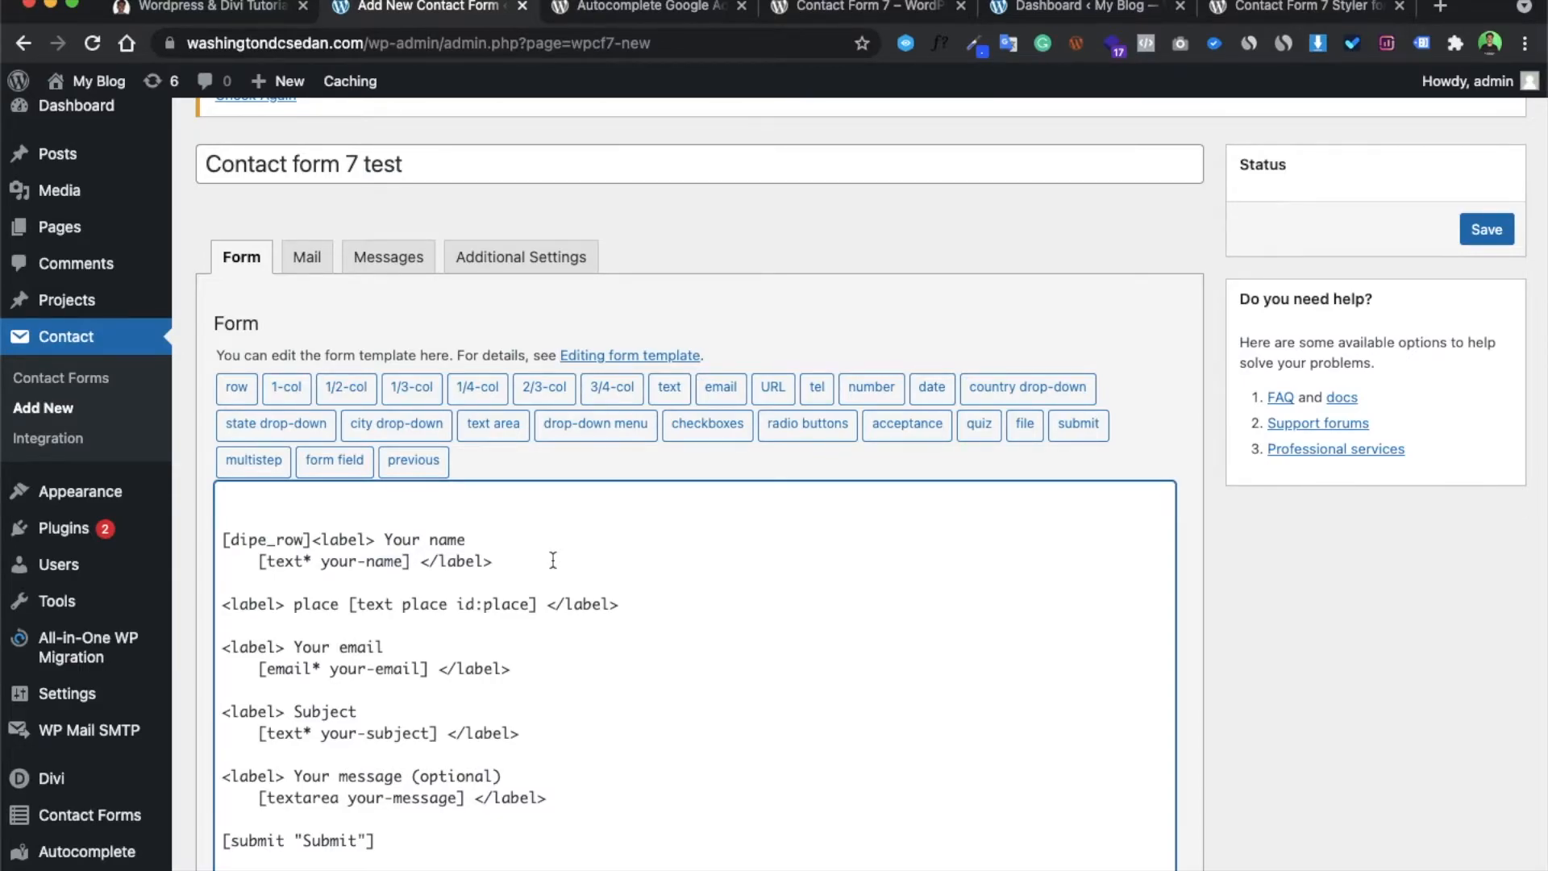
- Add [/dipe_row] after the name field's </label> and save the form
{"action": "left_click", "coordinate": [503, 561]}
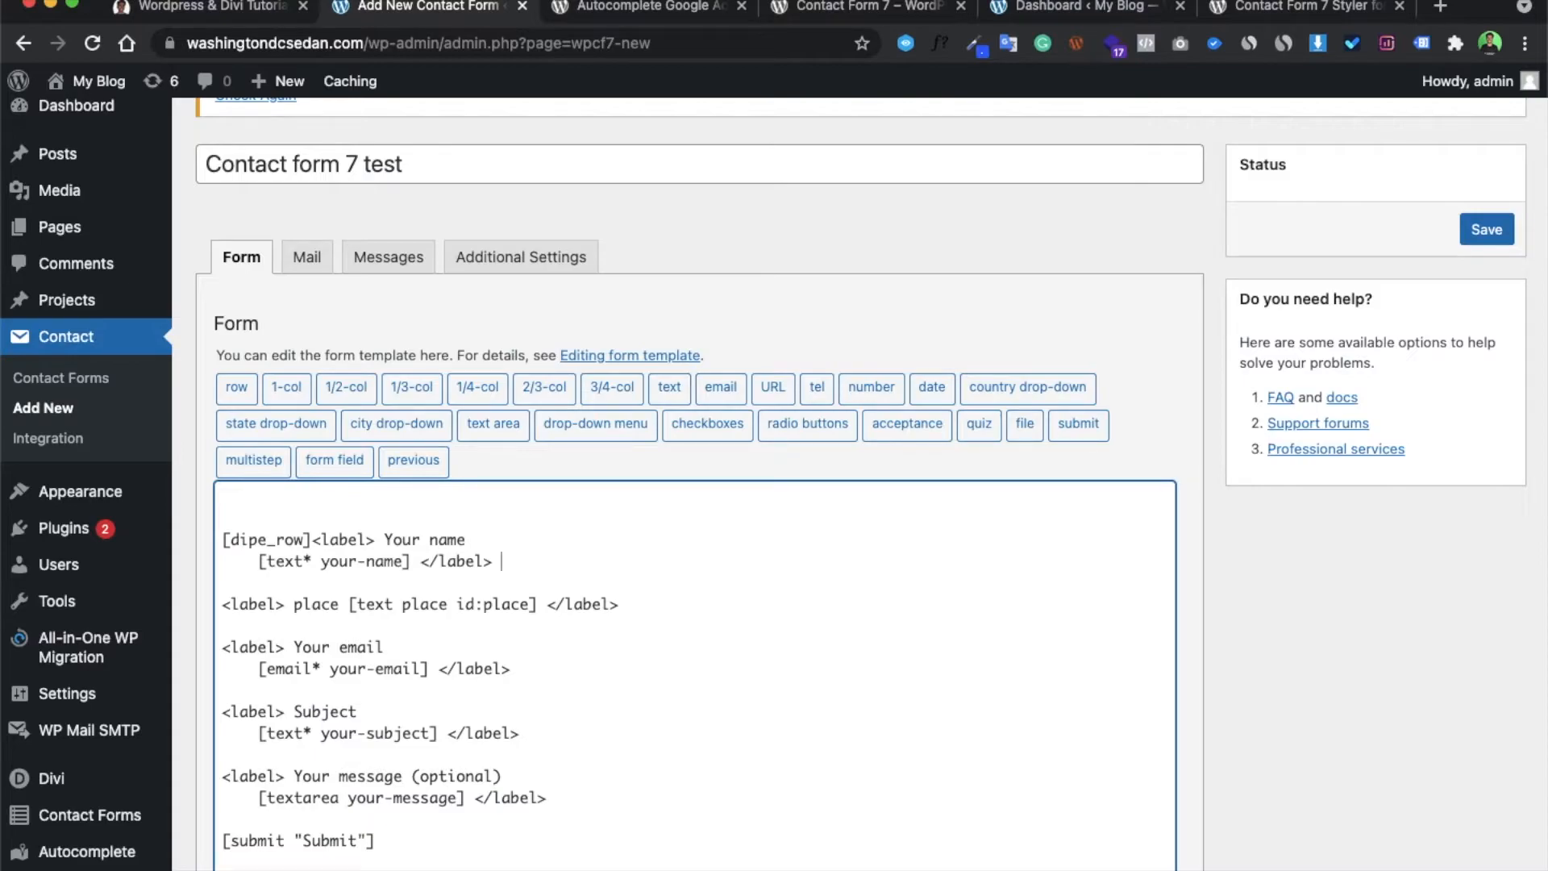
{"action": "type", "text": "[/dipe_row]"}
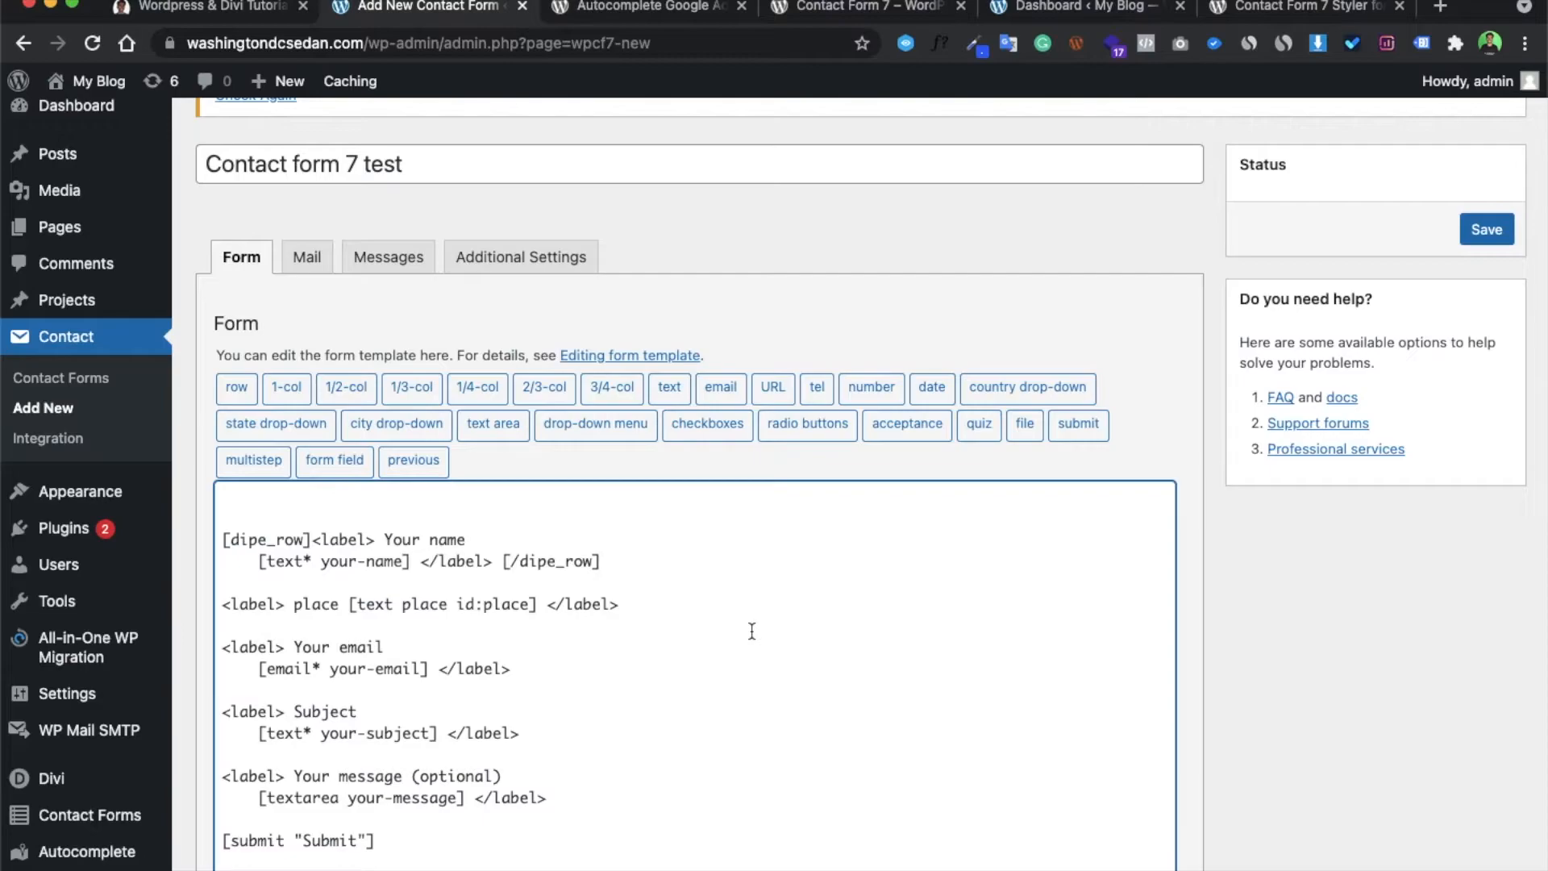
{"action": "mouse_move", "coordinate": [396, 424]}
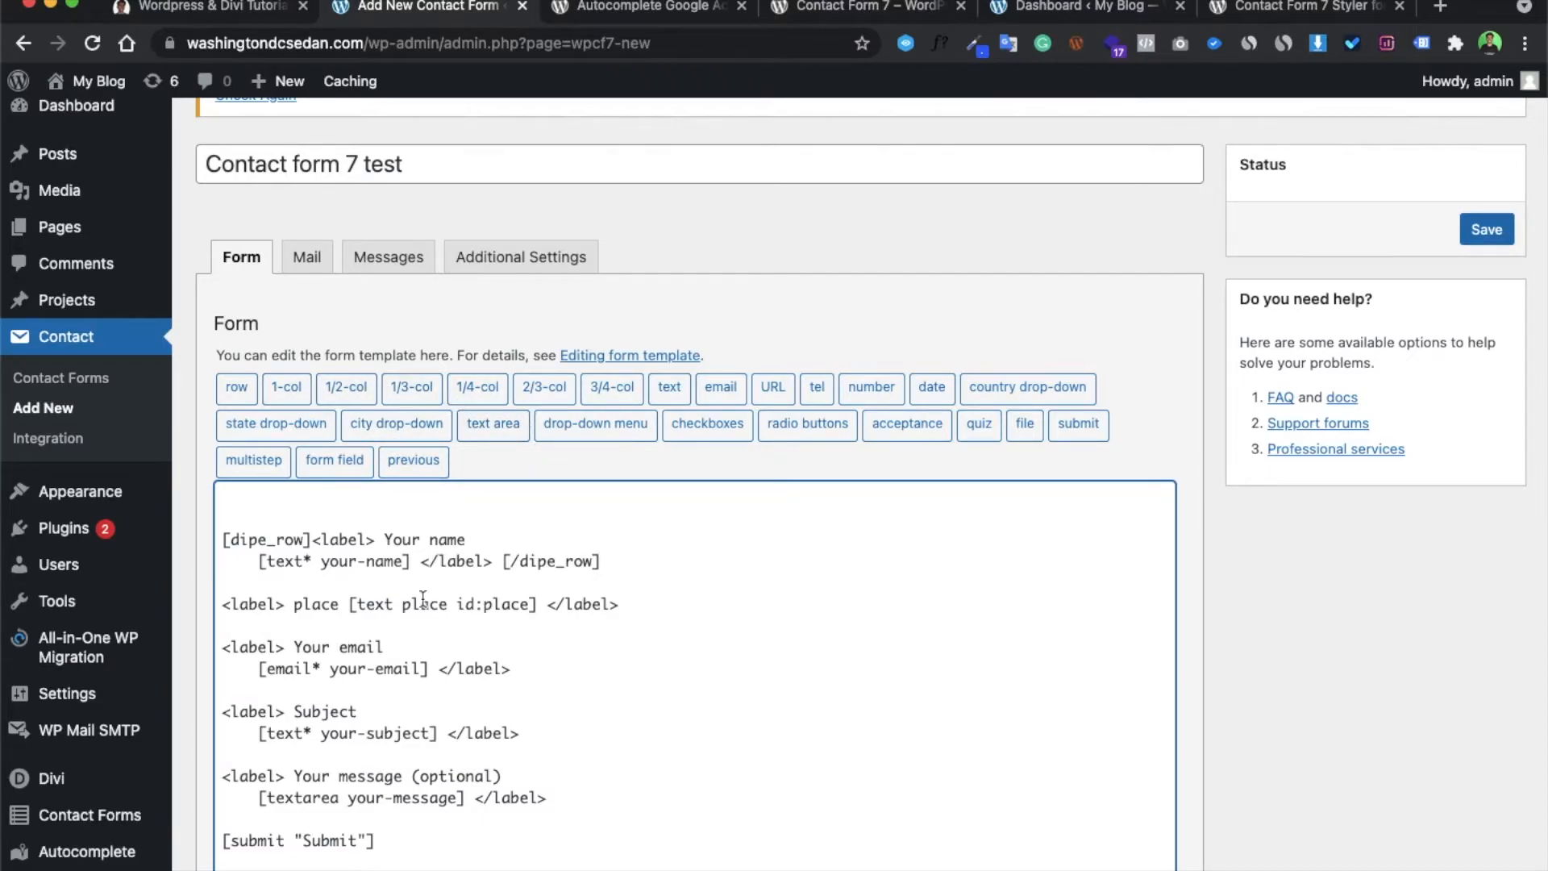
{"action": "double_click", "coordinate": [264, 539]}
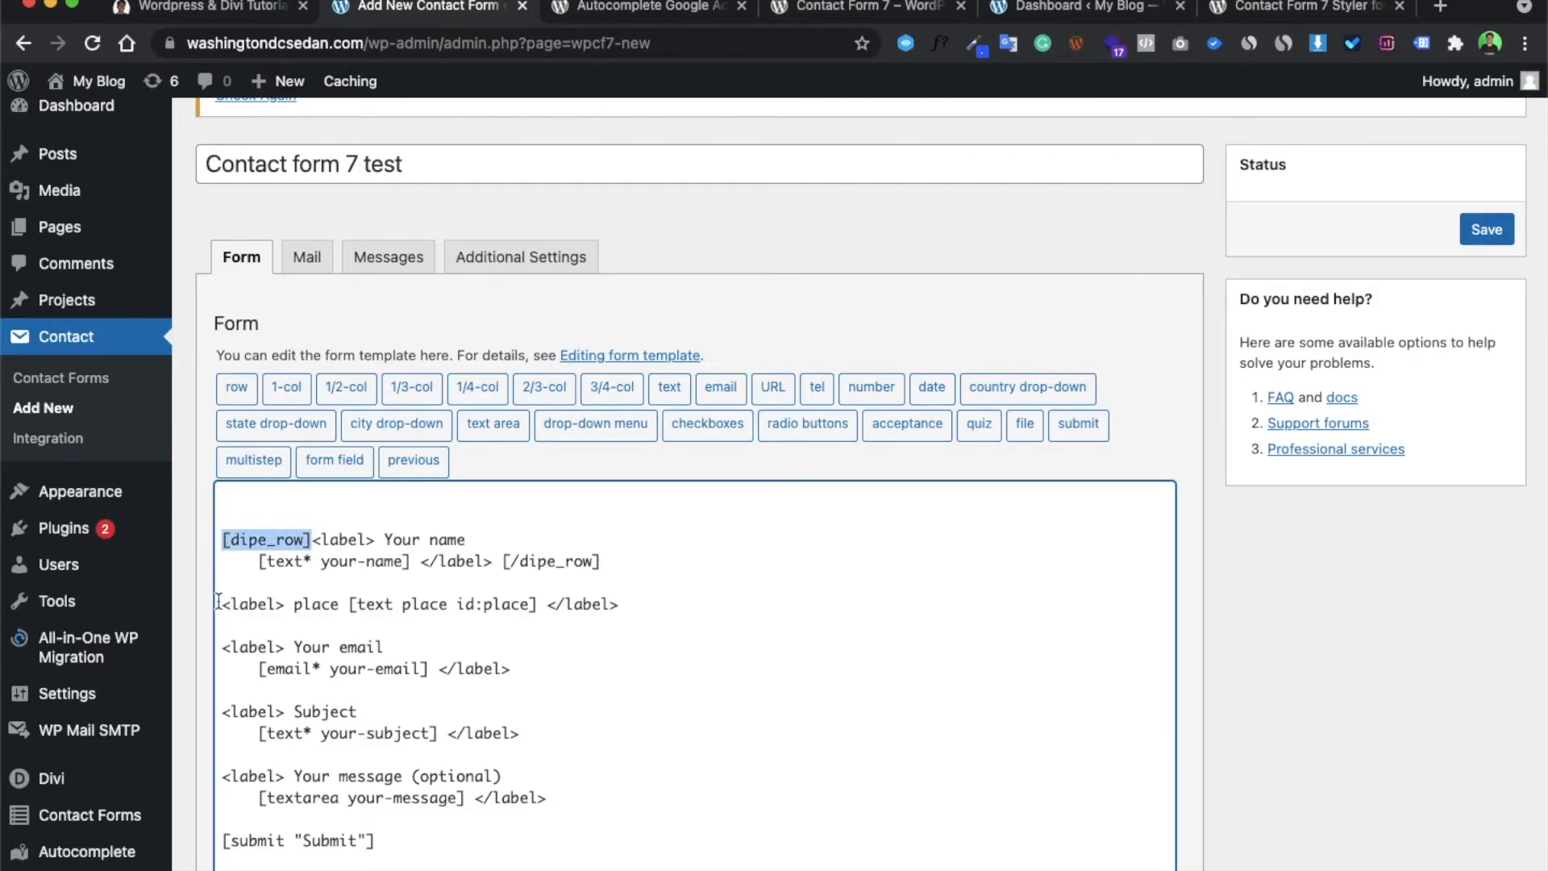
{"action": "left_click", "coordinate": [1486, 228]}
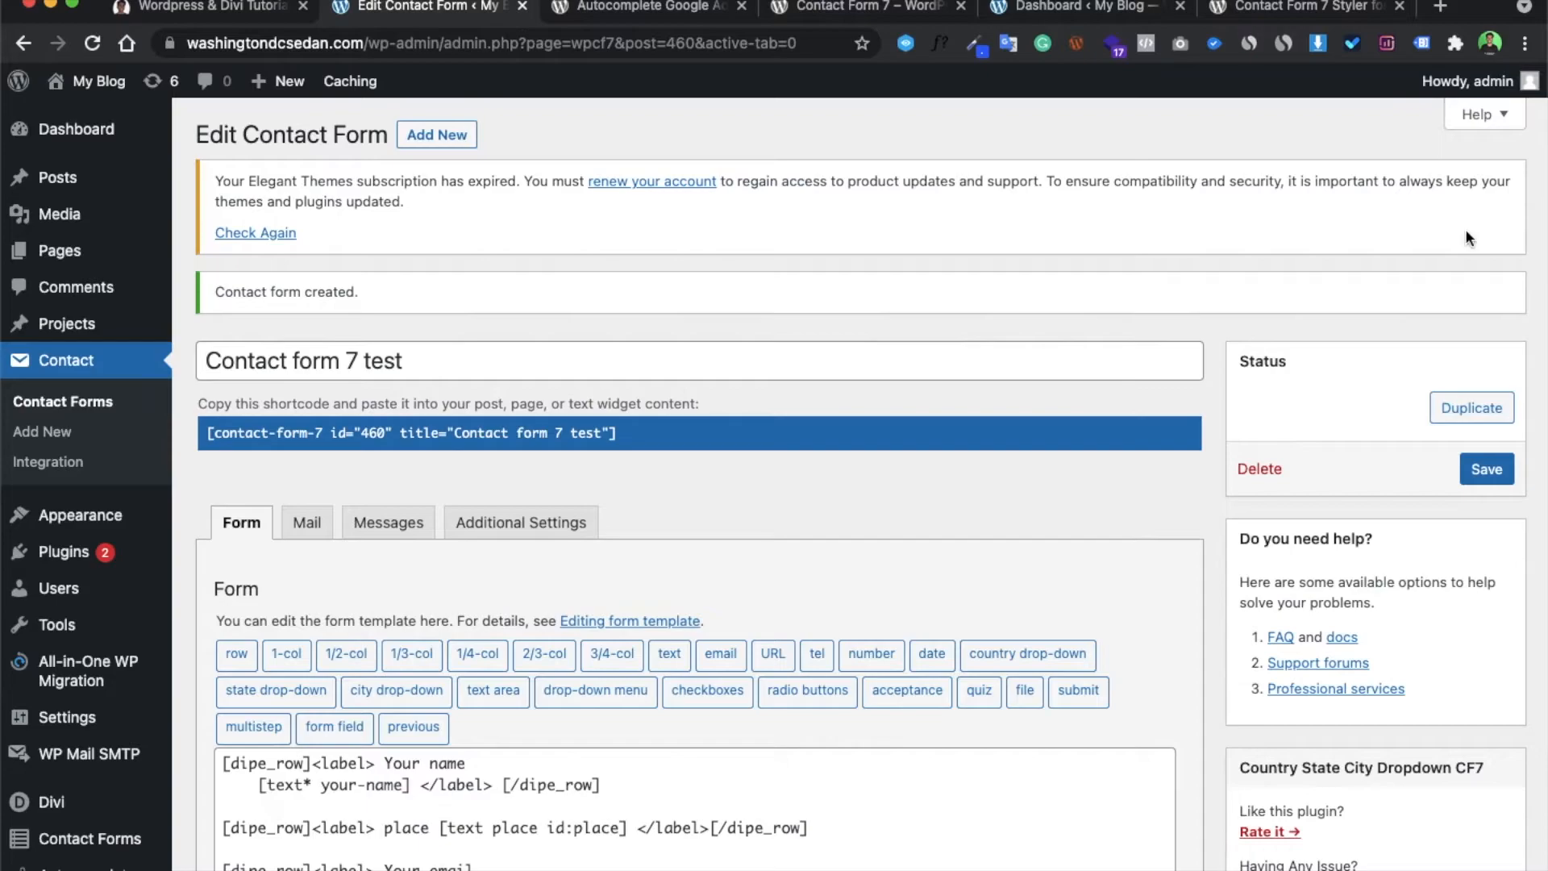
{"action": "scroll", "scroll_direction": "down", "scroll_amount": 3}
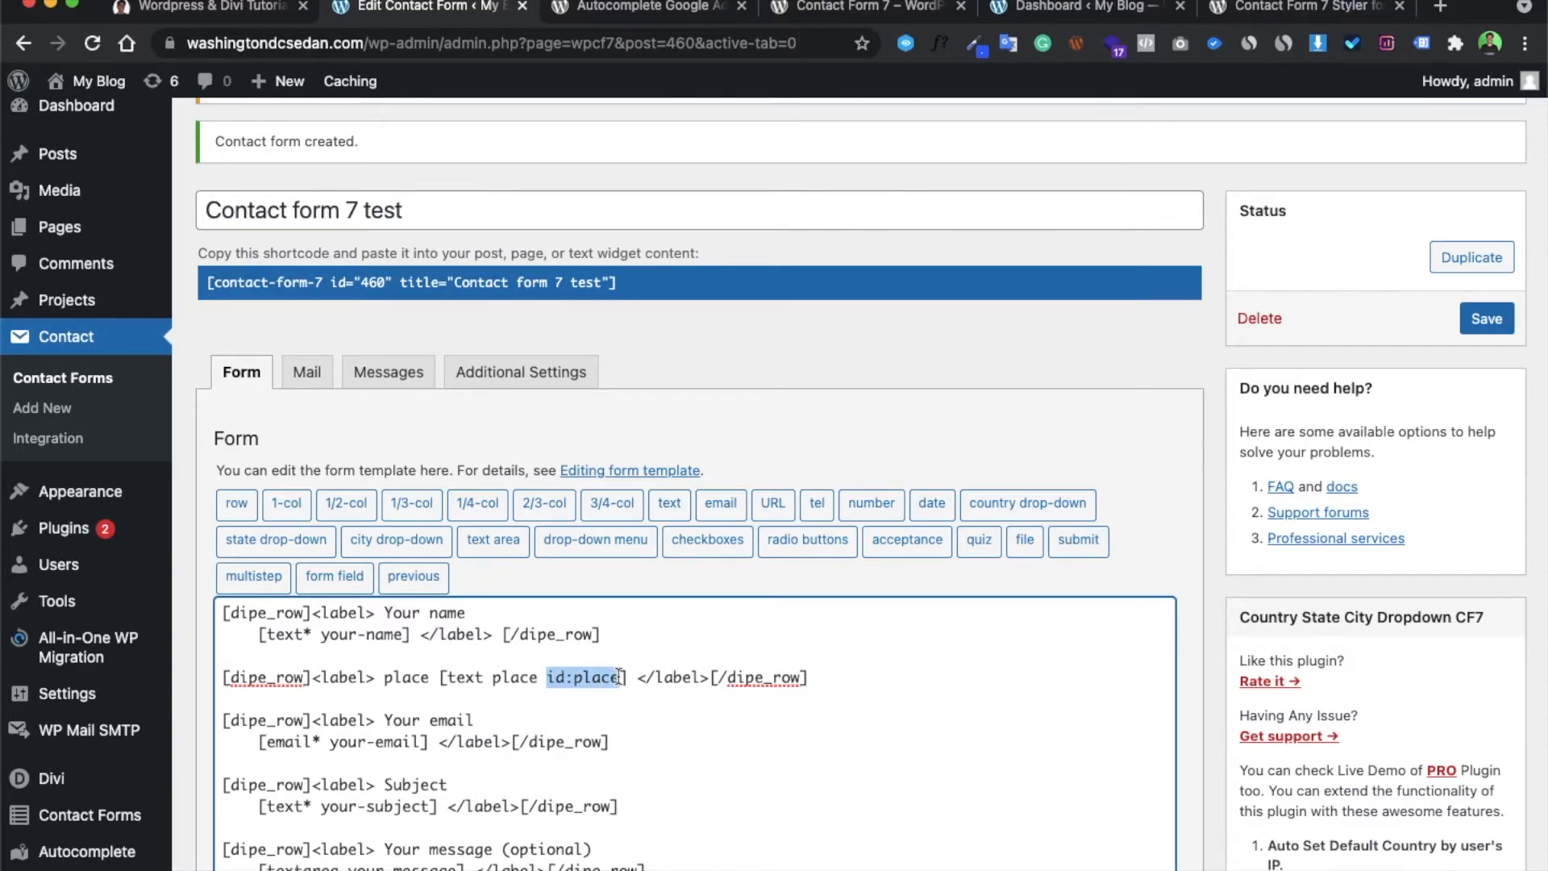
{"action": "mouse_move", "coordinate": [948, 697]}
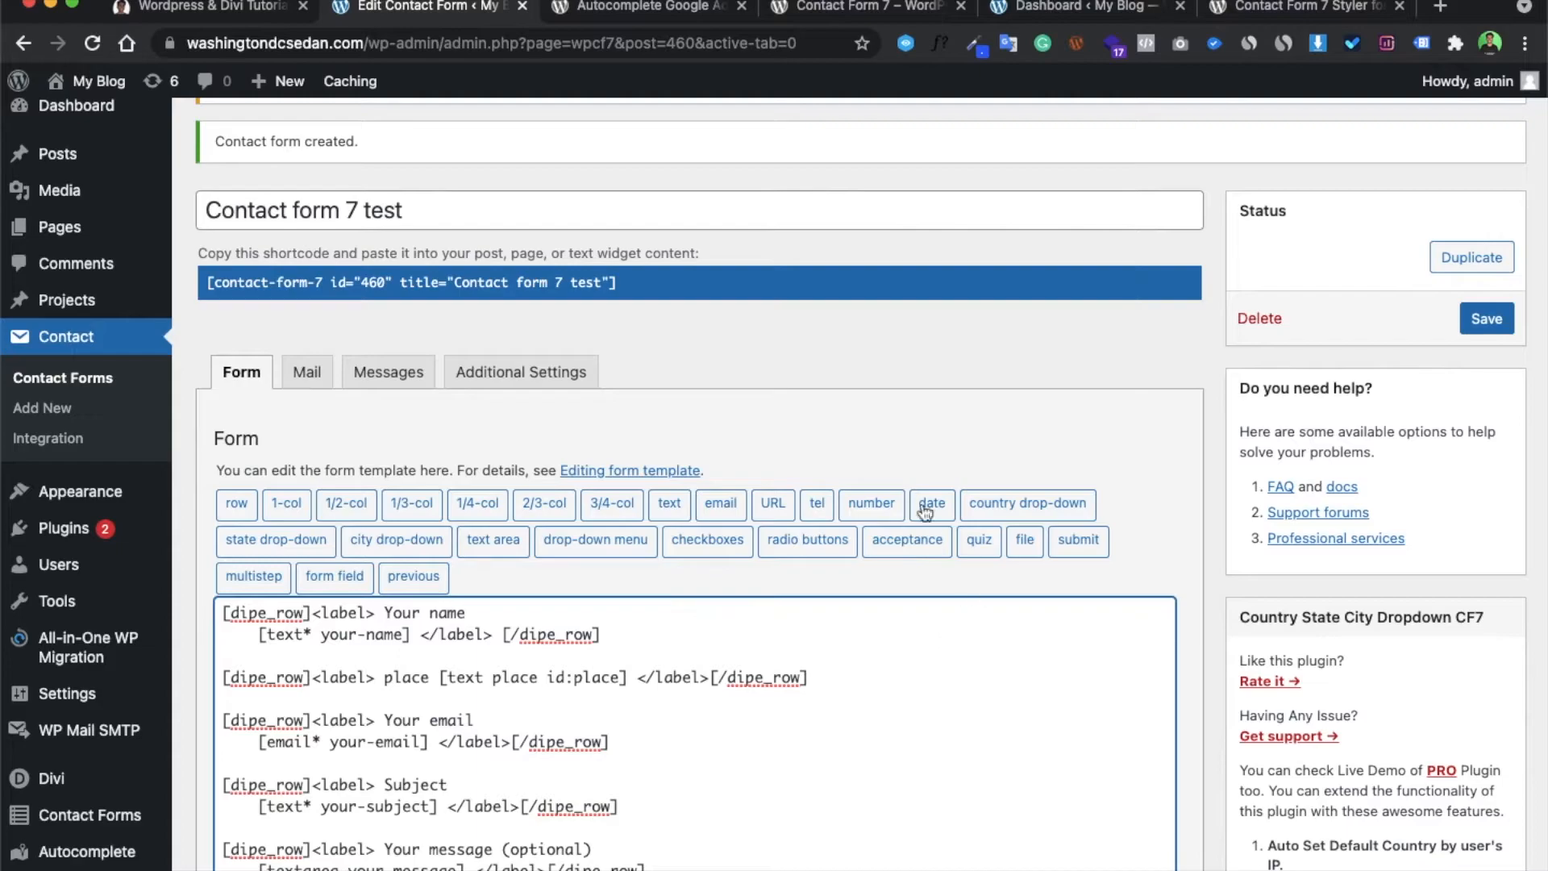
{"action": "left_click", "coordinate": [642, 9]}
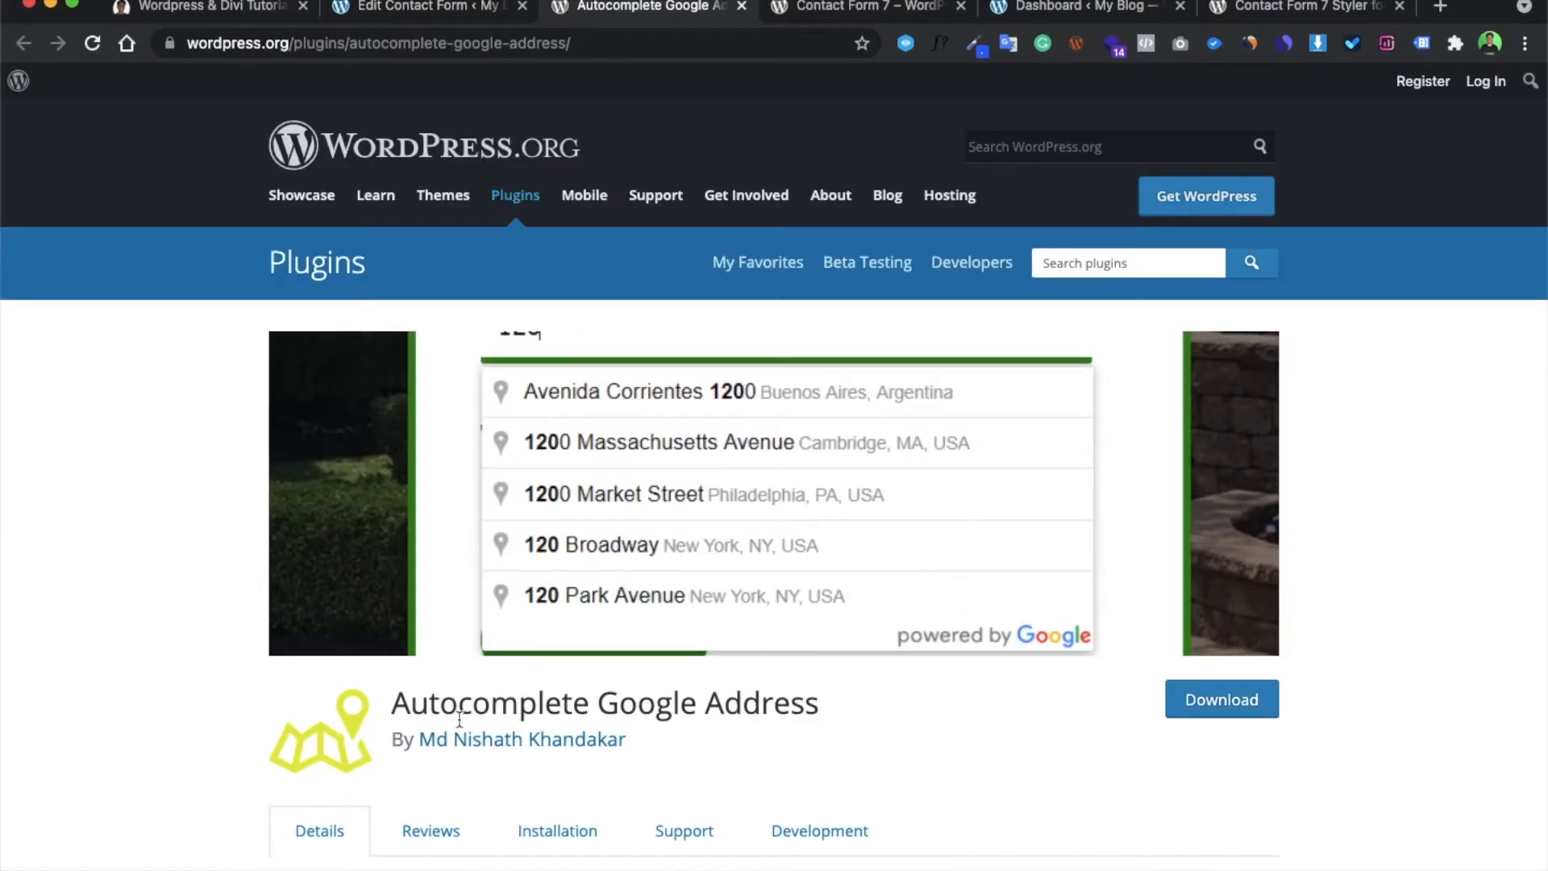
{"action": "mouse_move", "coordinate": [705, 22]}
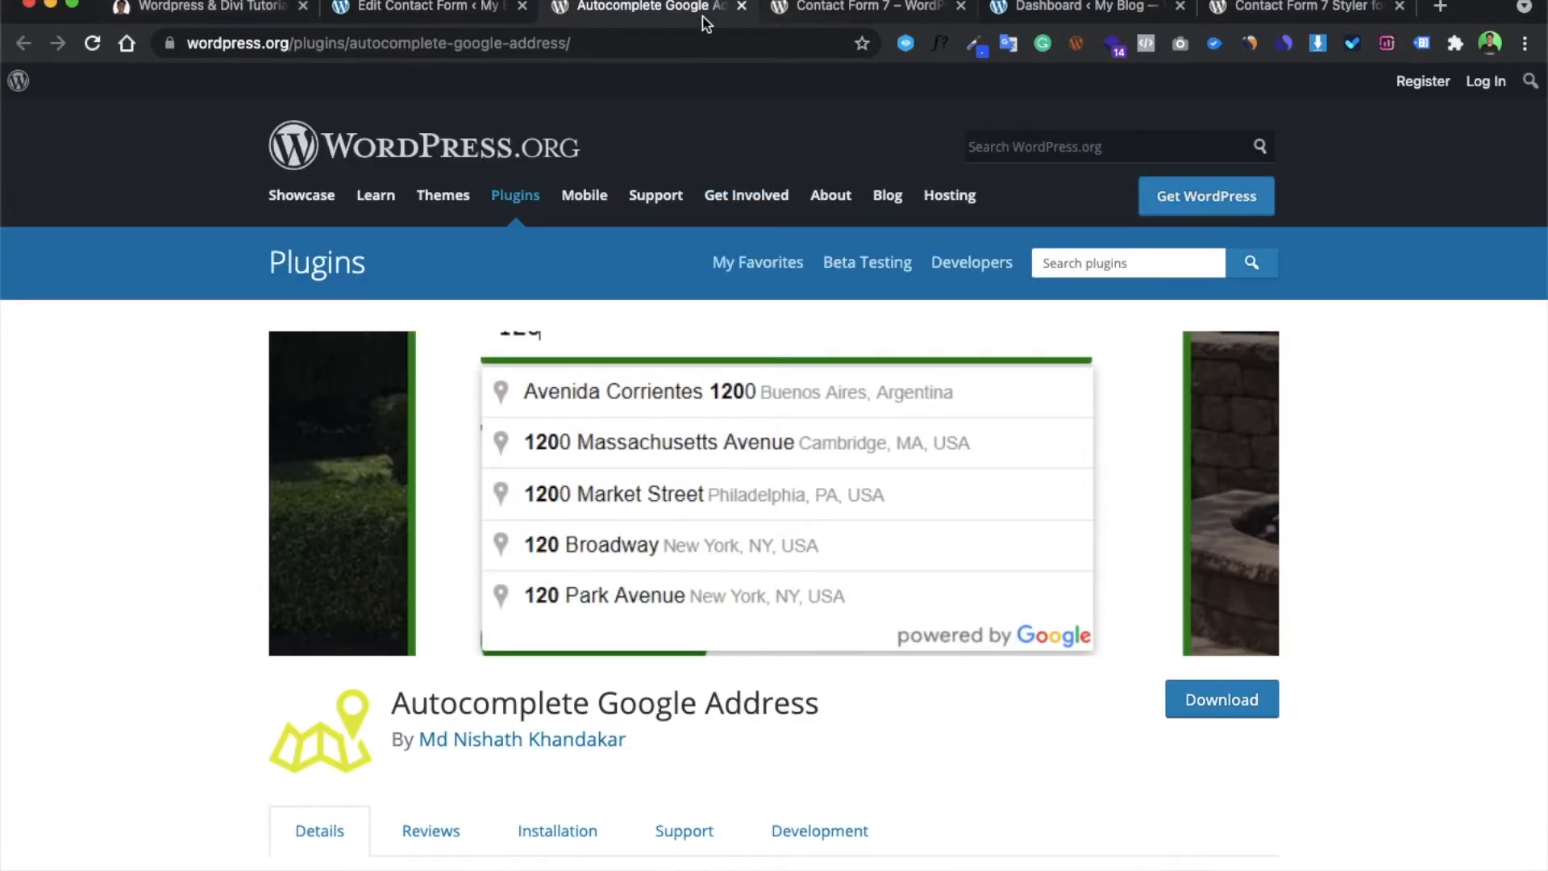
{"action": "left_click", "coordinate": [425, 8]}
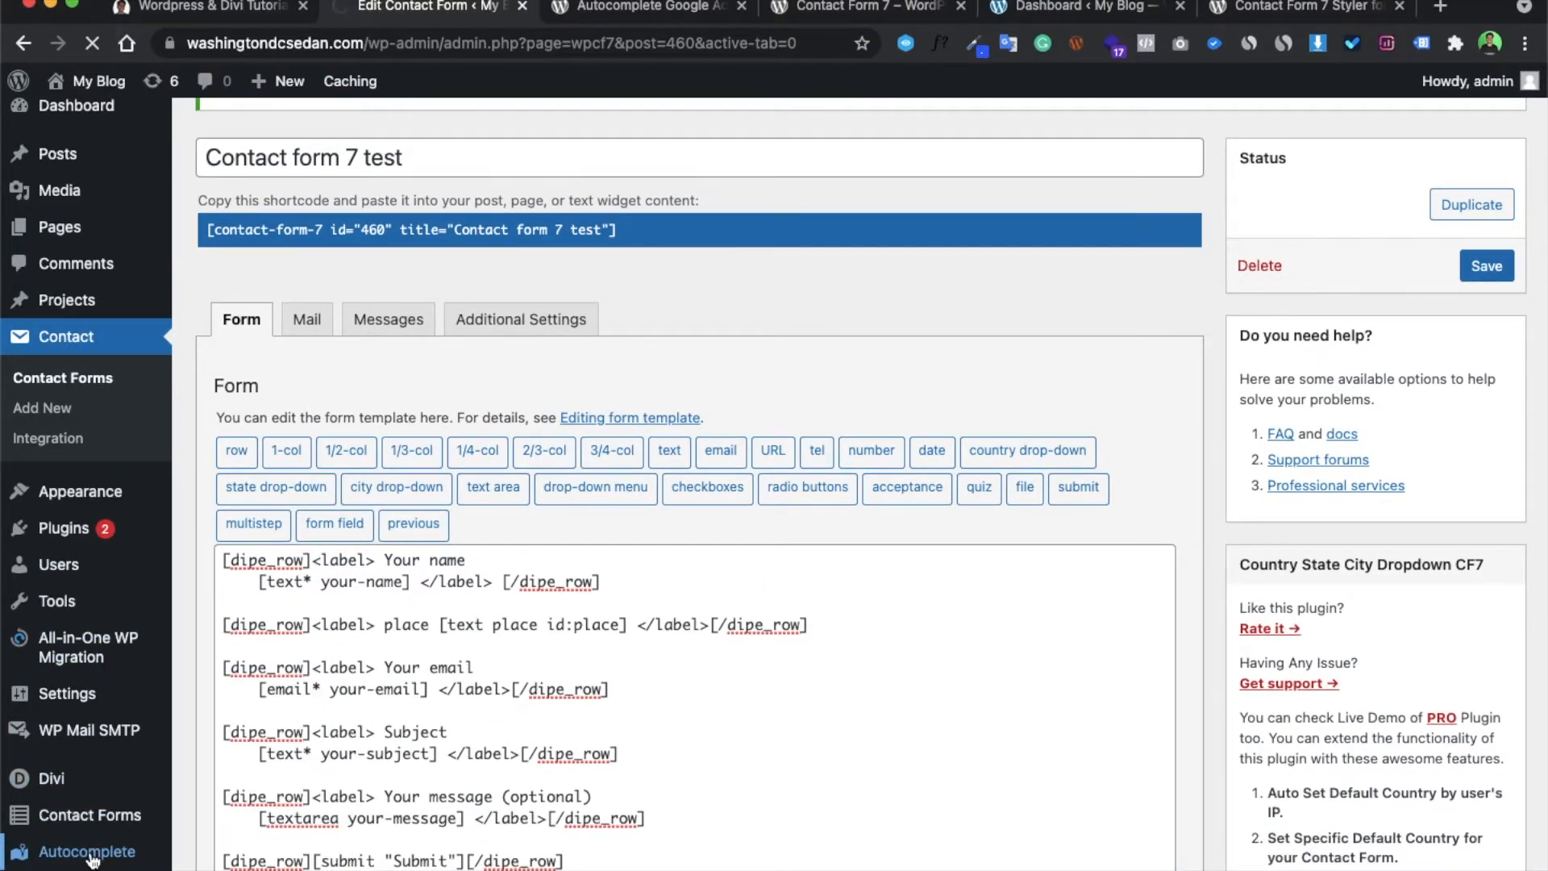
- In Autocomplete settings, append 'place' to the where-go, where-from Form IDs and save
{"action": "left_click", "coordinate": [87, 852]}
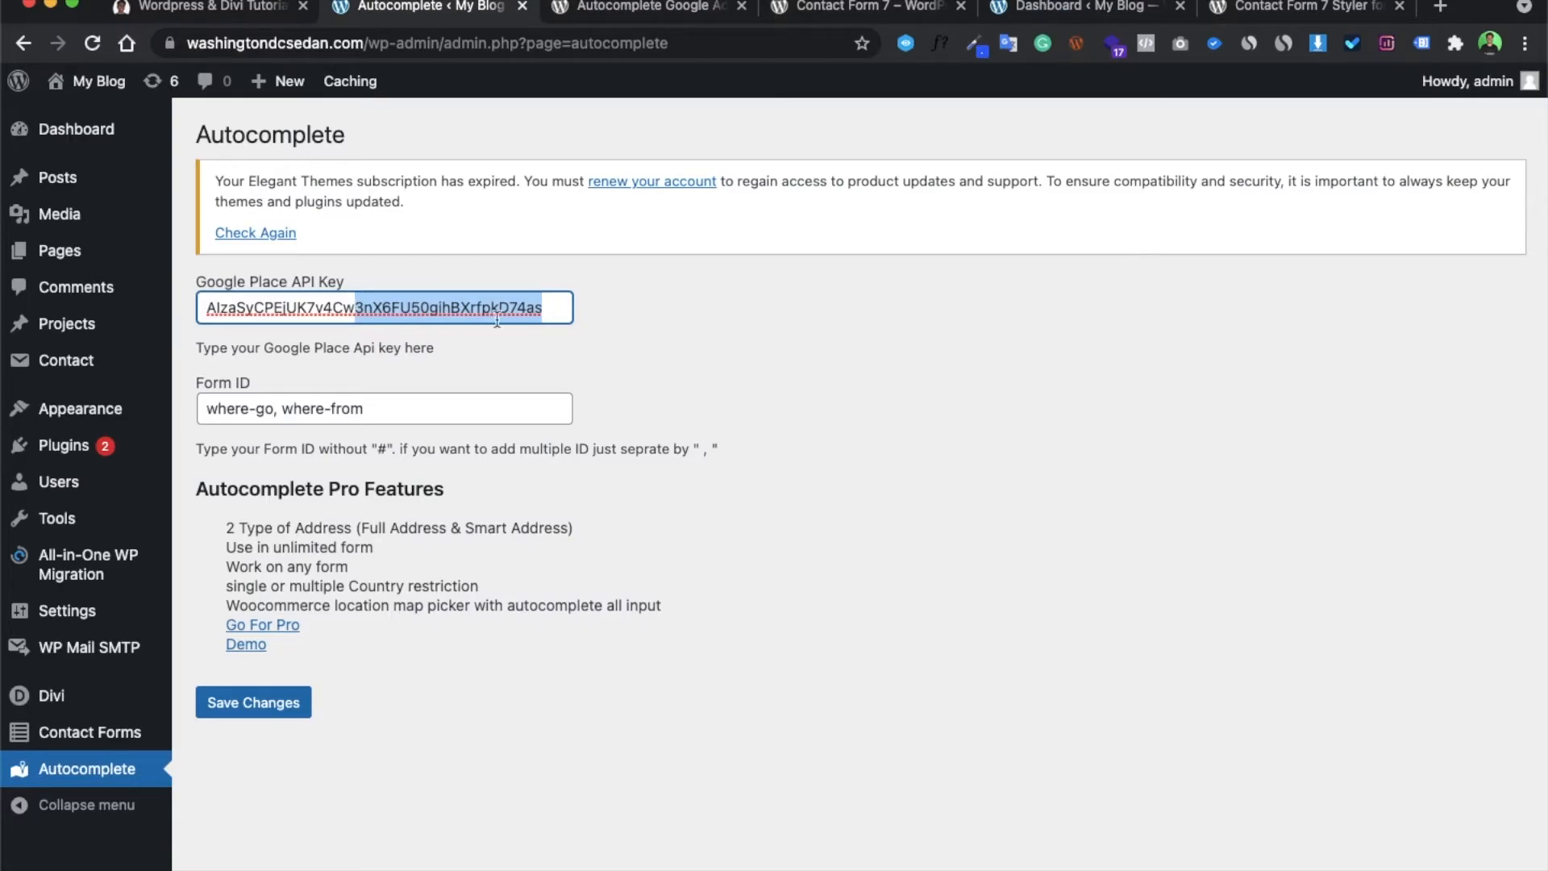
{"action": "mouse_move", "coordinate": [694, 369]}
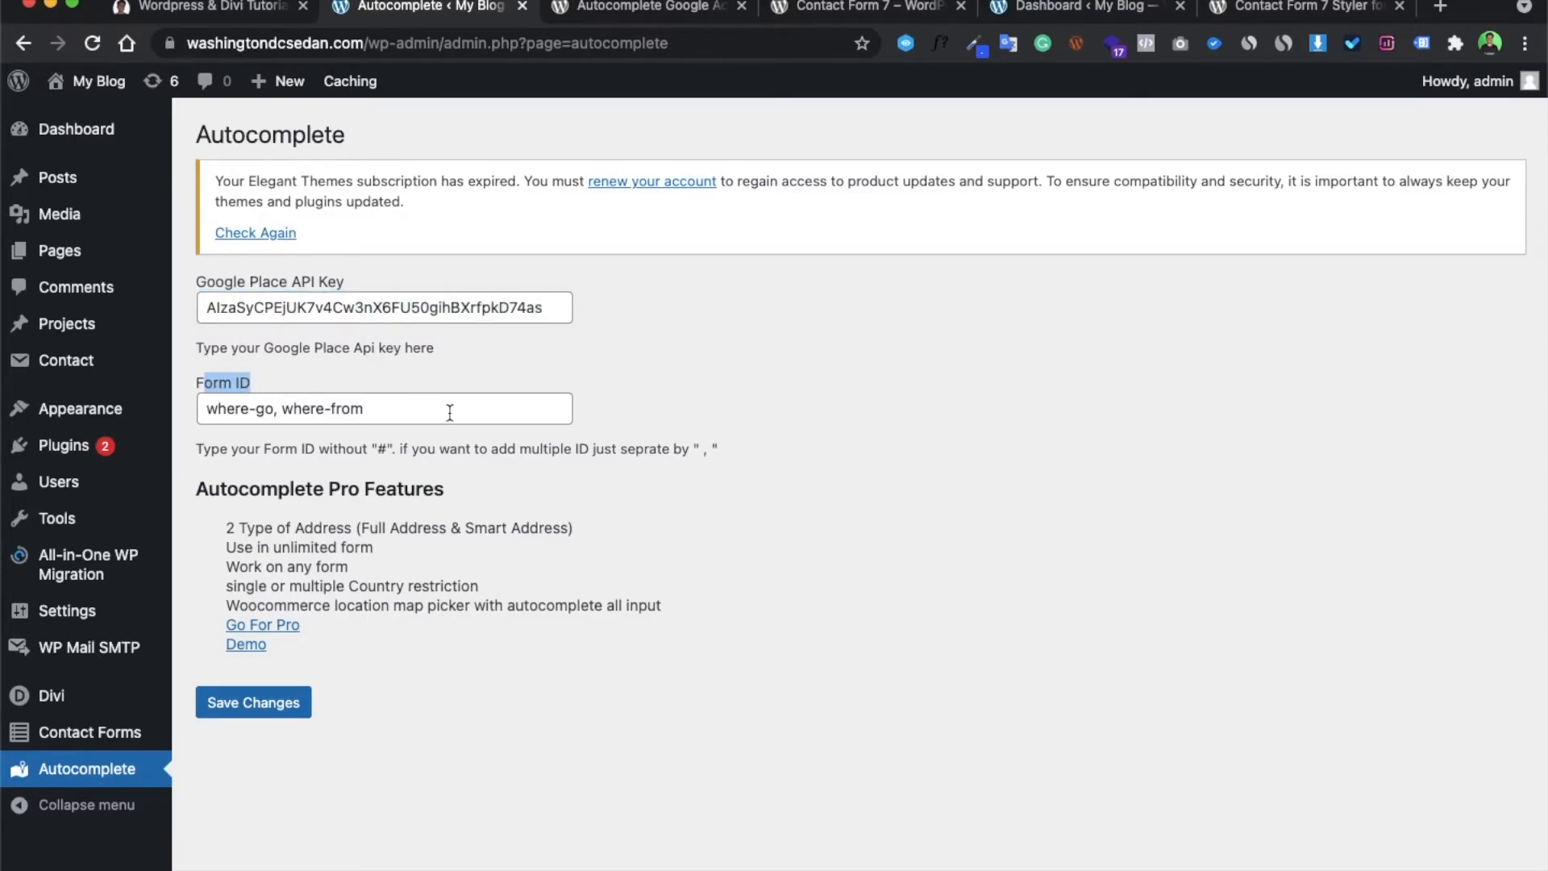
{"action": "left_click", "coordinate": [383, 408]}
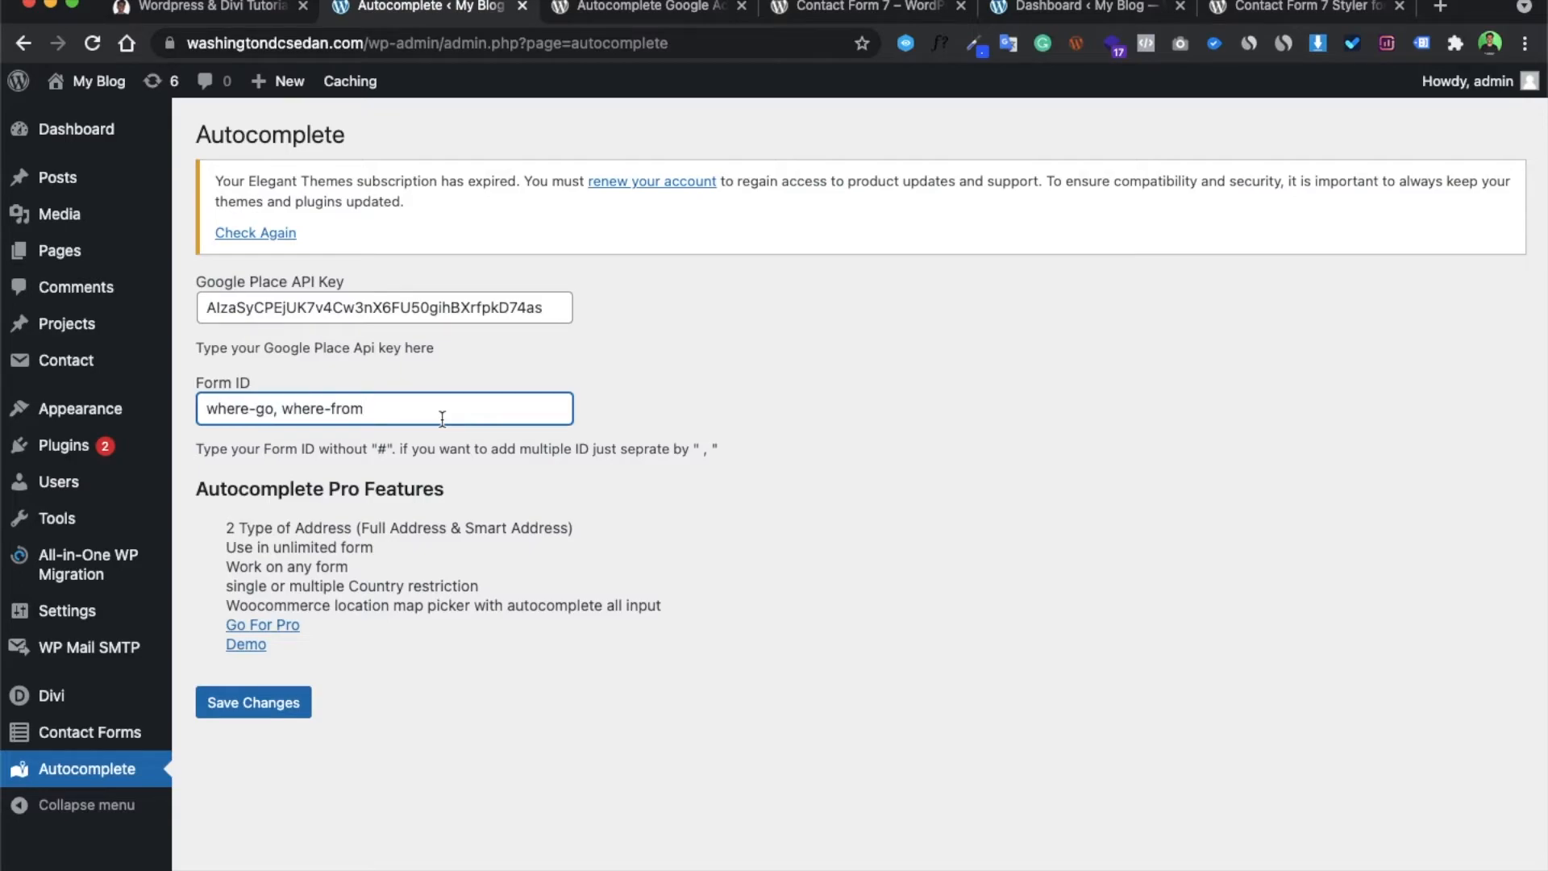
{"action": "double_click", "coordinate": [240, 408]}
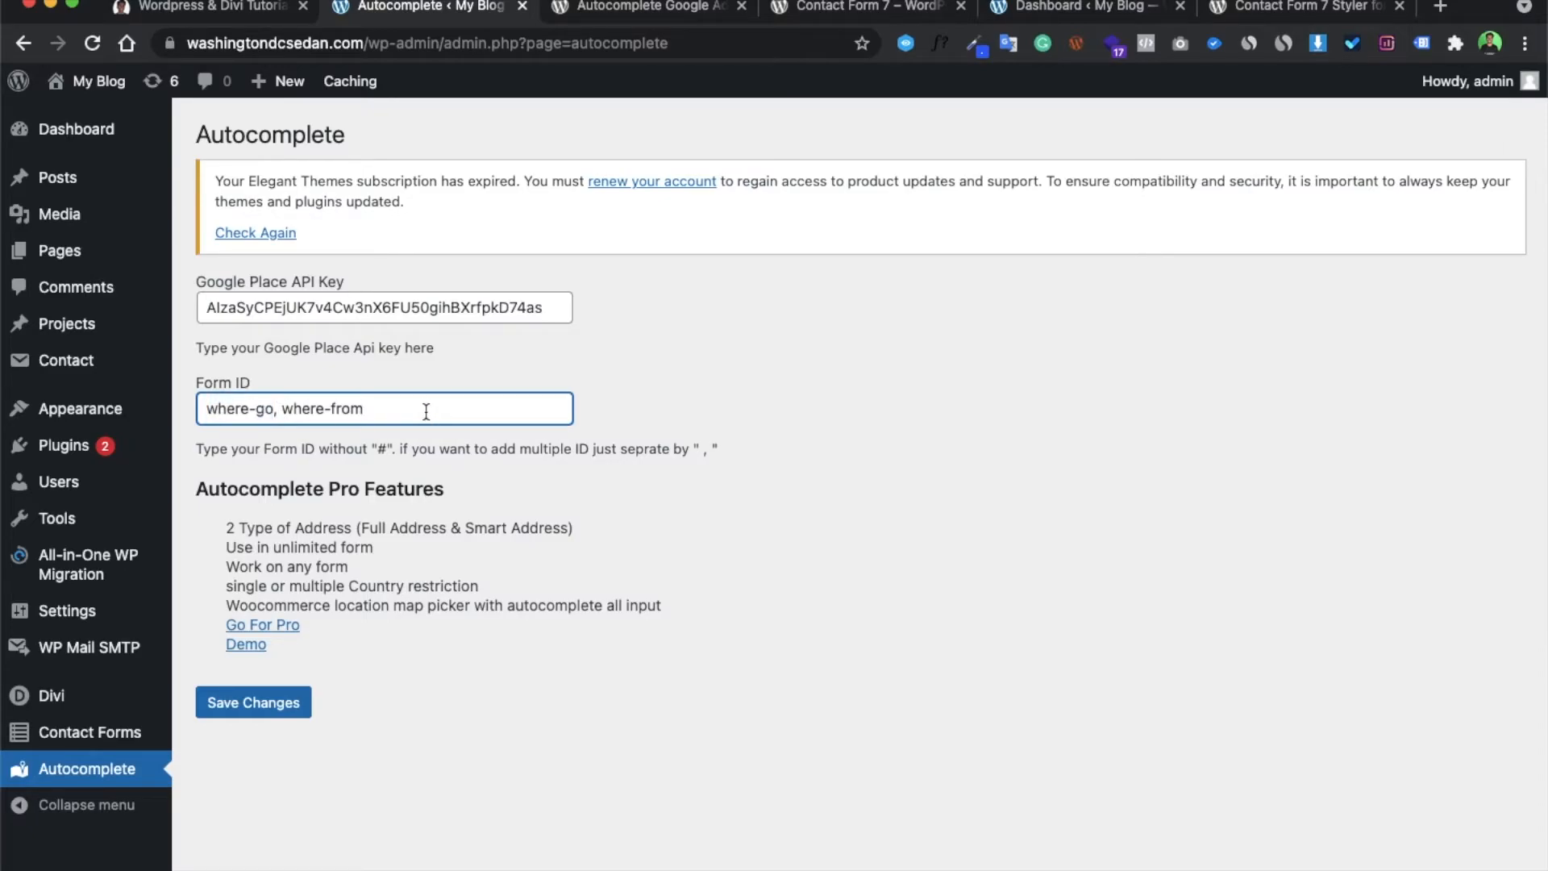
{"action": "type", "text": ","}
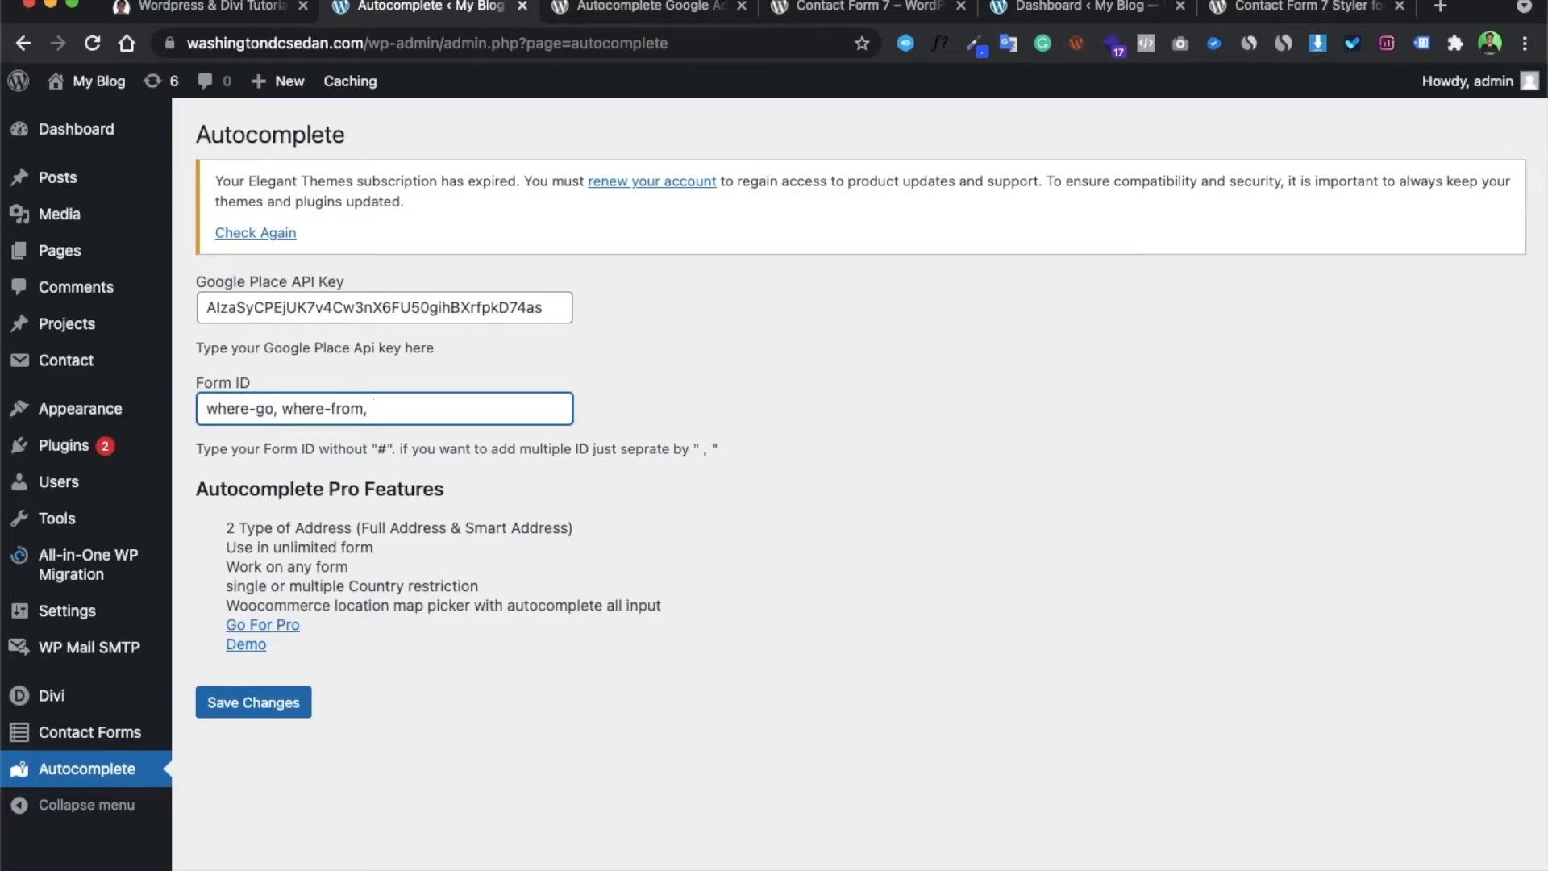
{"action": "type", "text": "id place"}
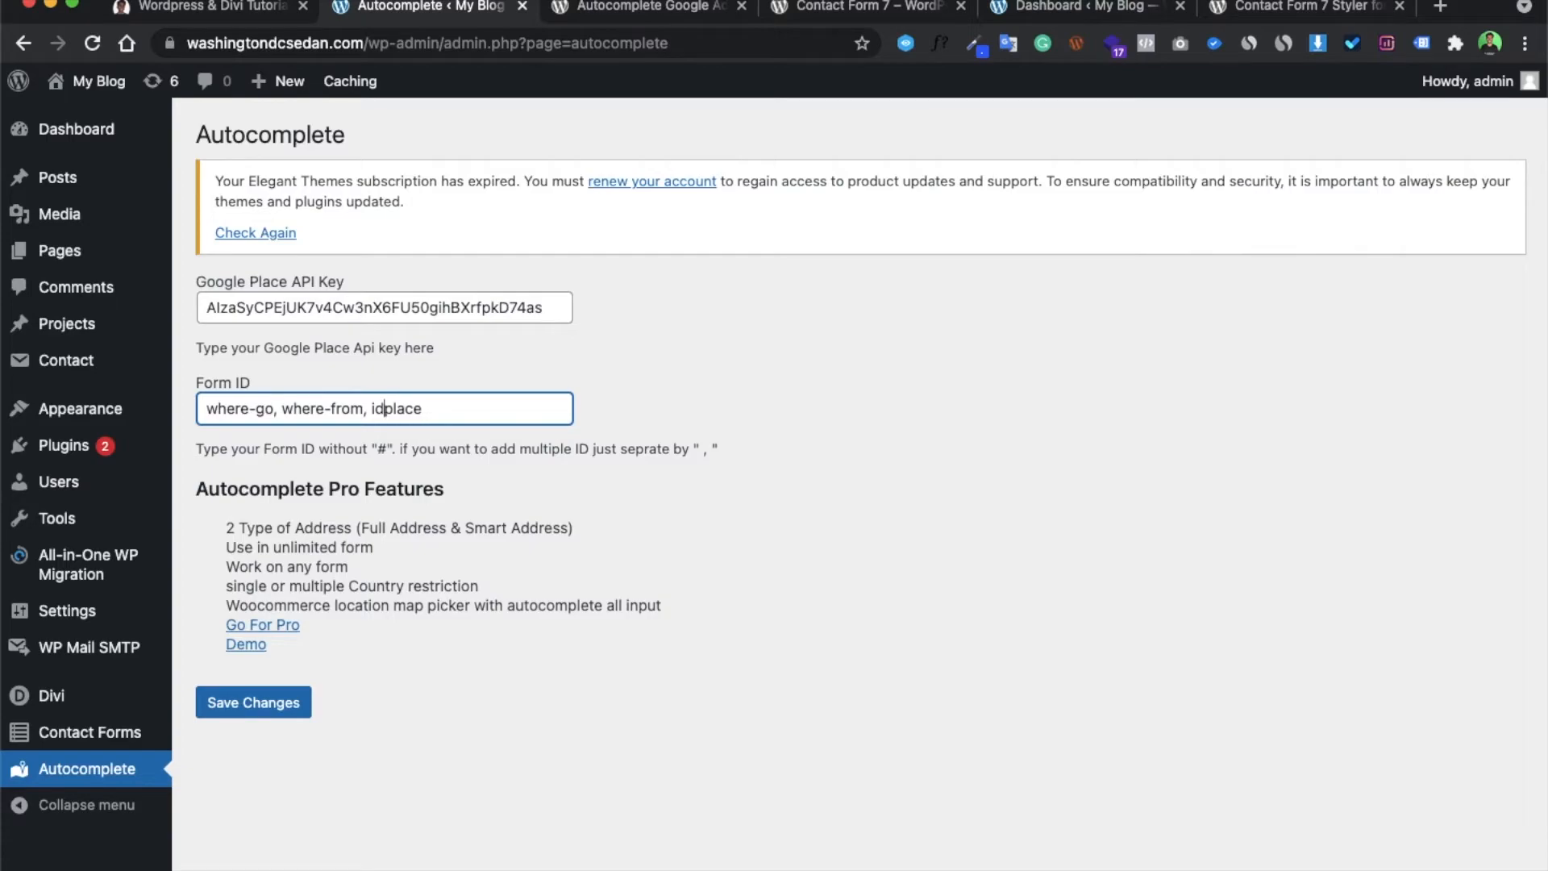
{"action": "left_click", "coordinate": [252, 703]}
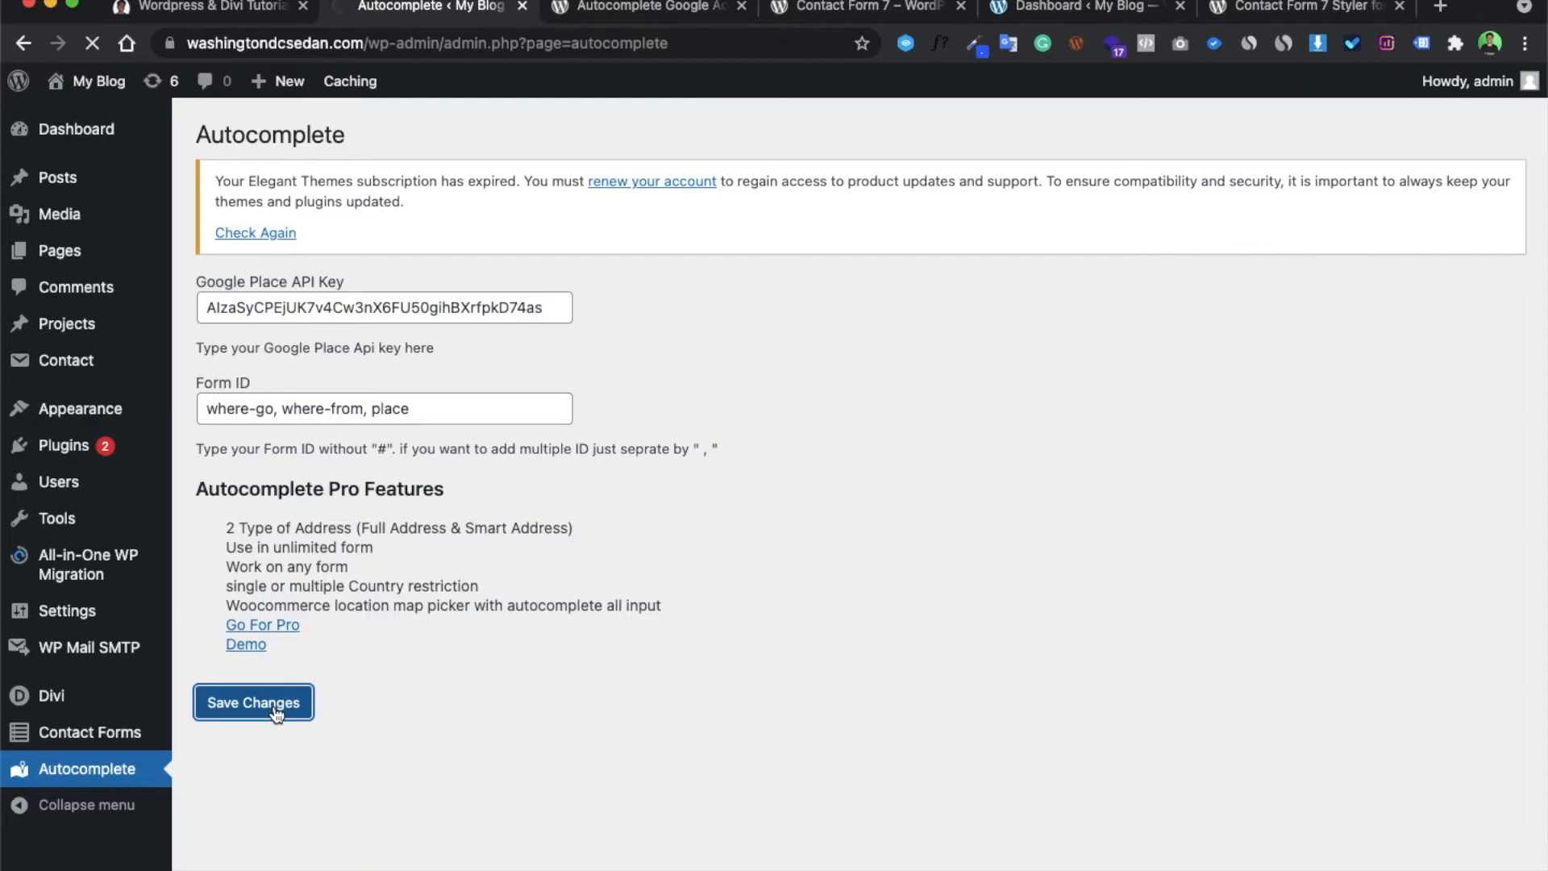
{"action": "left_click", "coordinate": [252, 703]}
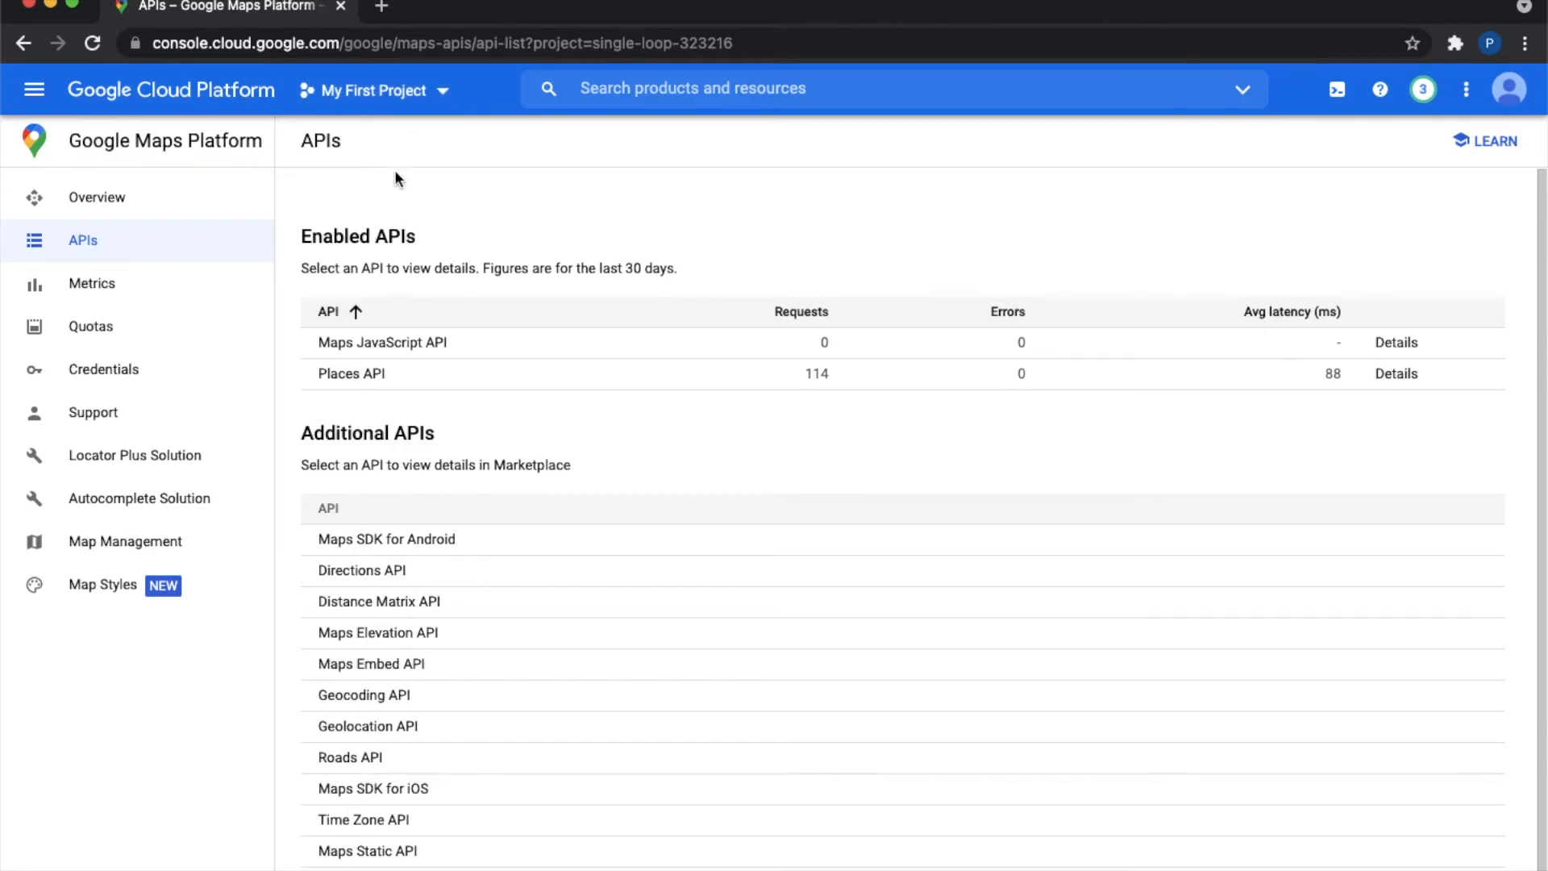
{"action": "mouse_move", "coordinate": [34, 89]}
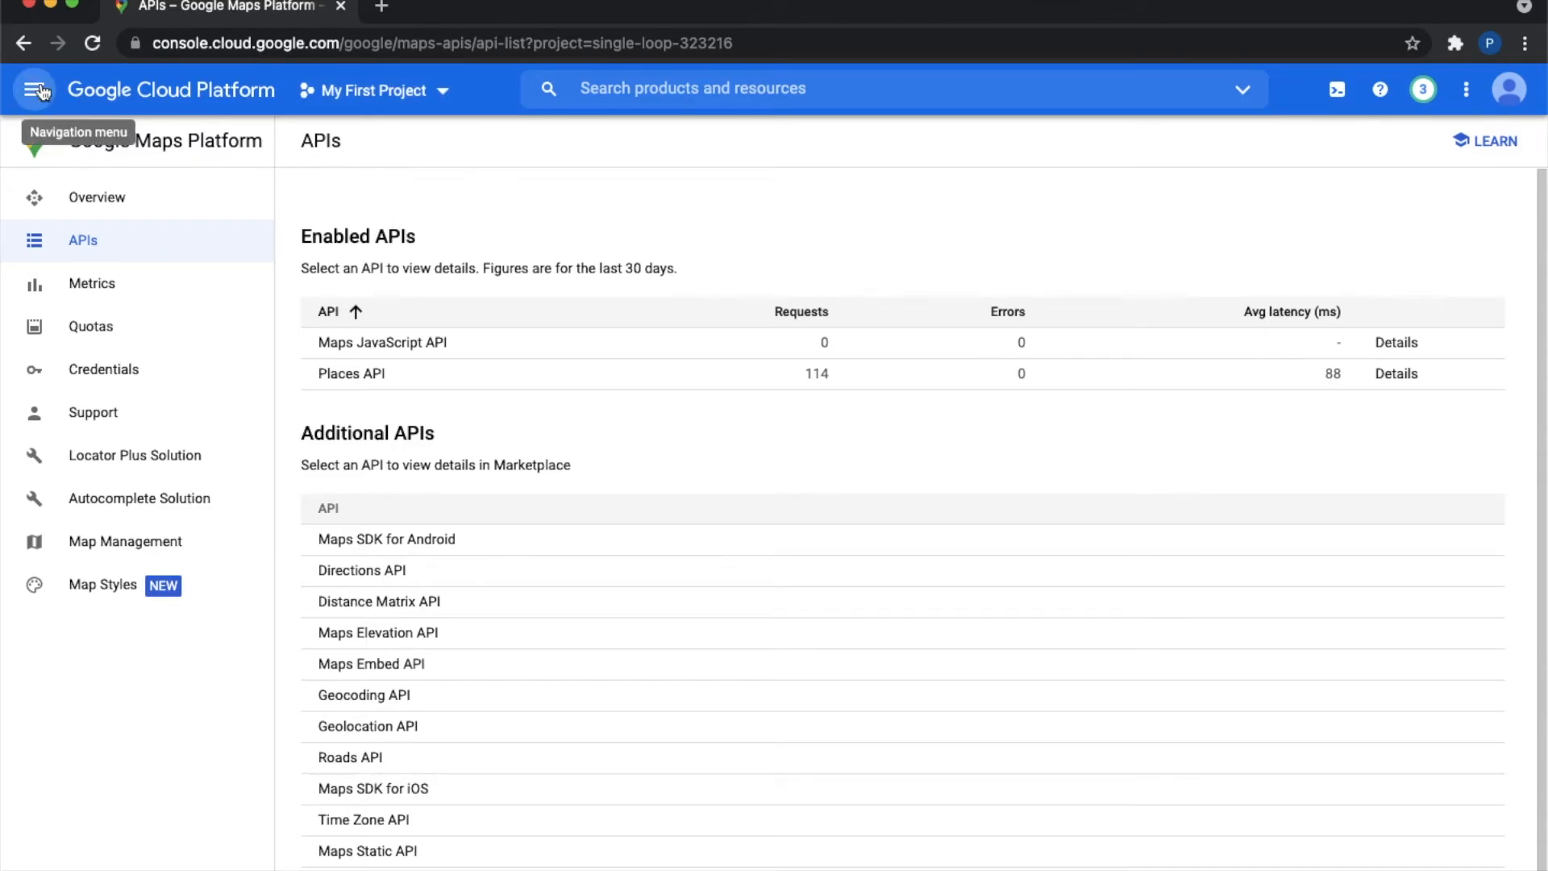
- Open the Cloud Marketplace and view the Places API listing showing it enabled
{"action": "left_click", "coordinate": [34, 89]}
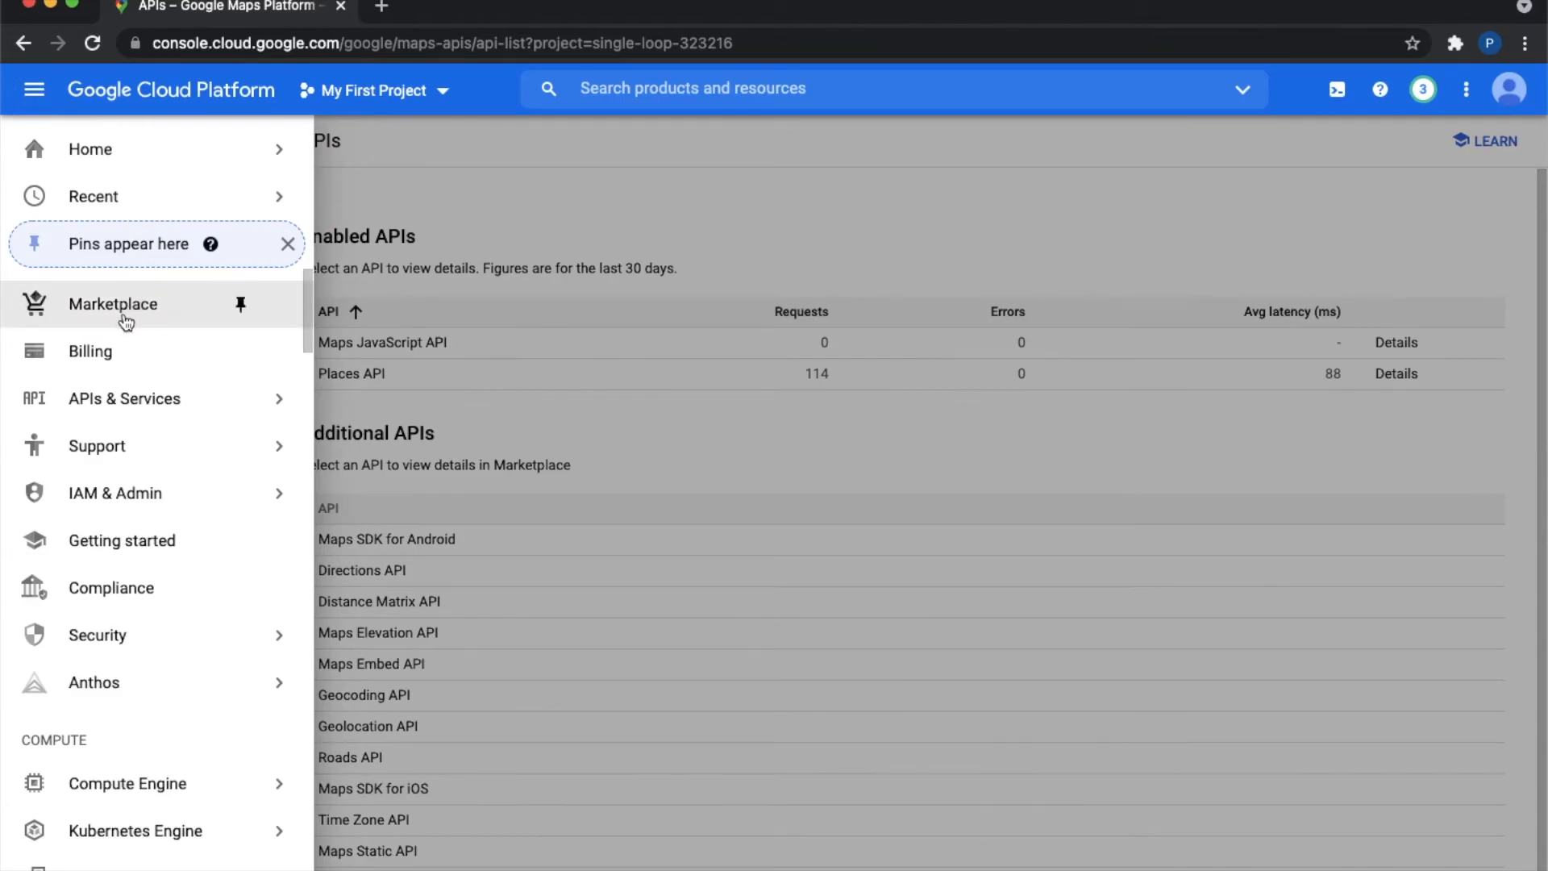
{"action": "left_click", "coordinate": [113, 303]}
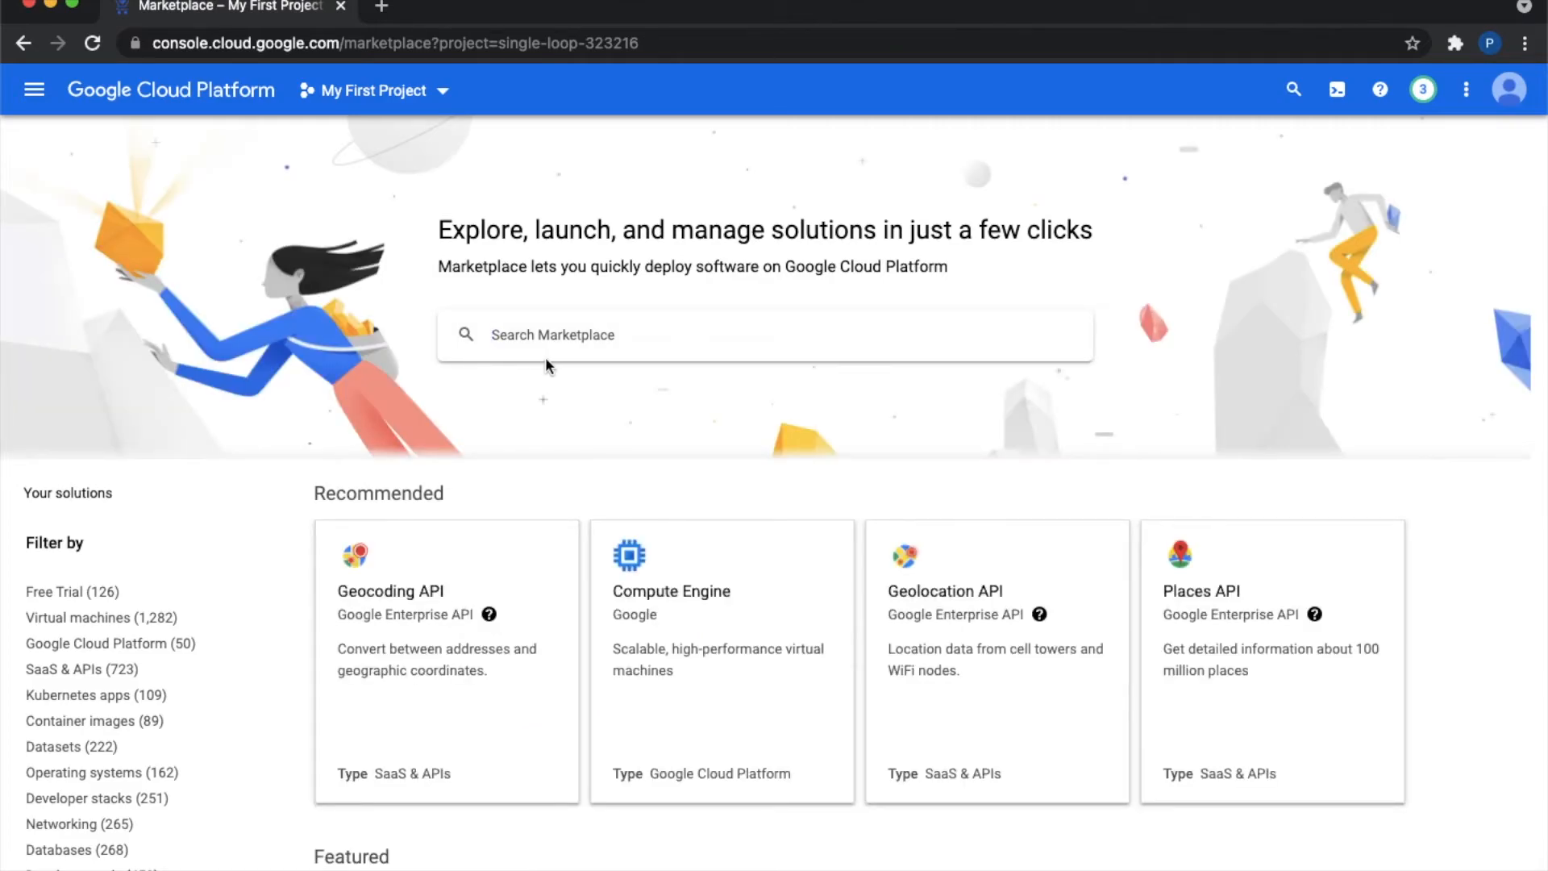
{"action": "mouse_move", "coordinate": [707, 437]}
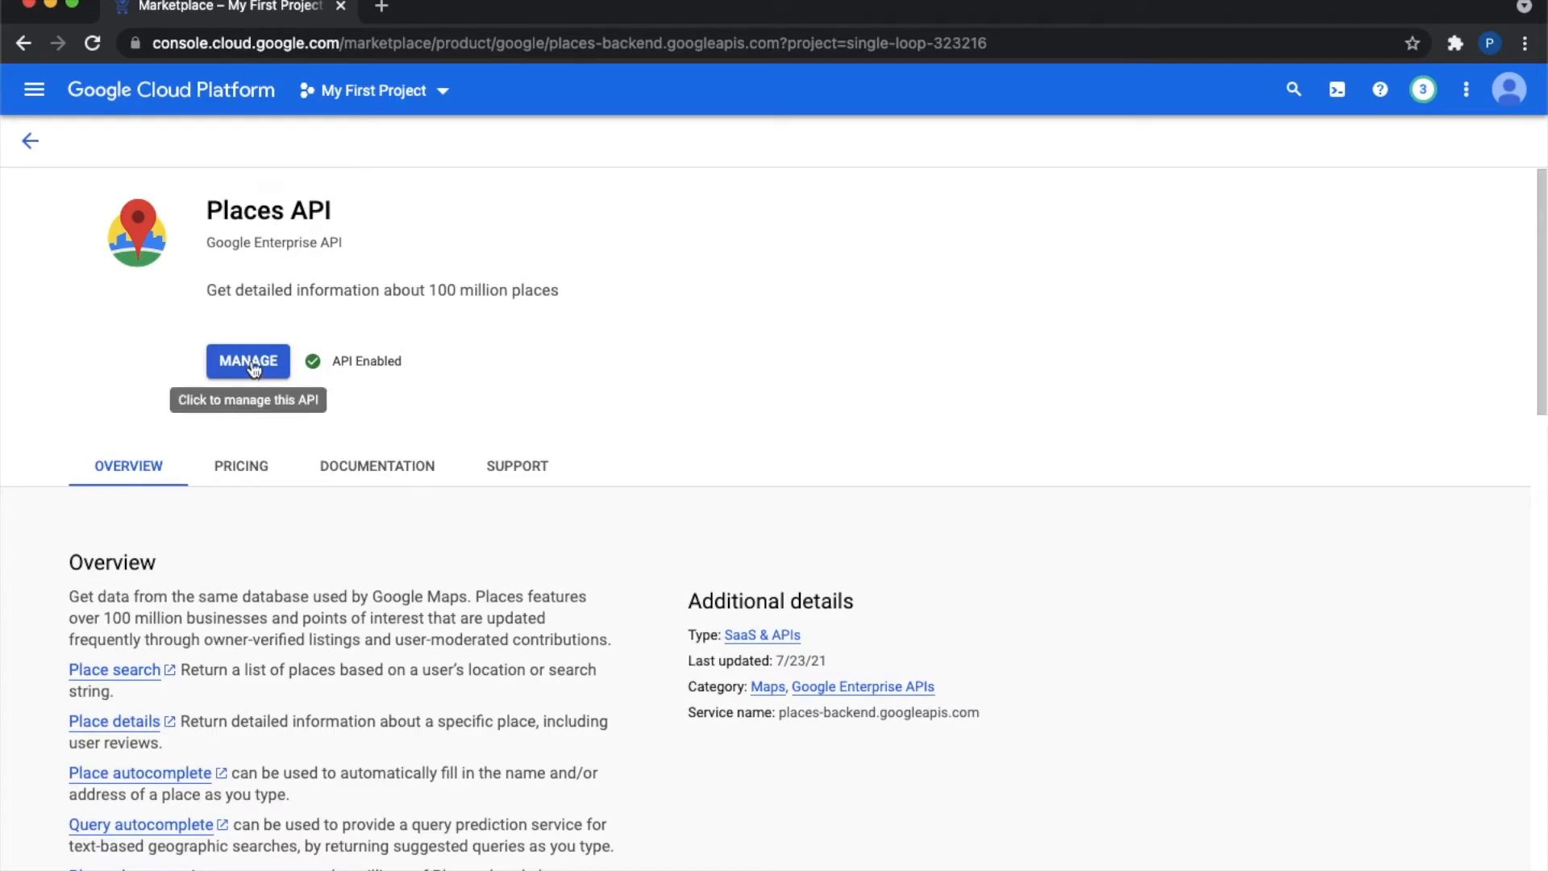
{"action": "left_click", "coordinate": [30, 140]}
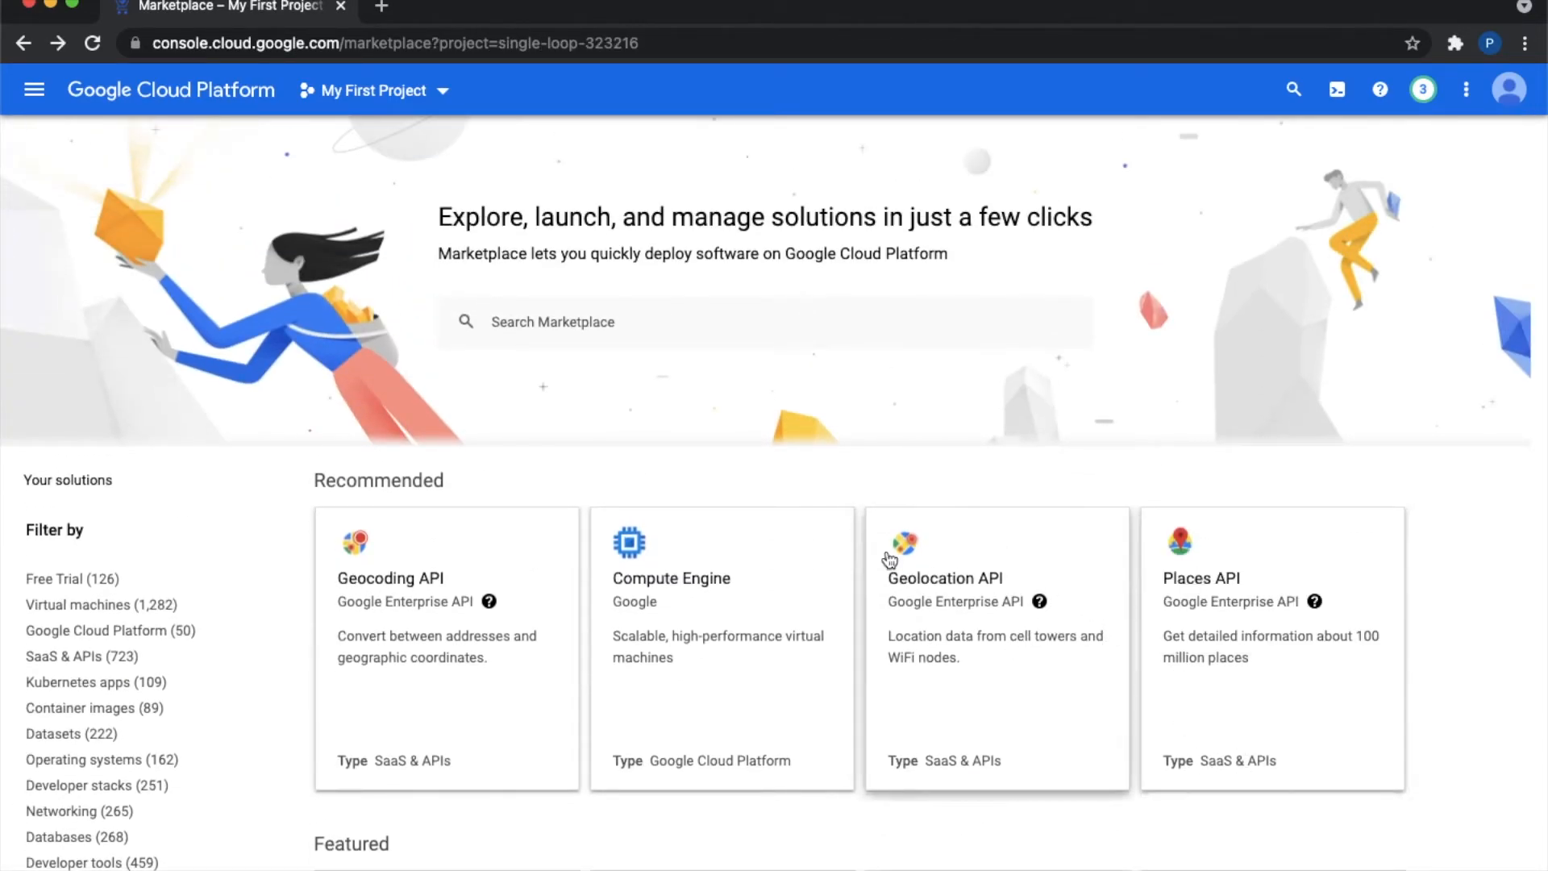
- Search the Marketplace for 'google' to reach the enabled Maps JavaScript API listing
{"action": "left_click", "coordinate": [373, 90]}
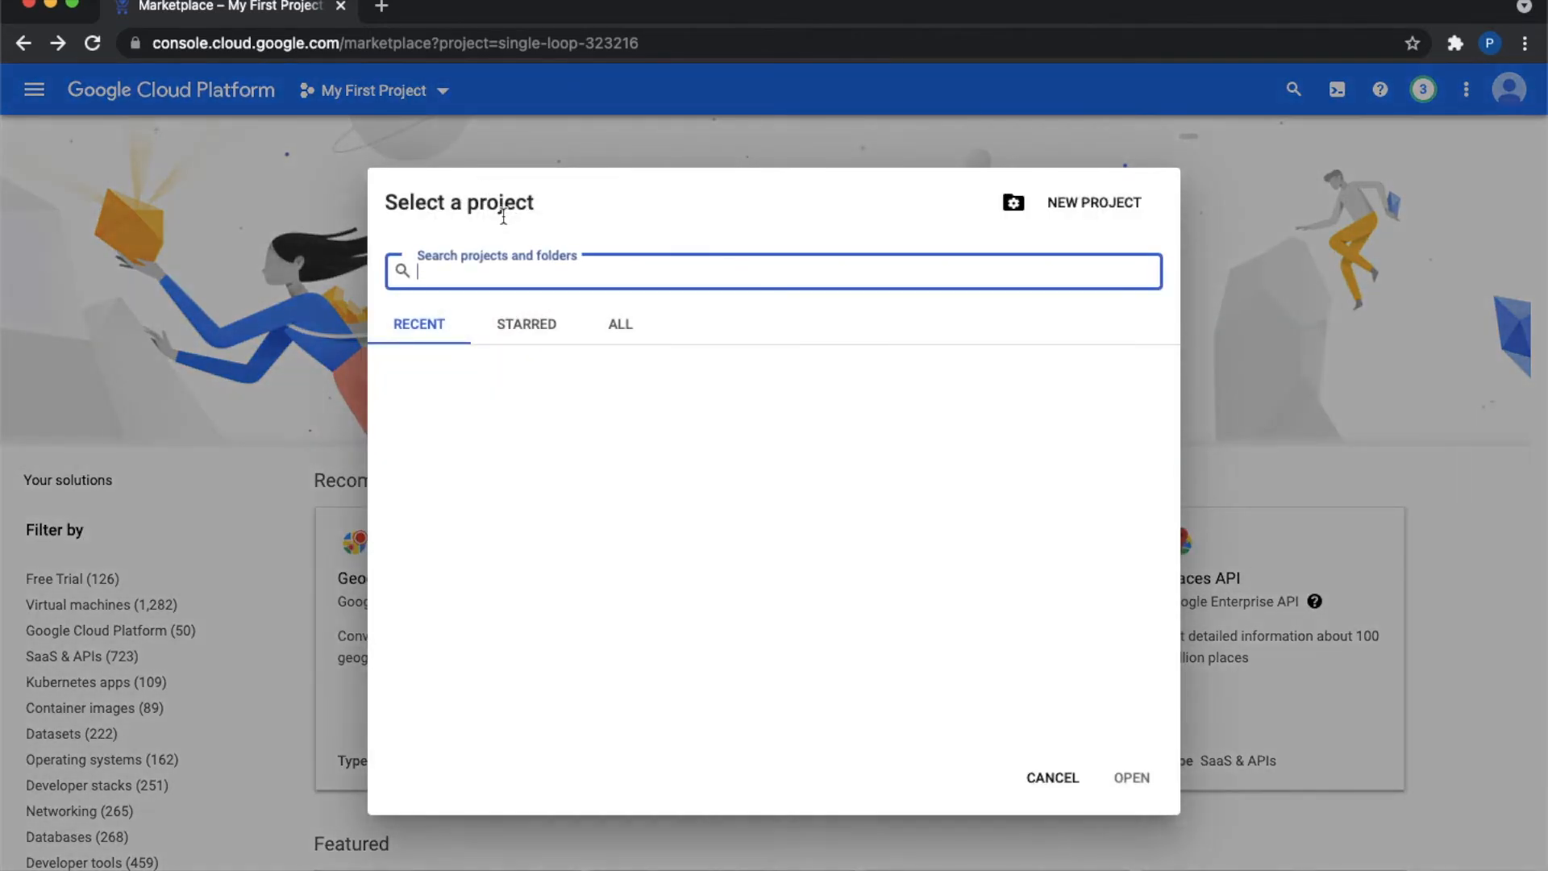
{"action": "type", "text": "google"}
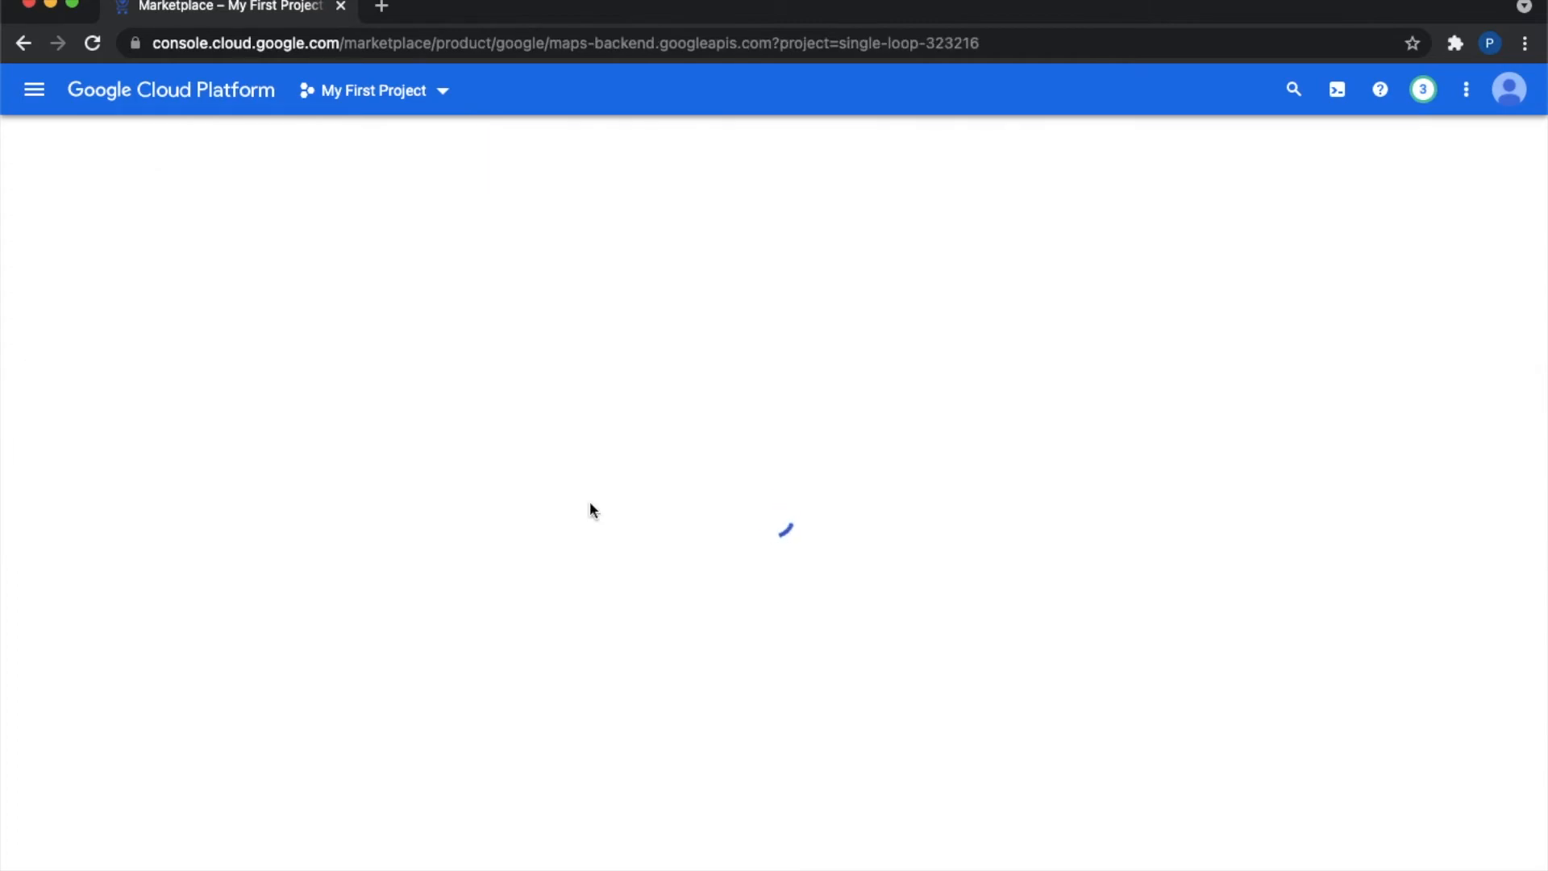
{"action": "left_click", "coordinate": [34, 89]}
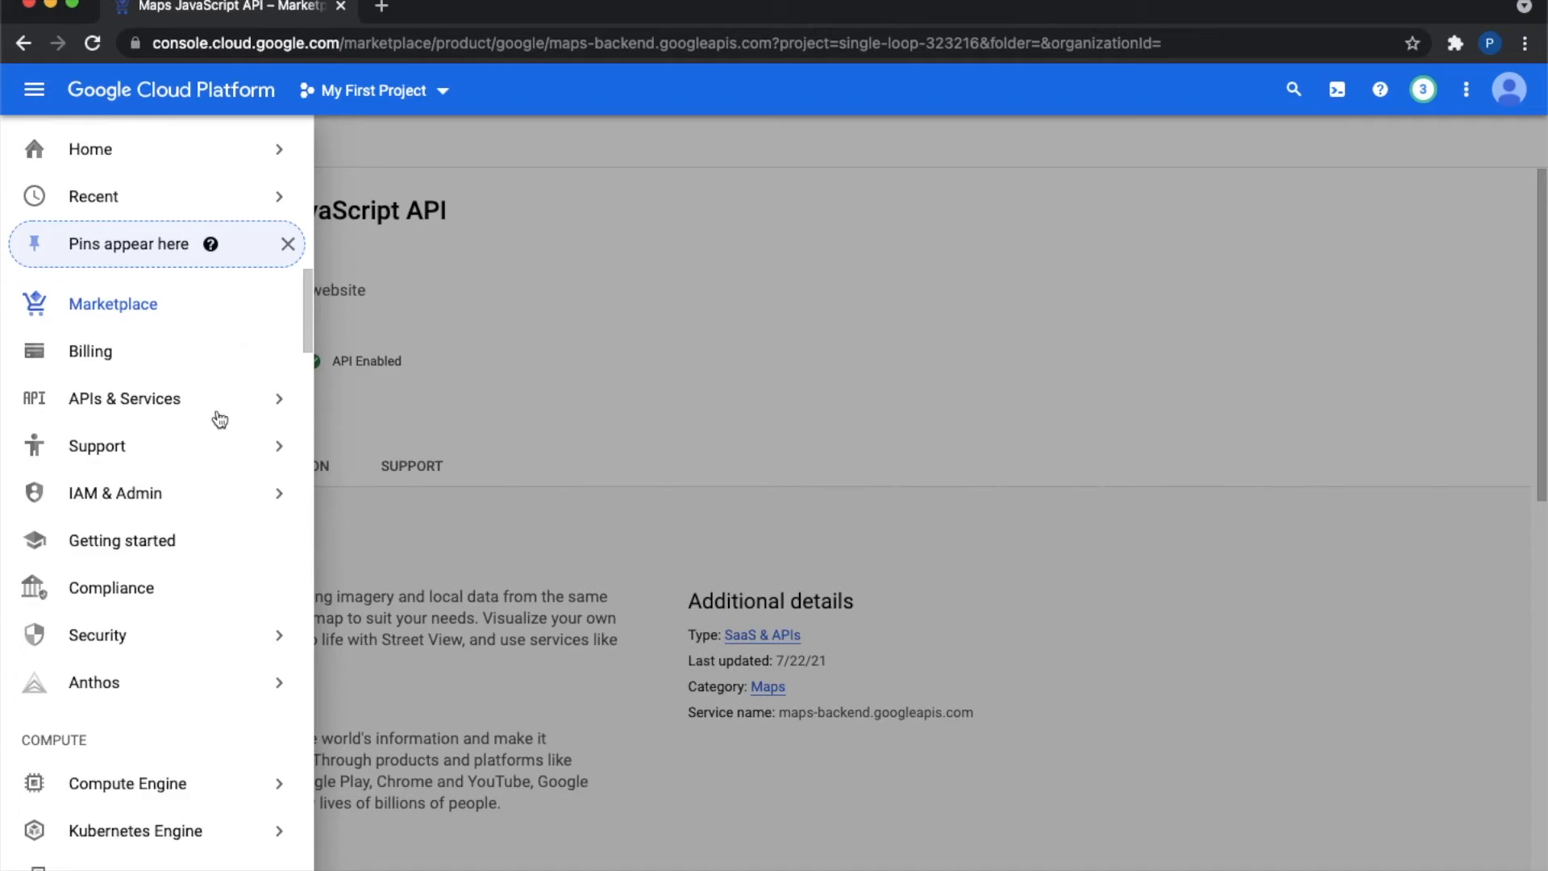
- Open Google Cloud's APIs & Services dashboard, then its Credentials page
{"action": "left_click", "coordinate": [124, 398]}
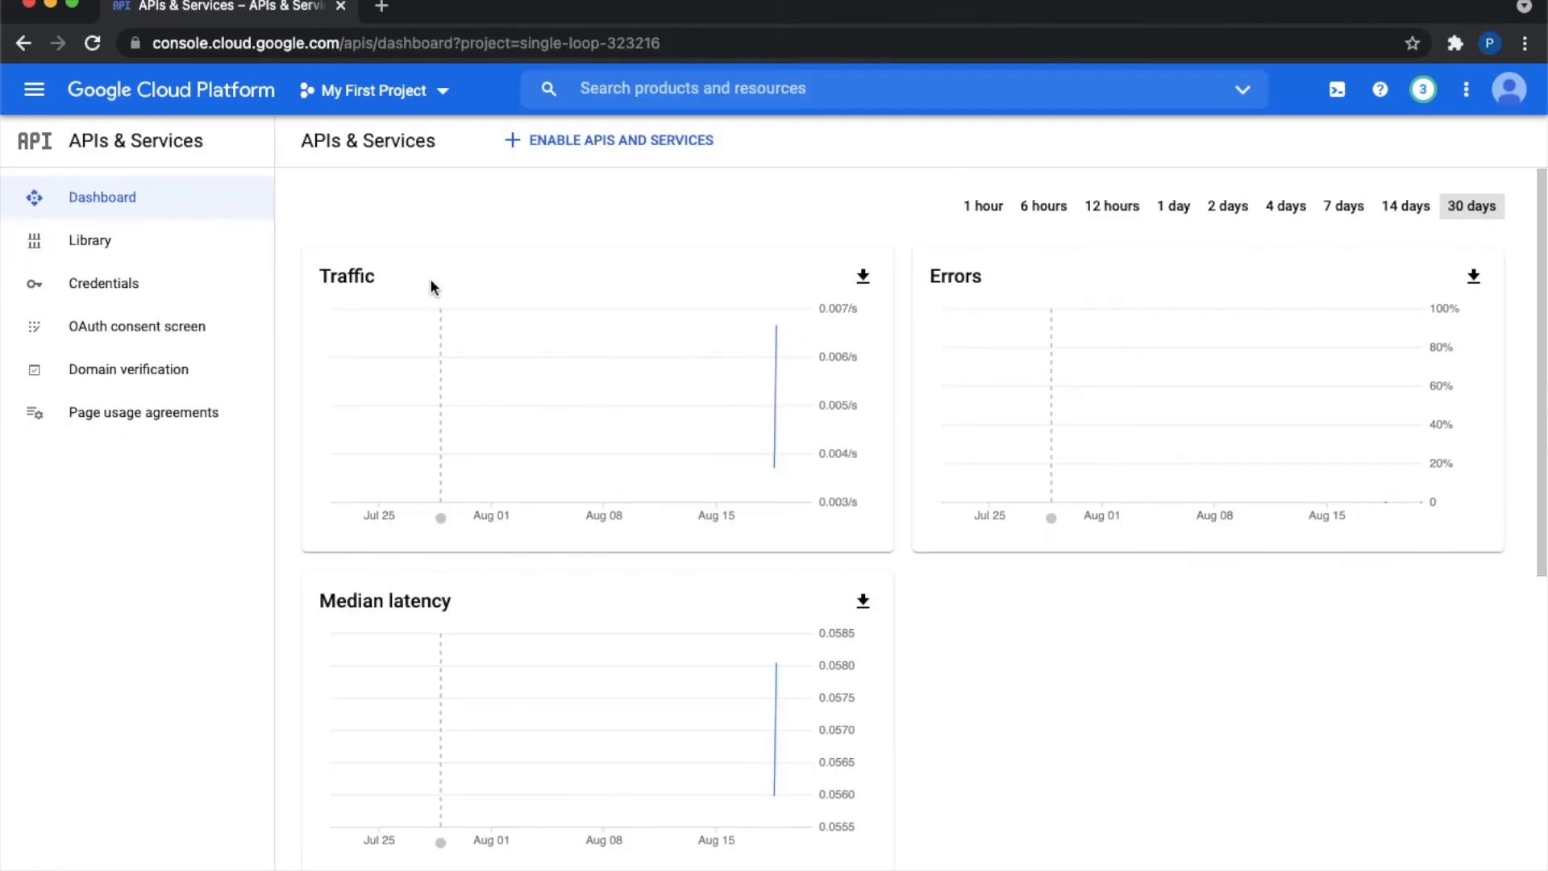
{"action": "mouse_move", "coordinate": [153, 308]}
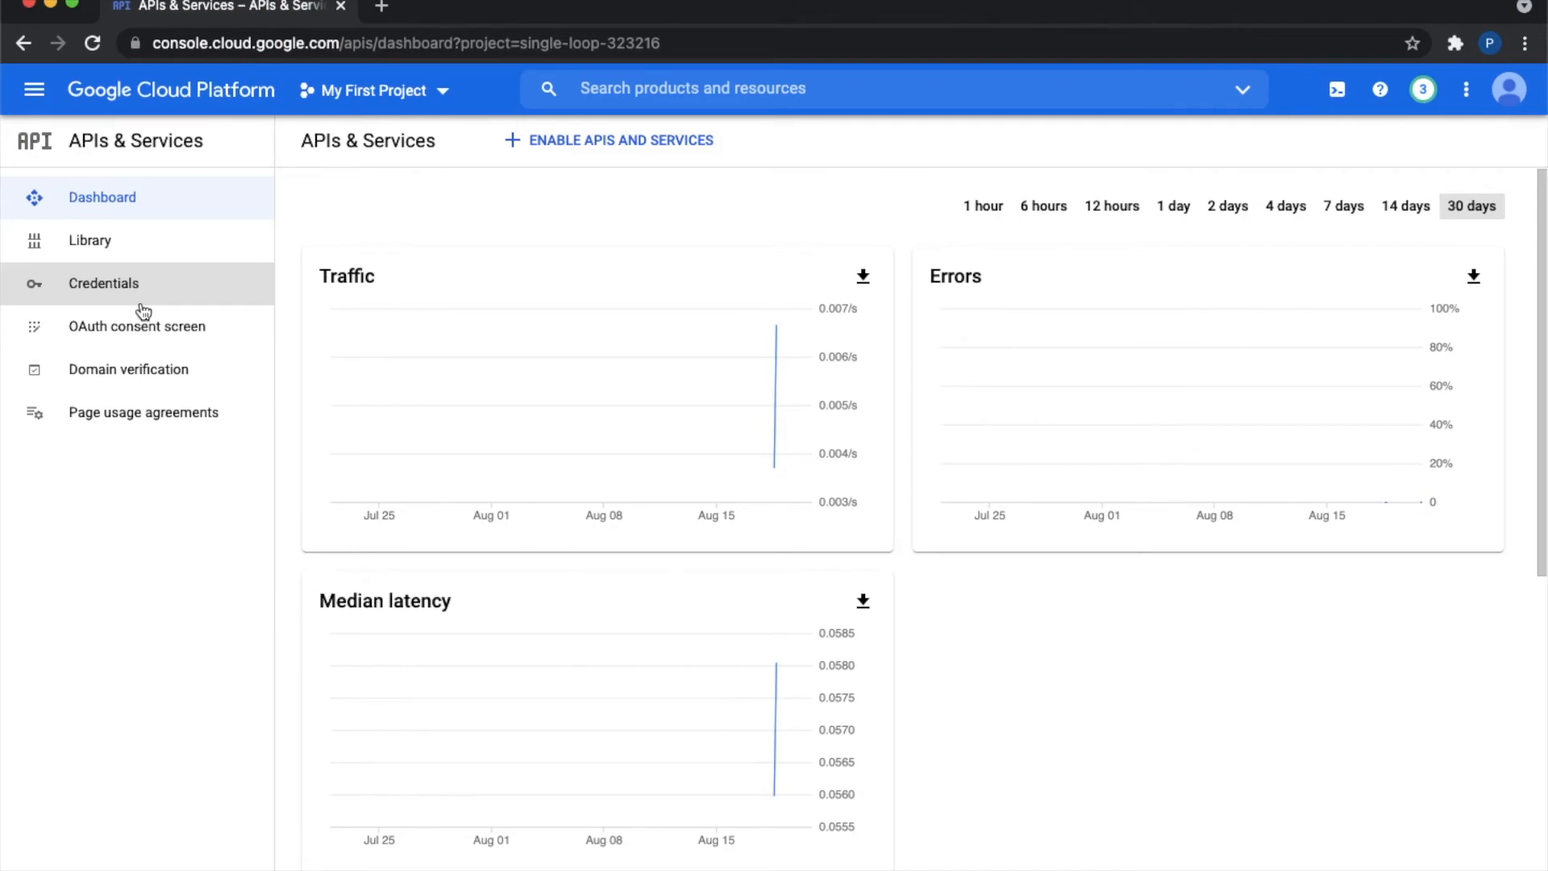
{"action": "mouse_move", "coordinate": [150, 304]}
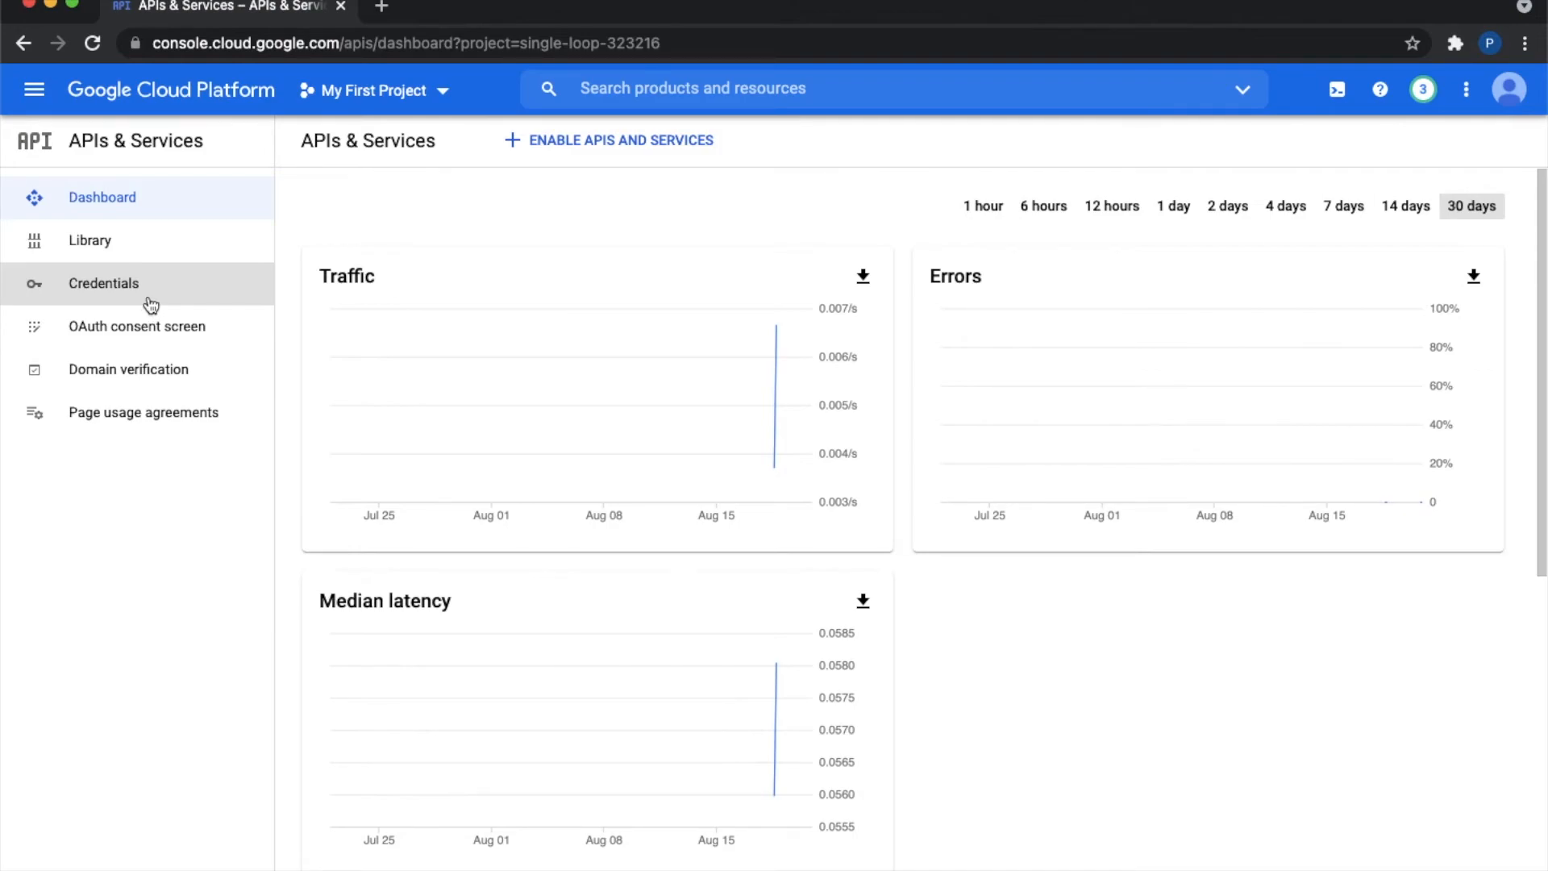
{"action": "left_click", "coordinate": [102, 283]}
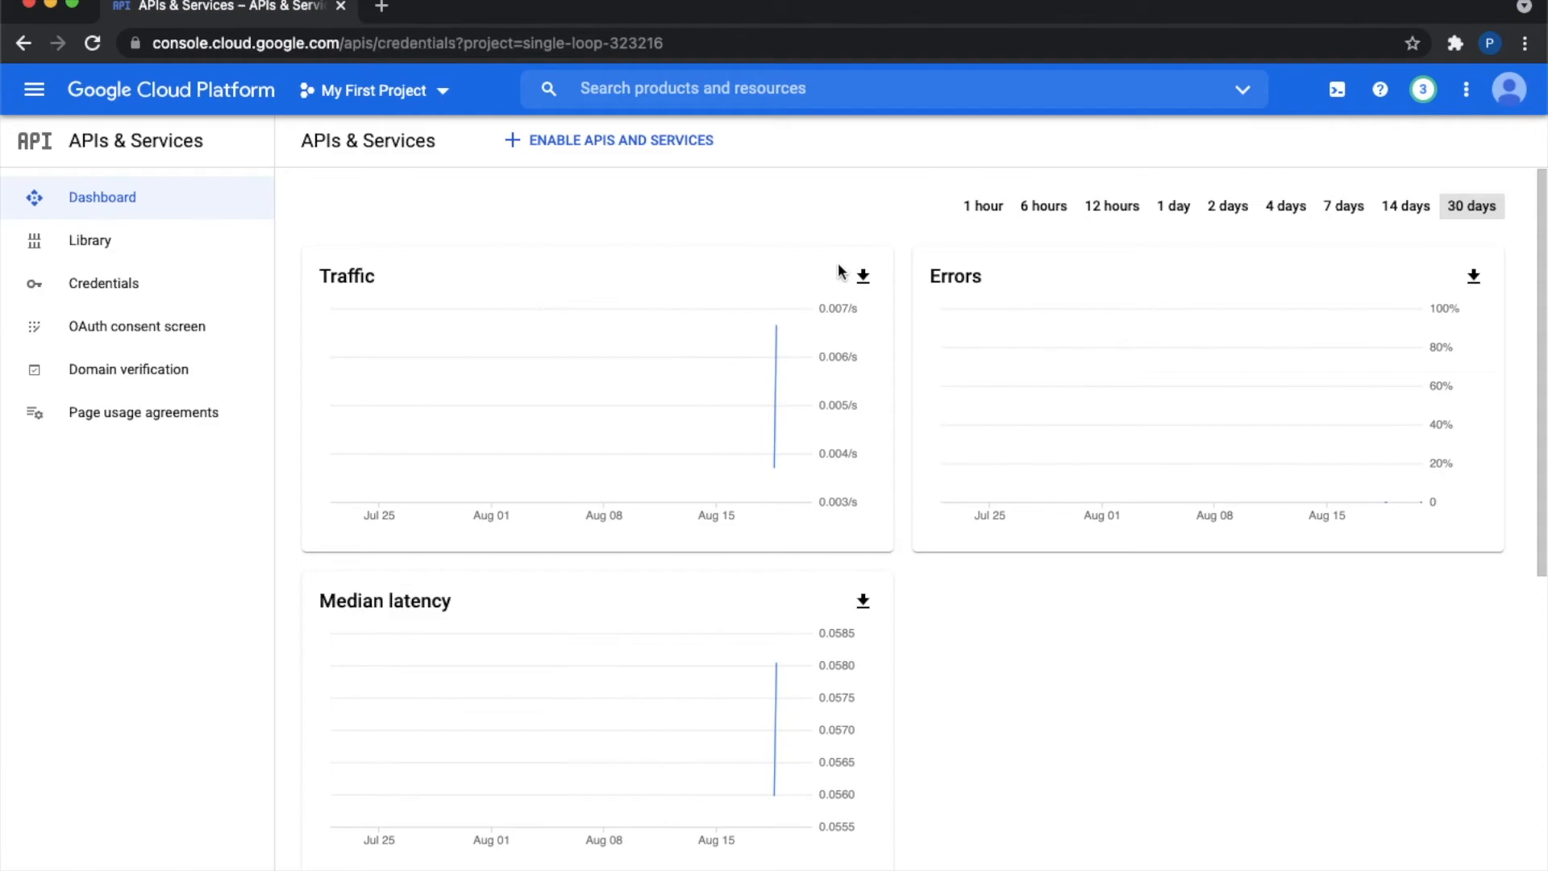
{"action": "left_click", "coordinate": [104, 283]}
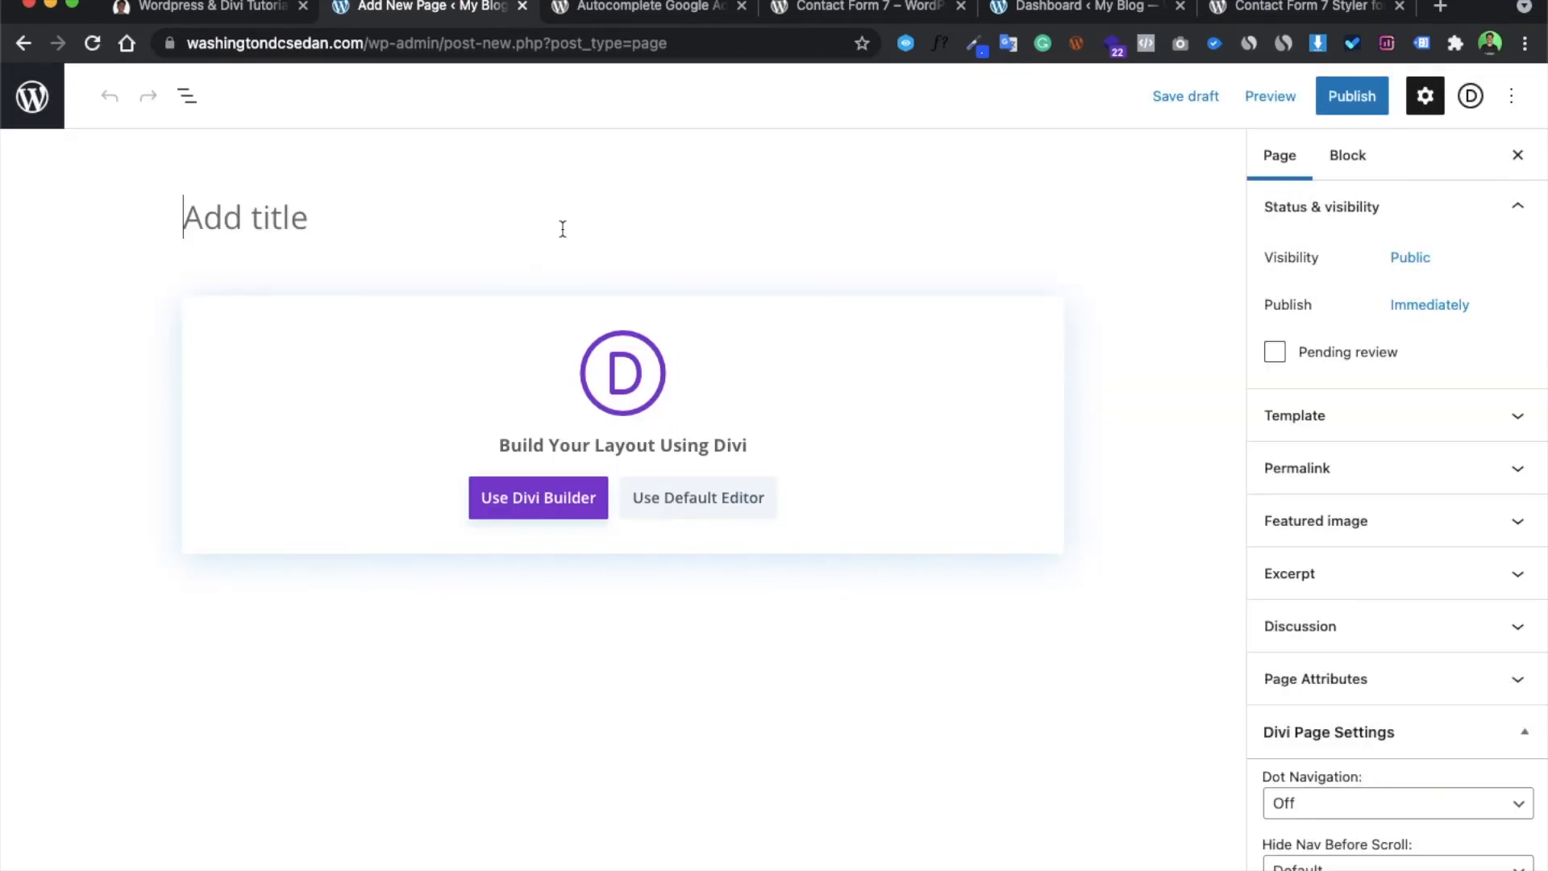
- Title the new page 'test contact' and launch the Divi Builder on it
{"action": "type", "text": "test co"}
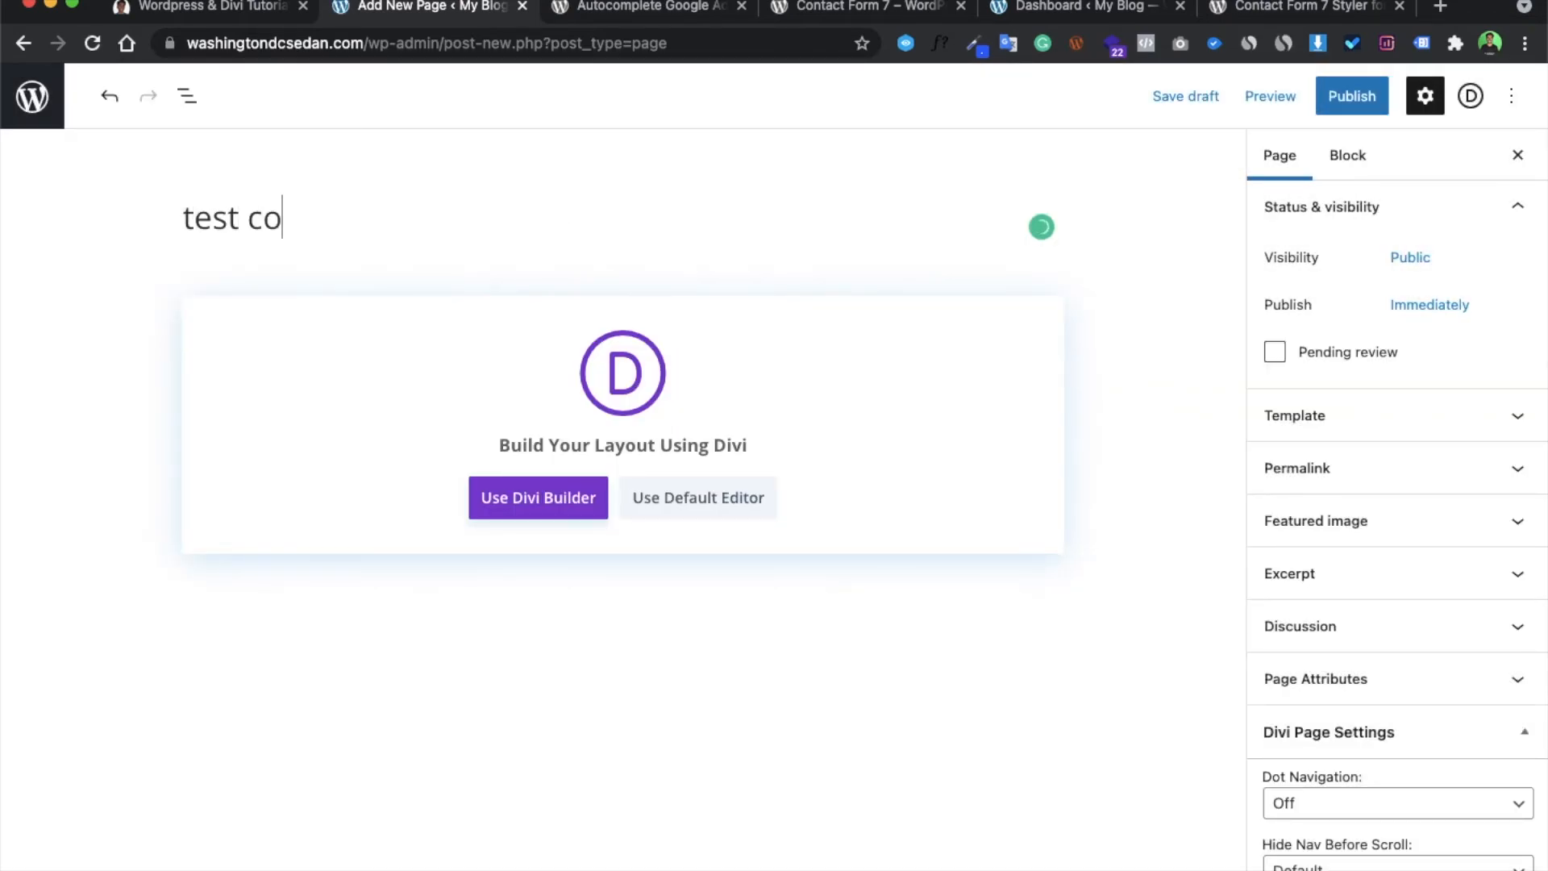
{"action": "type", "text": "ntact"}
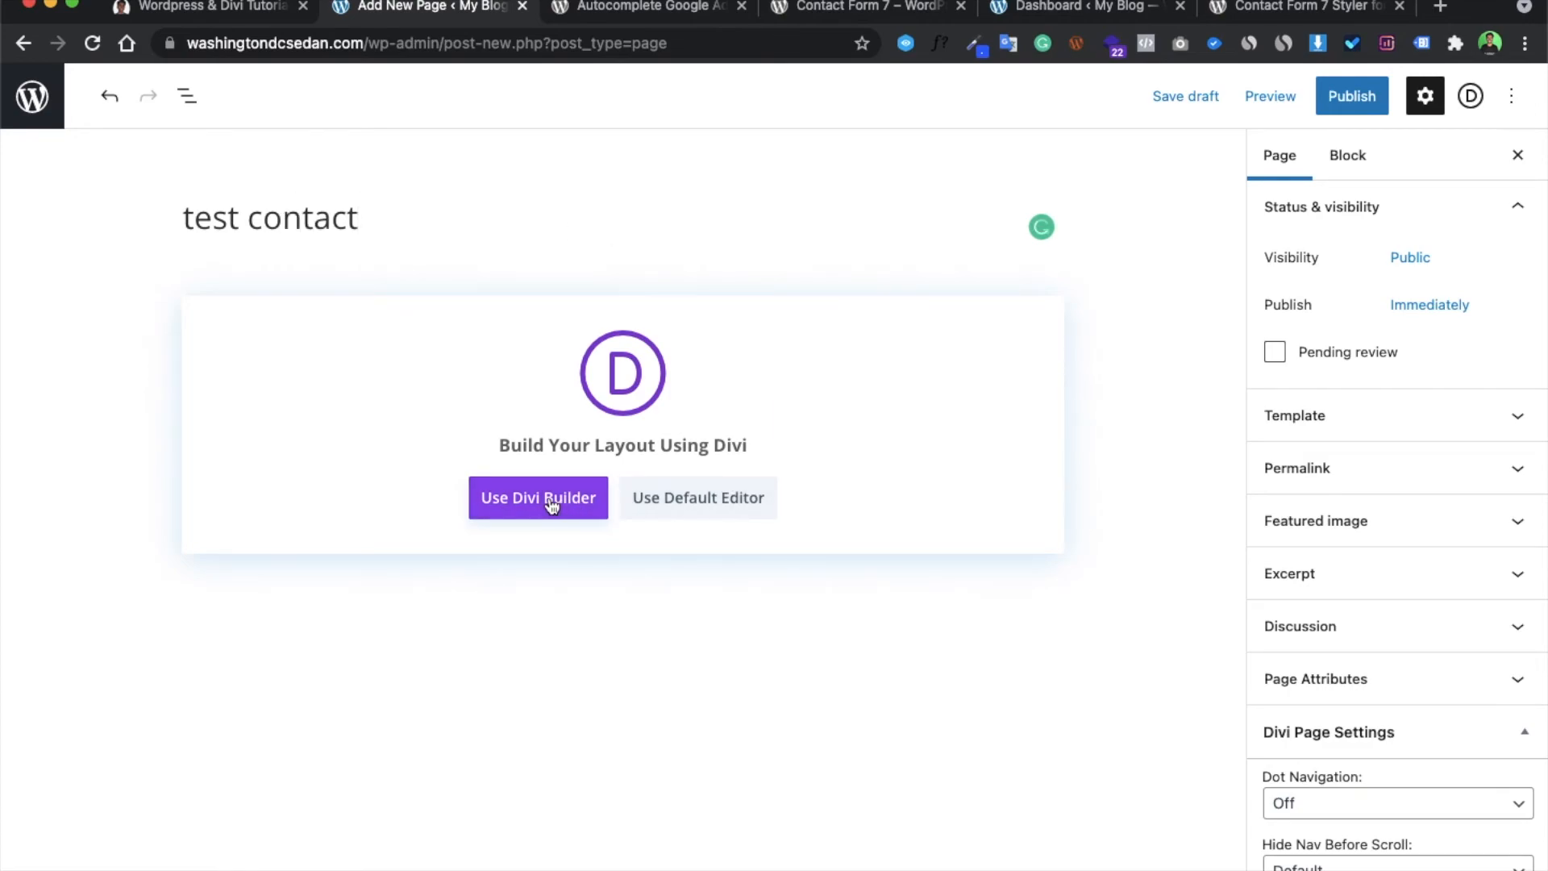
{"action": "left_click", "coordinate": [538, 498]}
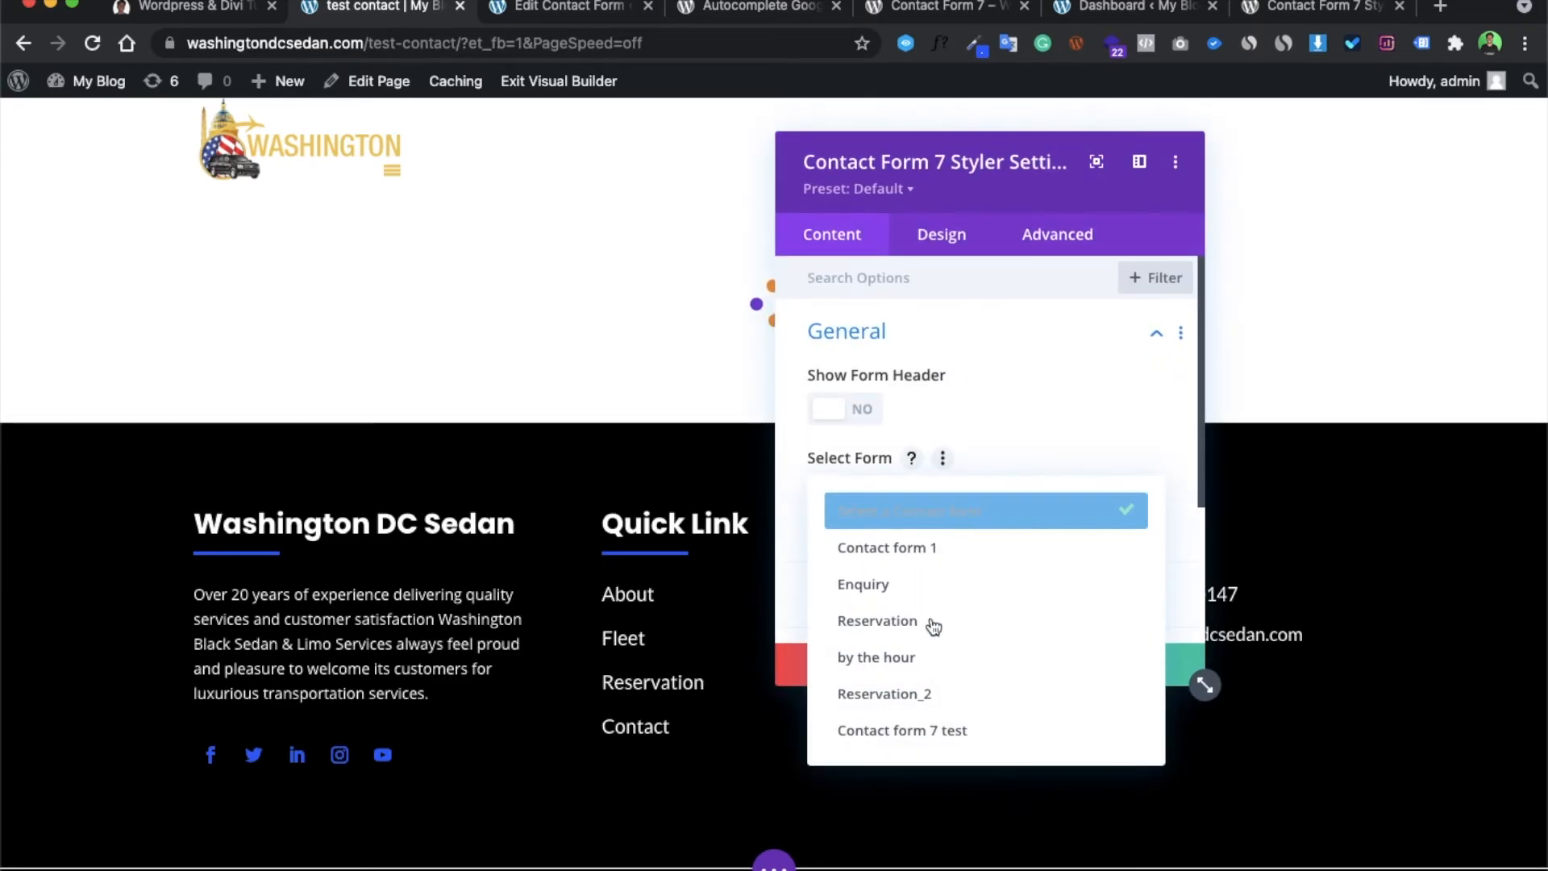
- Select 'Contact form 7 test' in the Contact Form 7 Styler module's form list
{"action": "left_click", "coordinate": [901, 730]}
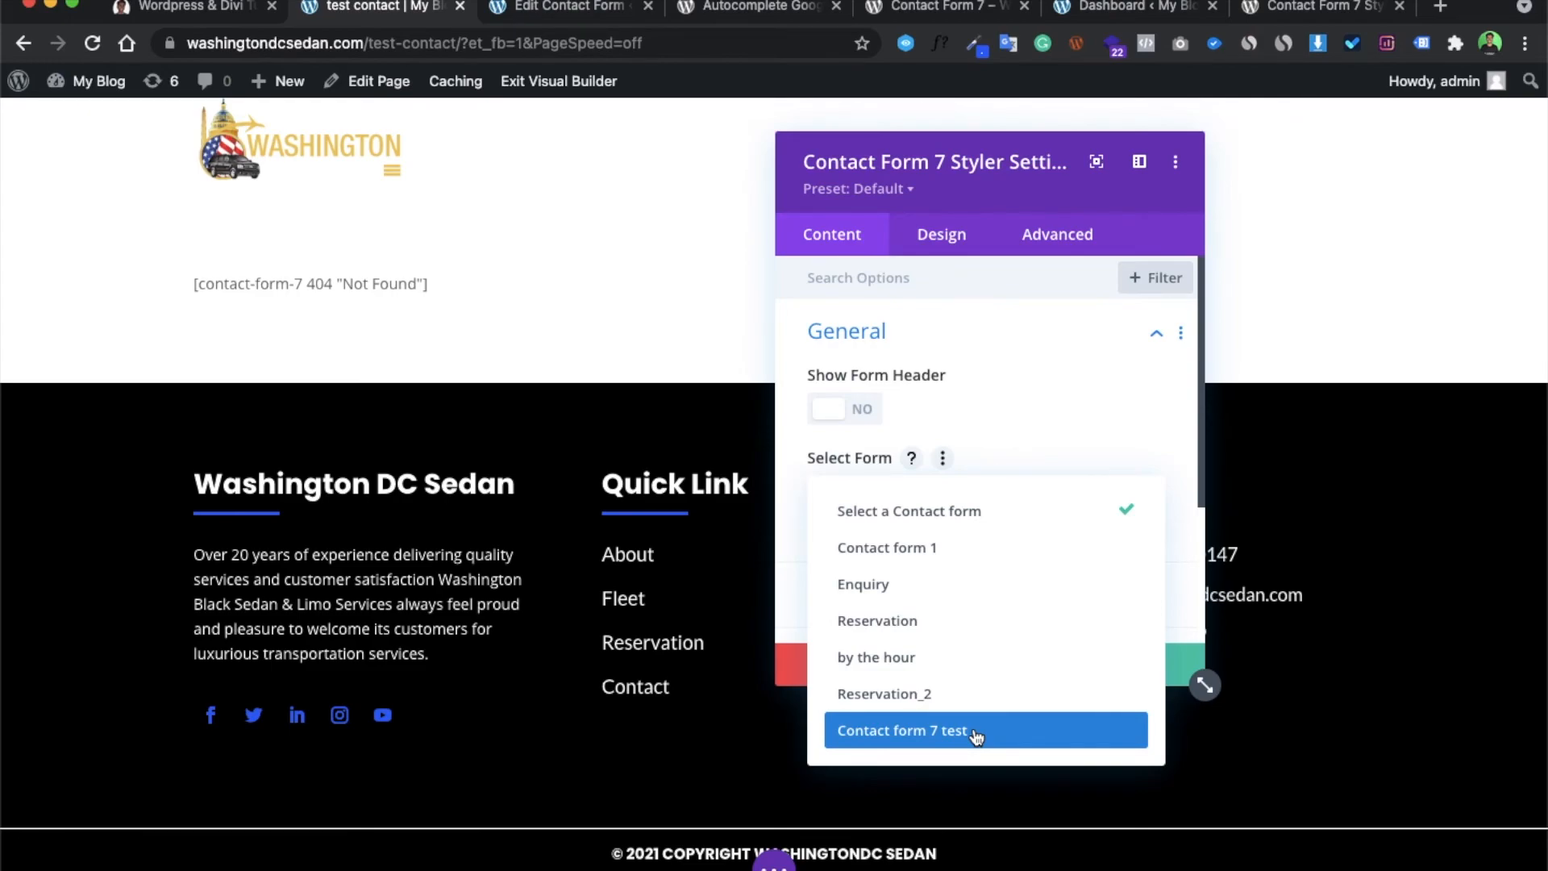
{"action": "left_click", "coordinate": [901, 730]}
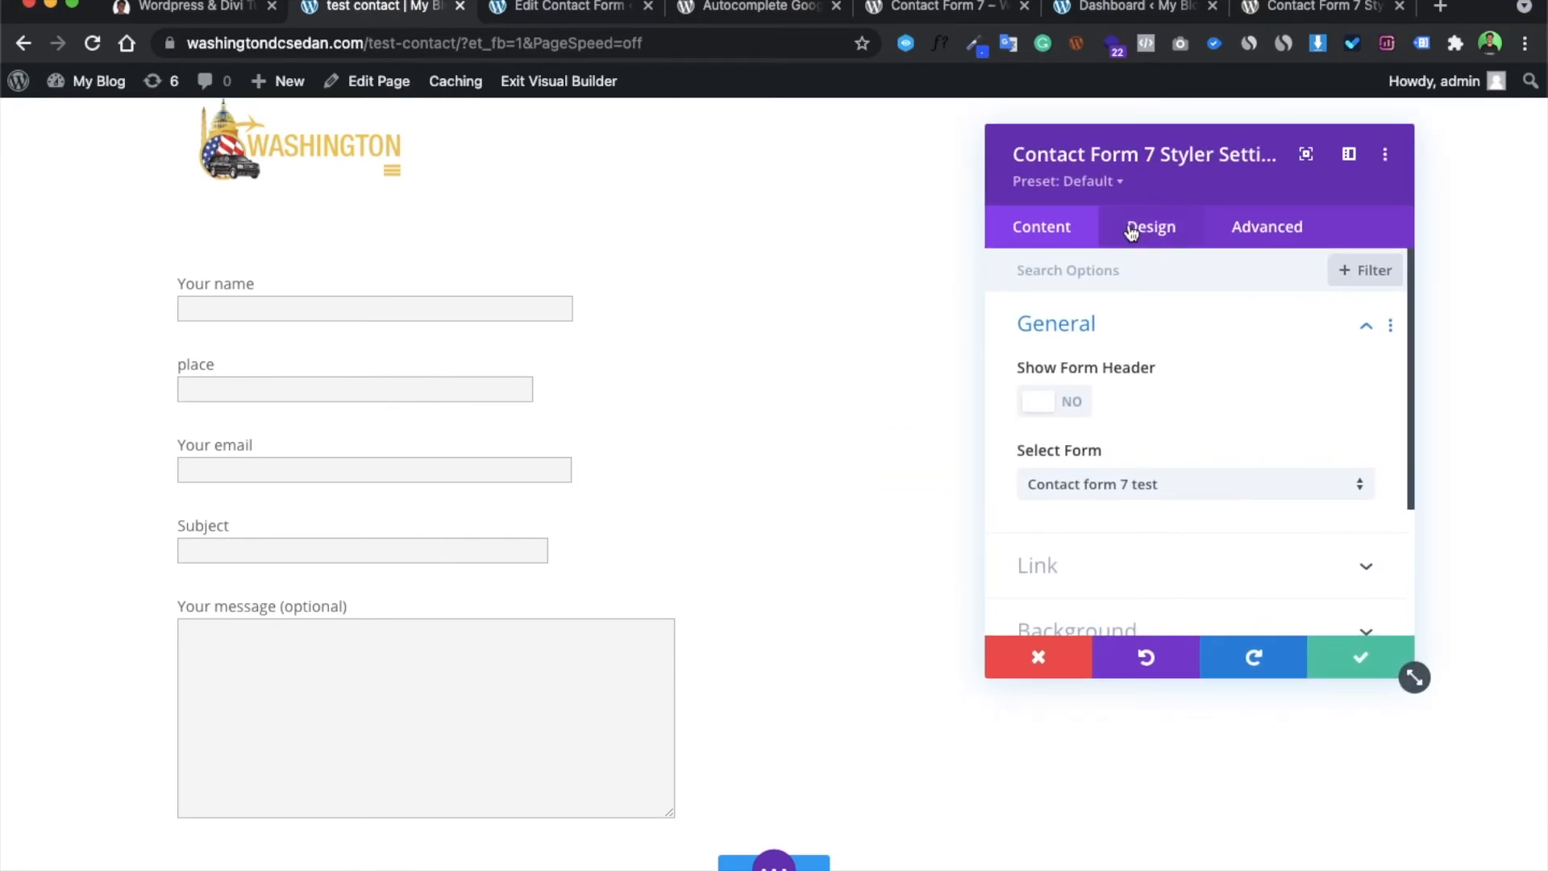
- Under Design > Form Text, set the field text font to ABeeZee
{"action": "left_click", "coordinate": [1151, 226]}
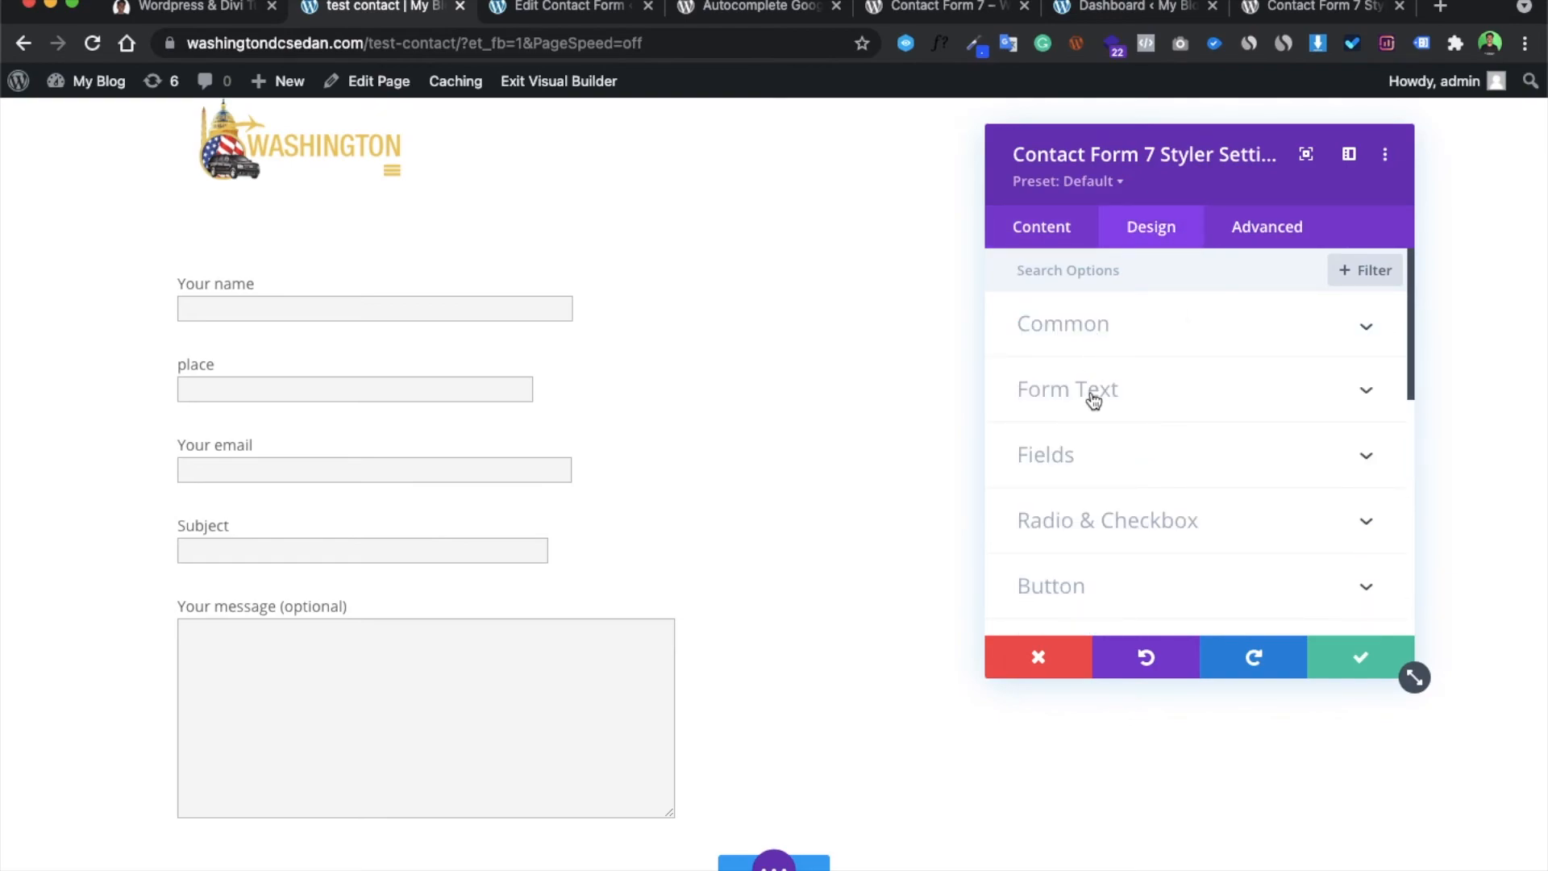
{"action": "left_click", "coordinate": [1067, 387]}
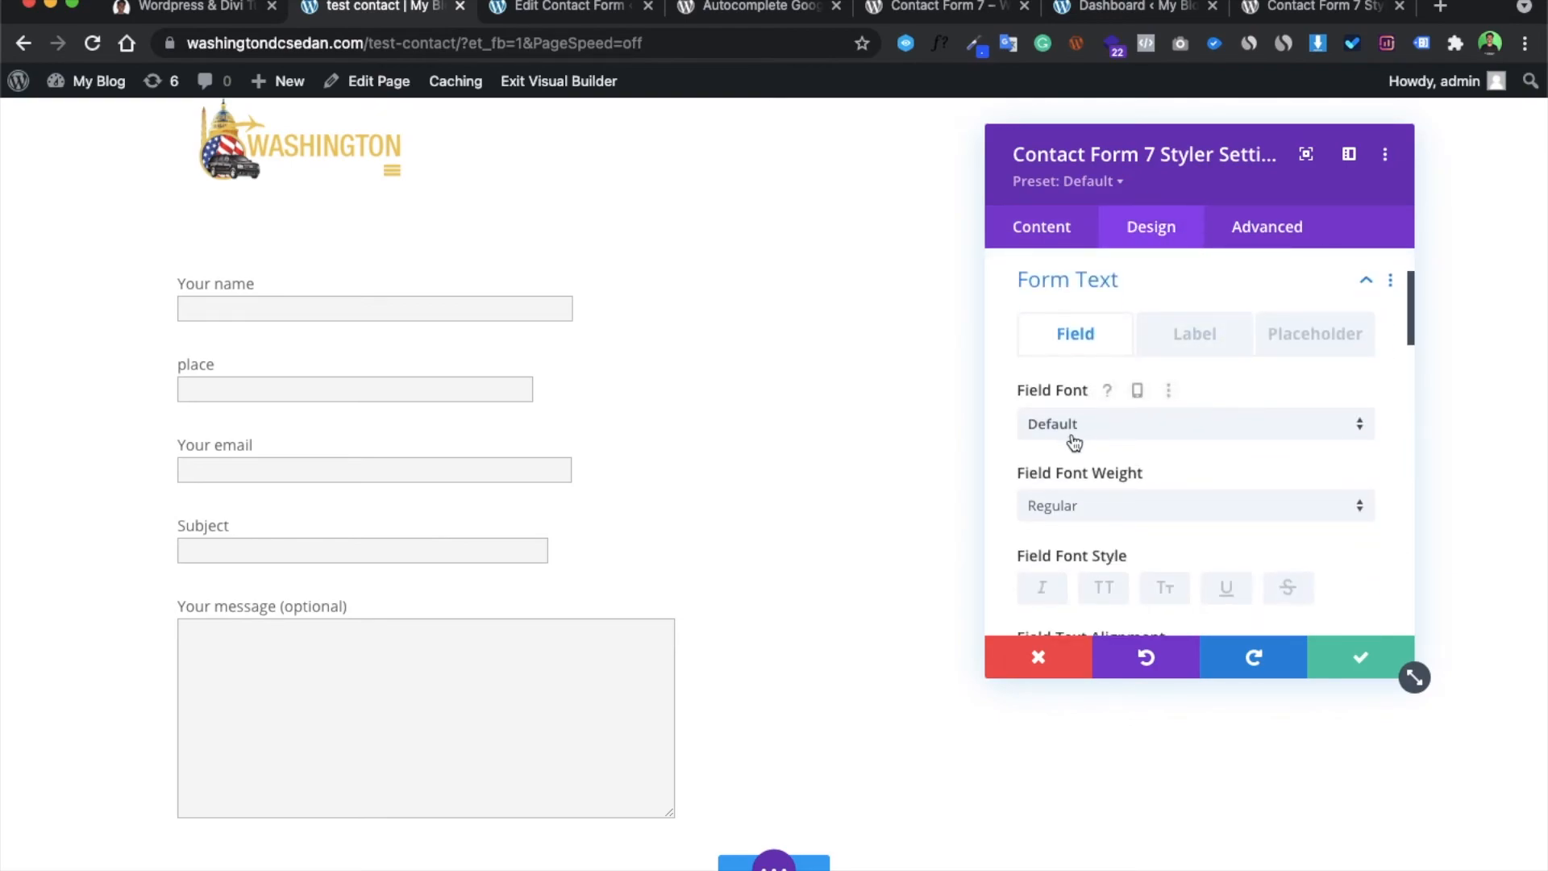
{"action": "left_click", "coordinate": [1191, 423]}
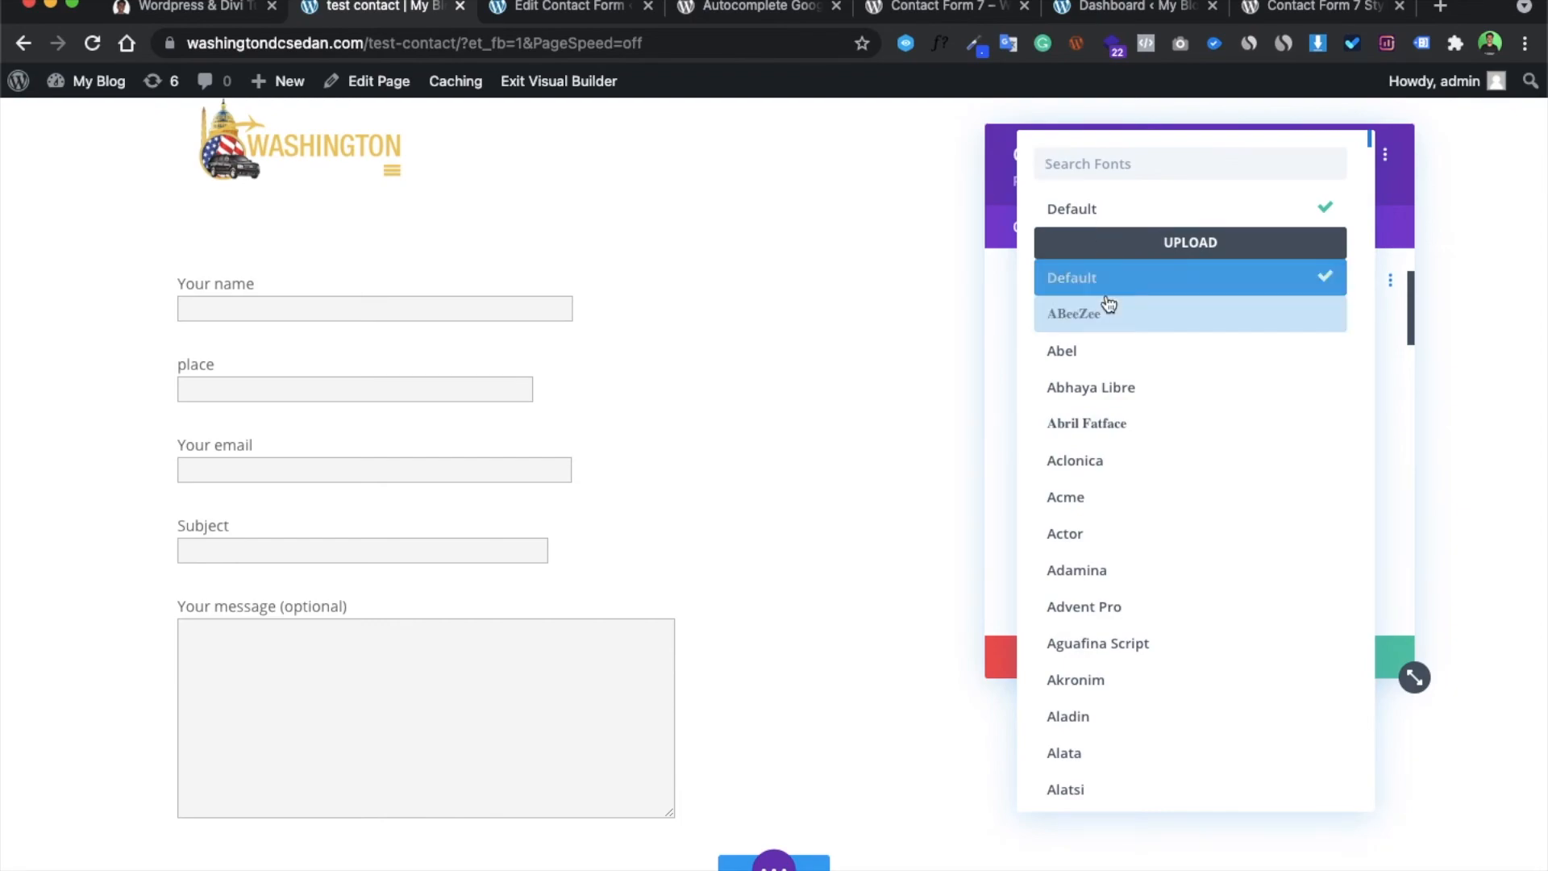
{"action": "left_click", "coordinate": [1073, 313]}
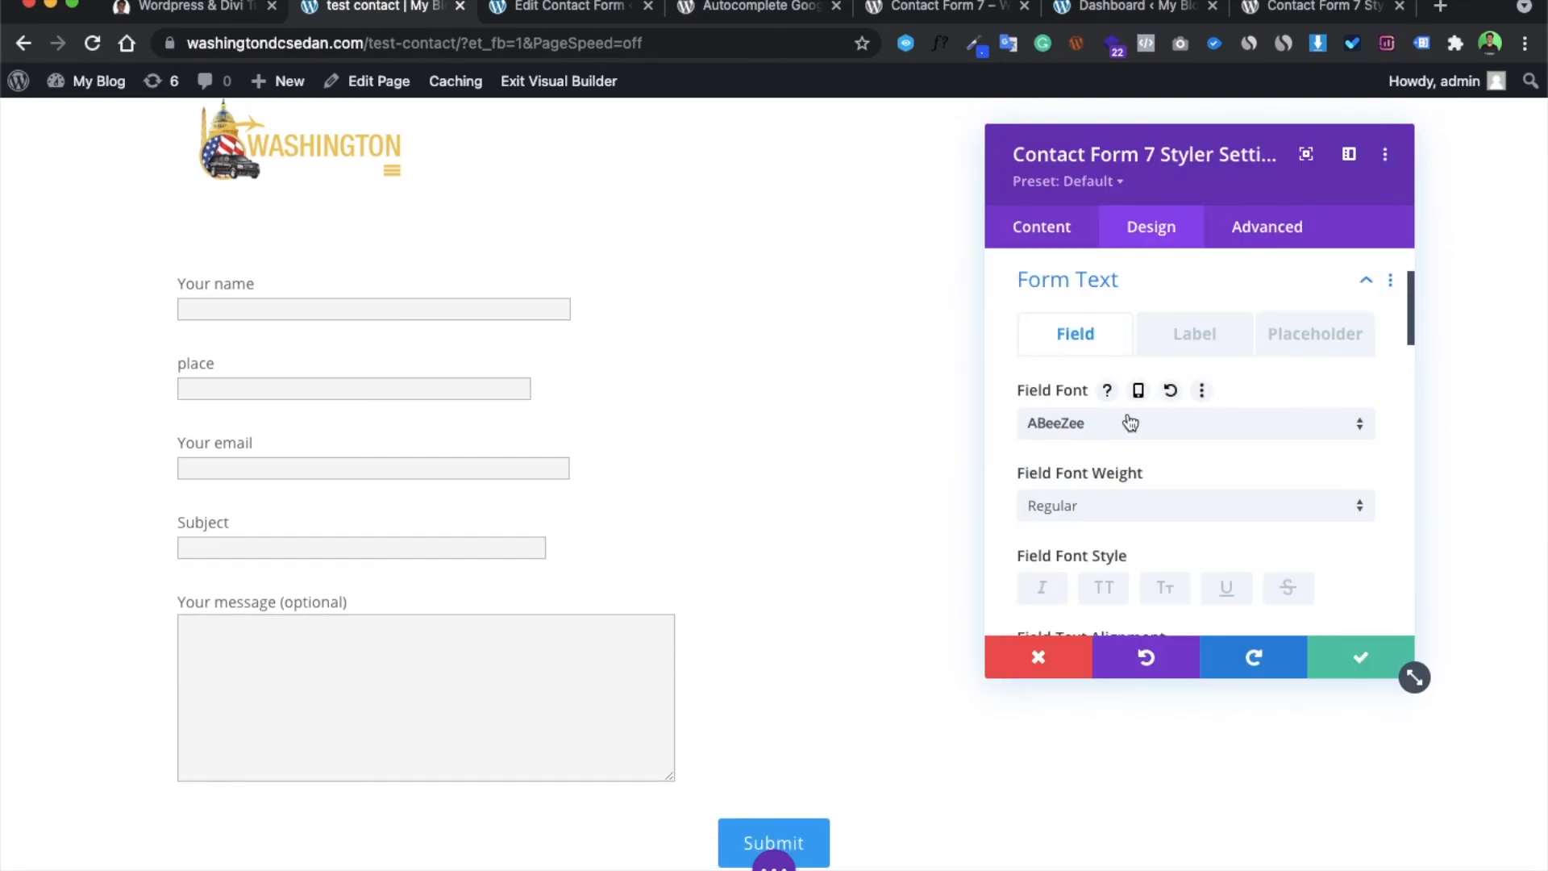
- Set the form label font to Abril Fatface
{"action": "left_click", "coordinate": [1193, 334]}
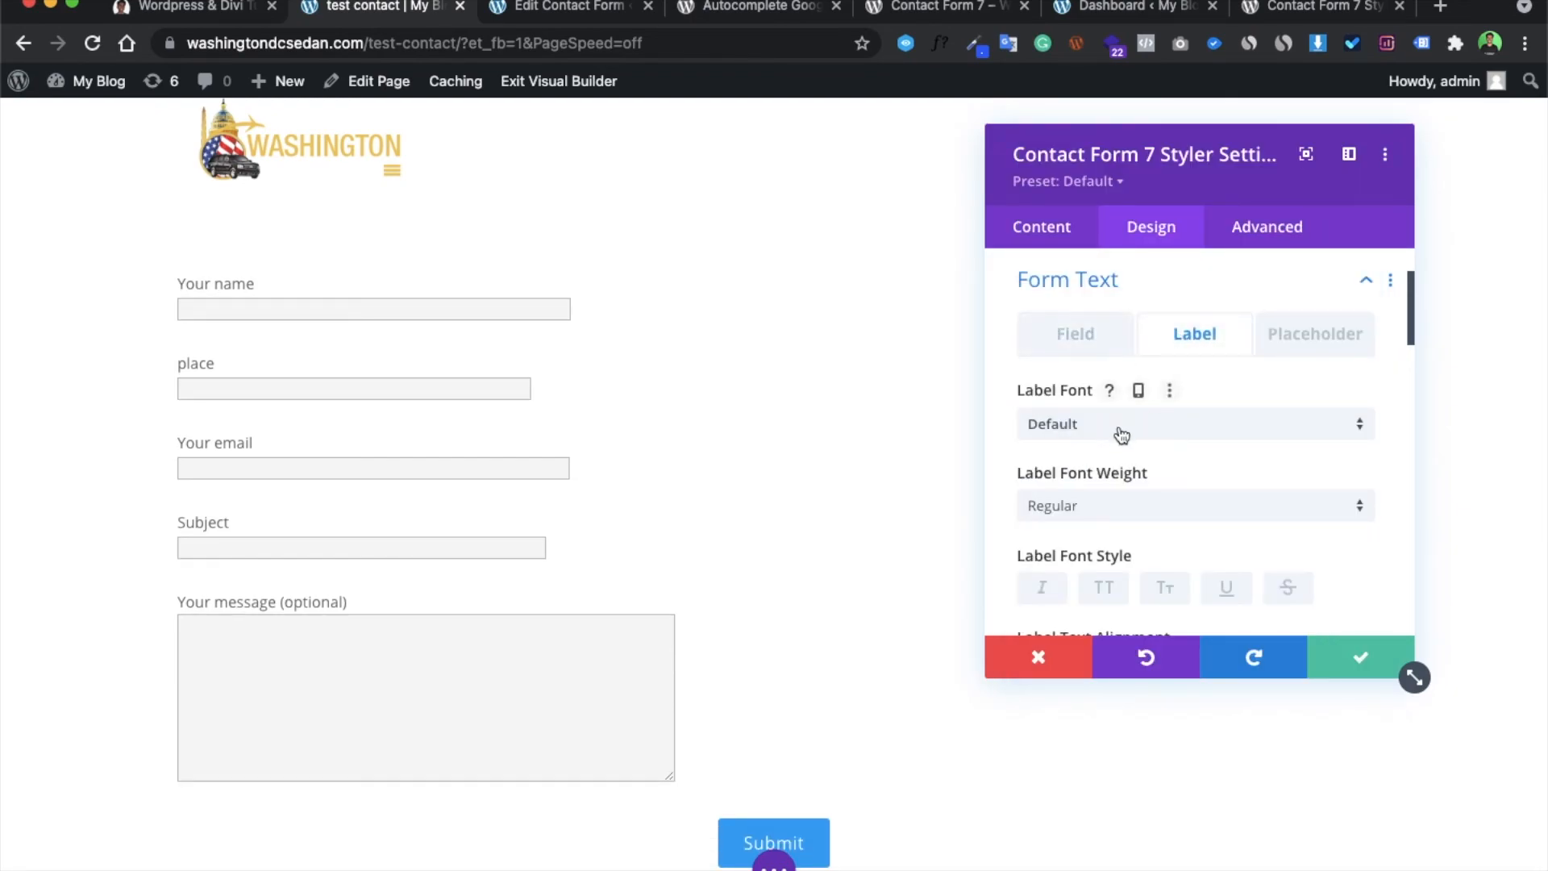
{"action": "left_click", "coordinate": [1190, 423]}
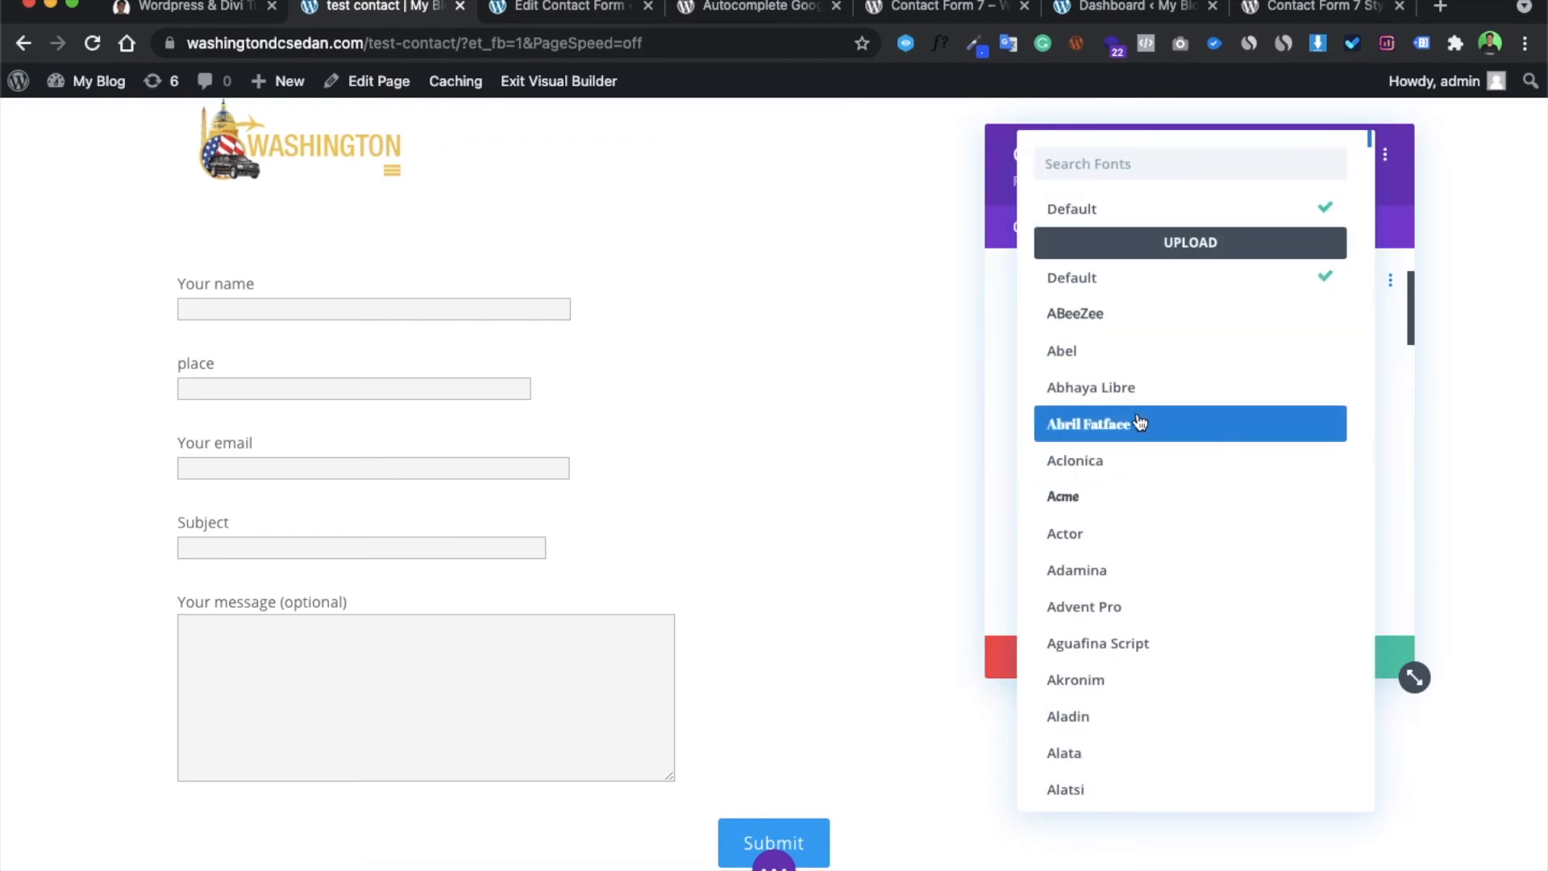
{"action": "left_click", "coordinate": [1088, 423]}
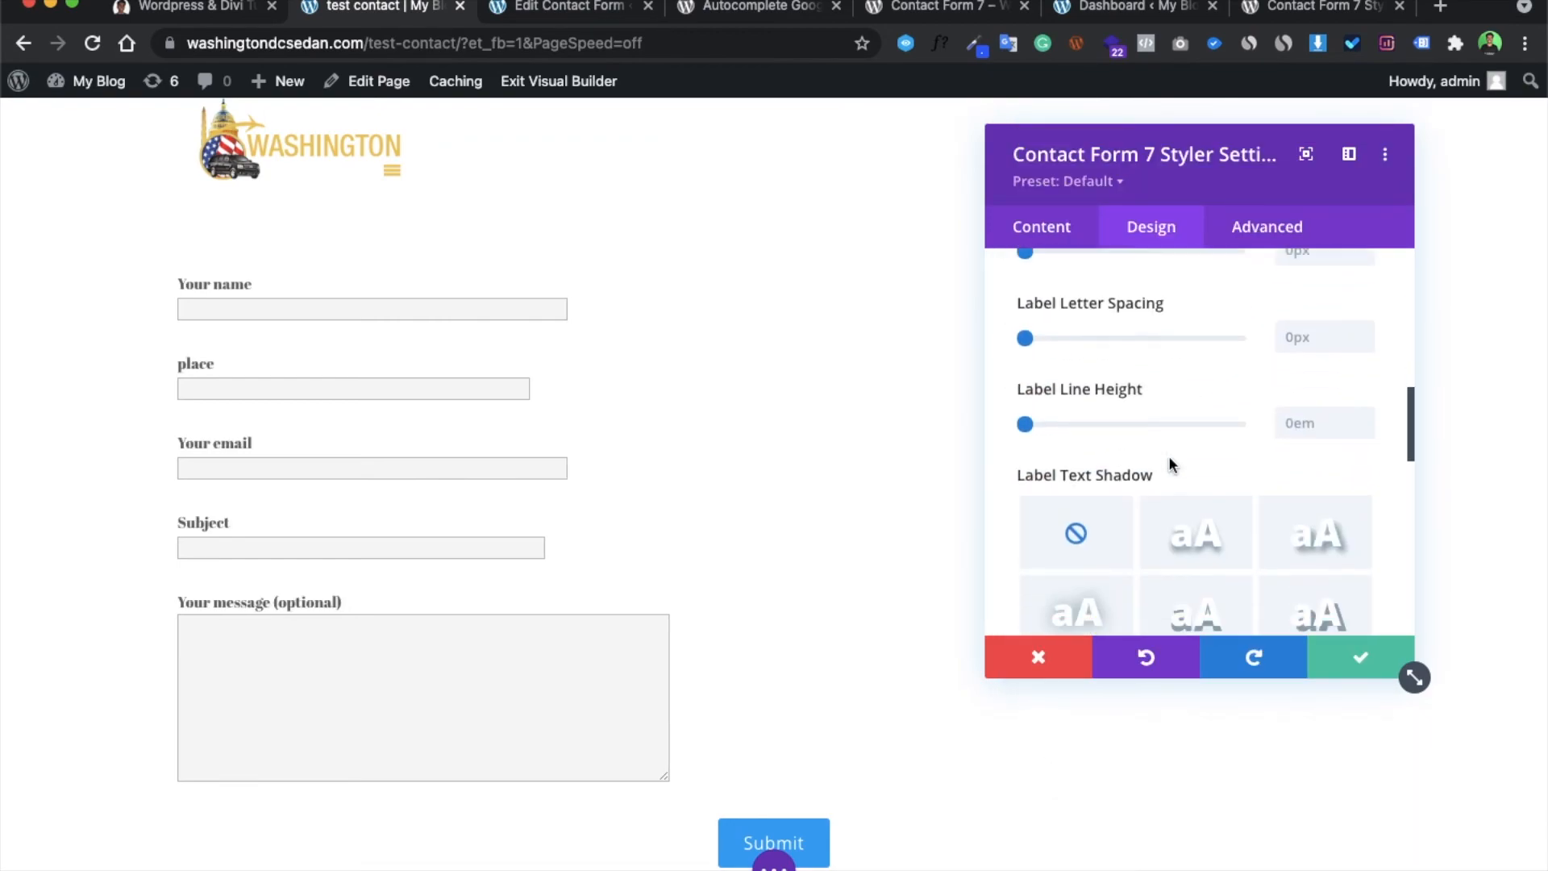
{"action": "scroll", "scroll_direction": "down", "scroll_amount": 3}
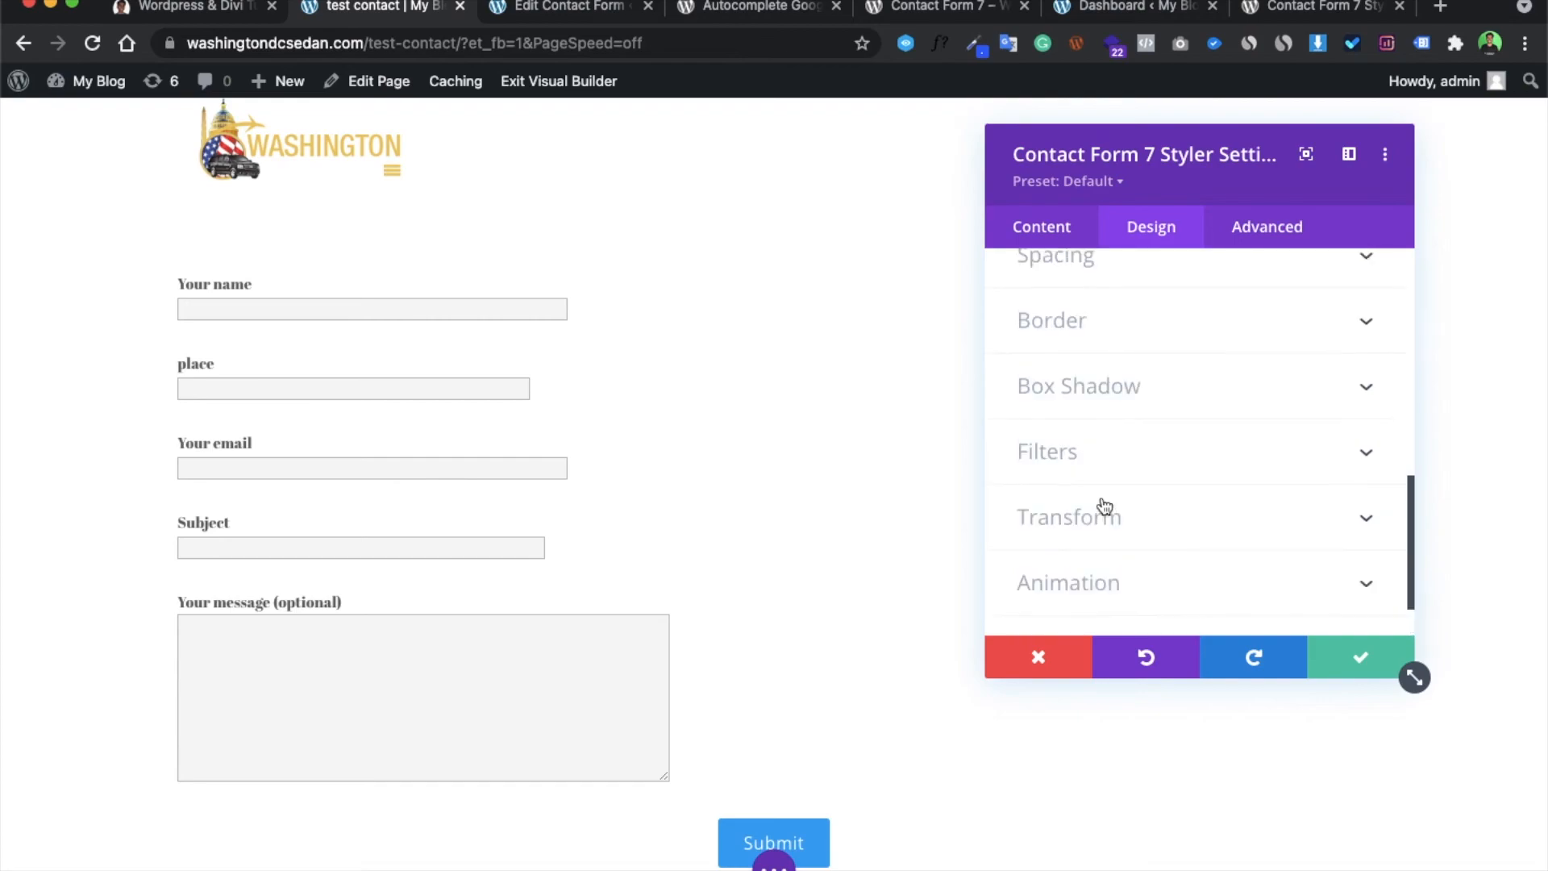
- Make the Submit button black with a 7px black border and save the module
{"action": "left_click", "coordinate": [1051, 280]}
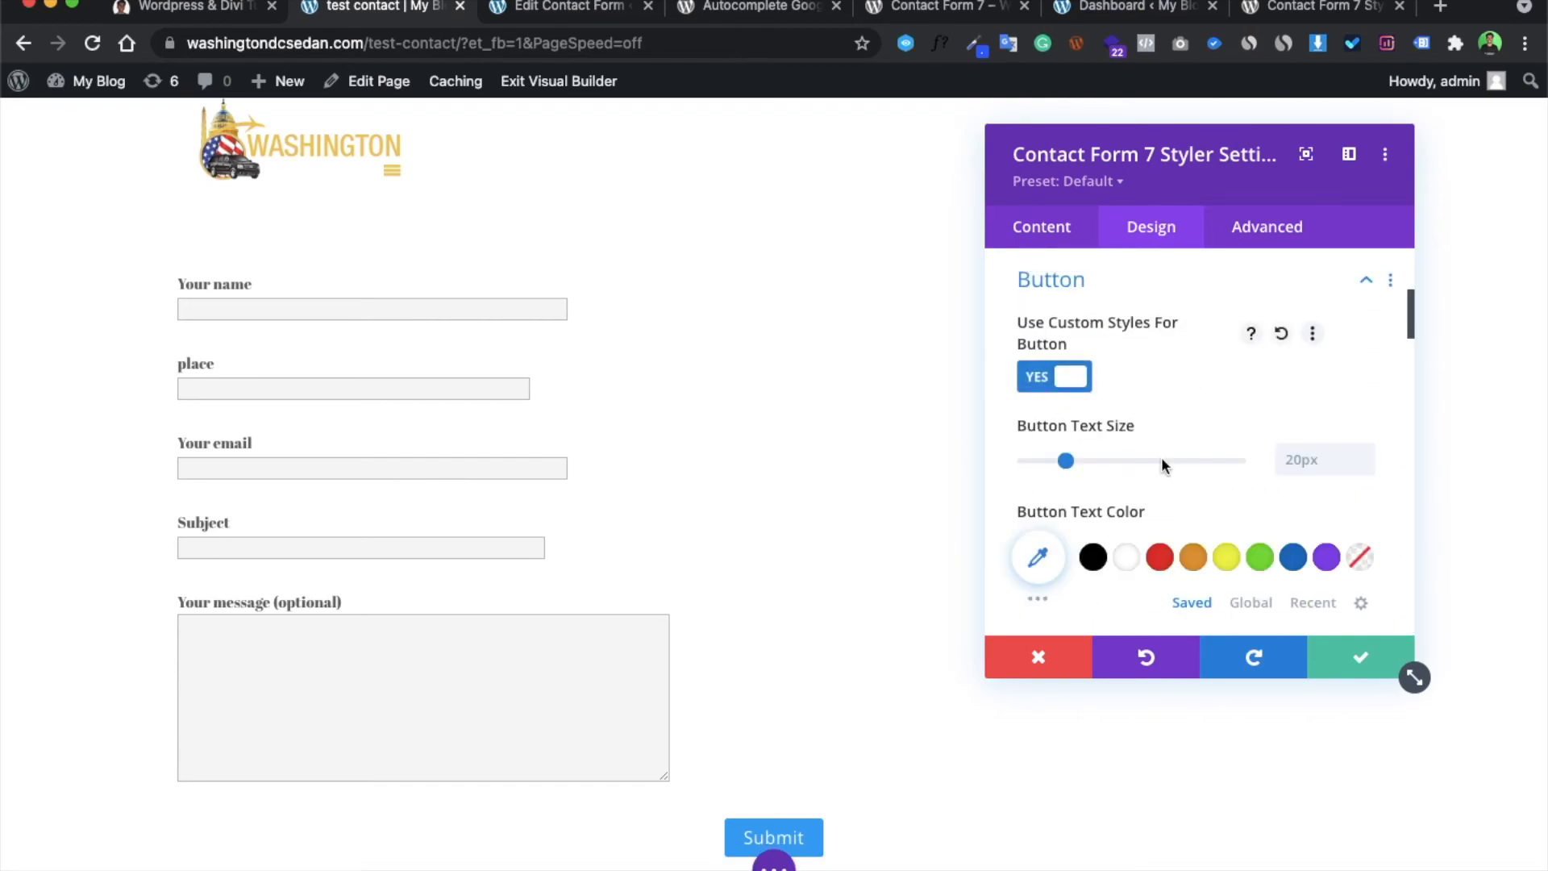
{"action": "scroll", "scroll_direction": "down", "scroll_amount": 3}
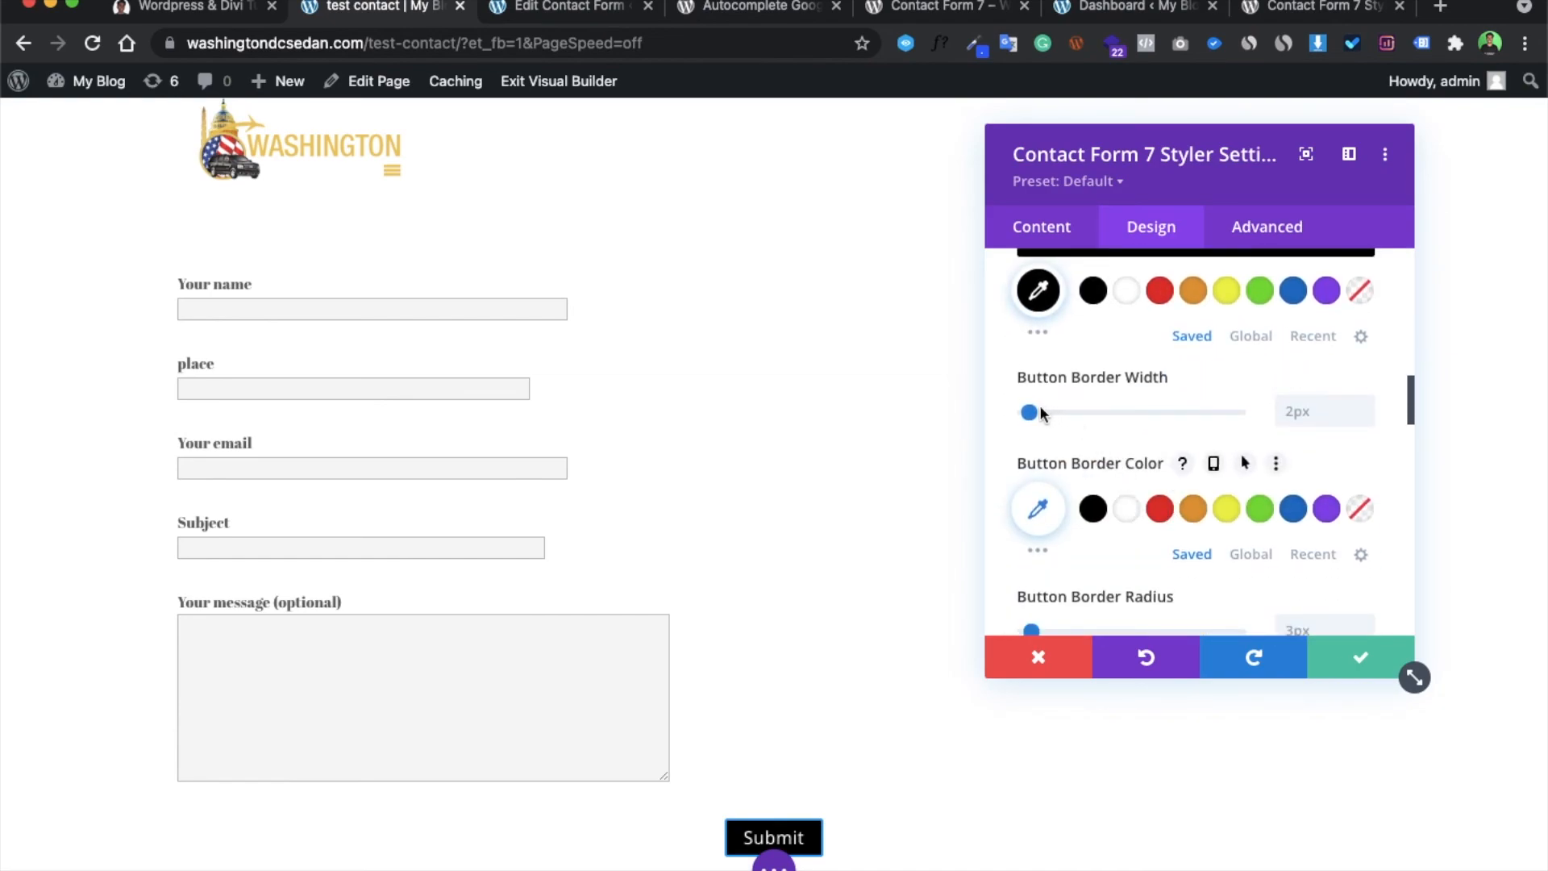
{"action": "left_click_drag", "start_coordinate": [1029, 413], "coordinate": [1038, 412]}
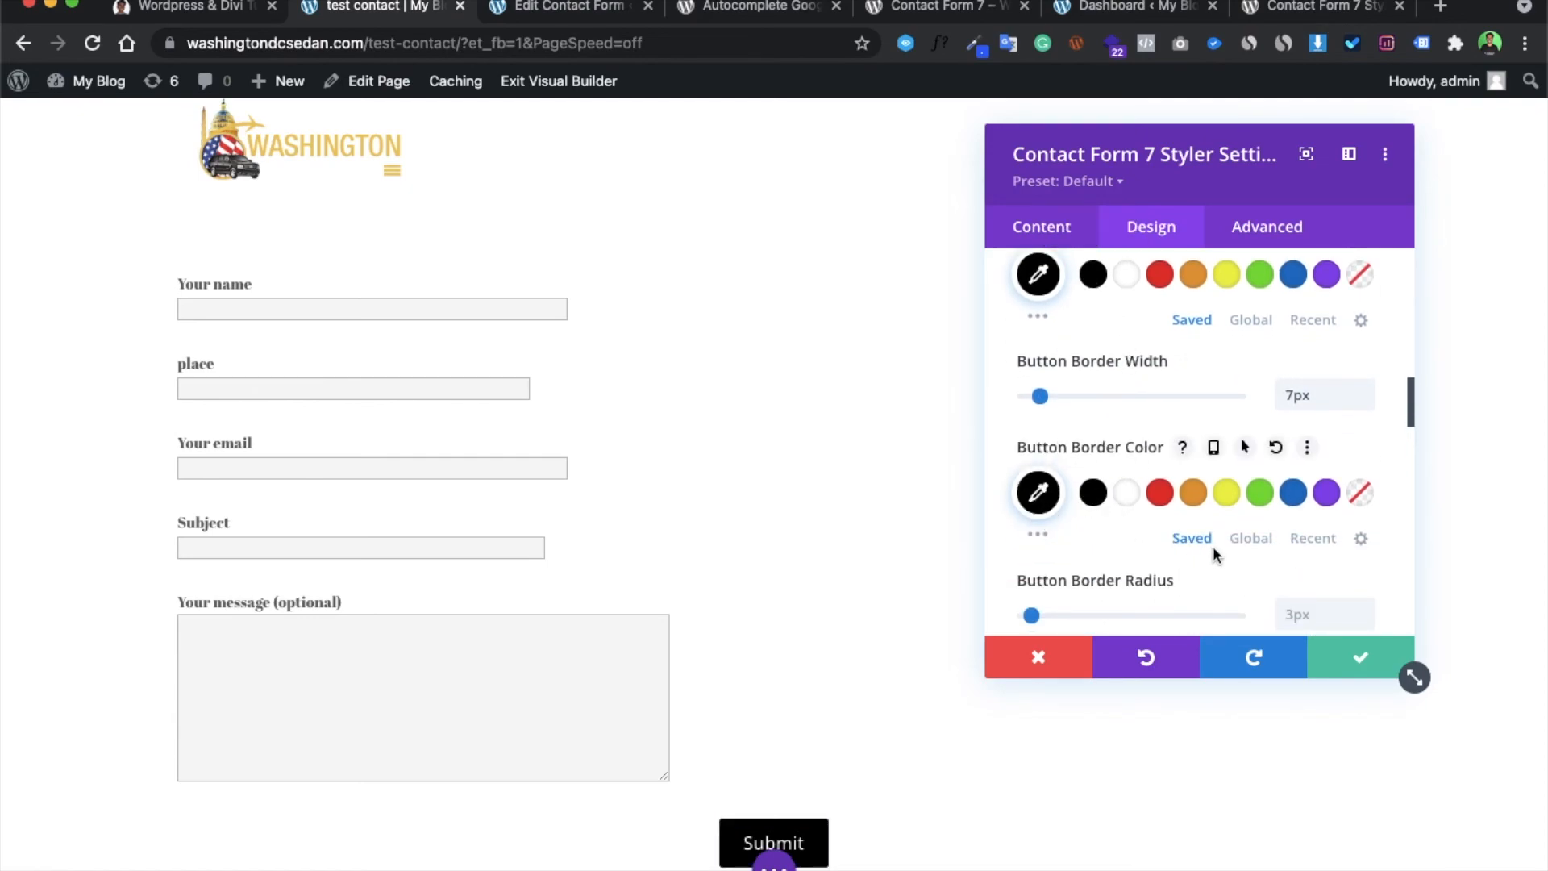
{"action": "mouse_move", "coordinate": [1360, 659]}
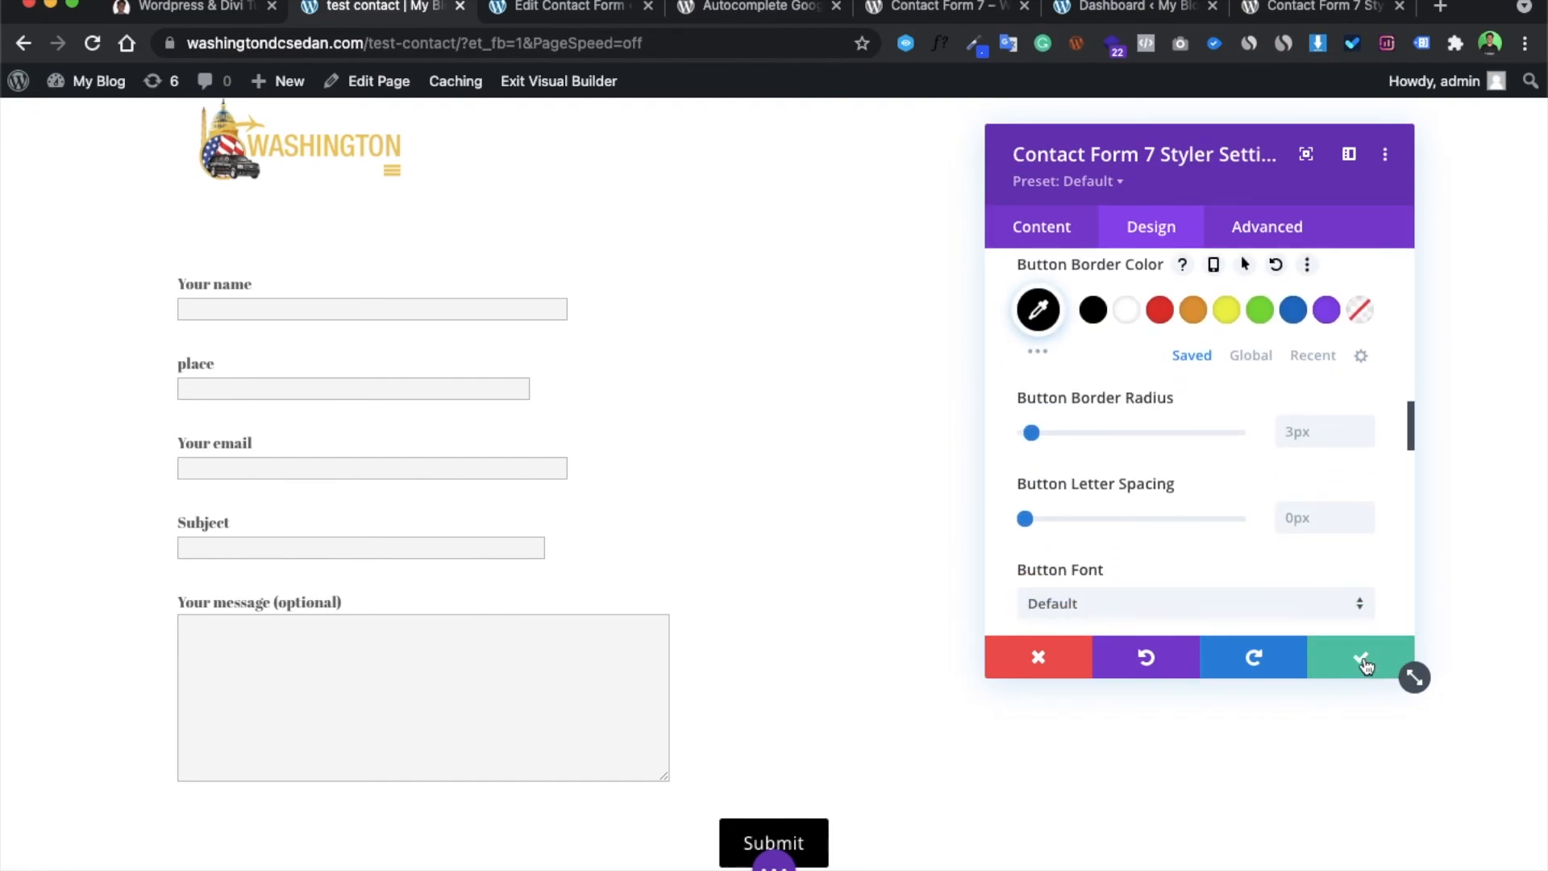
{"action": "left_click", "coordinate": [1361, 657]}
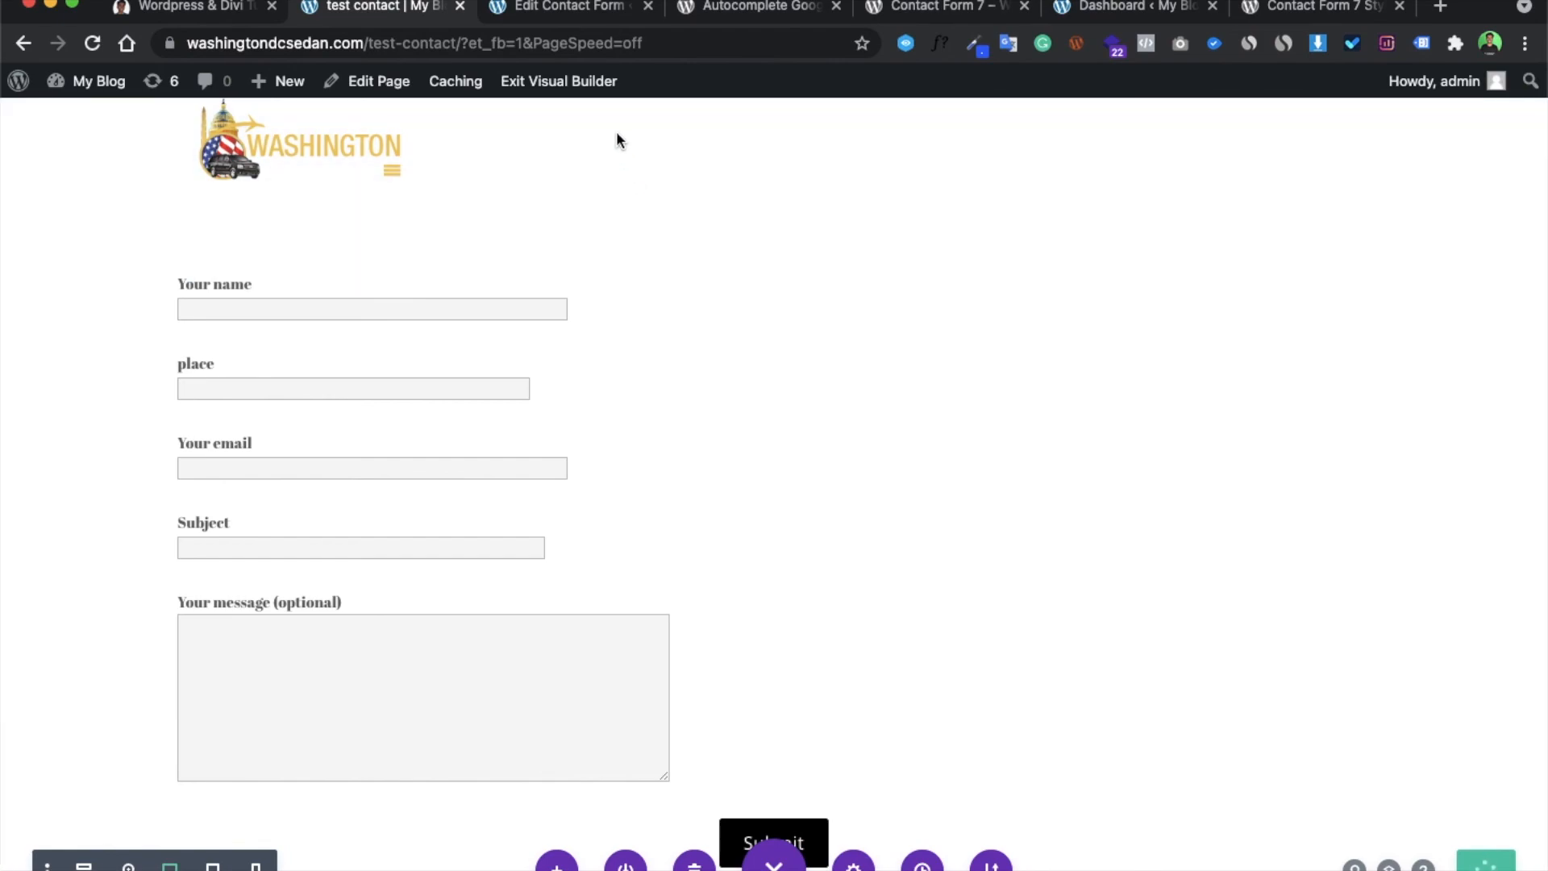
{"action": "mouse_move", "coordinate": [558, 81]}
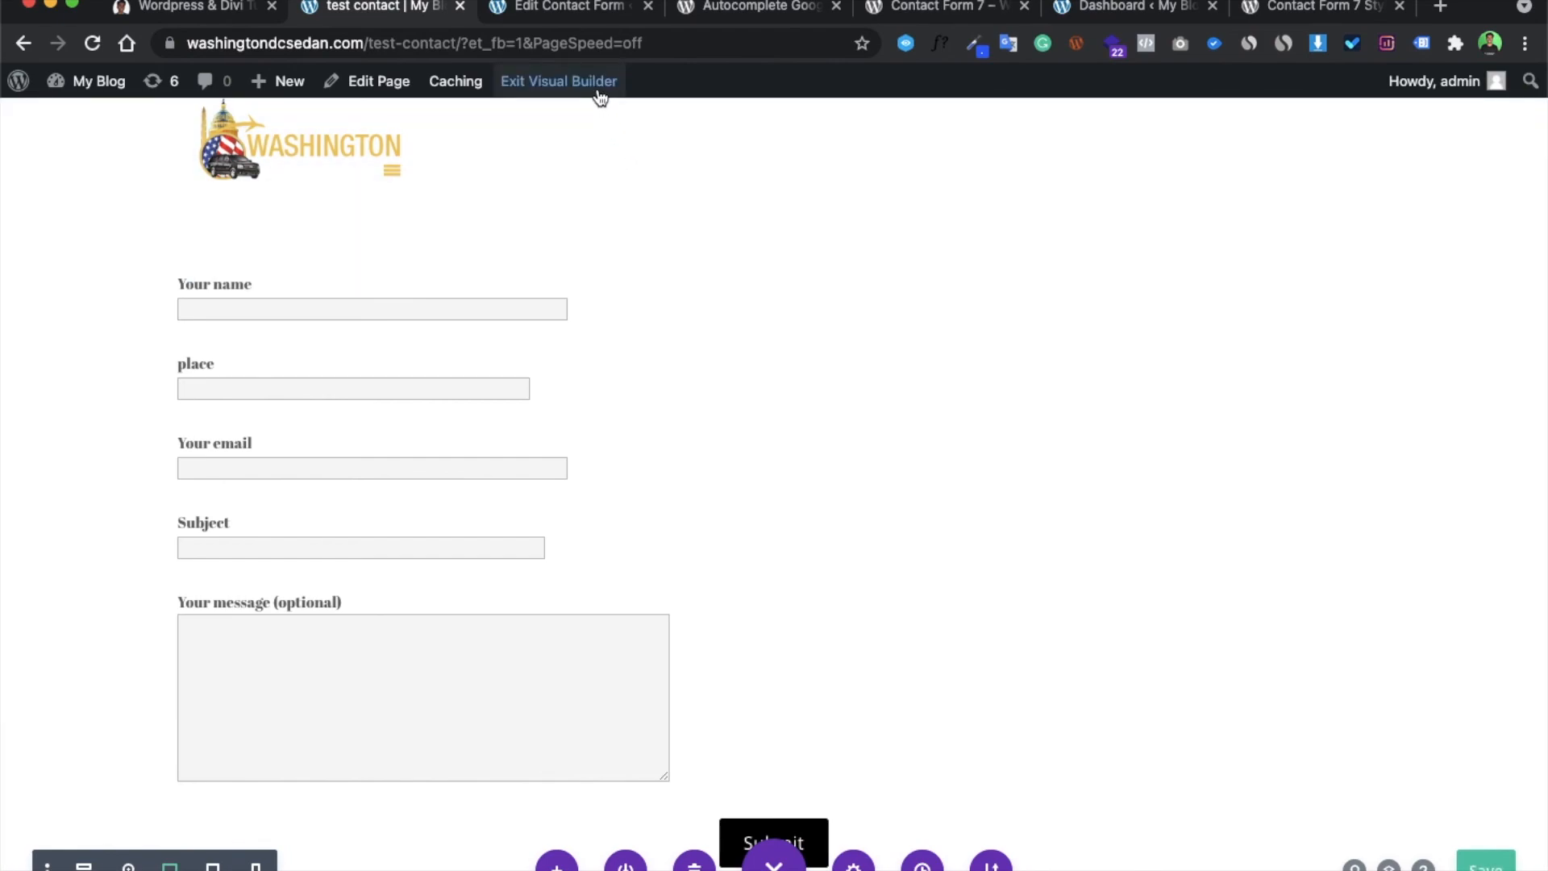
- On the live page, type 'de' in the place field to check suggestions, then view the homepage
{"action": "left_click", "coordinate": [559, 81]}
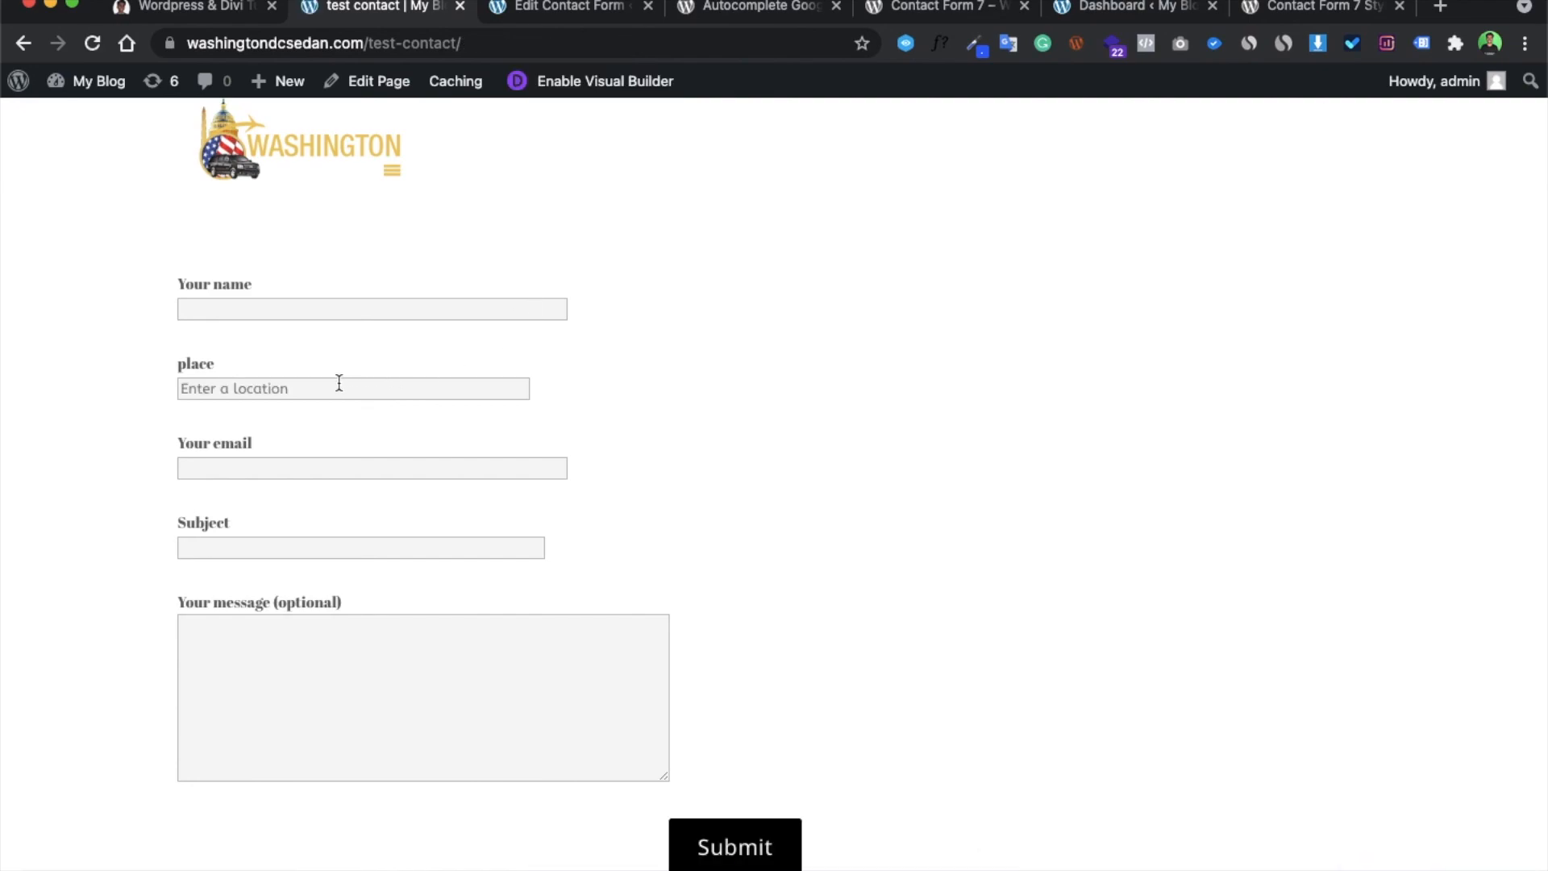
{"action": "left_click", "coordinate": [352, 388]}
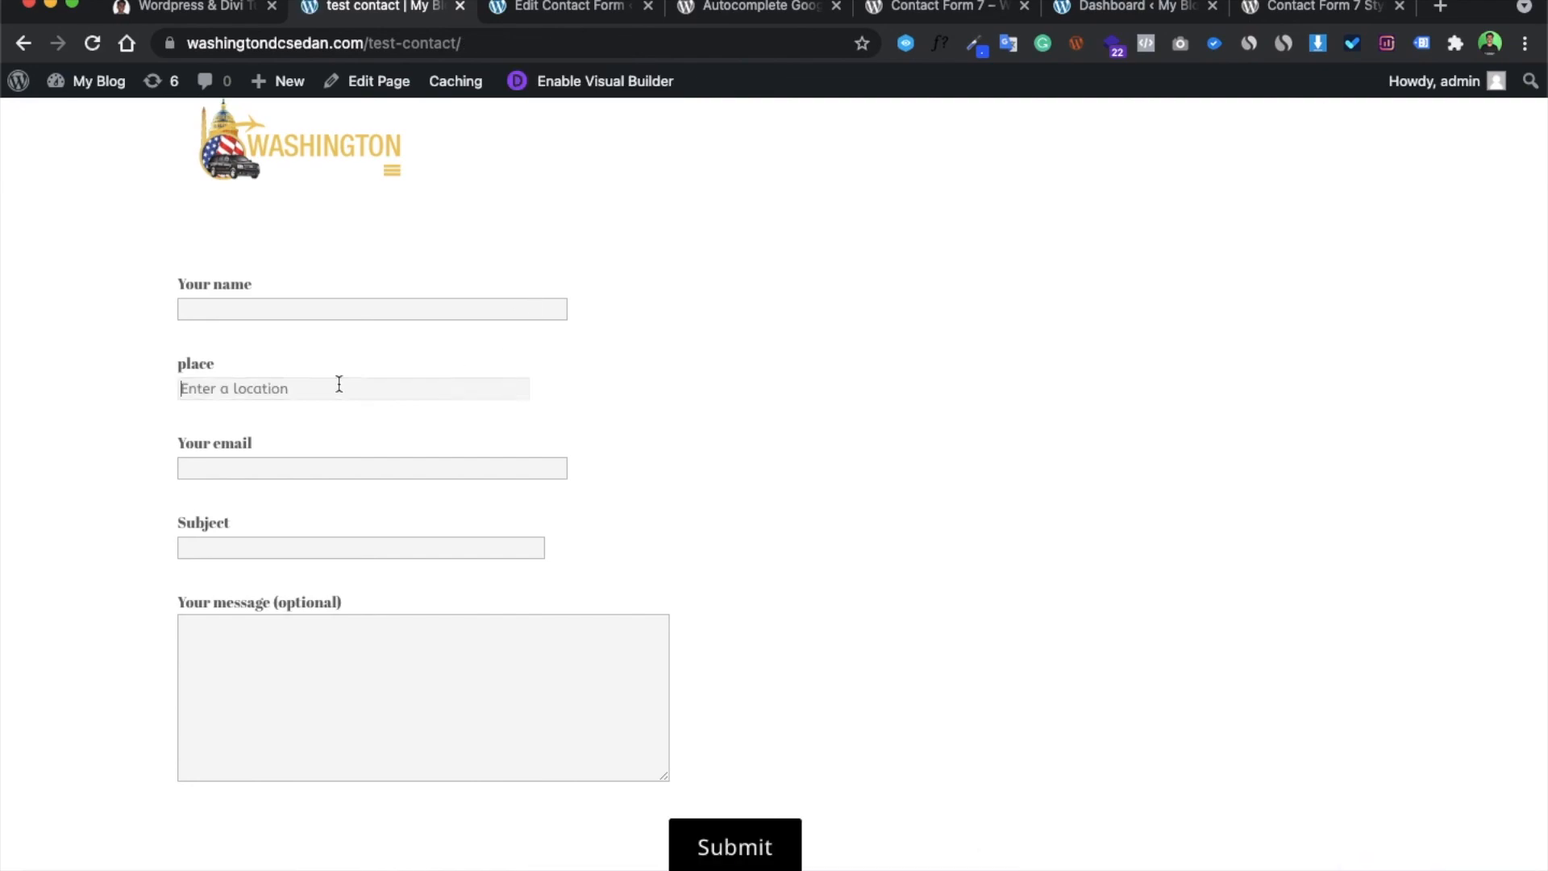
{"action": "type", "text": "del"}
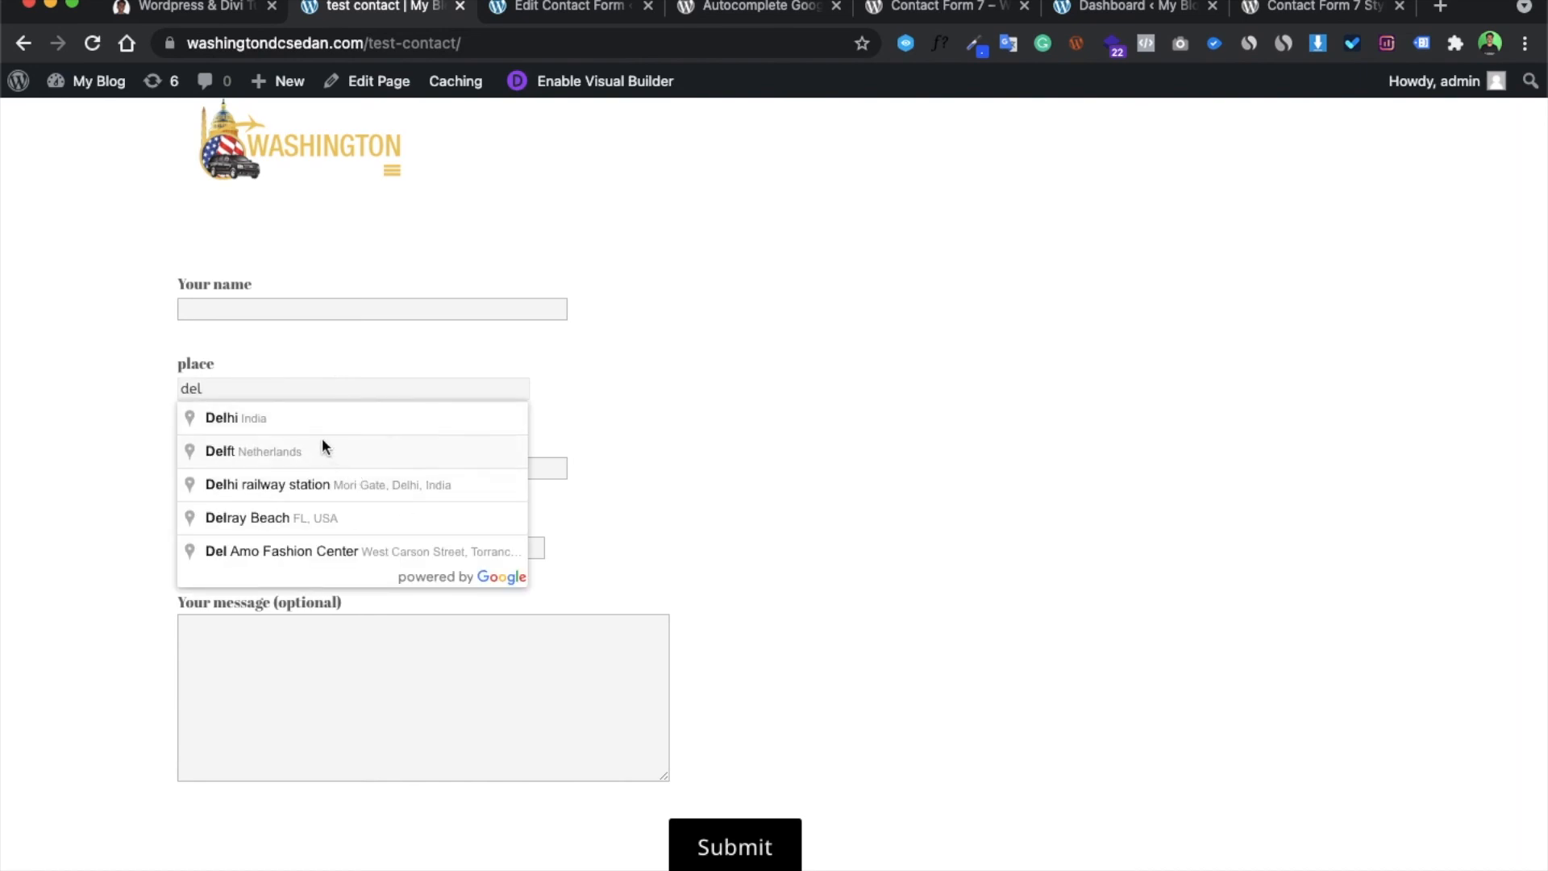
{"action": "mouse_move", "coordinate": [310, 435]}
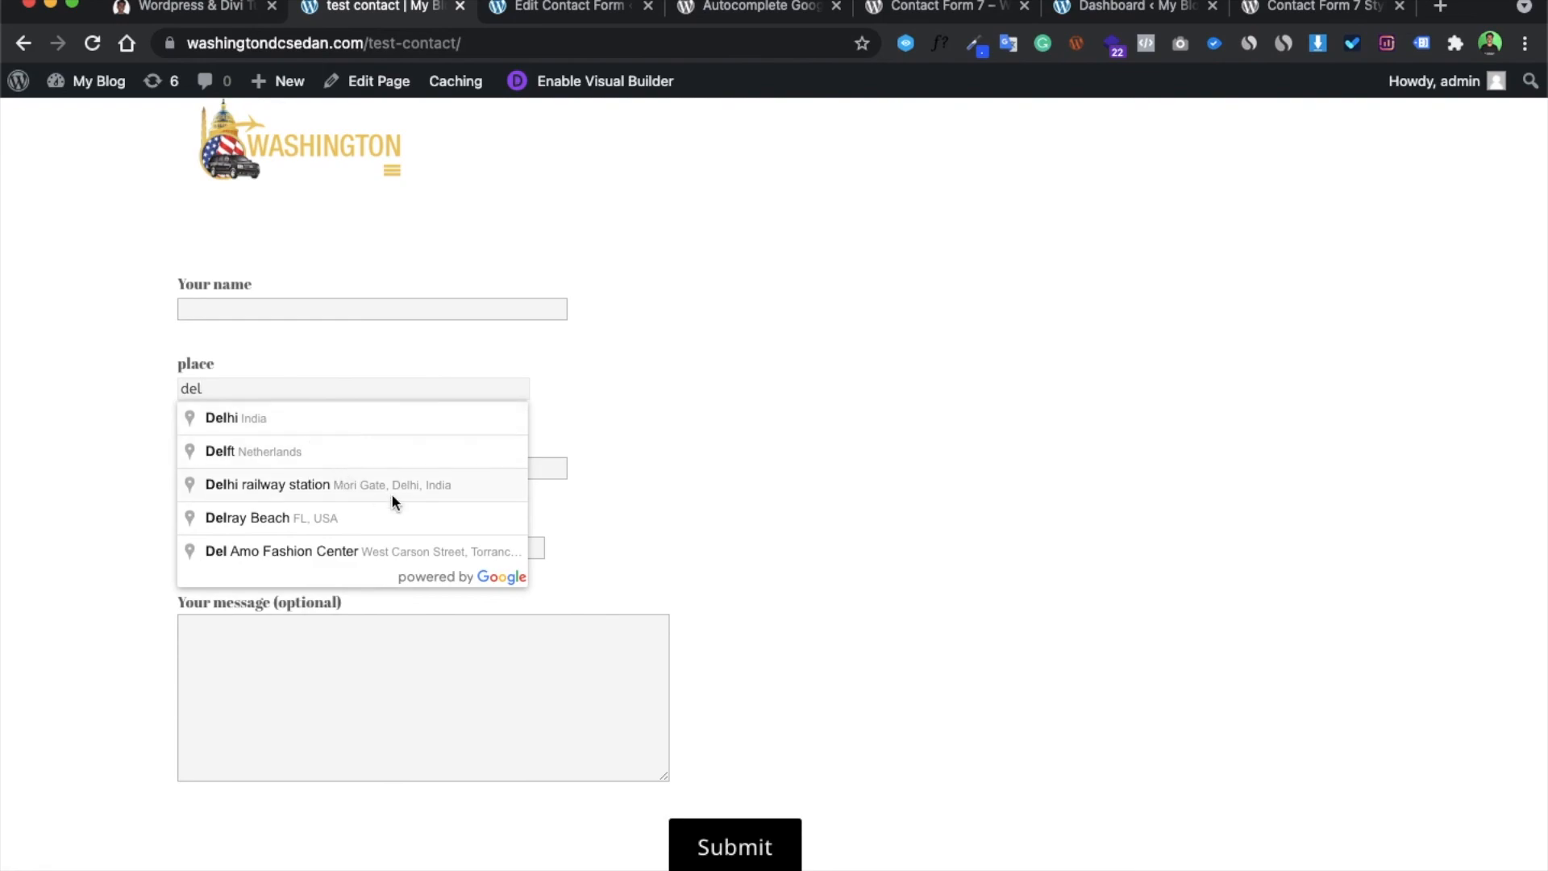
{"action": "left_click", "coordinate": [187, 7]}
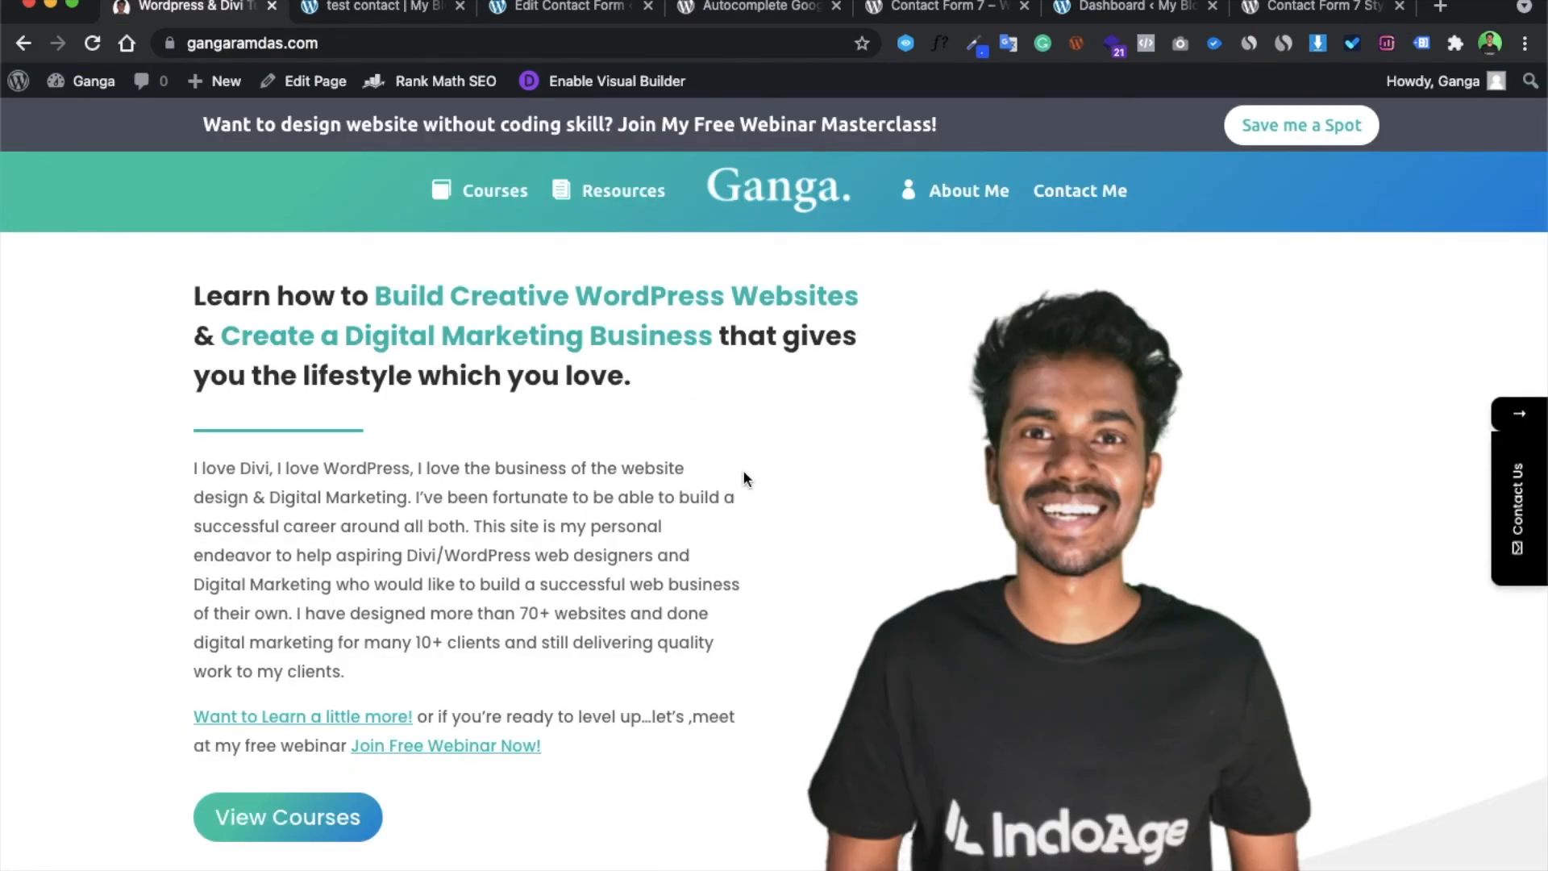